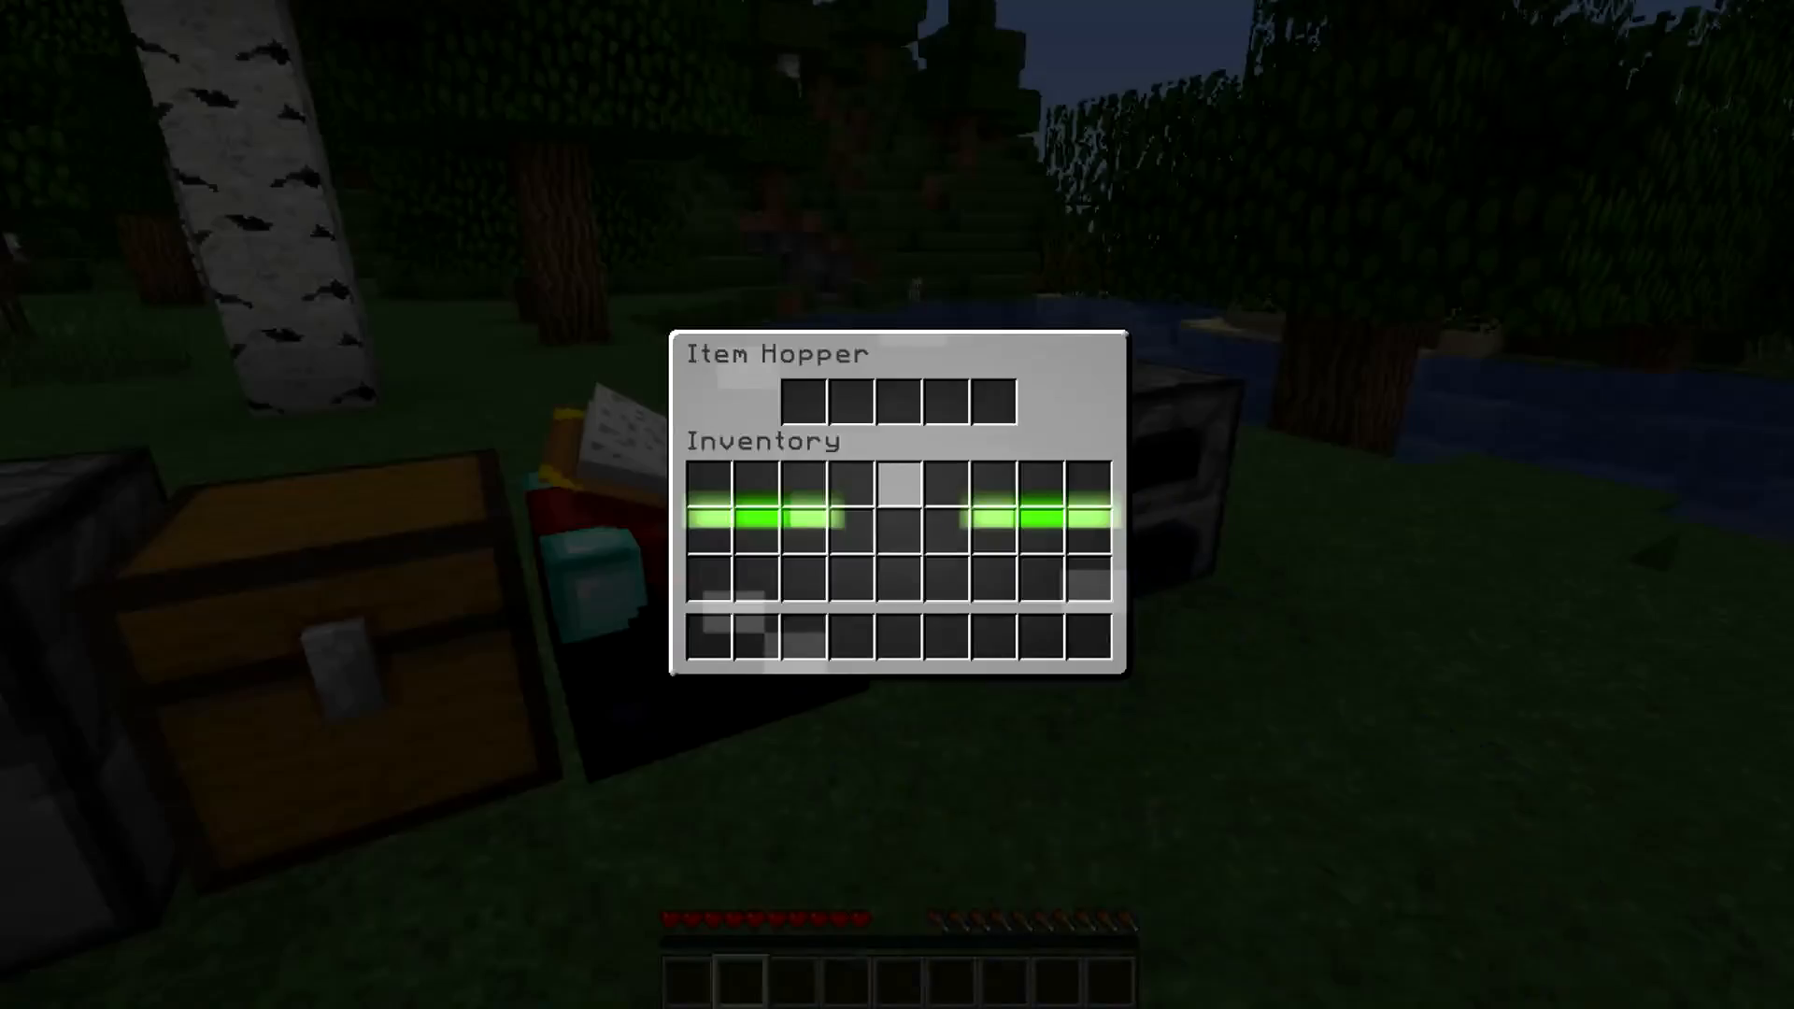
# - Close the hopper inventory screen and return to the Minecraft world
pyautogui.press('Escape')
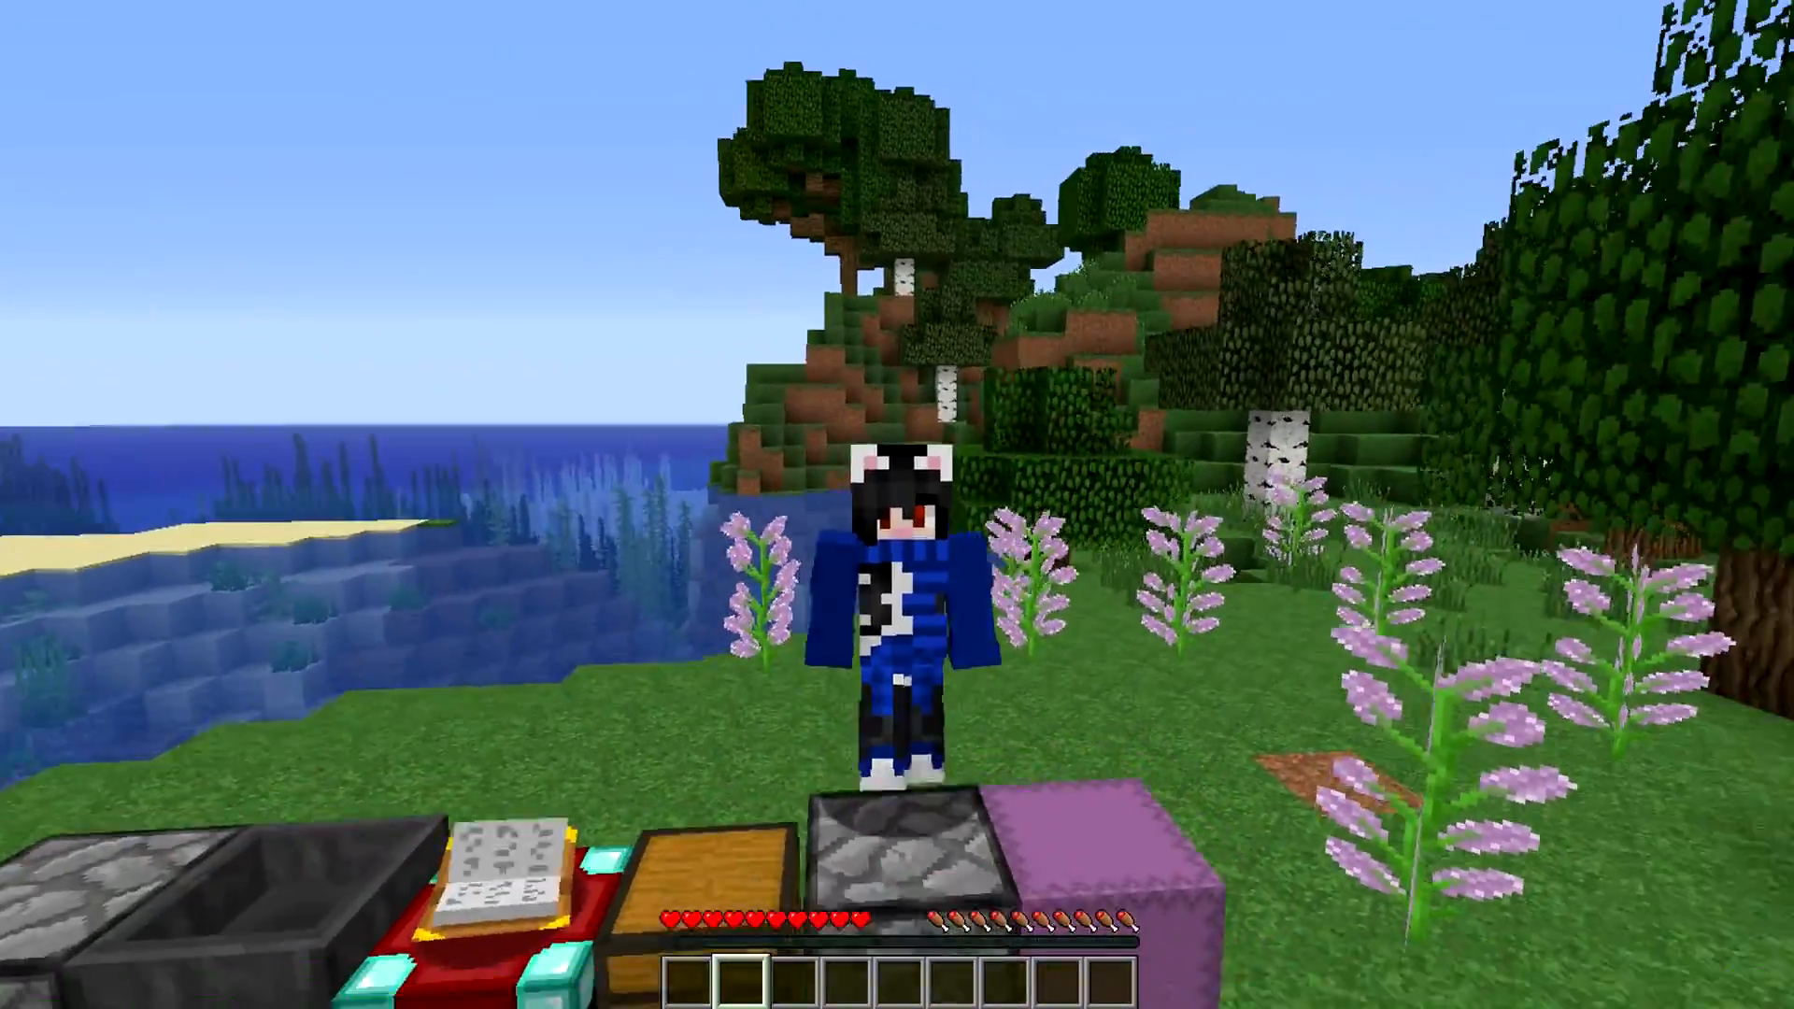
pyautogui.moveTo(896, 505)
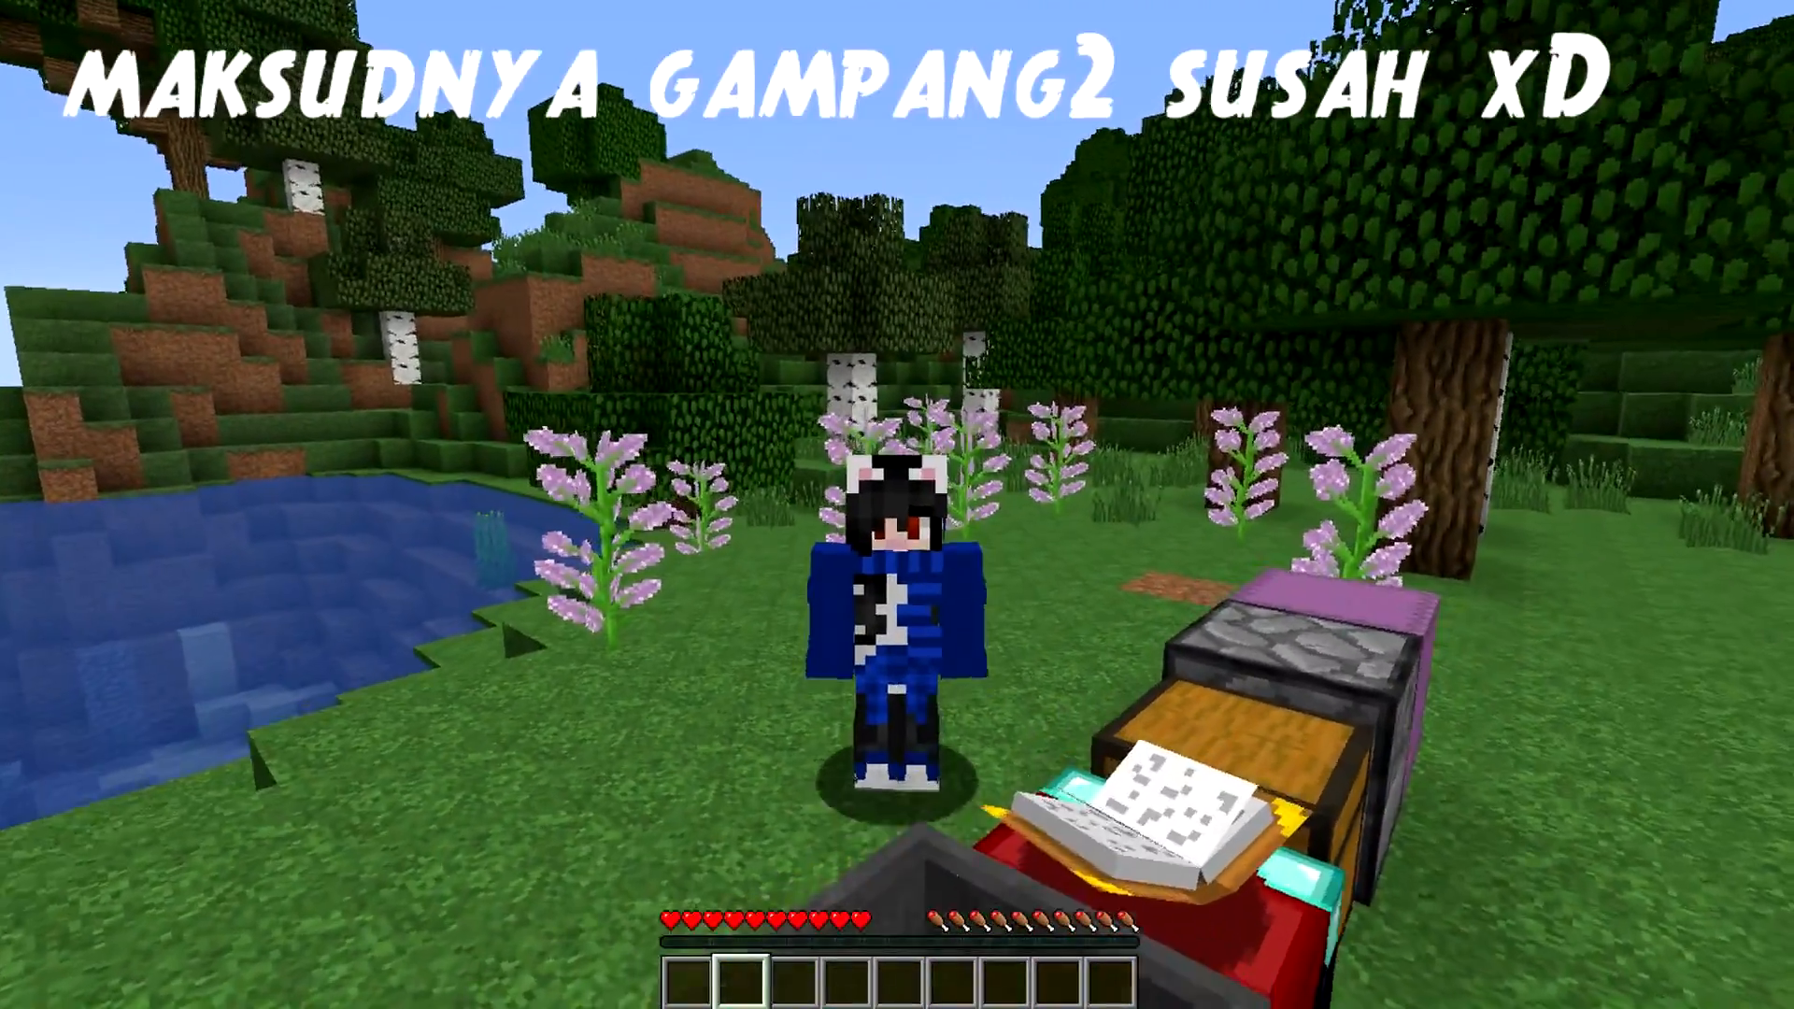
pyautogui.moveTo(897, 504)
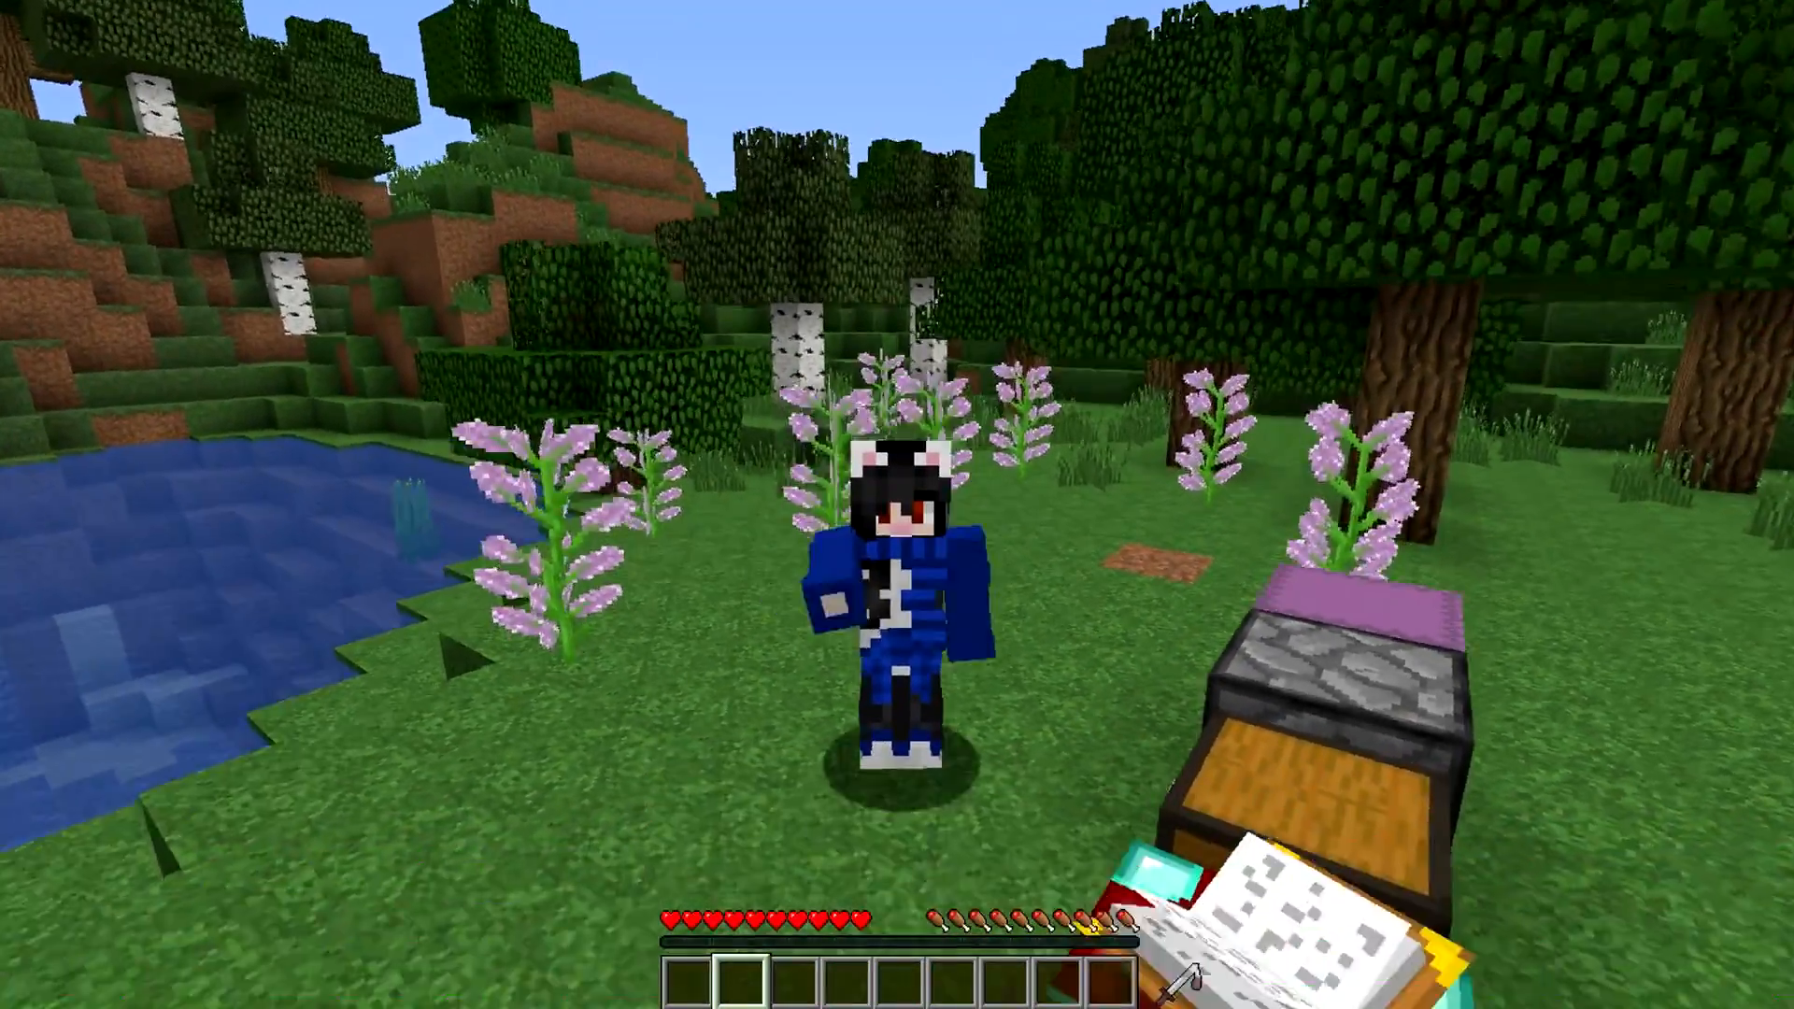
pyautogui.moveTo(896, 505)
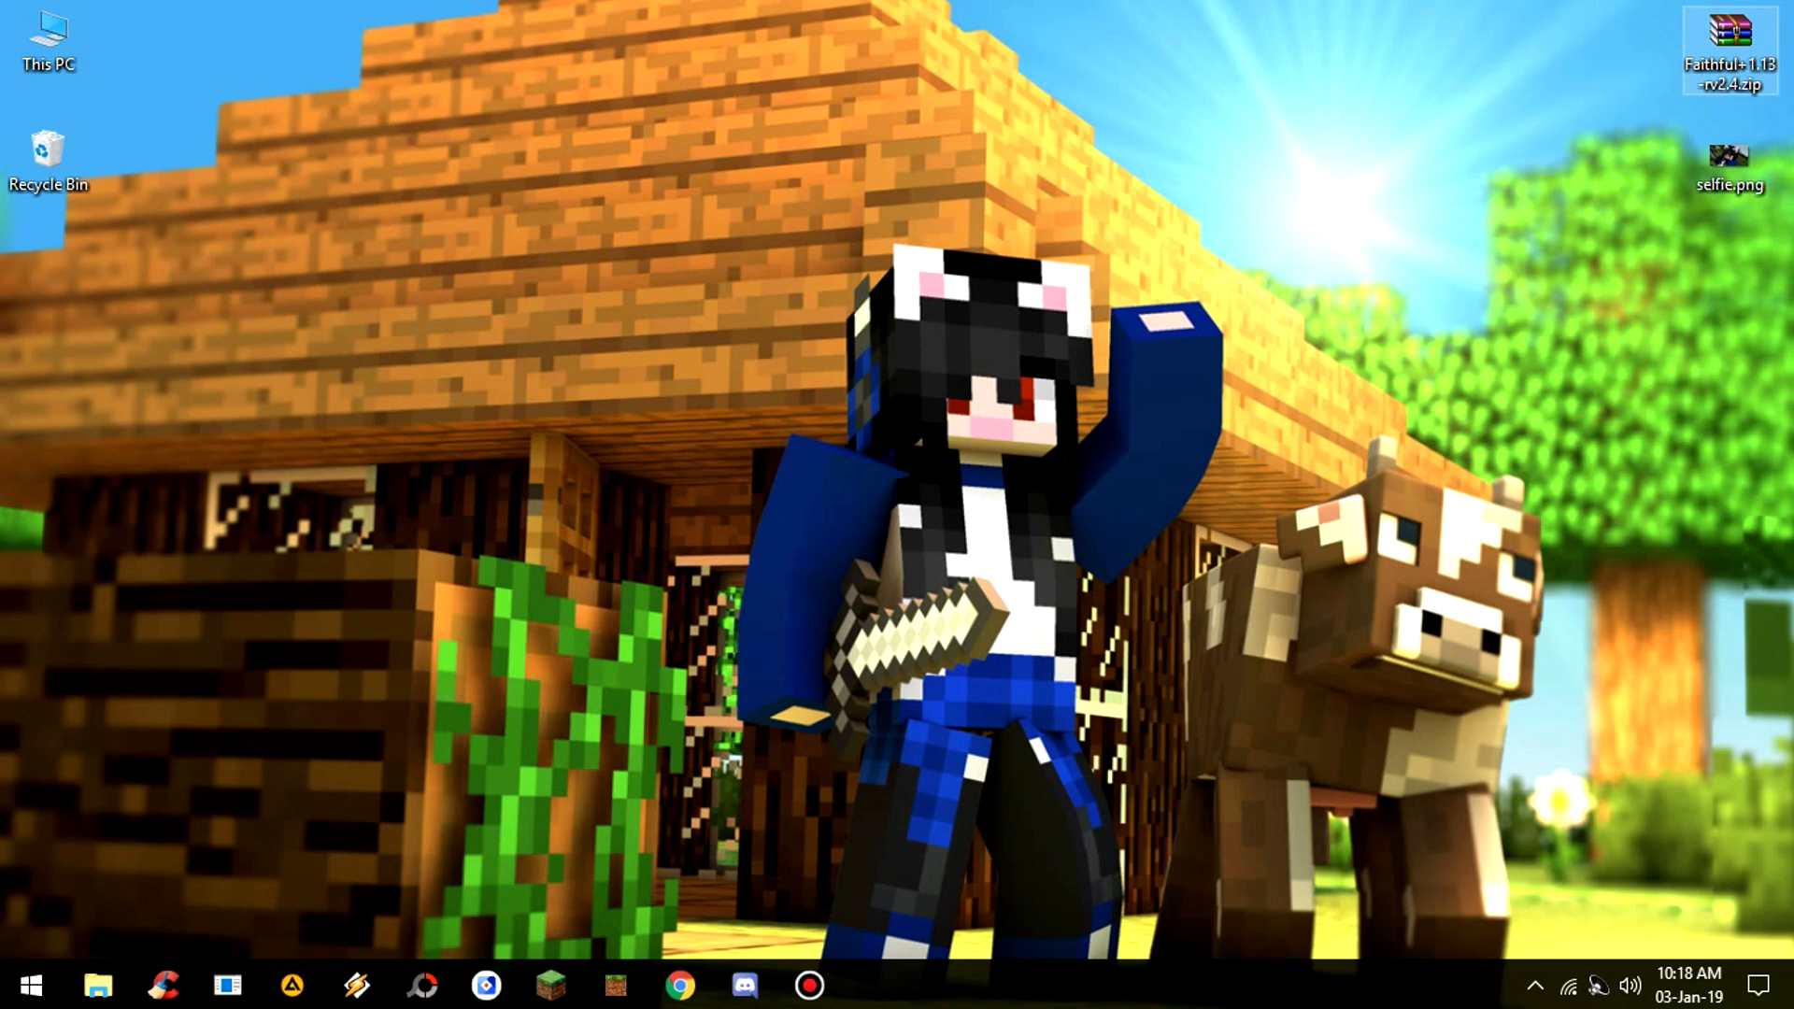
pyautogui.click(1728, 154)
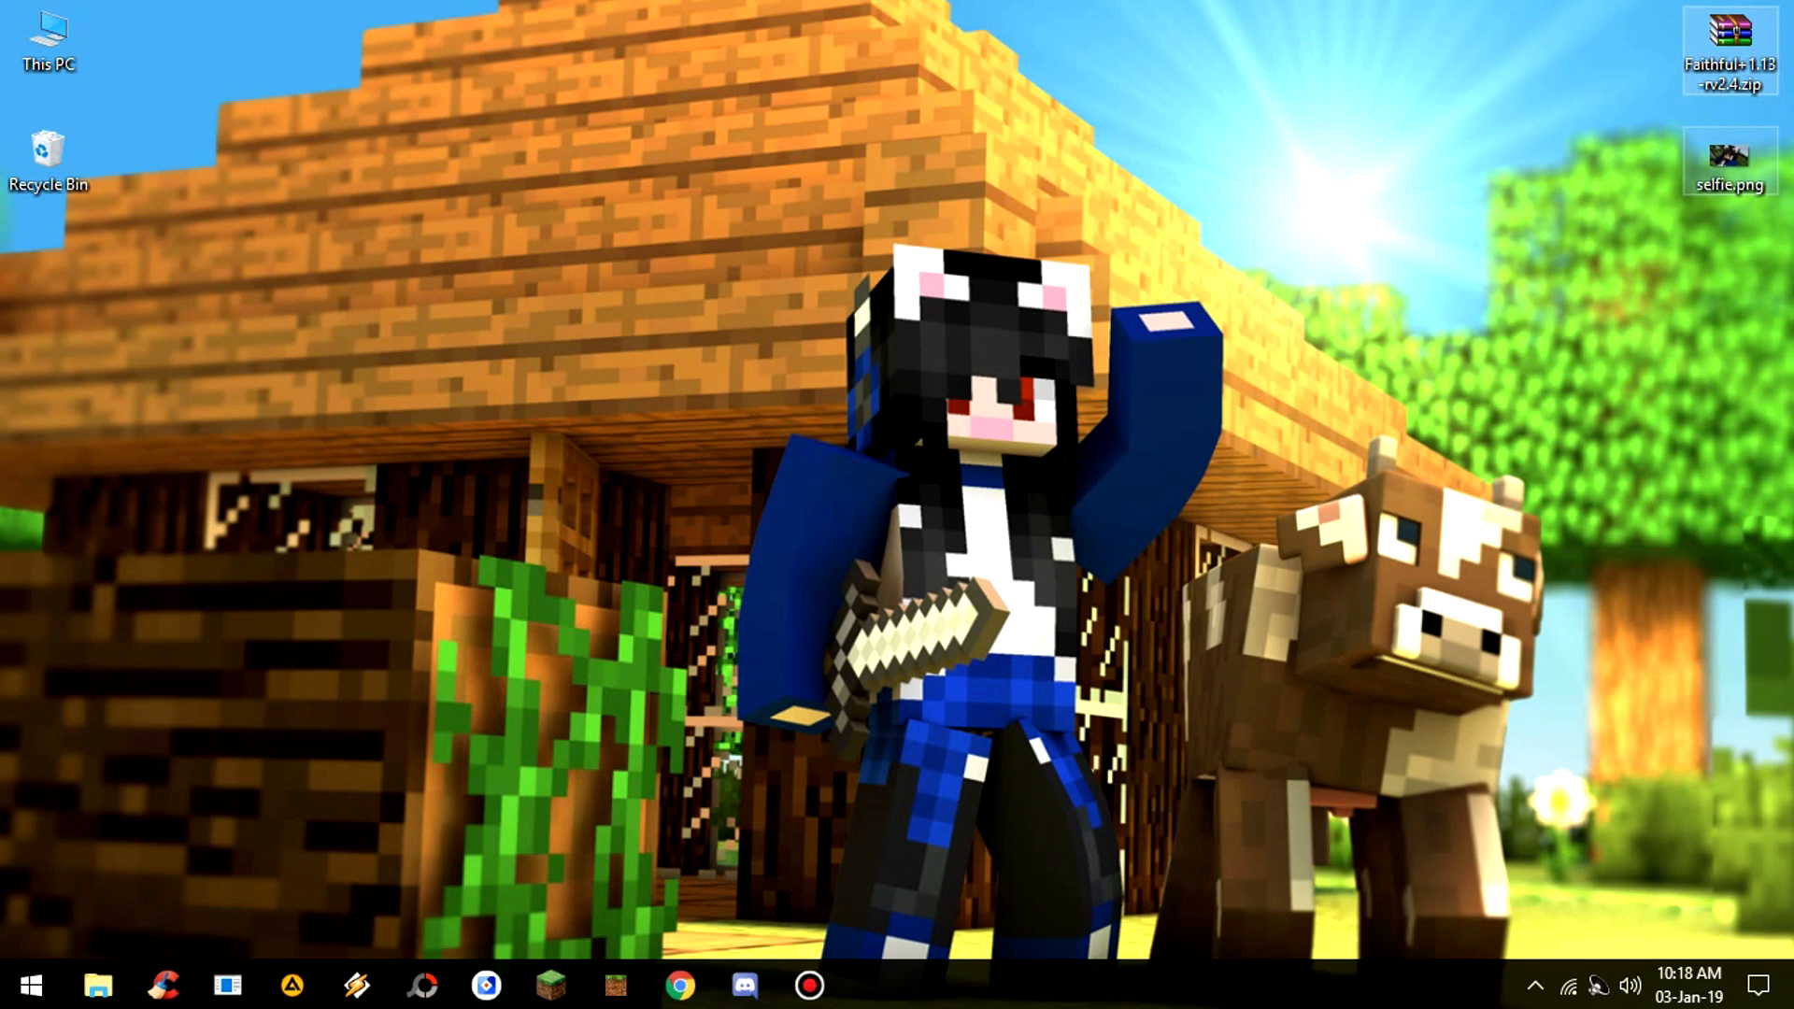
pyautogui.moveTo(1728, 154)
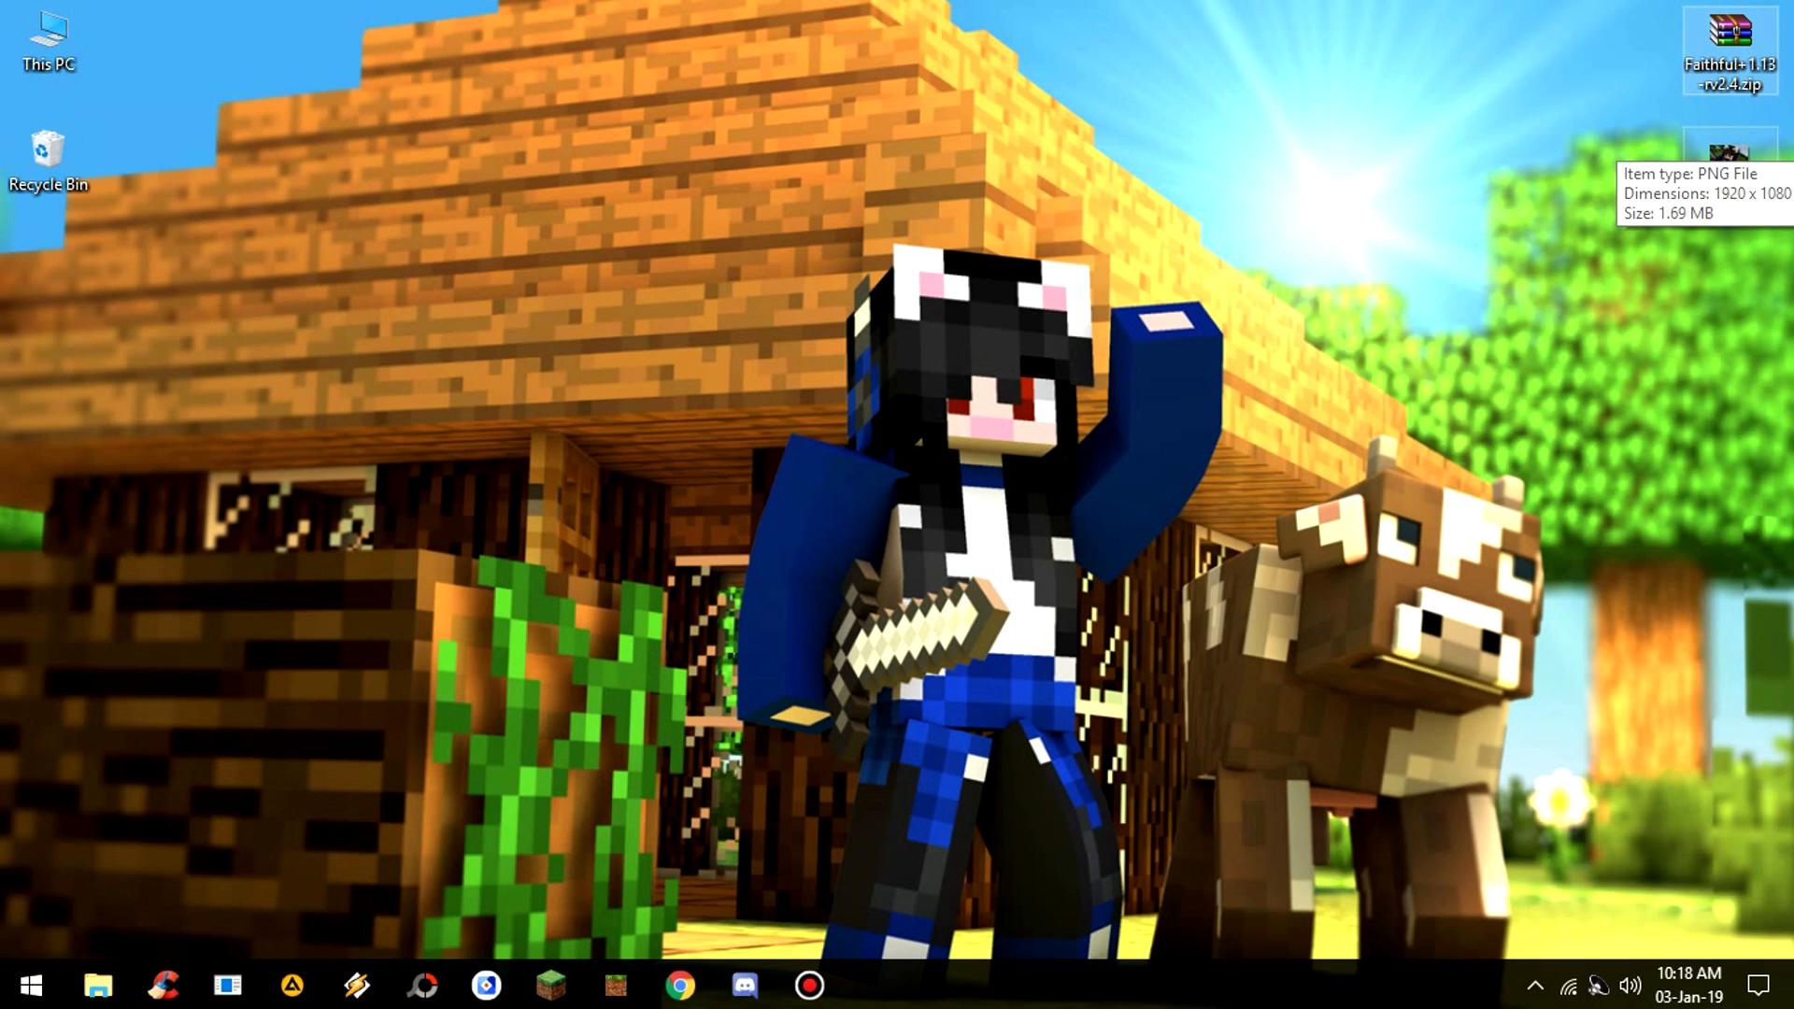
pyautogui.doubleClick(1728, 160)
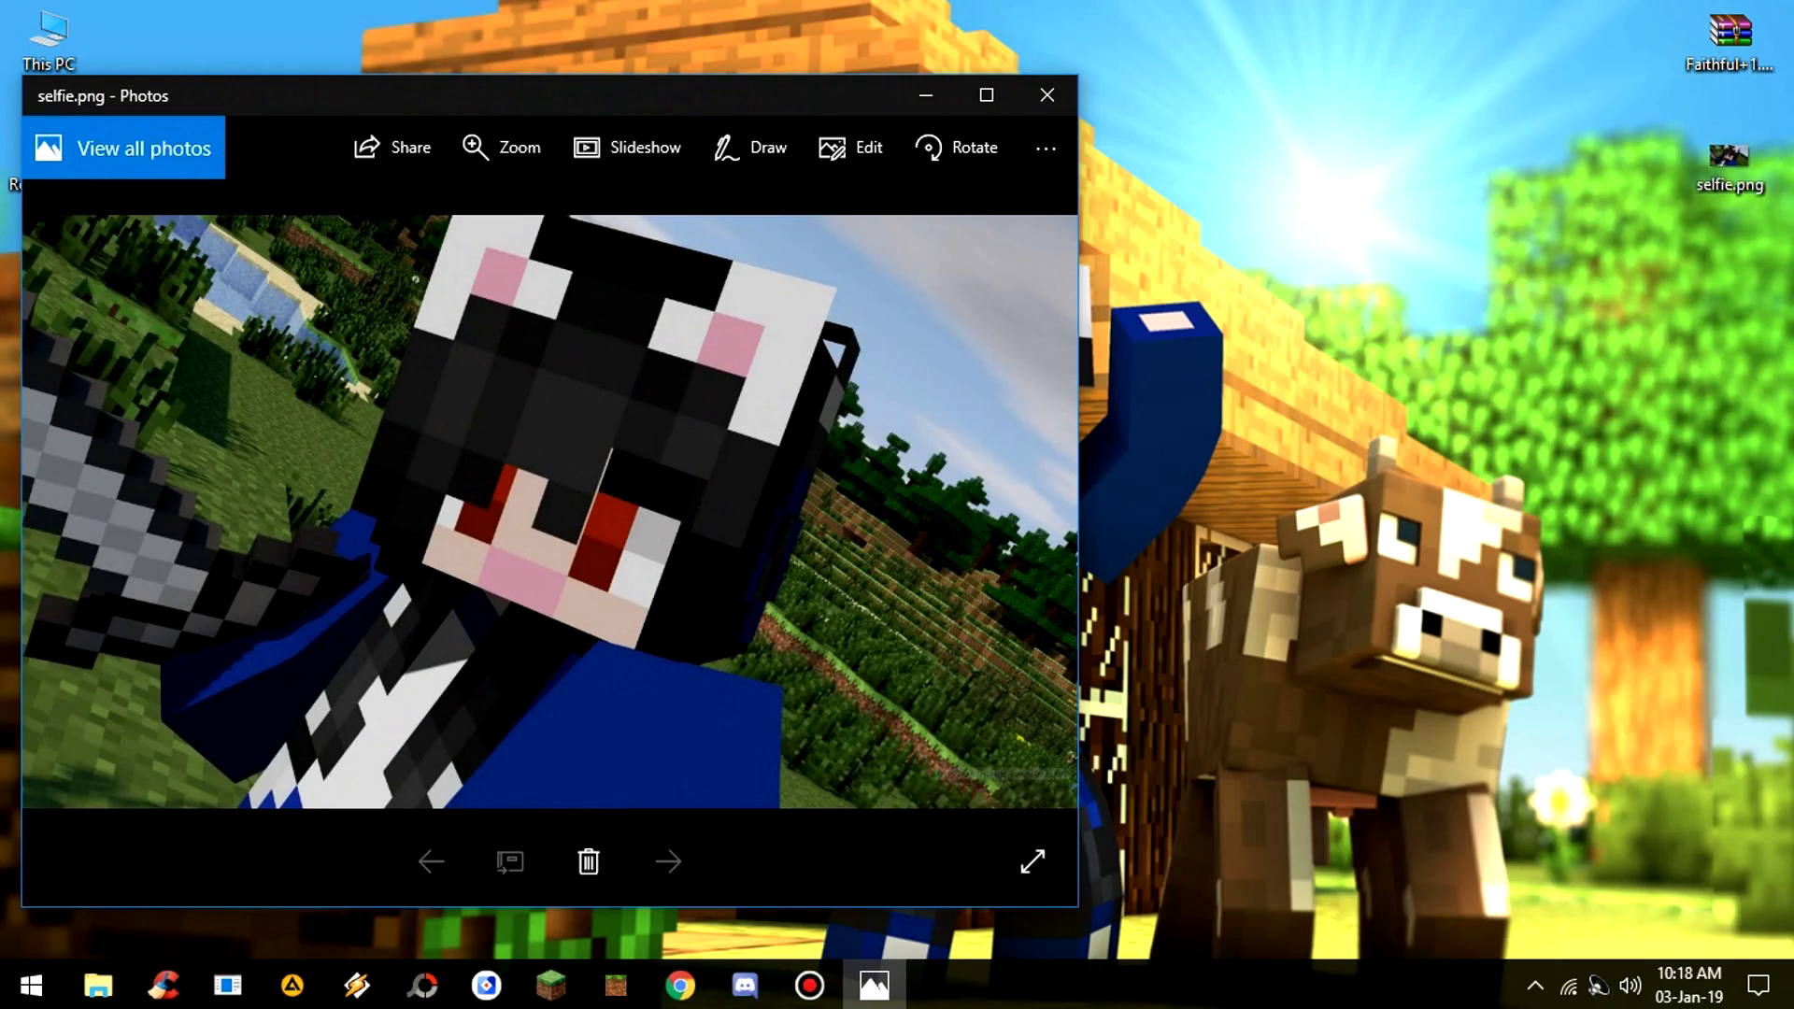
pyautogui.moveTo(1043, 95)
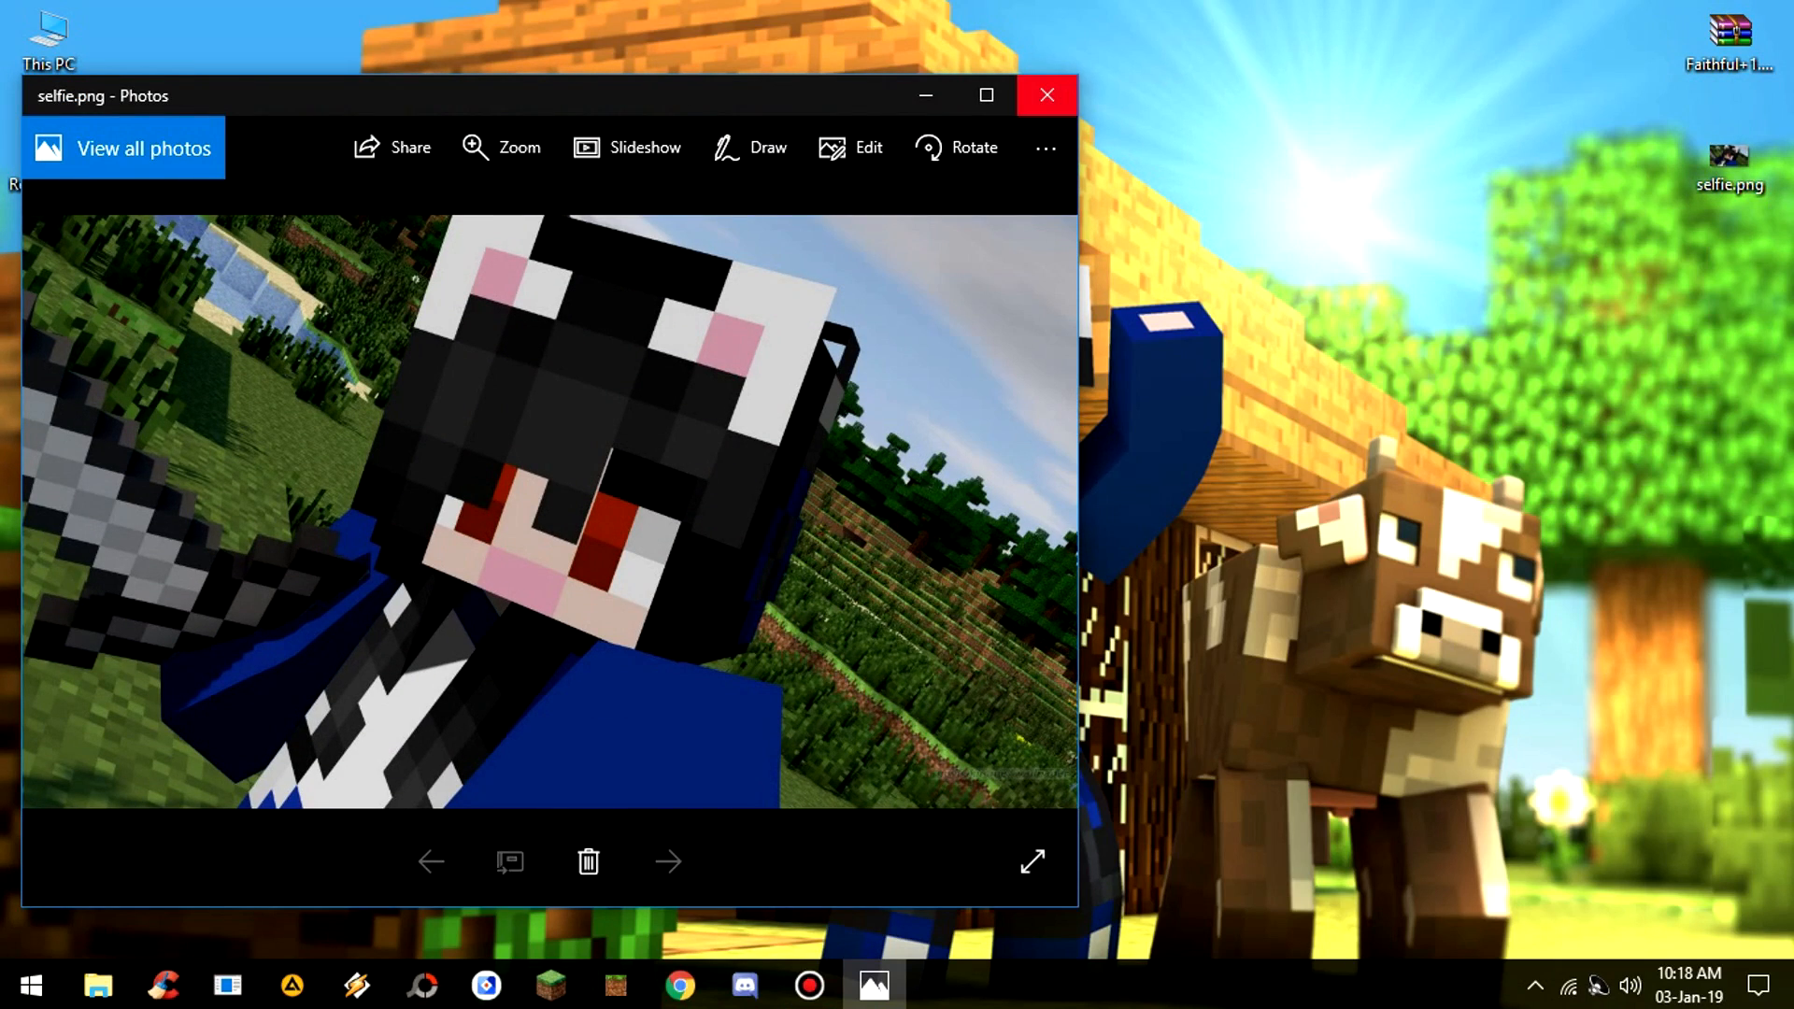
pyautogui.click(1044, 96)
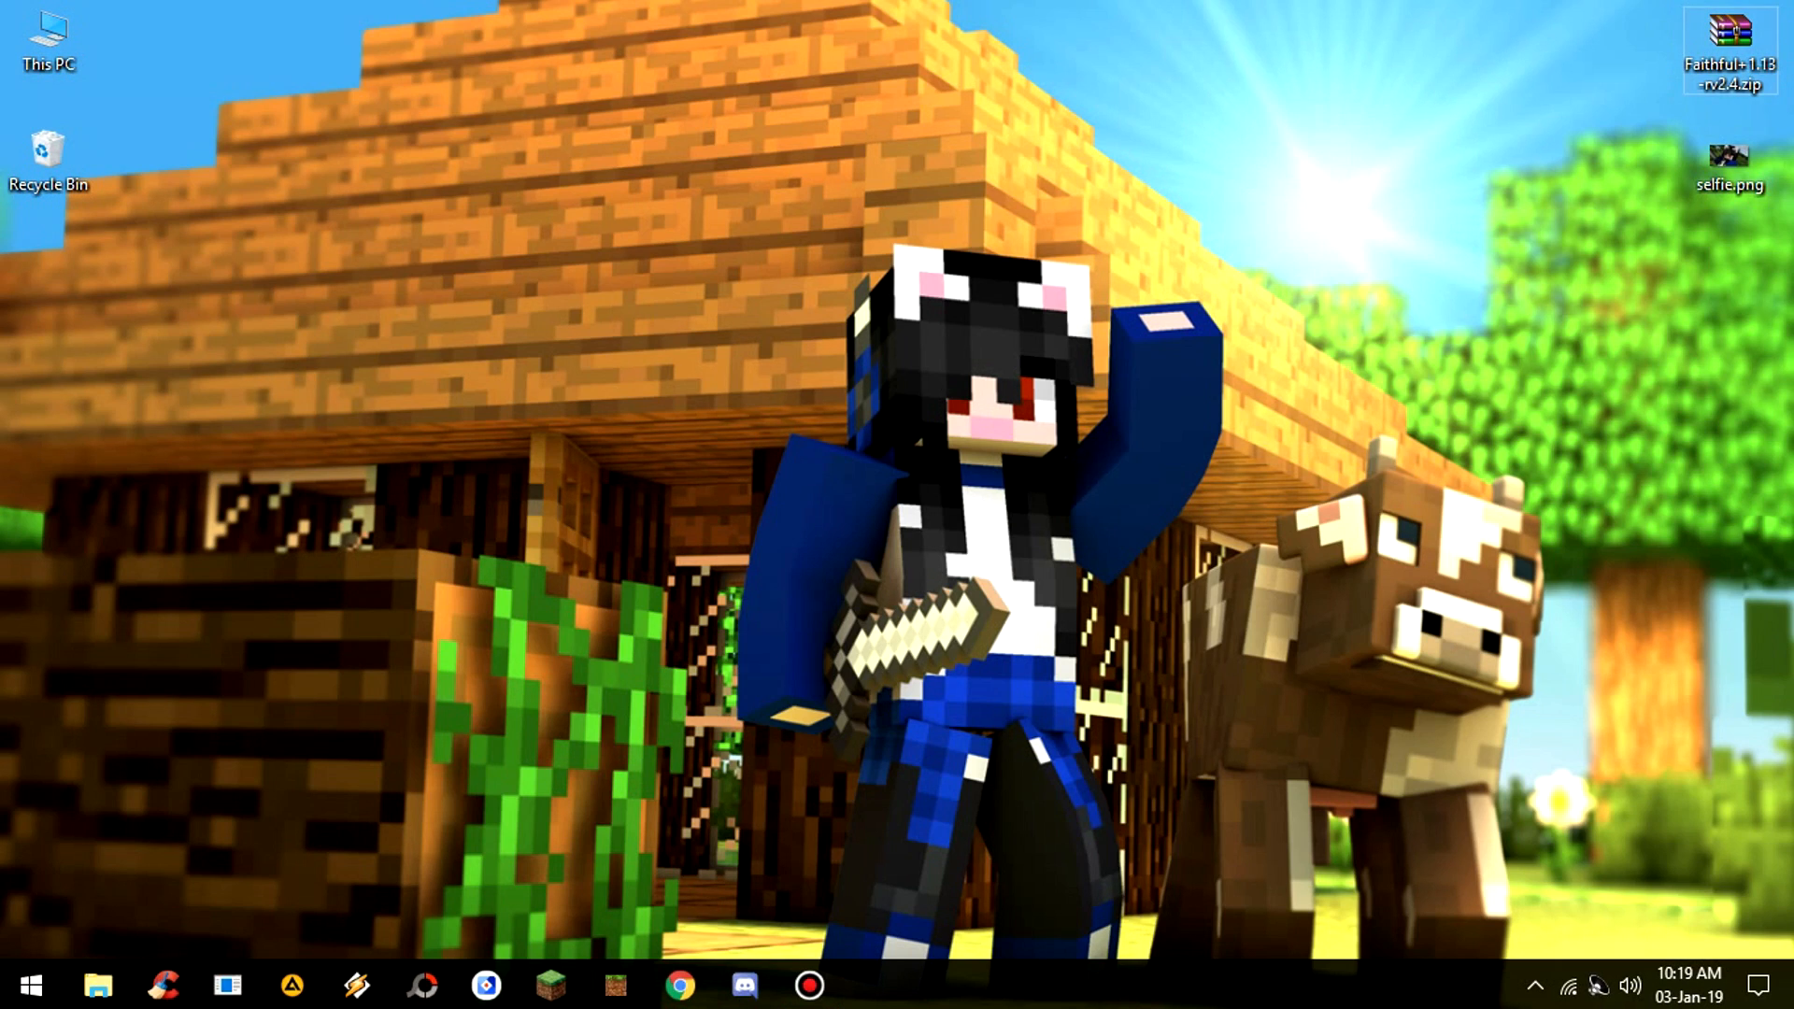
pyautogui.moveTo(1728, 154)
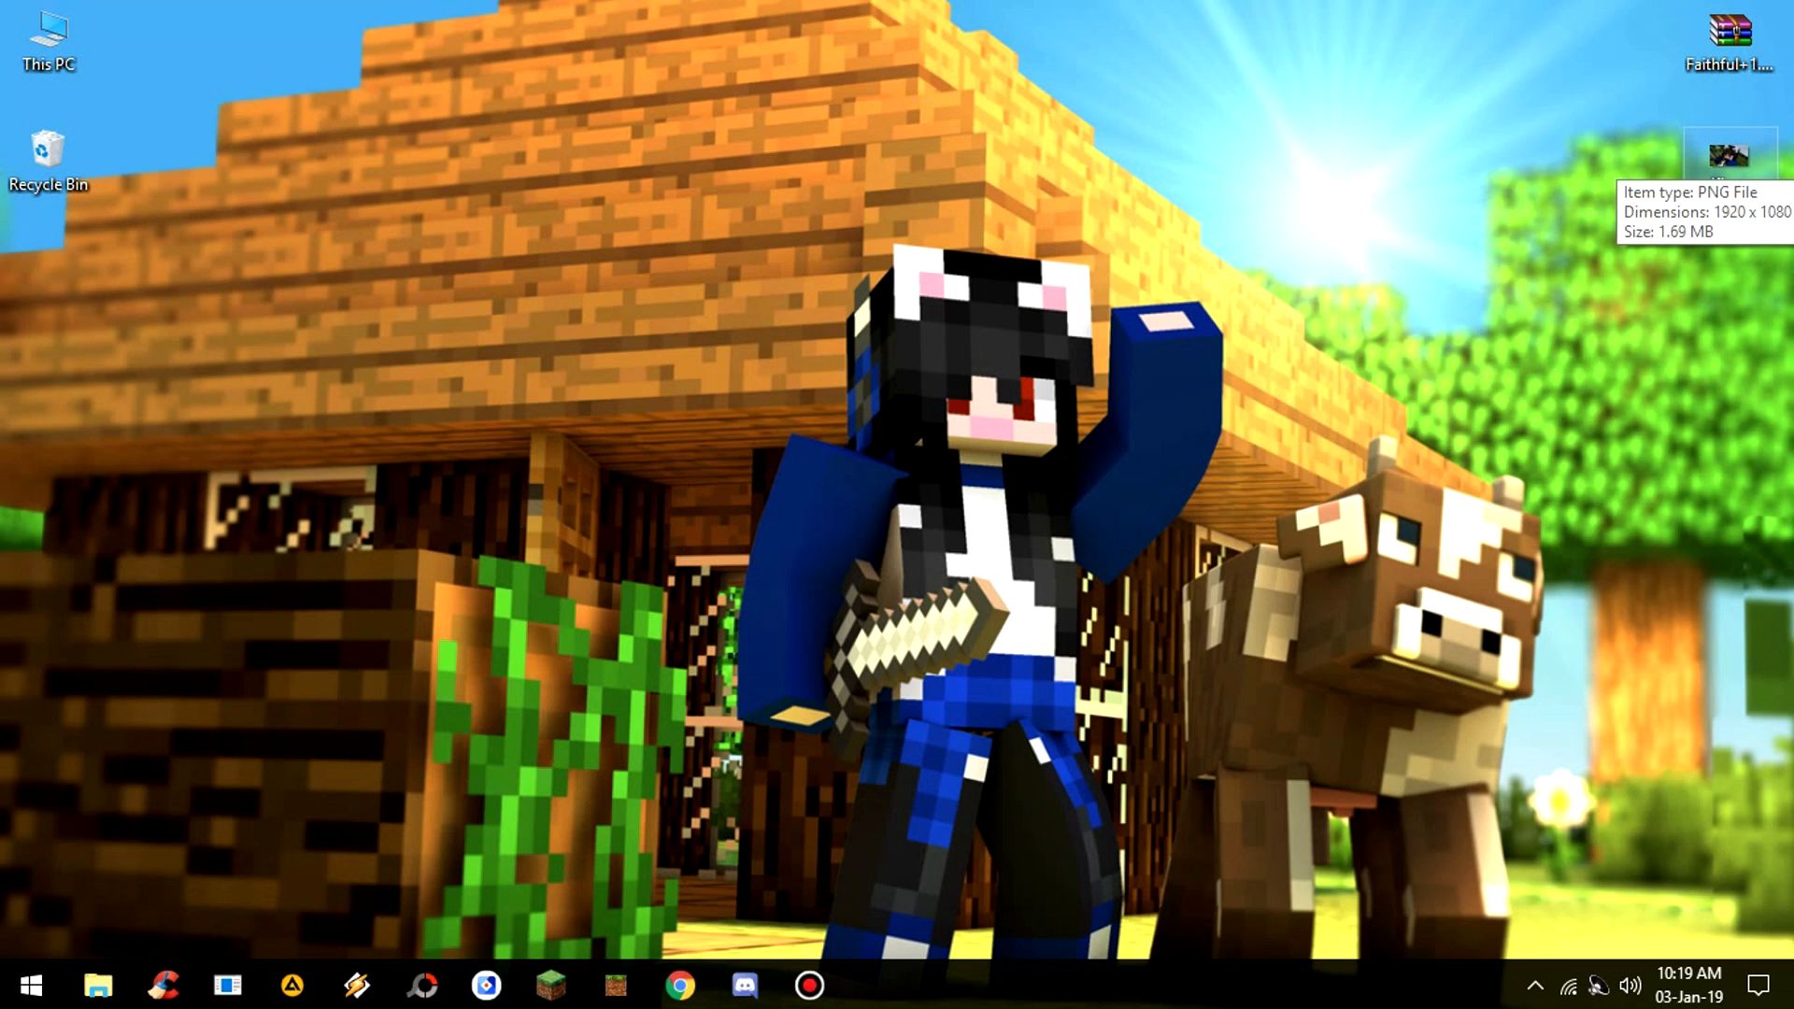
pyautogui.rightClick(709, 177)
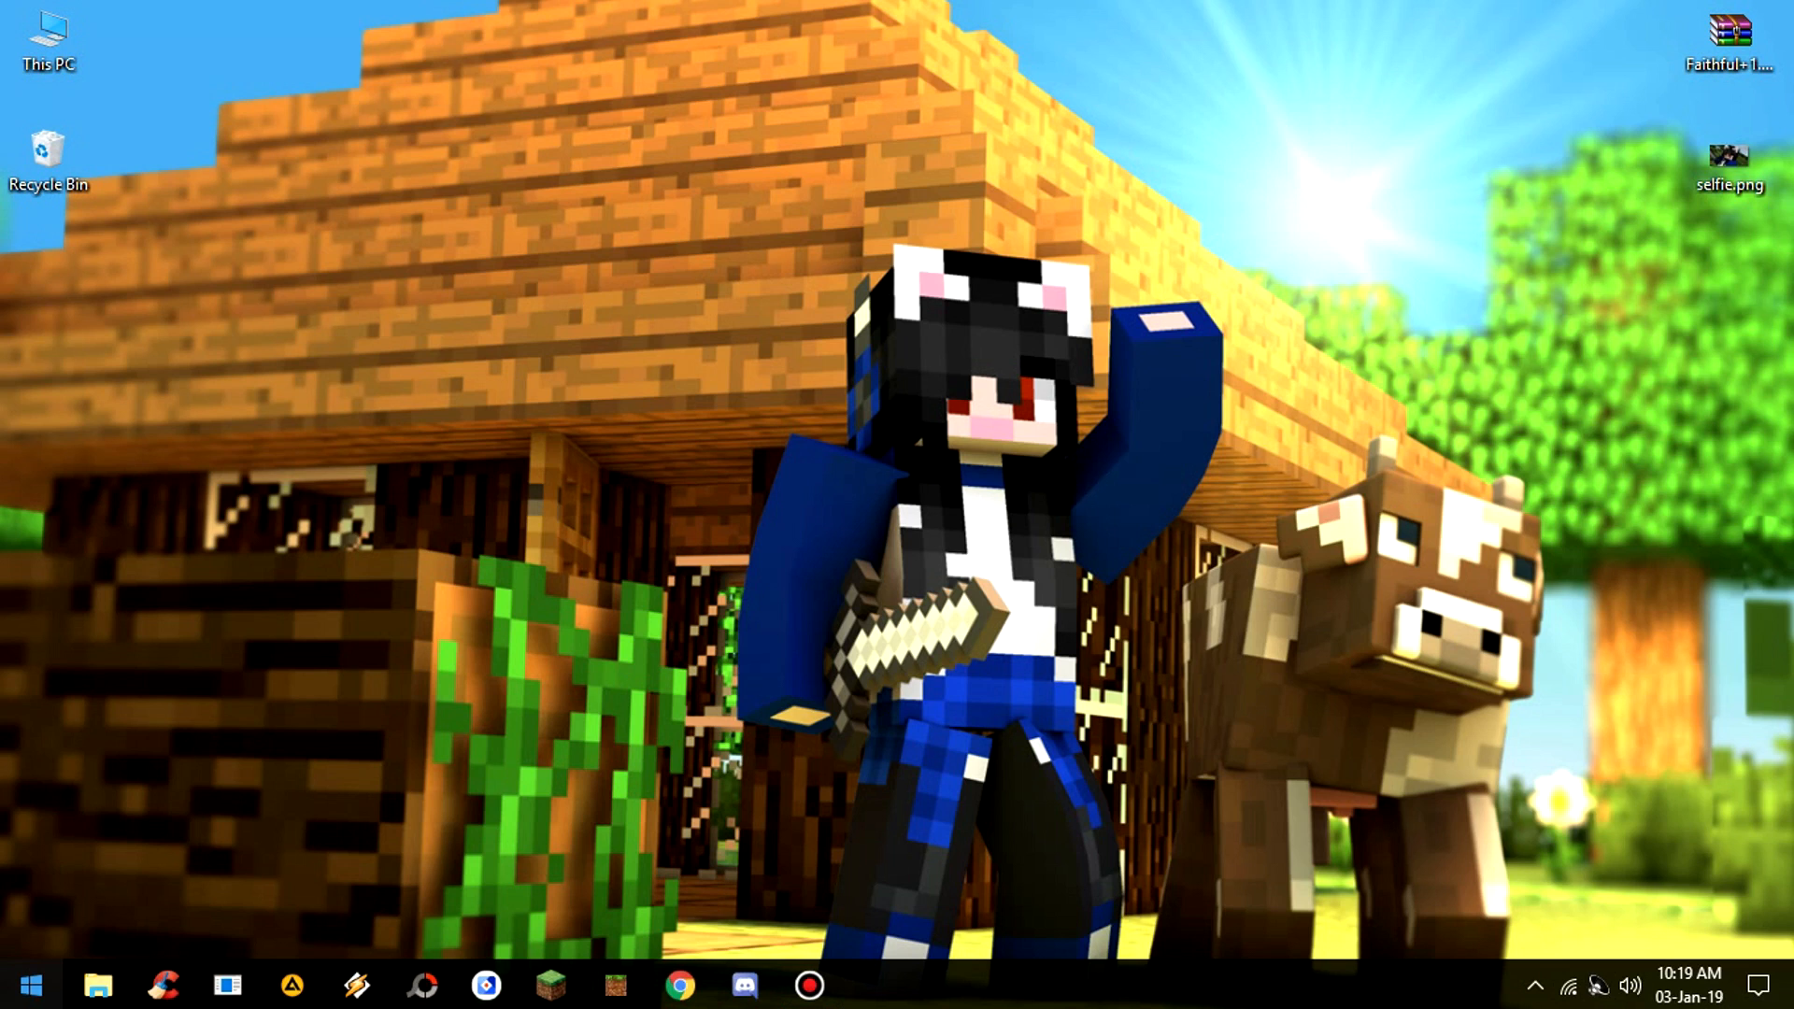
# - Scroll the Start menu app list to reach and launch PhotoScape
pyautogui.click(30, 984)
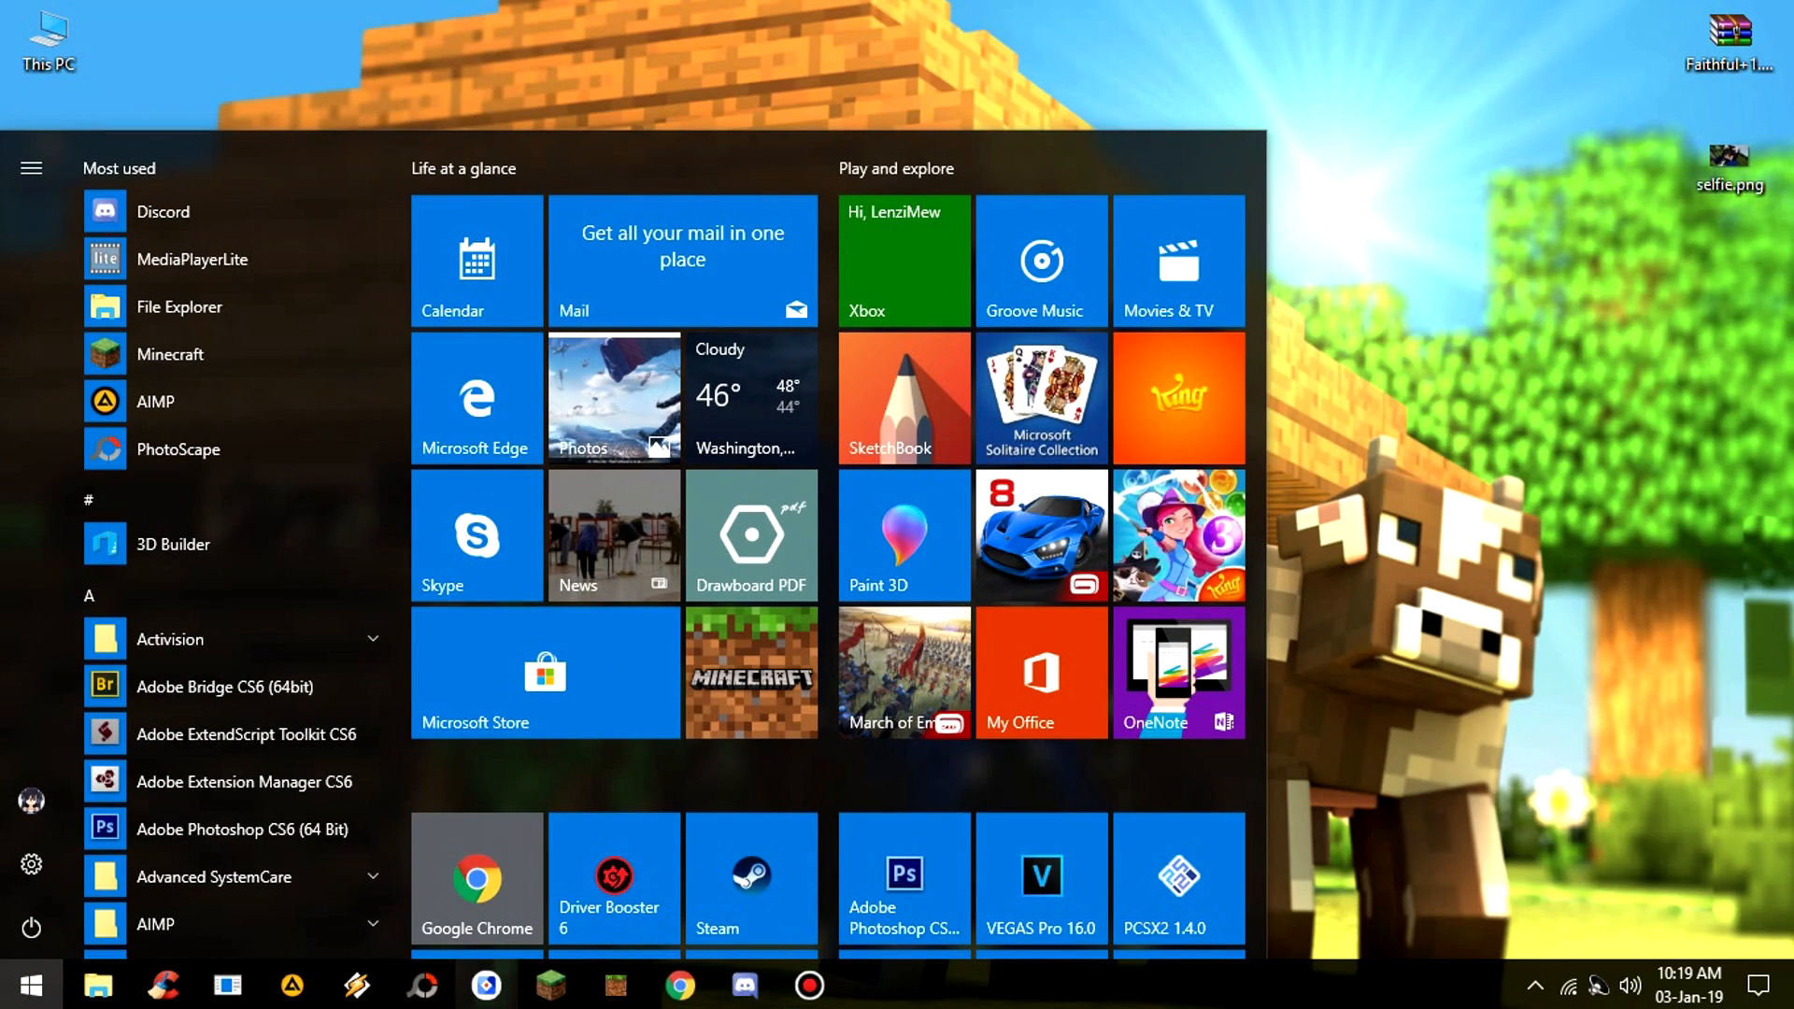
pyautogui.scroll(-3)
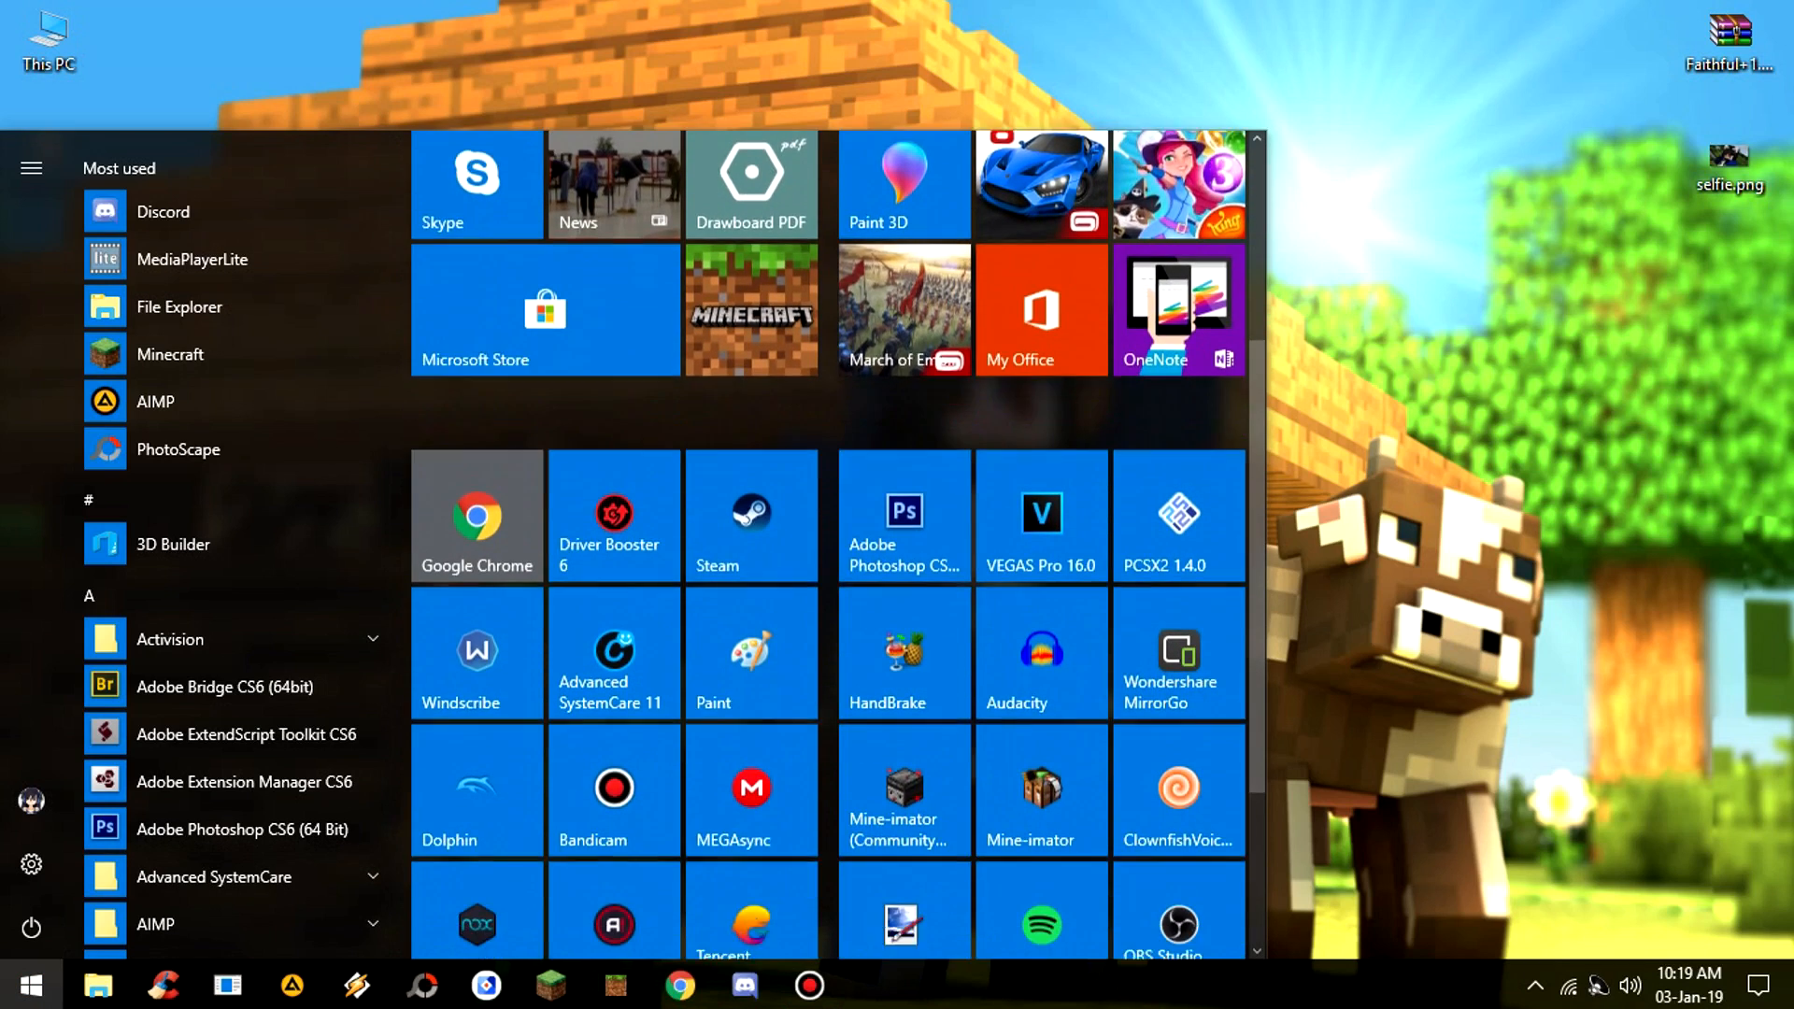
pyautogui.scroll(-3)
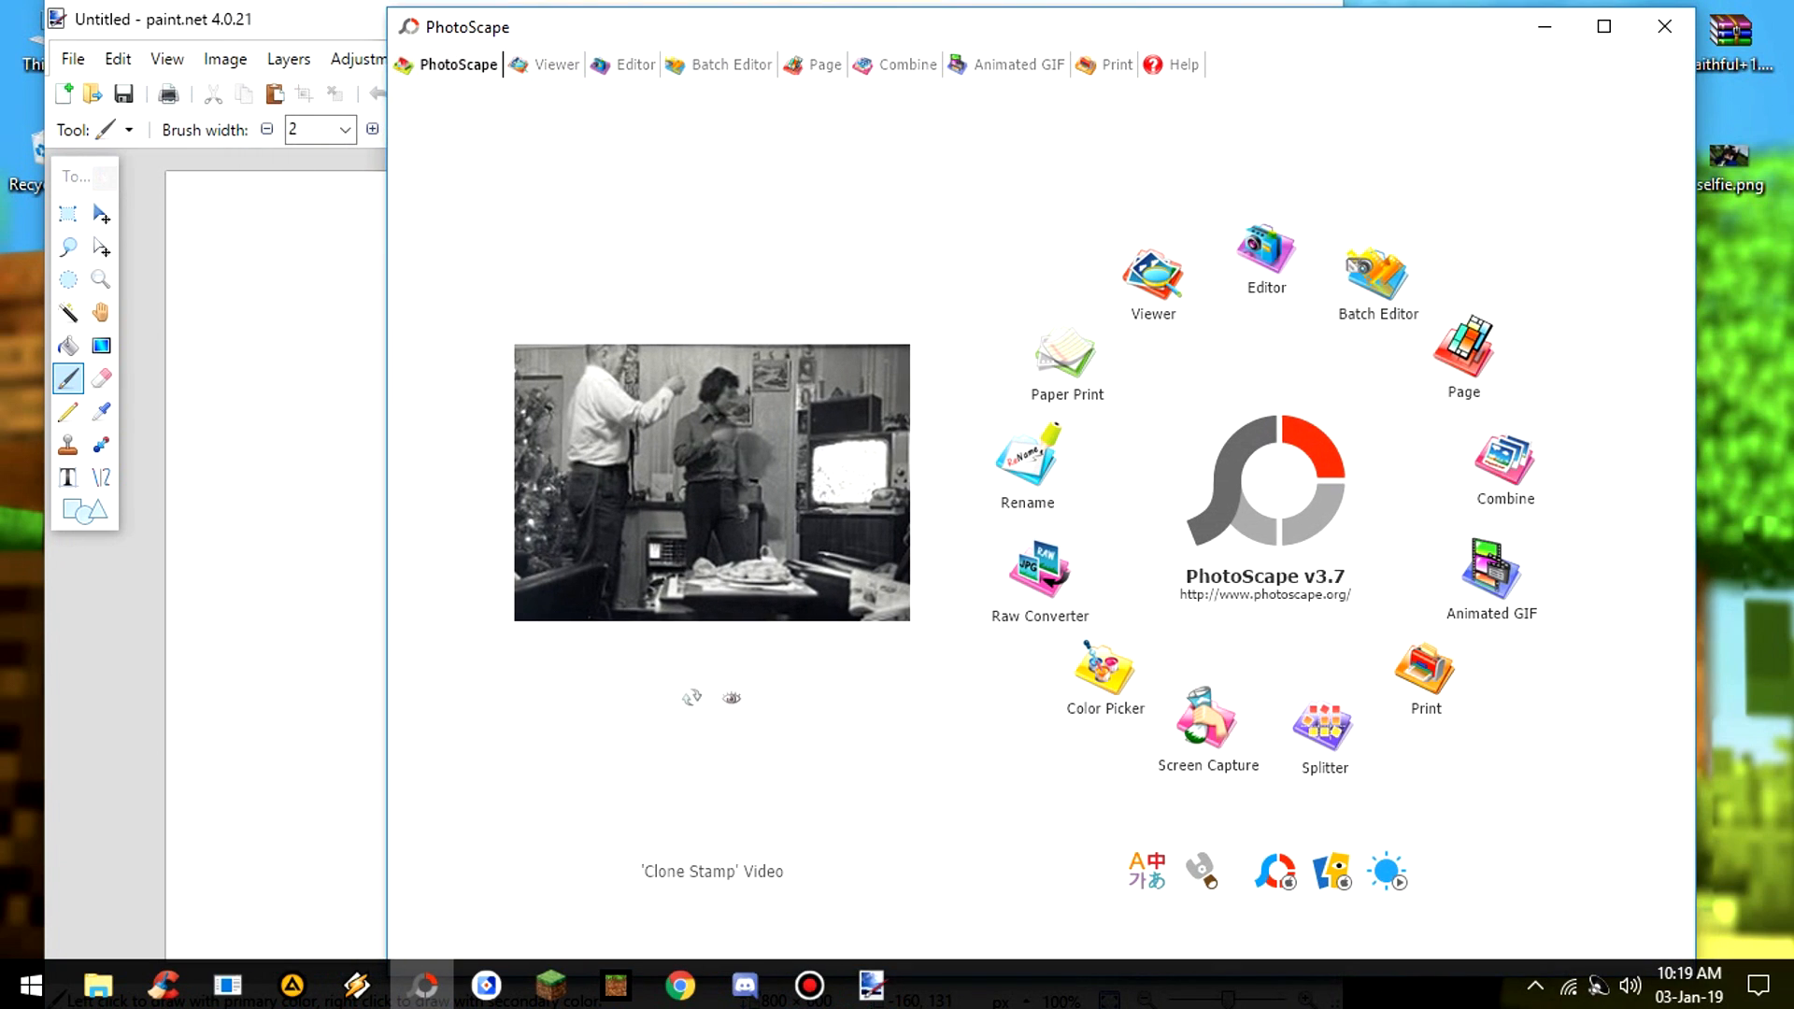
# - Switch PhotoScape to the Editor and open Faithful+1.13-rv2.4.zip in WinRAR
pyautogui.click(623, 65)
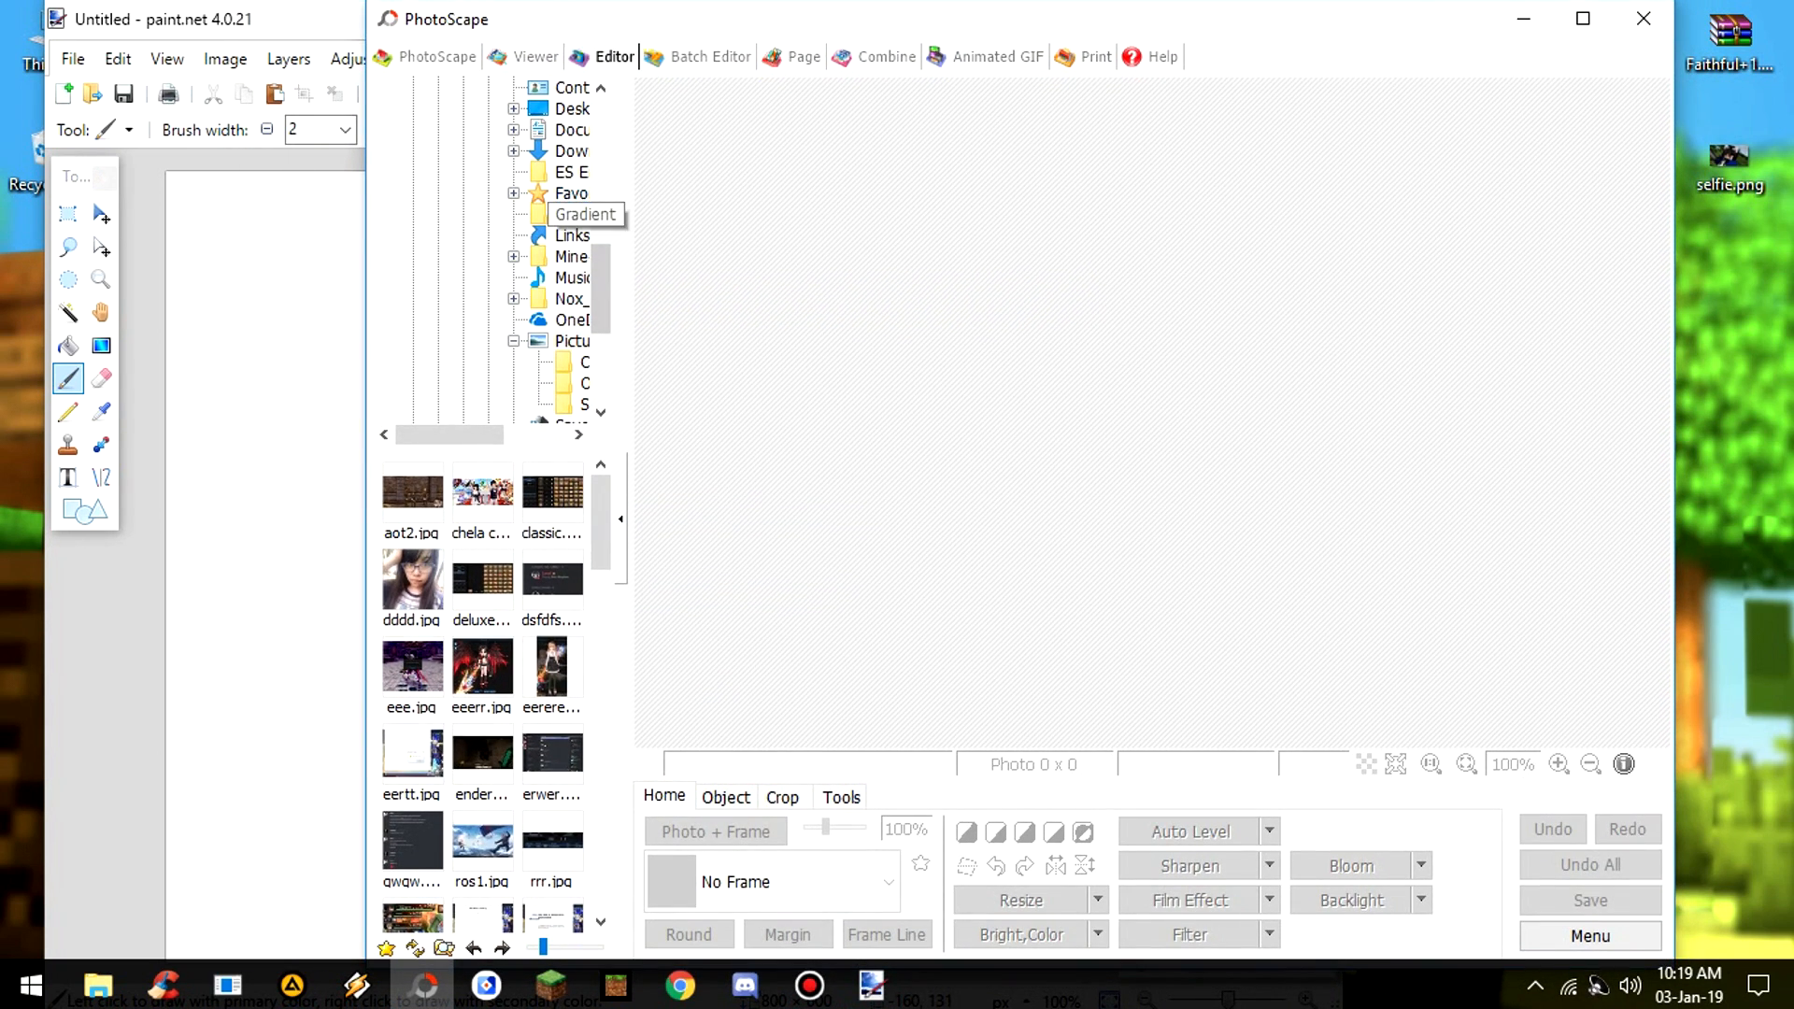
pyautogui.click(572, 215)
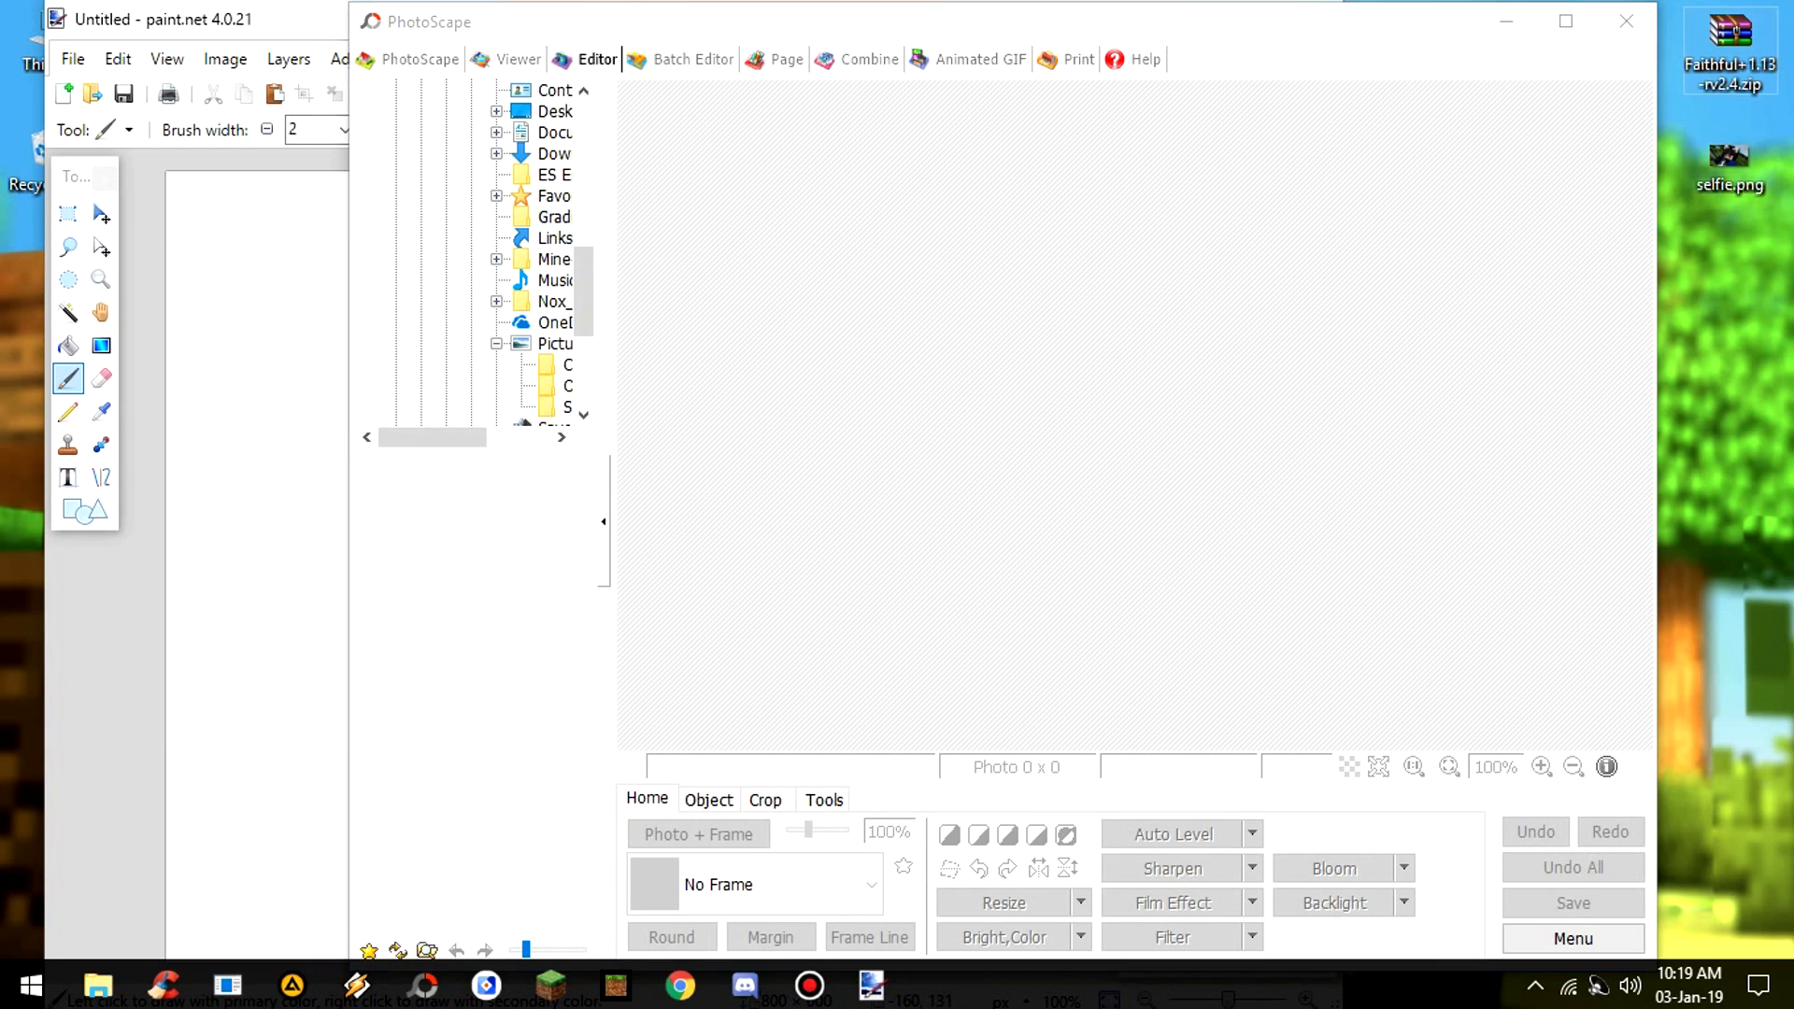
pyautogui.doubleClick(1729, 46)
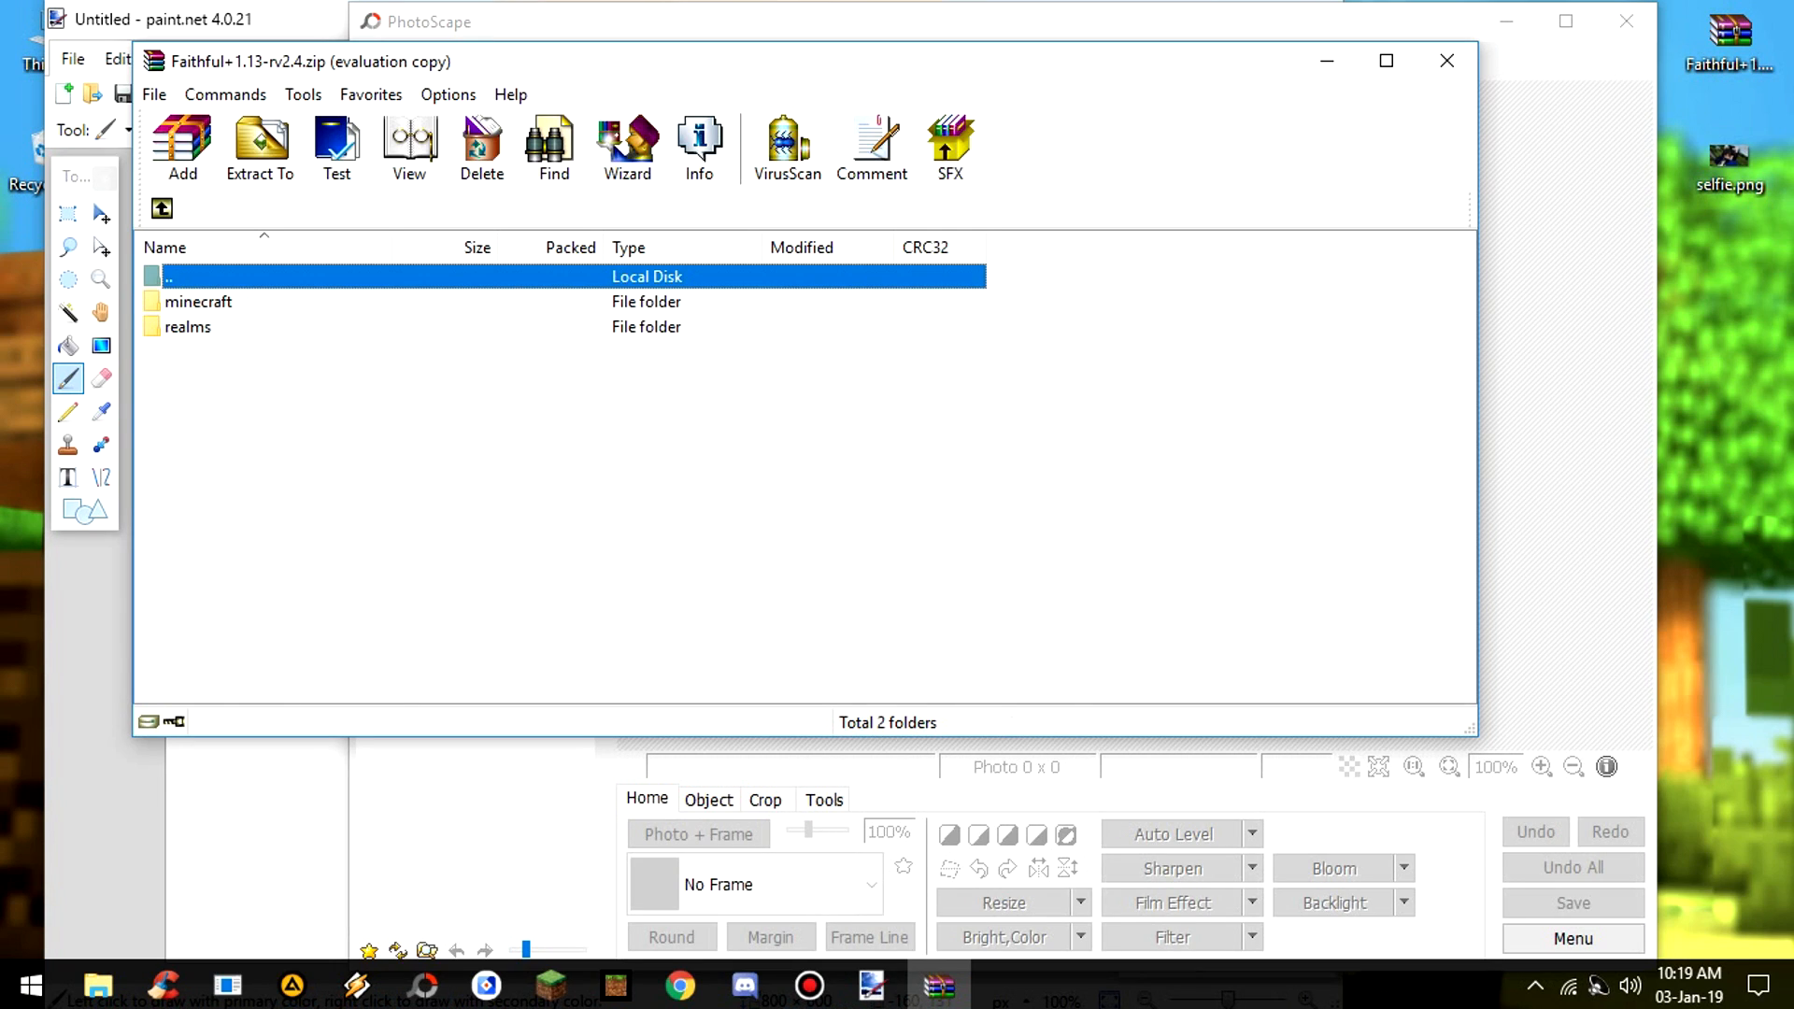
# - Browse into minecraft > textures > gui > container and view inventory.png
pyautogui.doubleClick(198, 301)
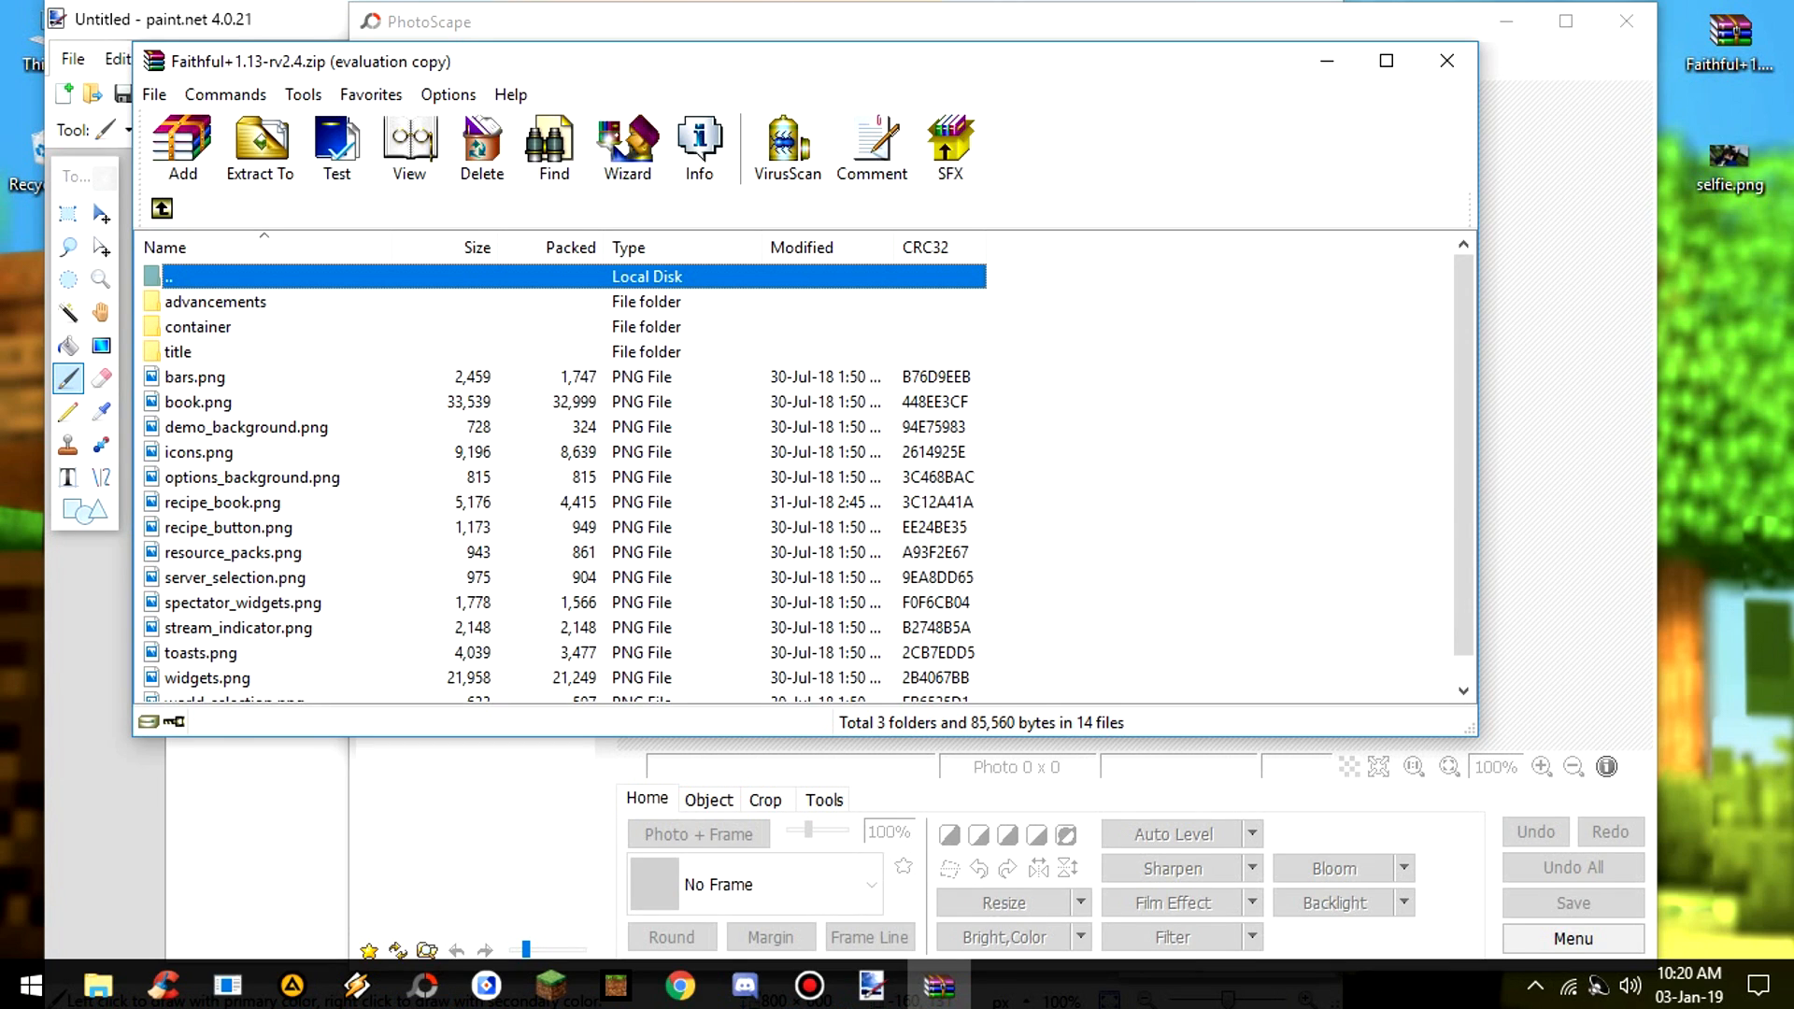
pyautogui.doubleClick(197, 326)
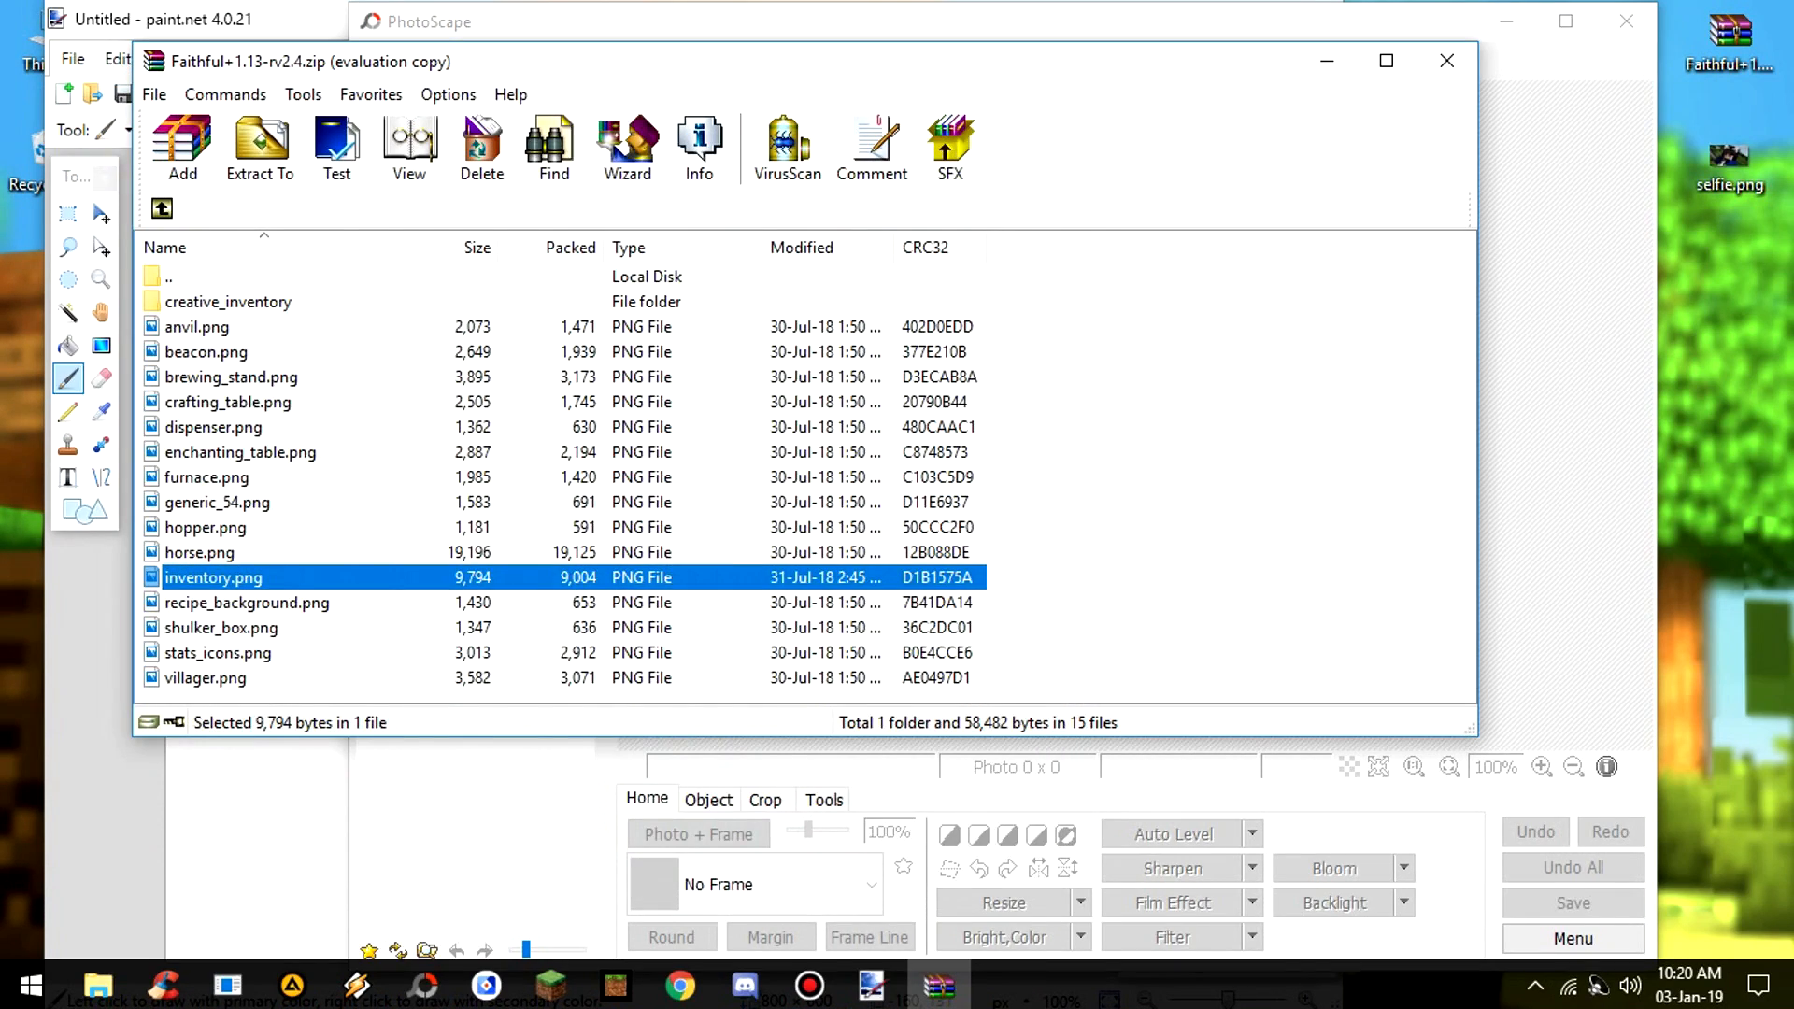
pyautogui.doubleClick(213, 577)
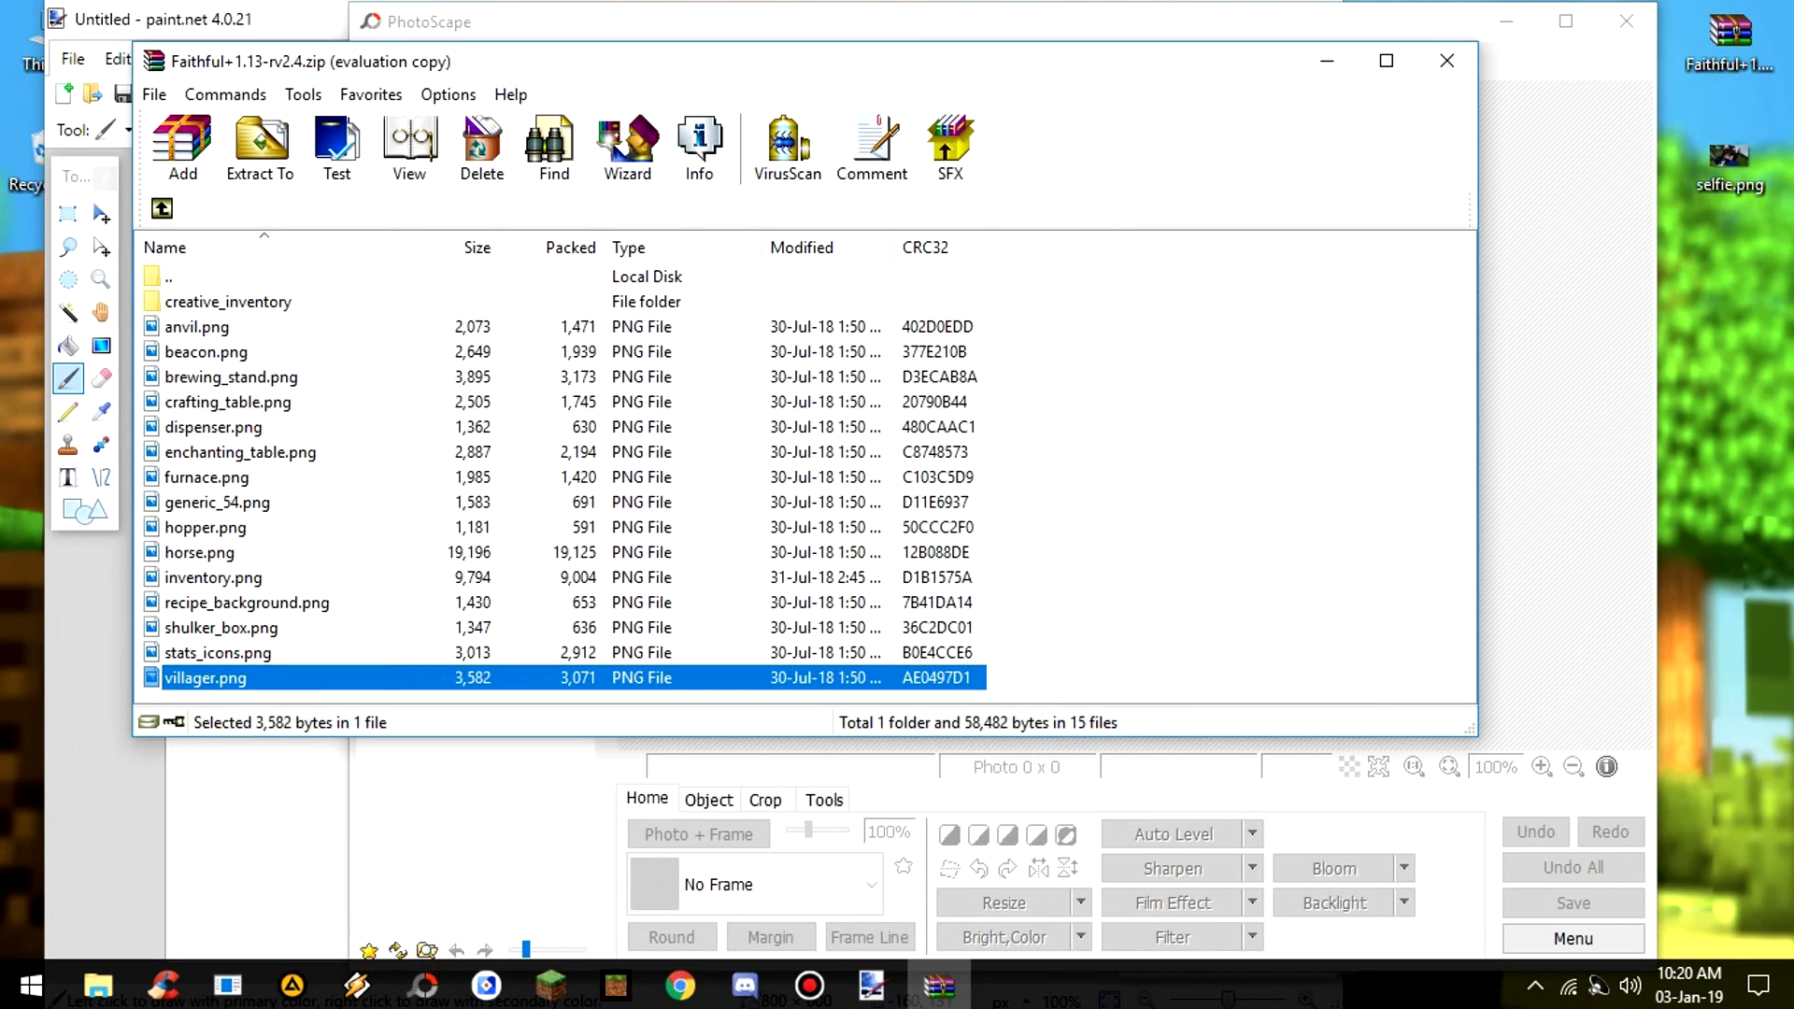
# - Look through the container folder's textures (dispenser, anvil, enchanting_table, brewing_stand, inventory)
pyautogui.click(213, 426)
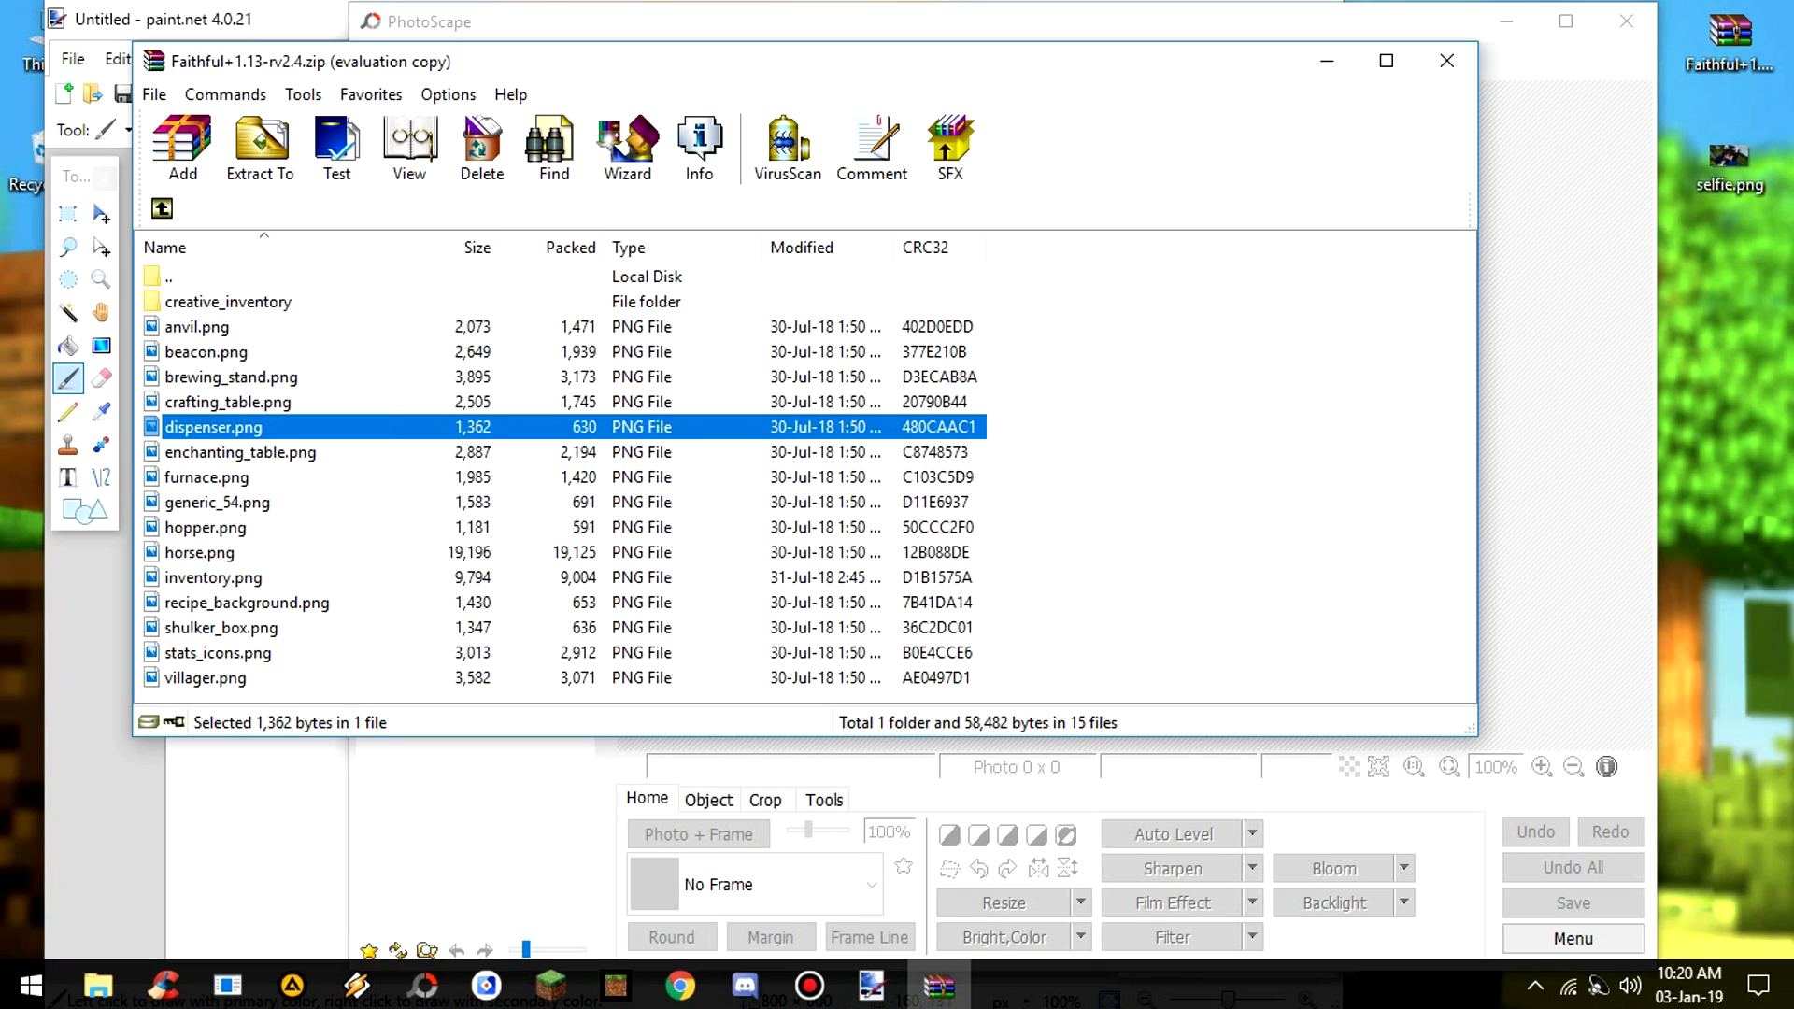
pyautogui.click(197, 326)
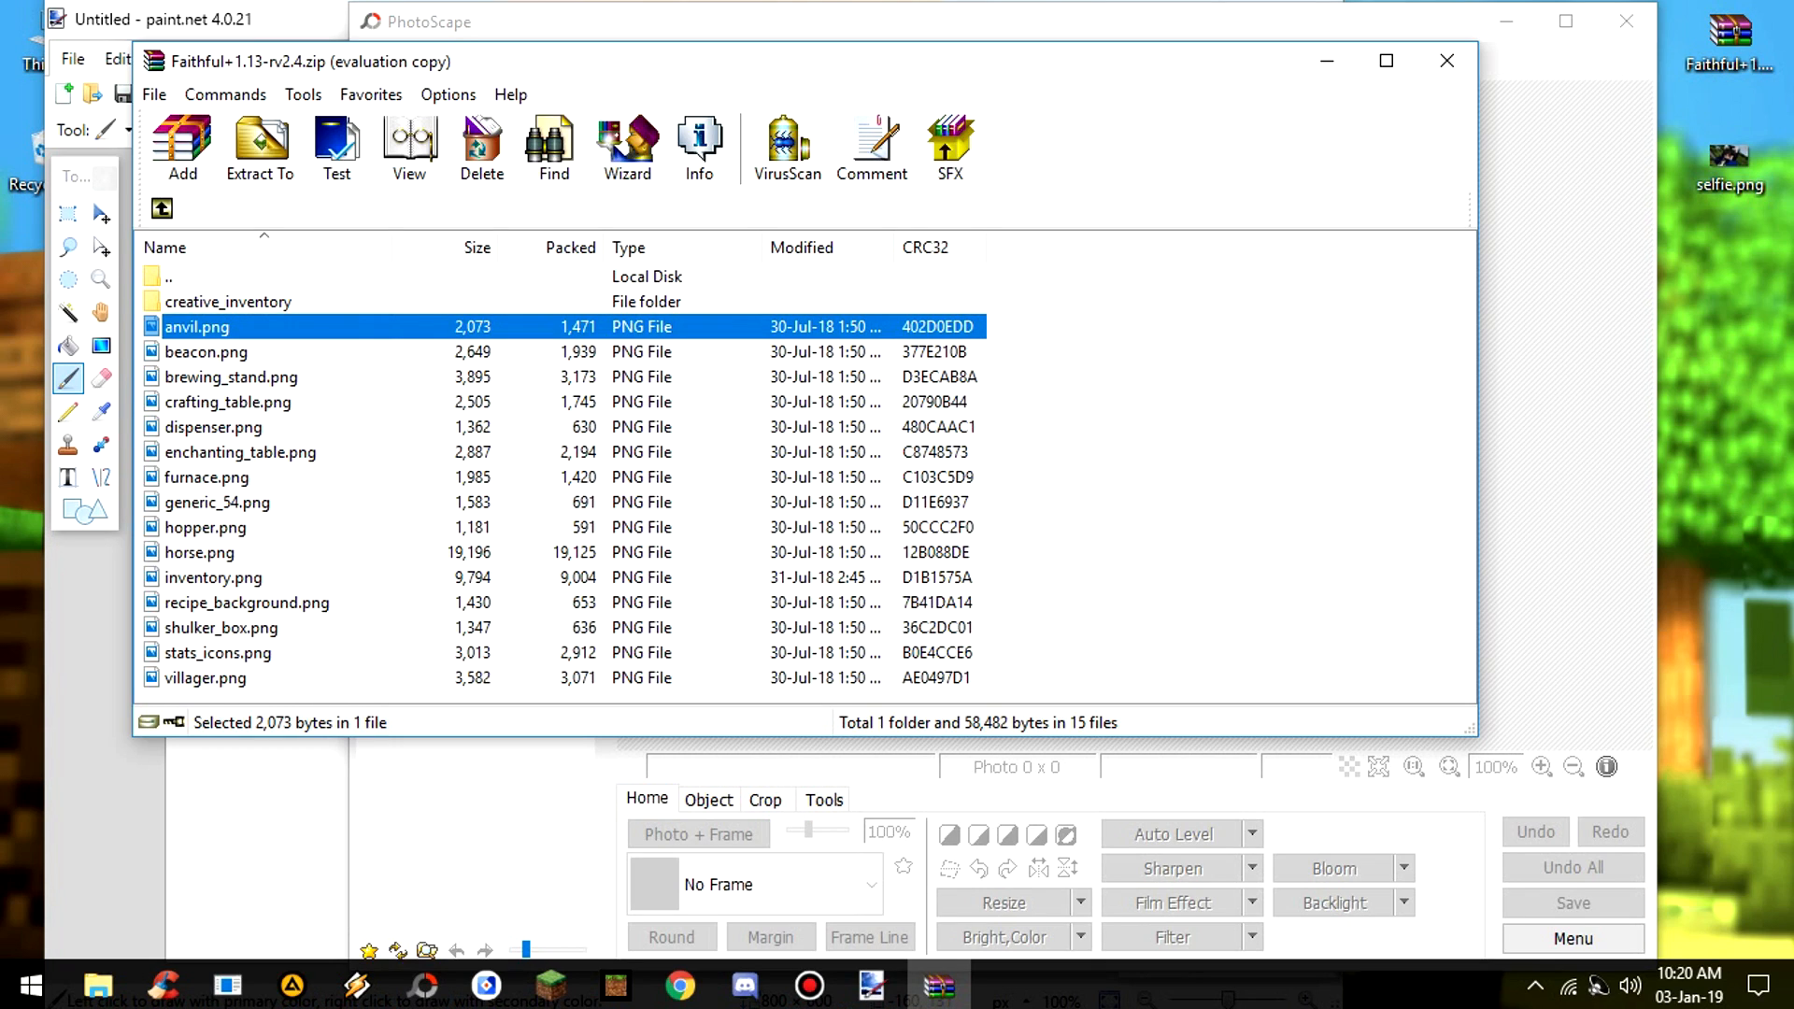
pyautogui.press('ctrl+a')
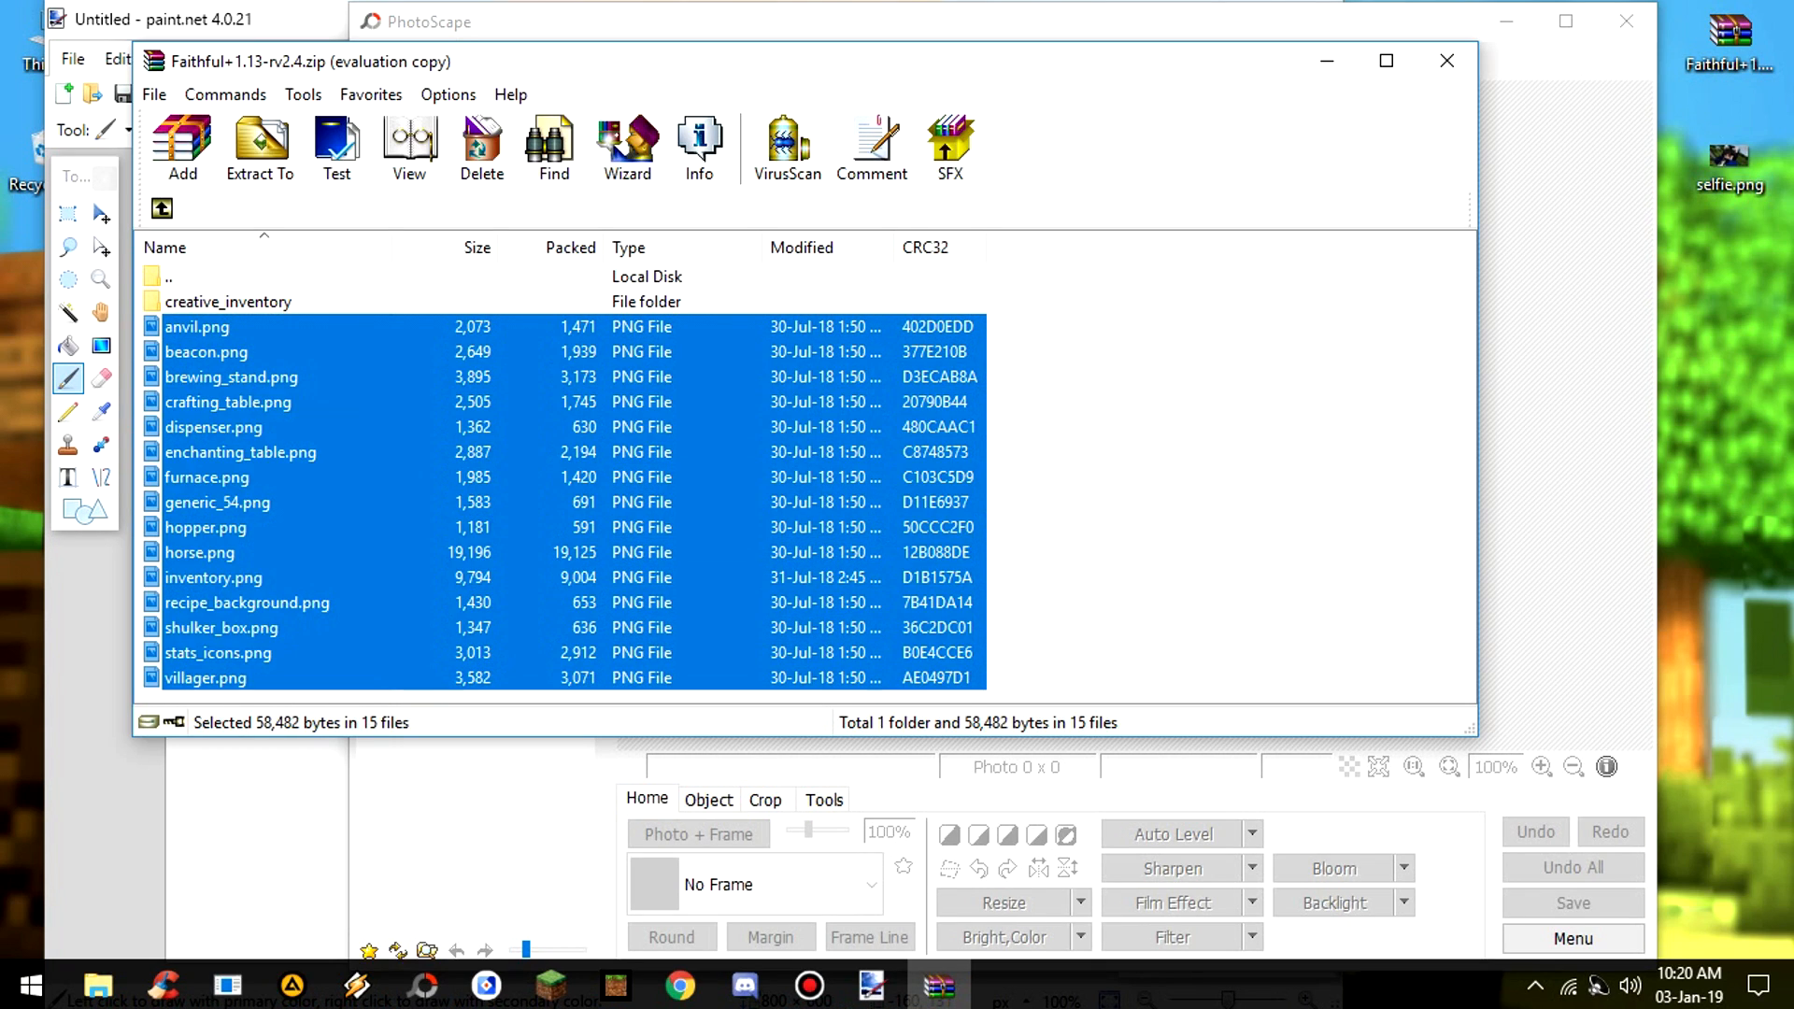
pyautogui.click(240, 452)
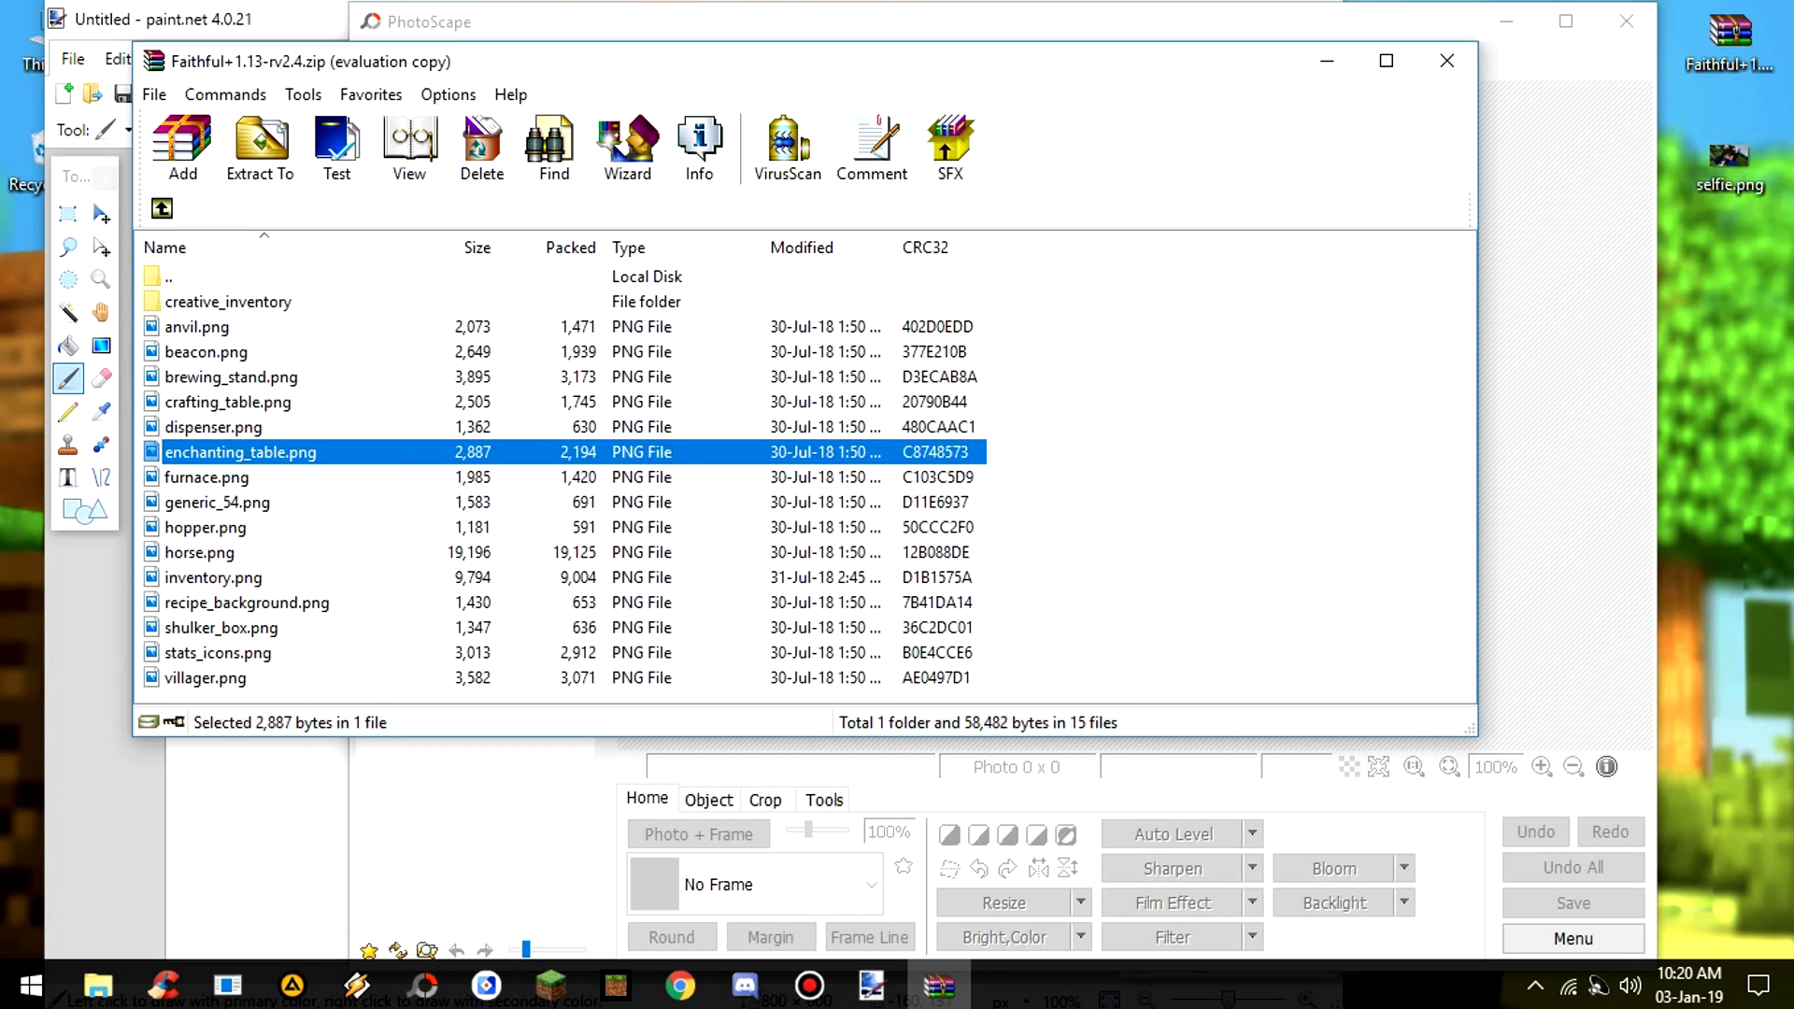
pyautogui.click(195, 326)
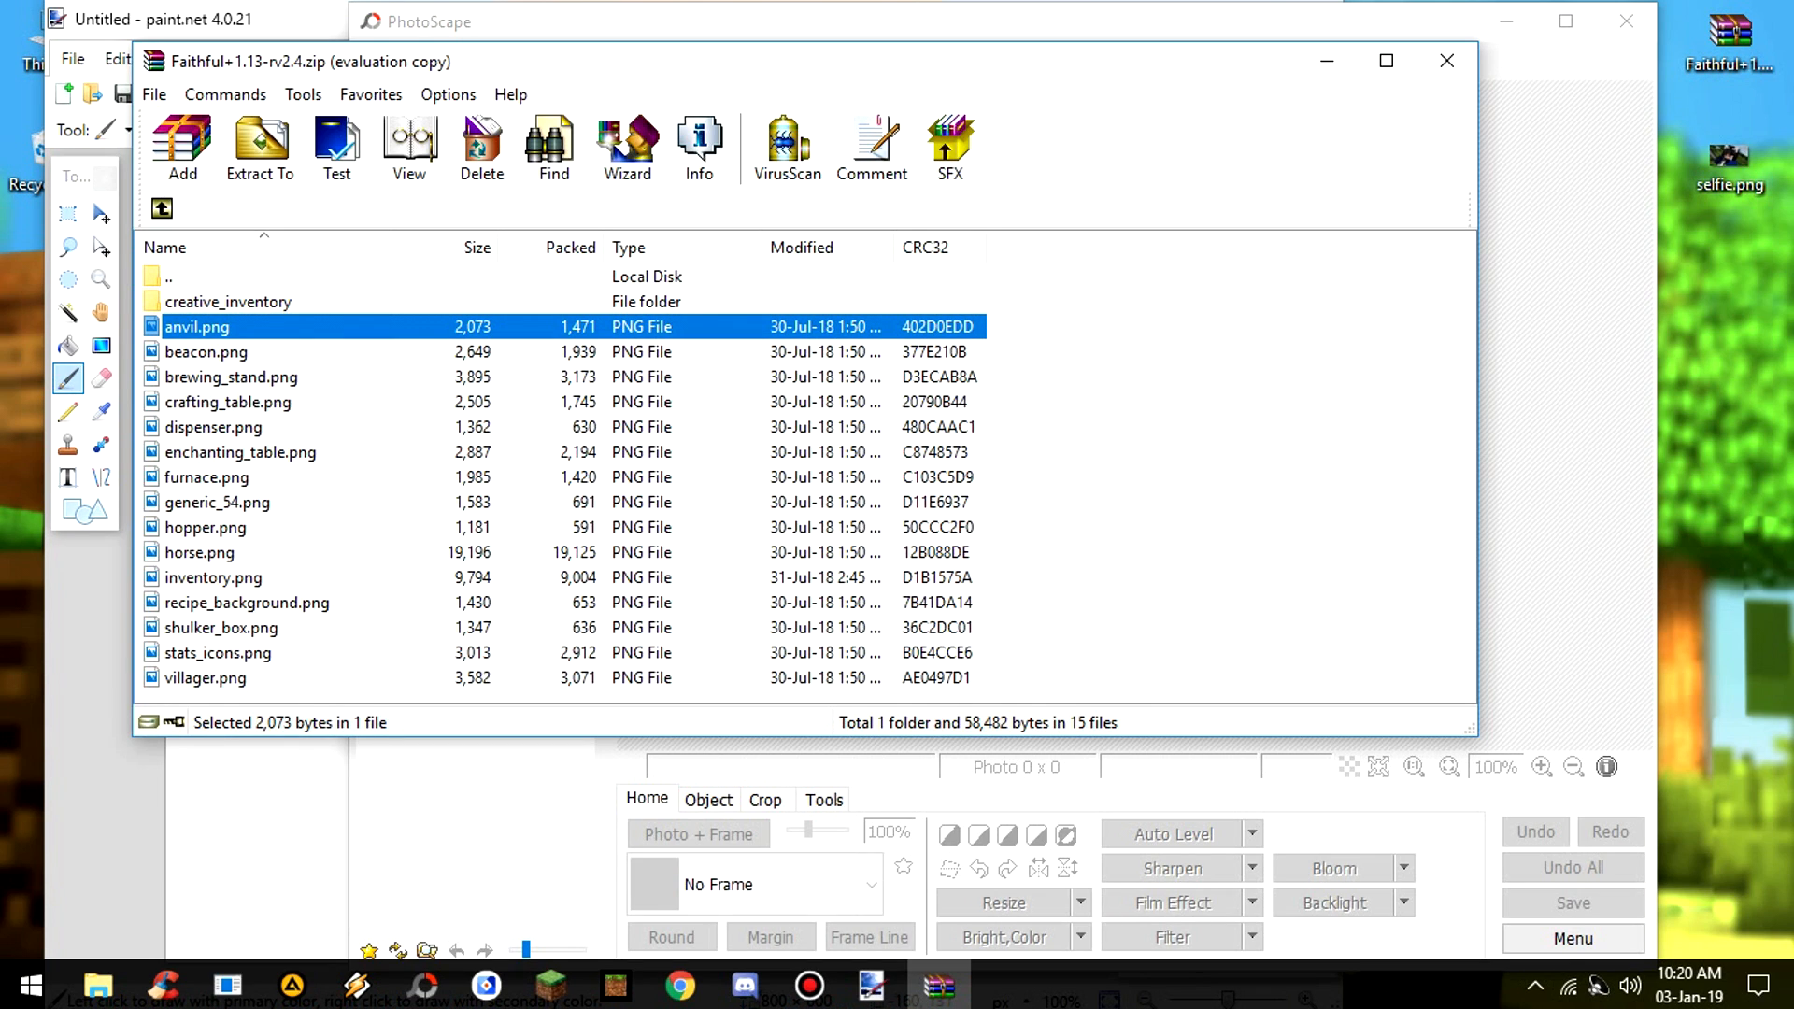
pyautogui.click(240, 452)
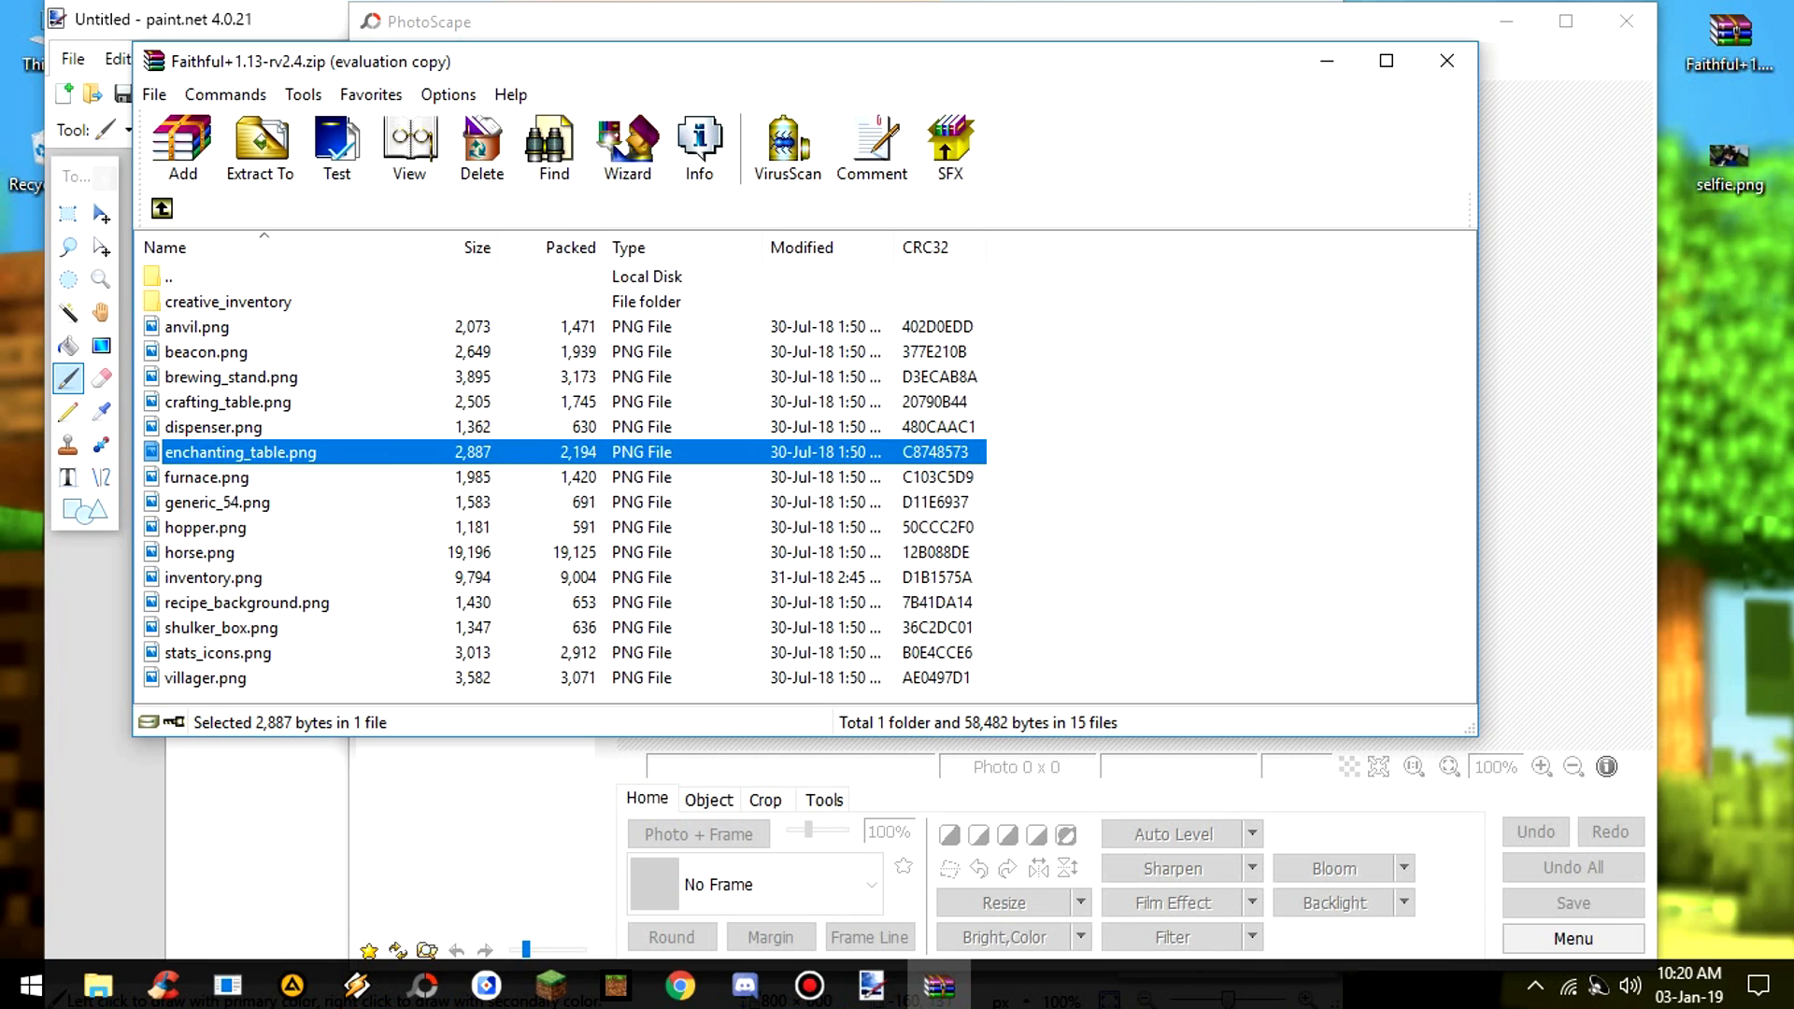
pyautogui.click(230, 377)
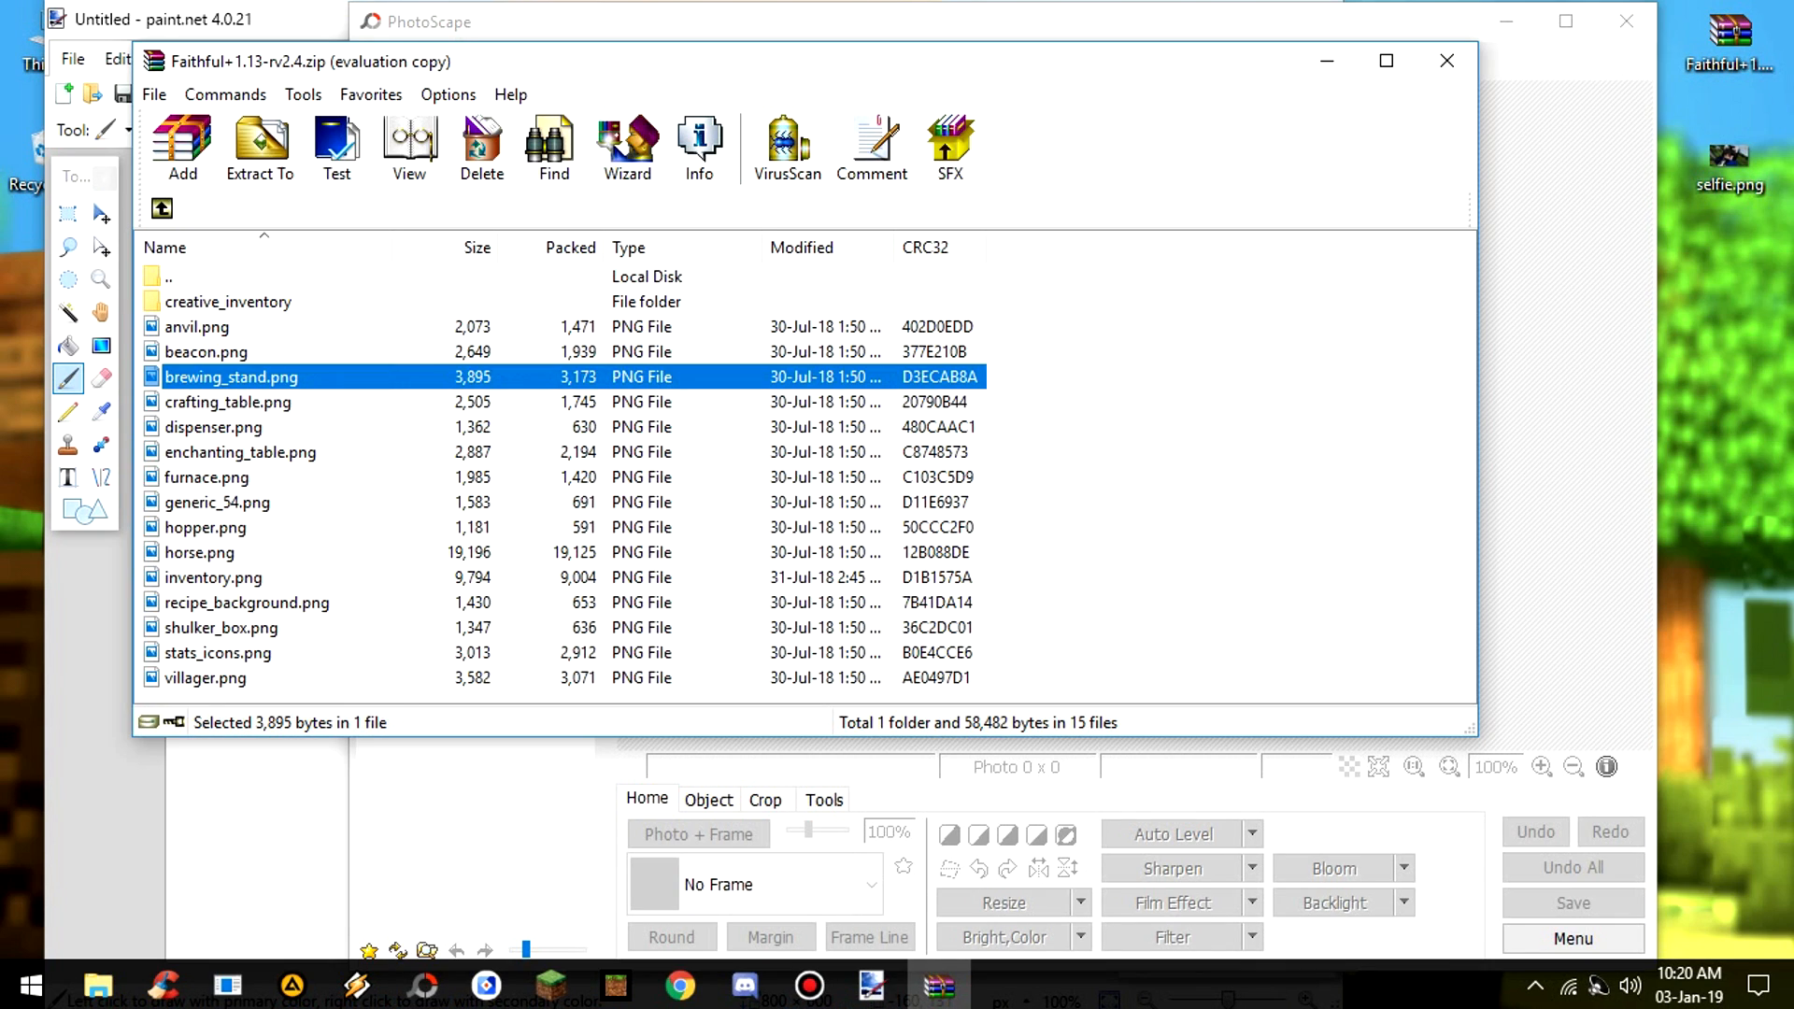
pyautogui.click(213, 577)
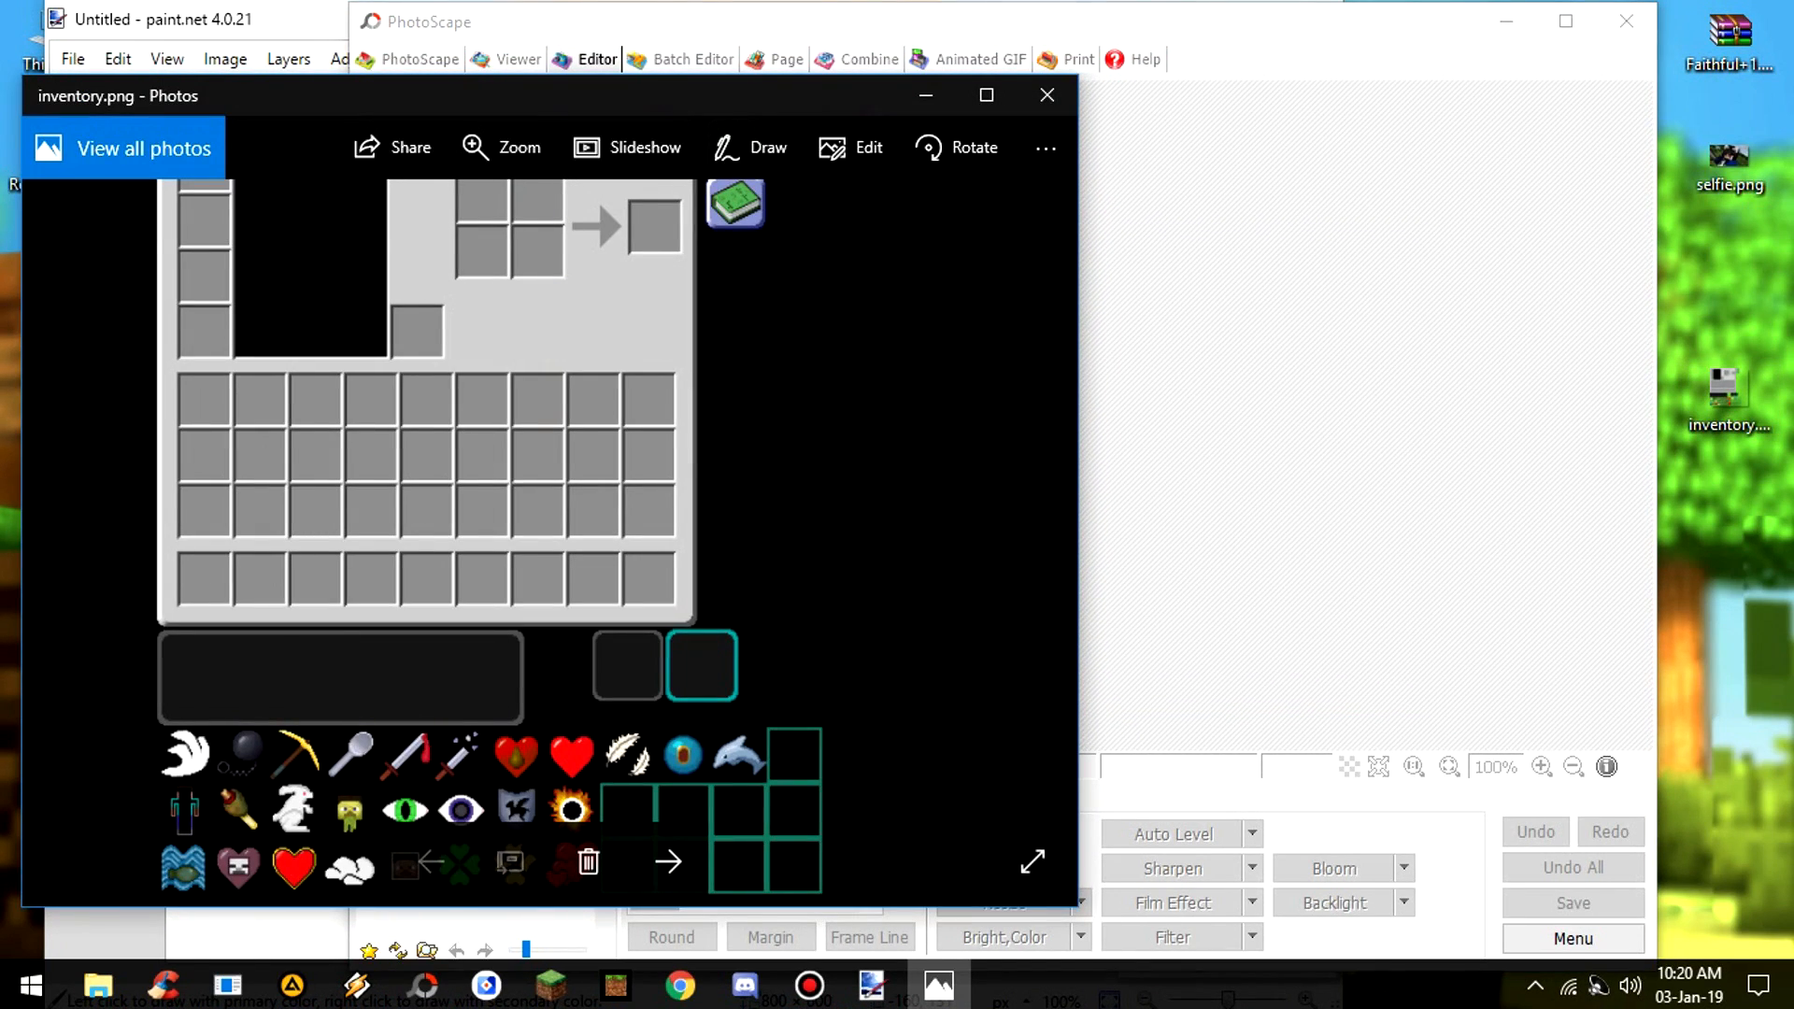
# - Open inventory.png as its own image in paint.net and maximize the selfie in PhotoScape
pyautogui.click(1045, 95)
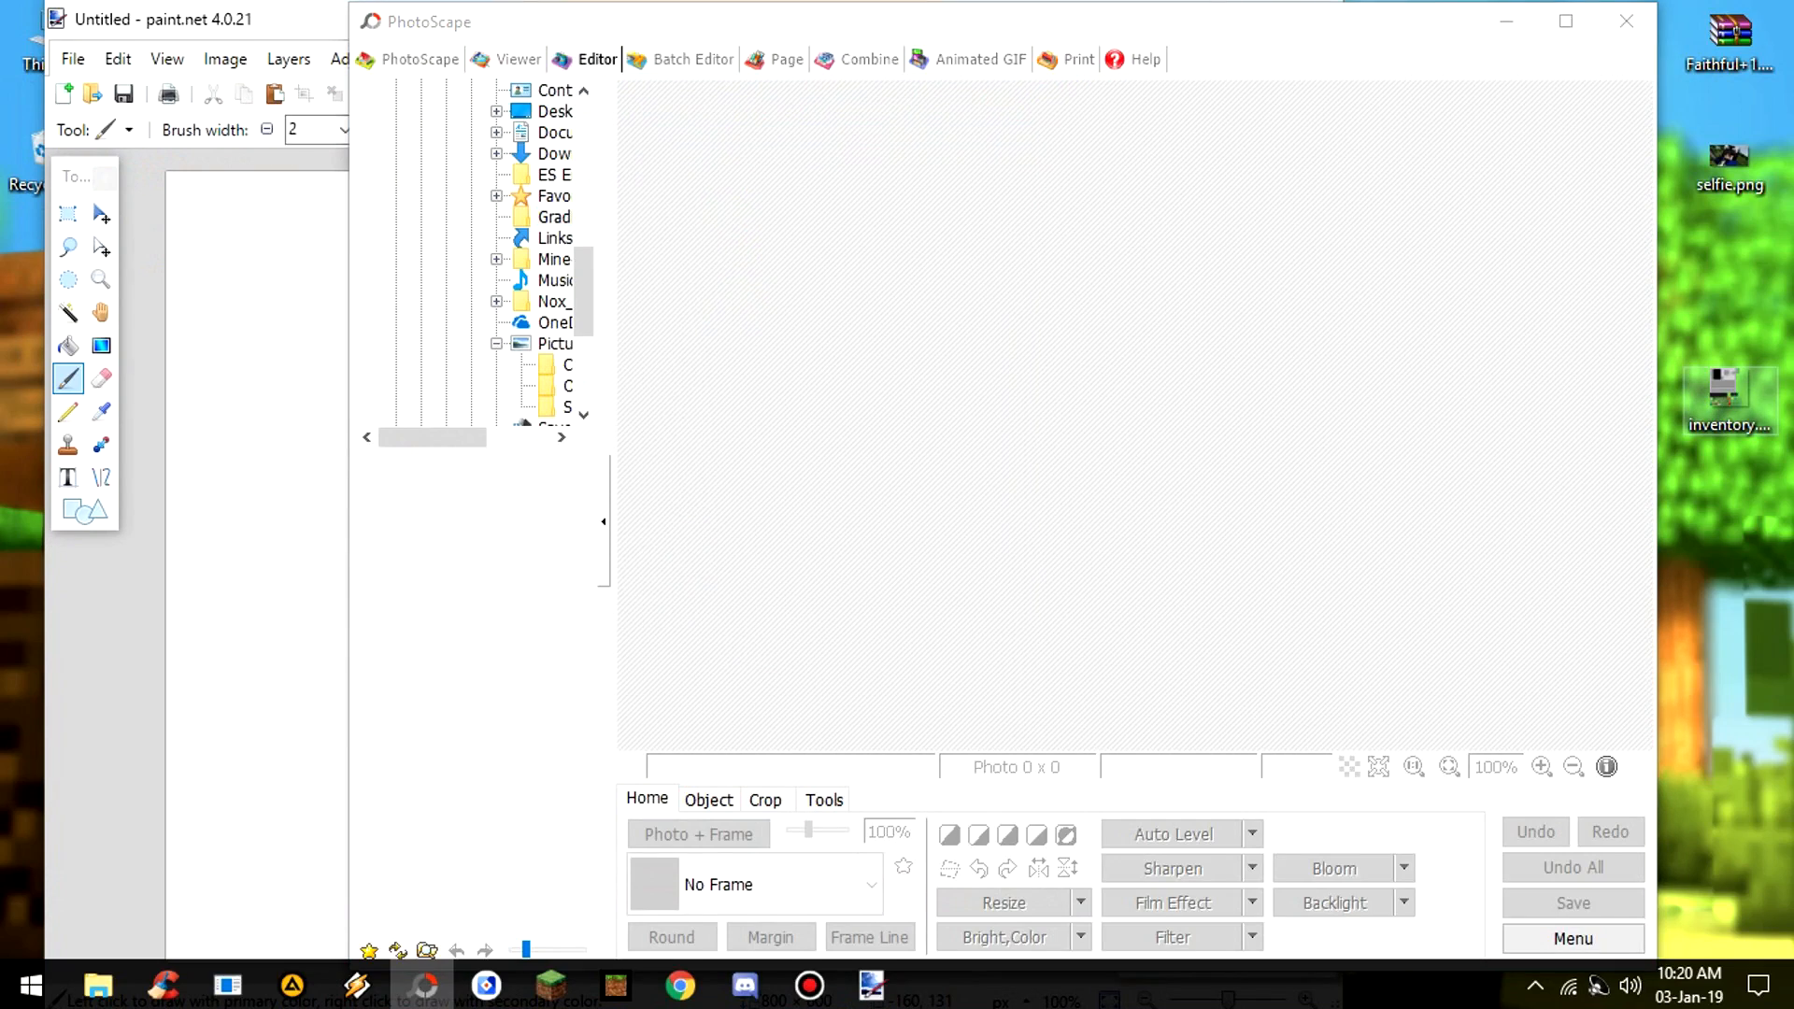
pyautogui.moveTo(1729, 394)
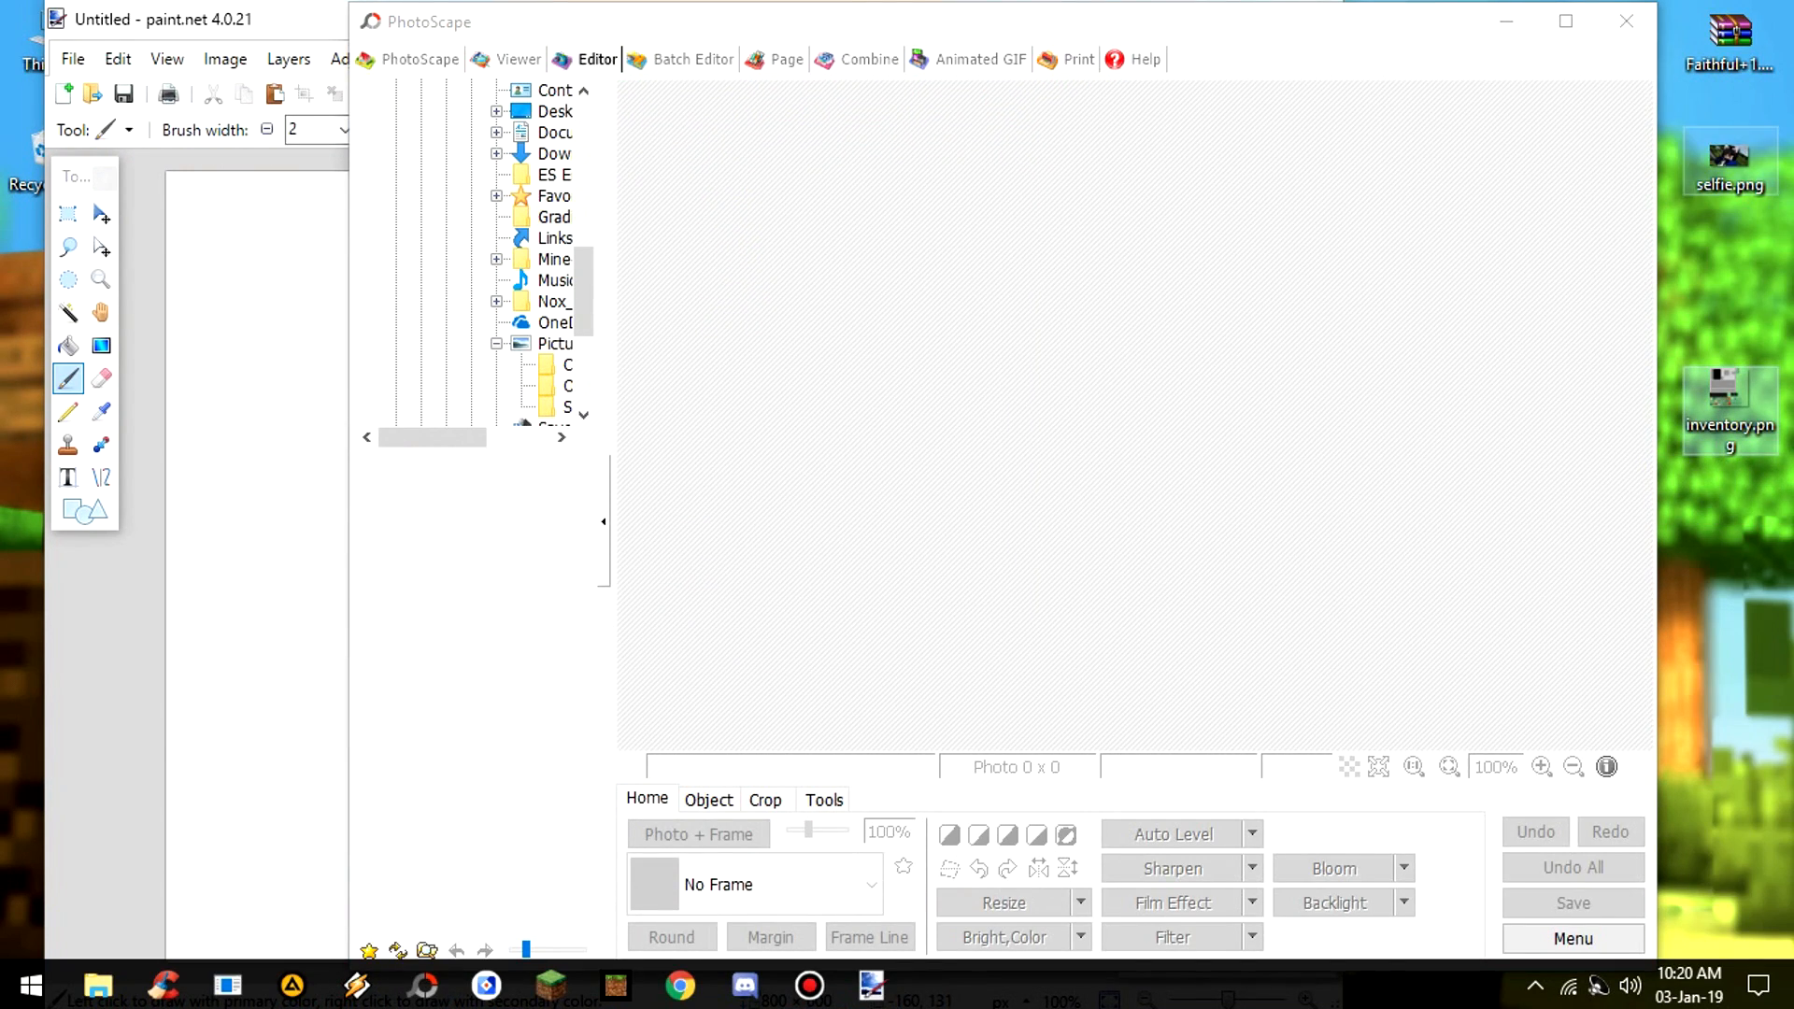
pyautogui.moveTo(1728, 148)
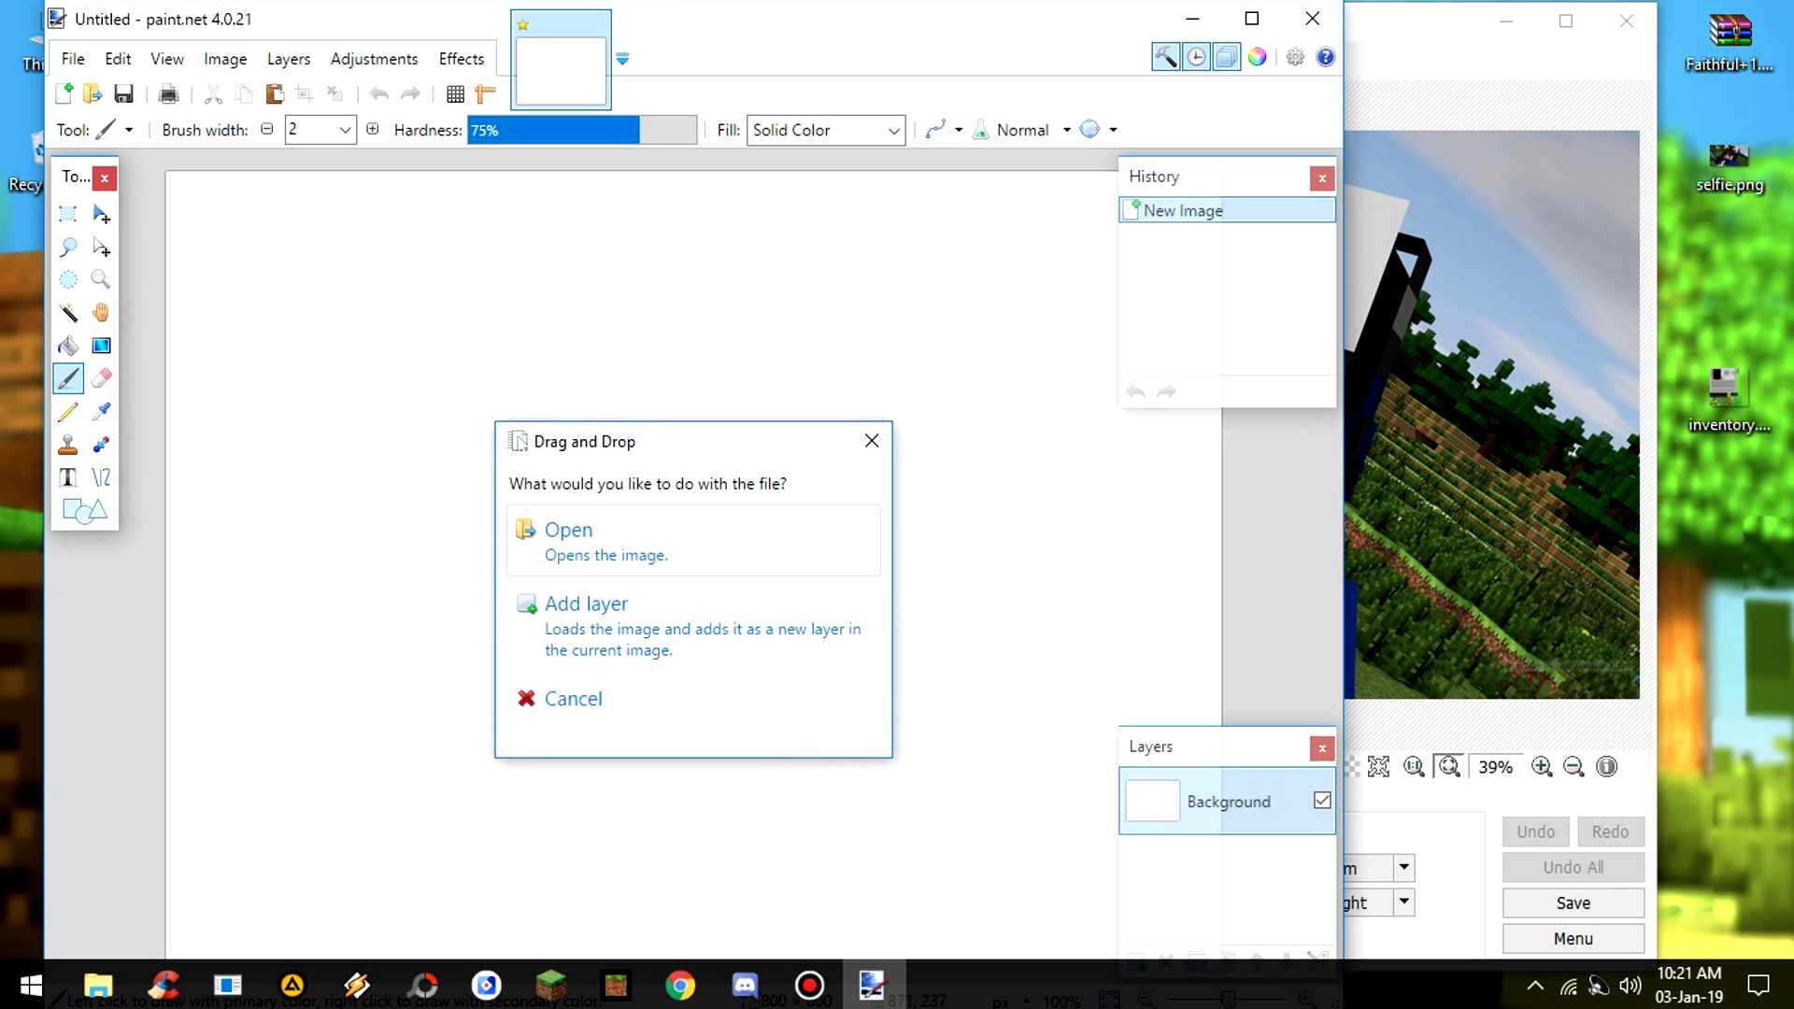
pyautogui.click(567, 529)
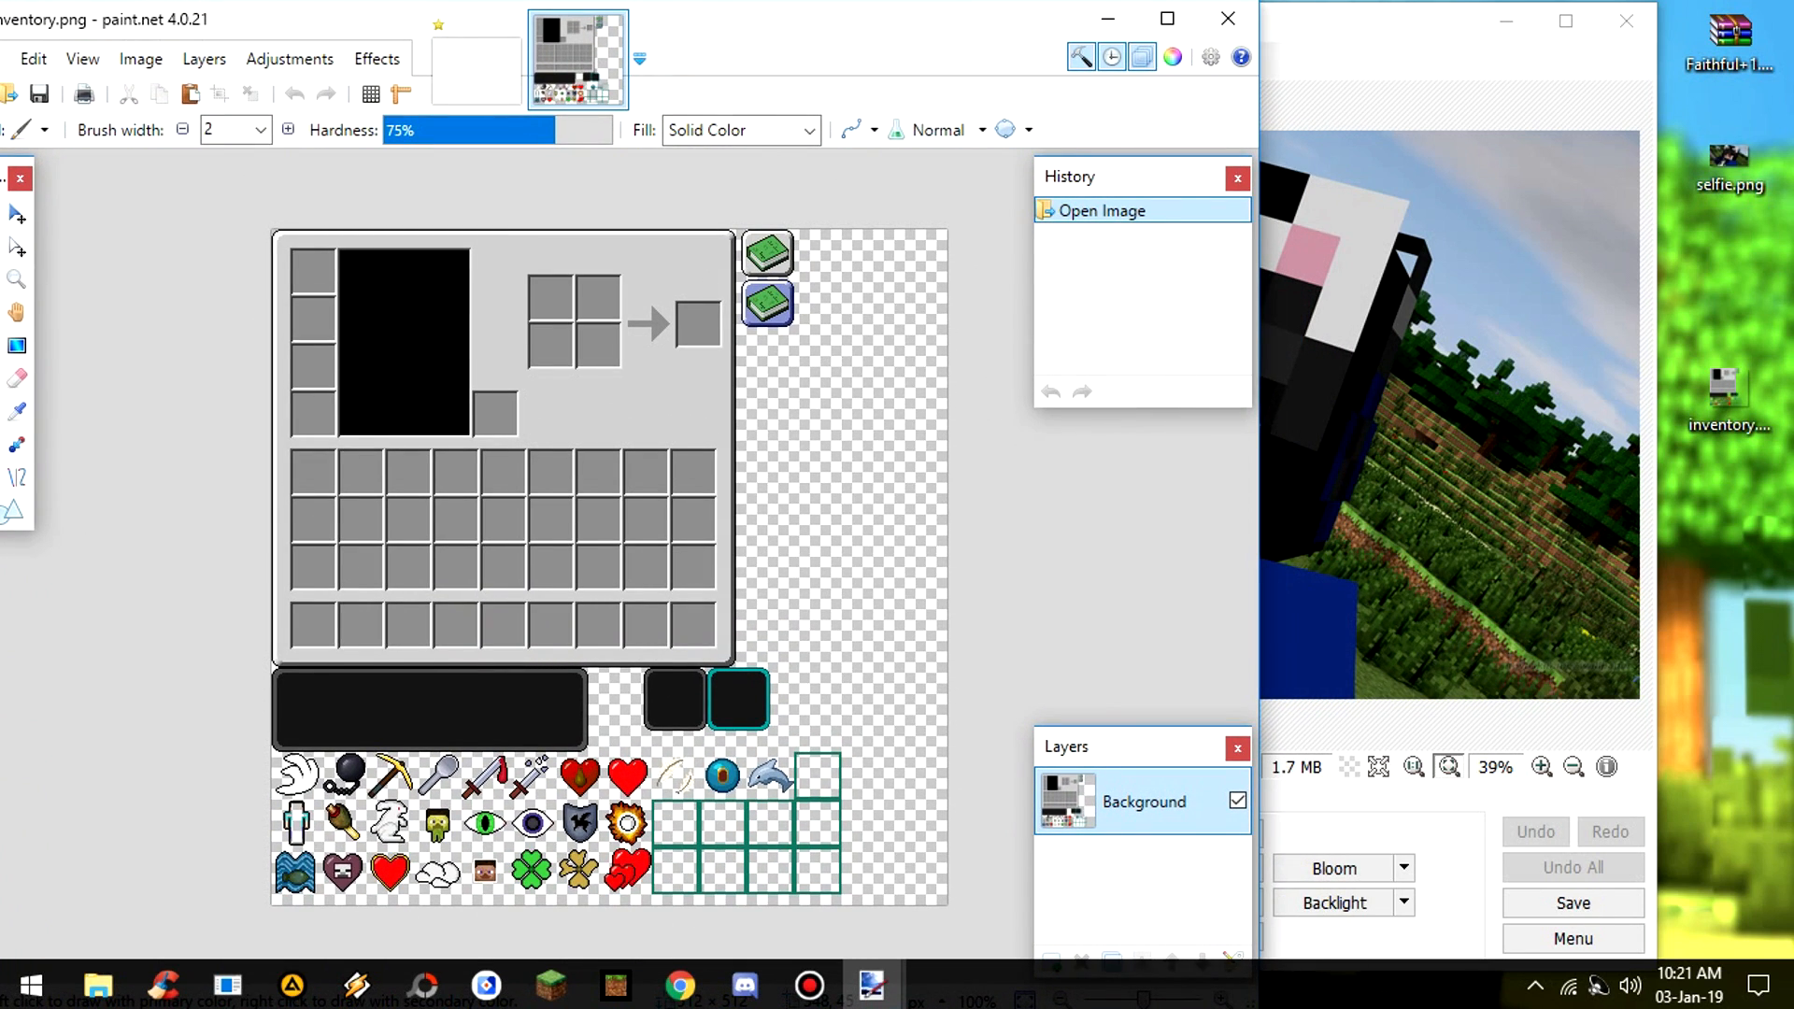
pyautogui.click(423, 984)
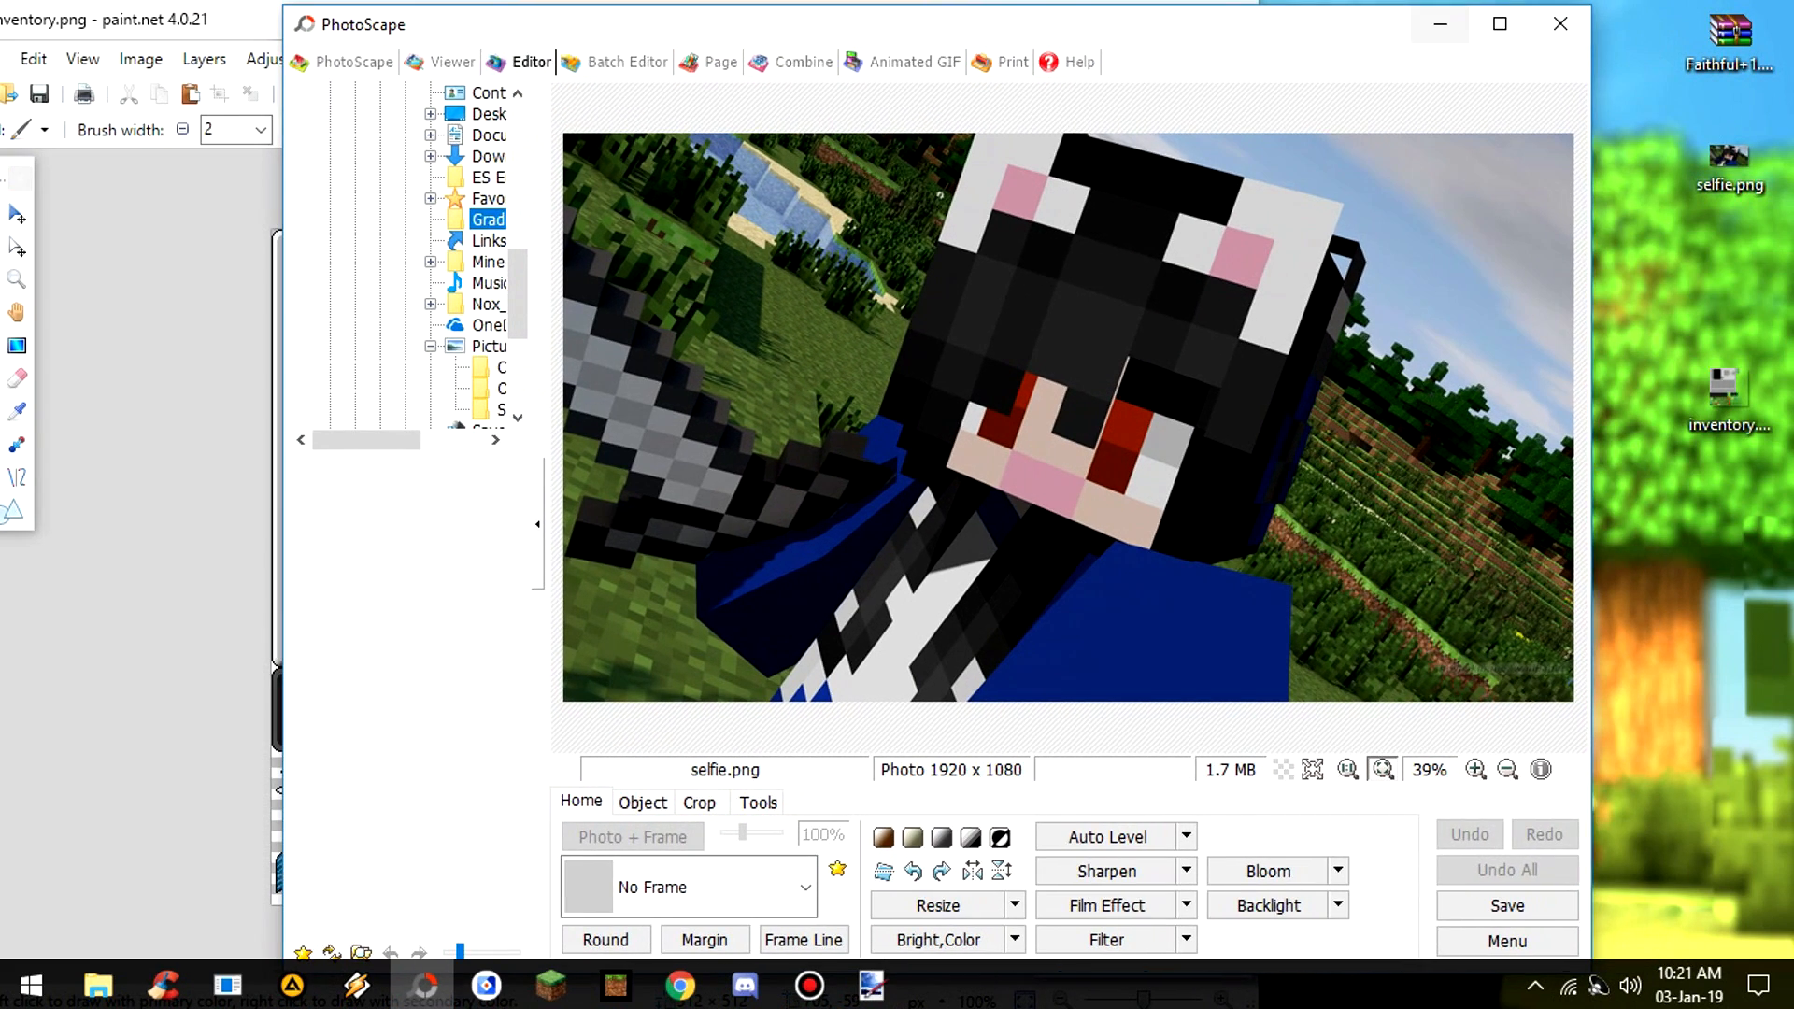
pyautogui.click(1499, 25)
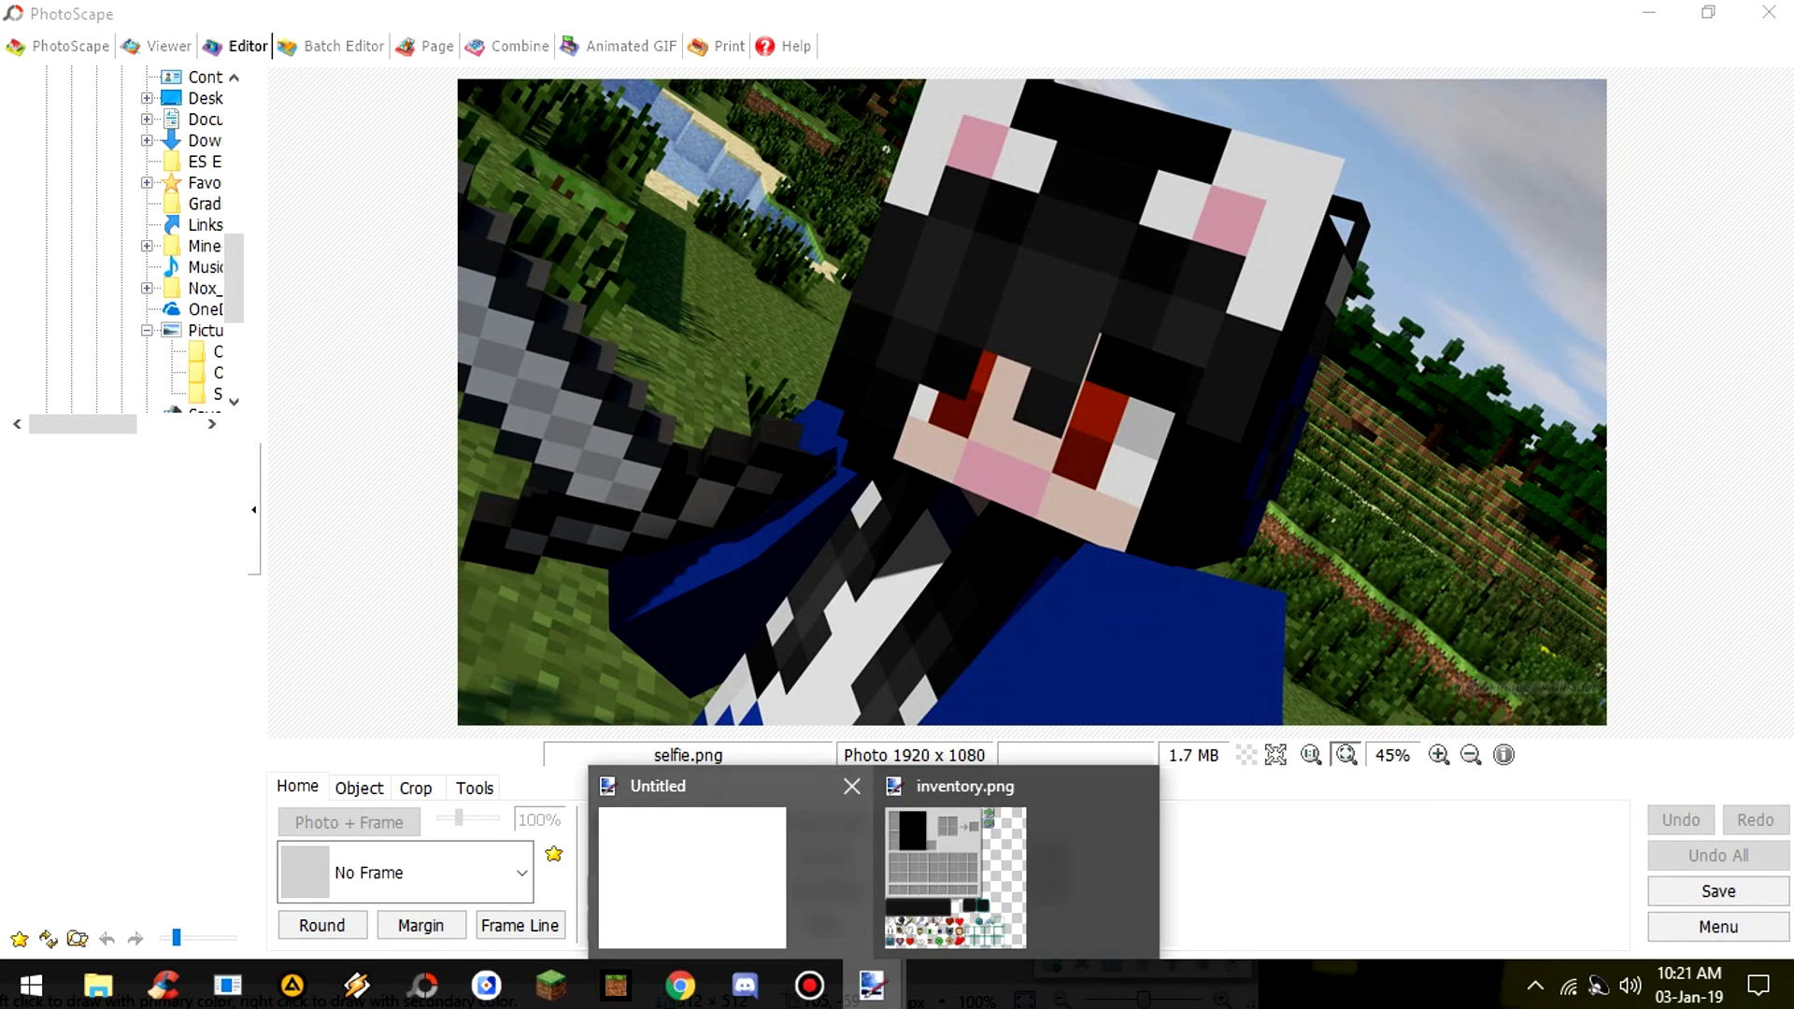
pyautogui.click(870, 984)
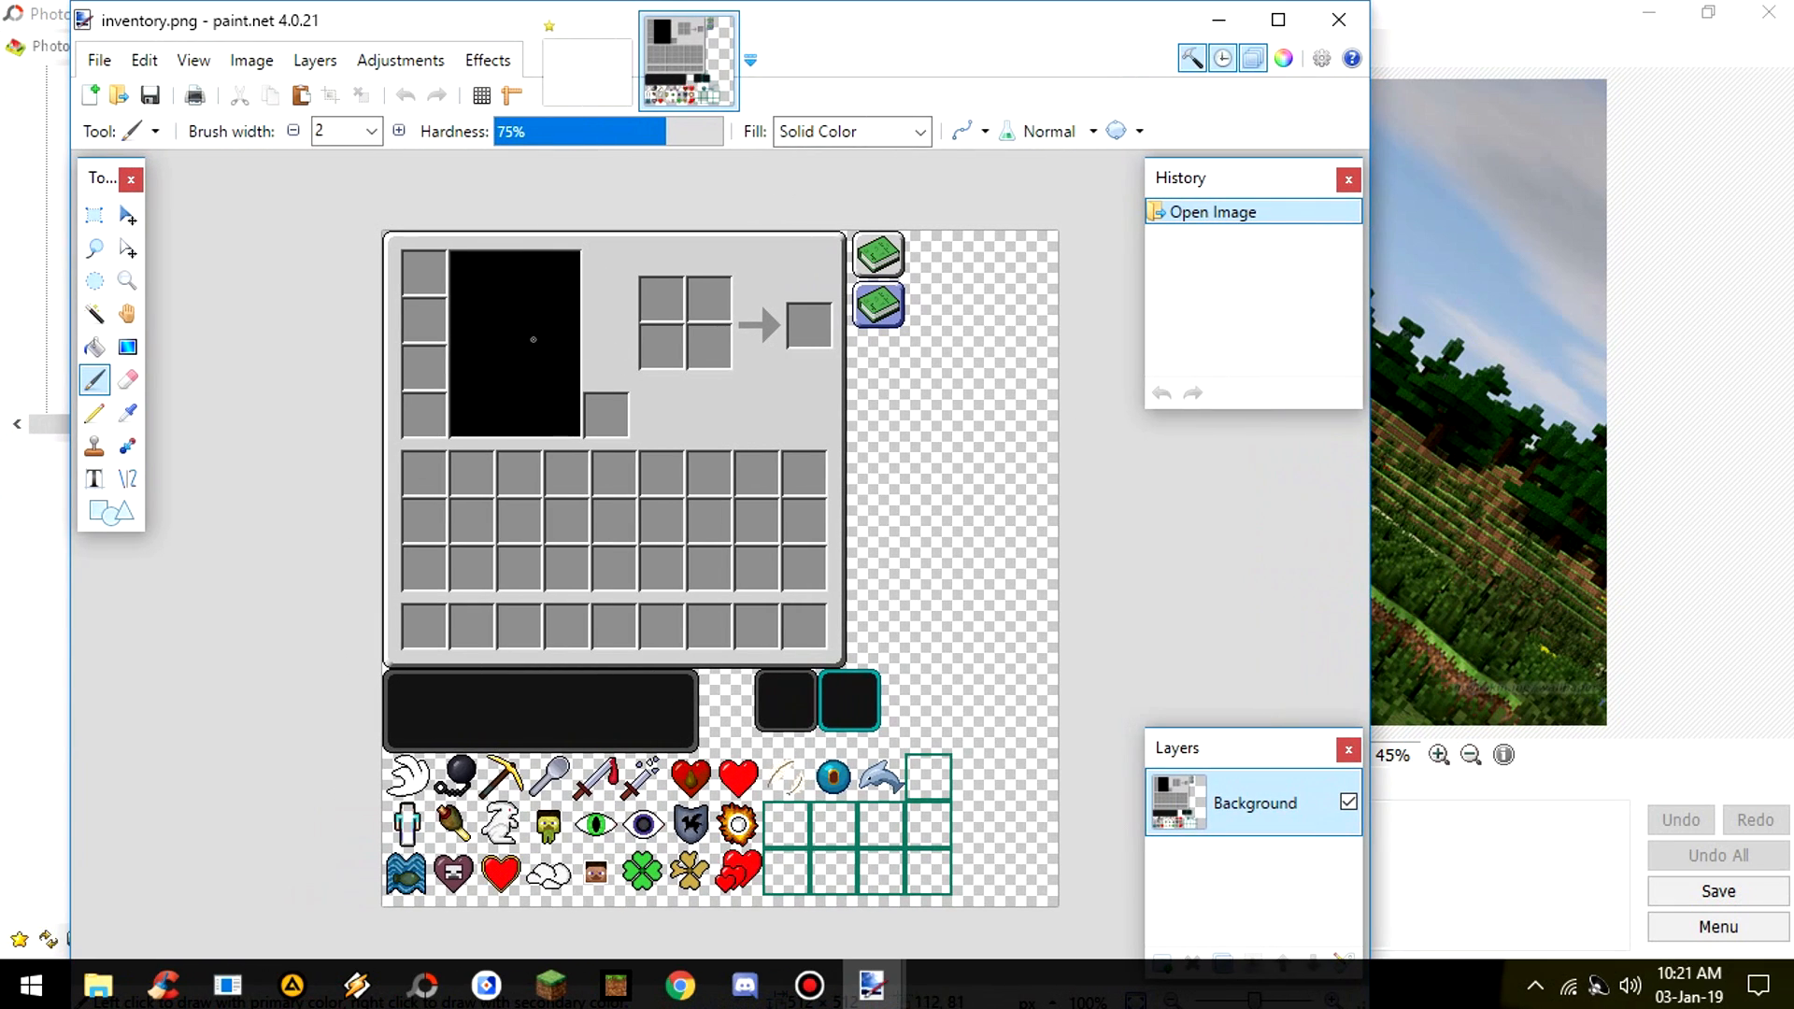
pyautogui.moveTo(661, 421)
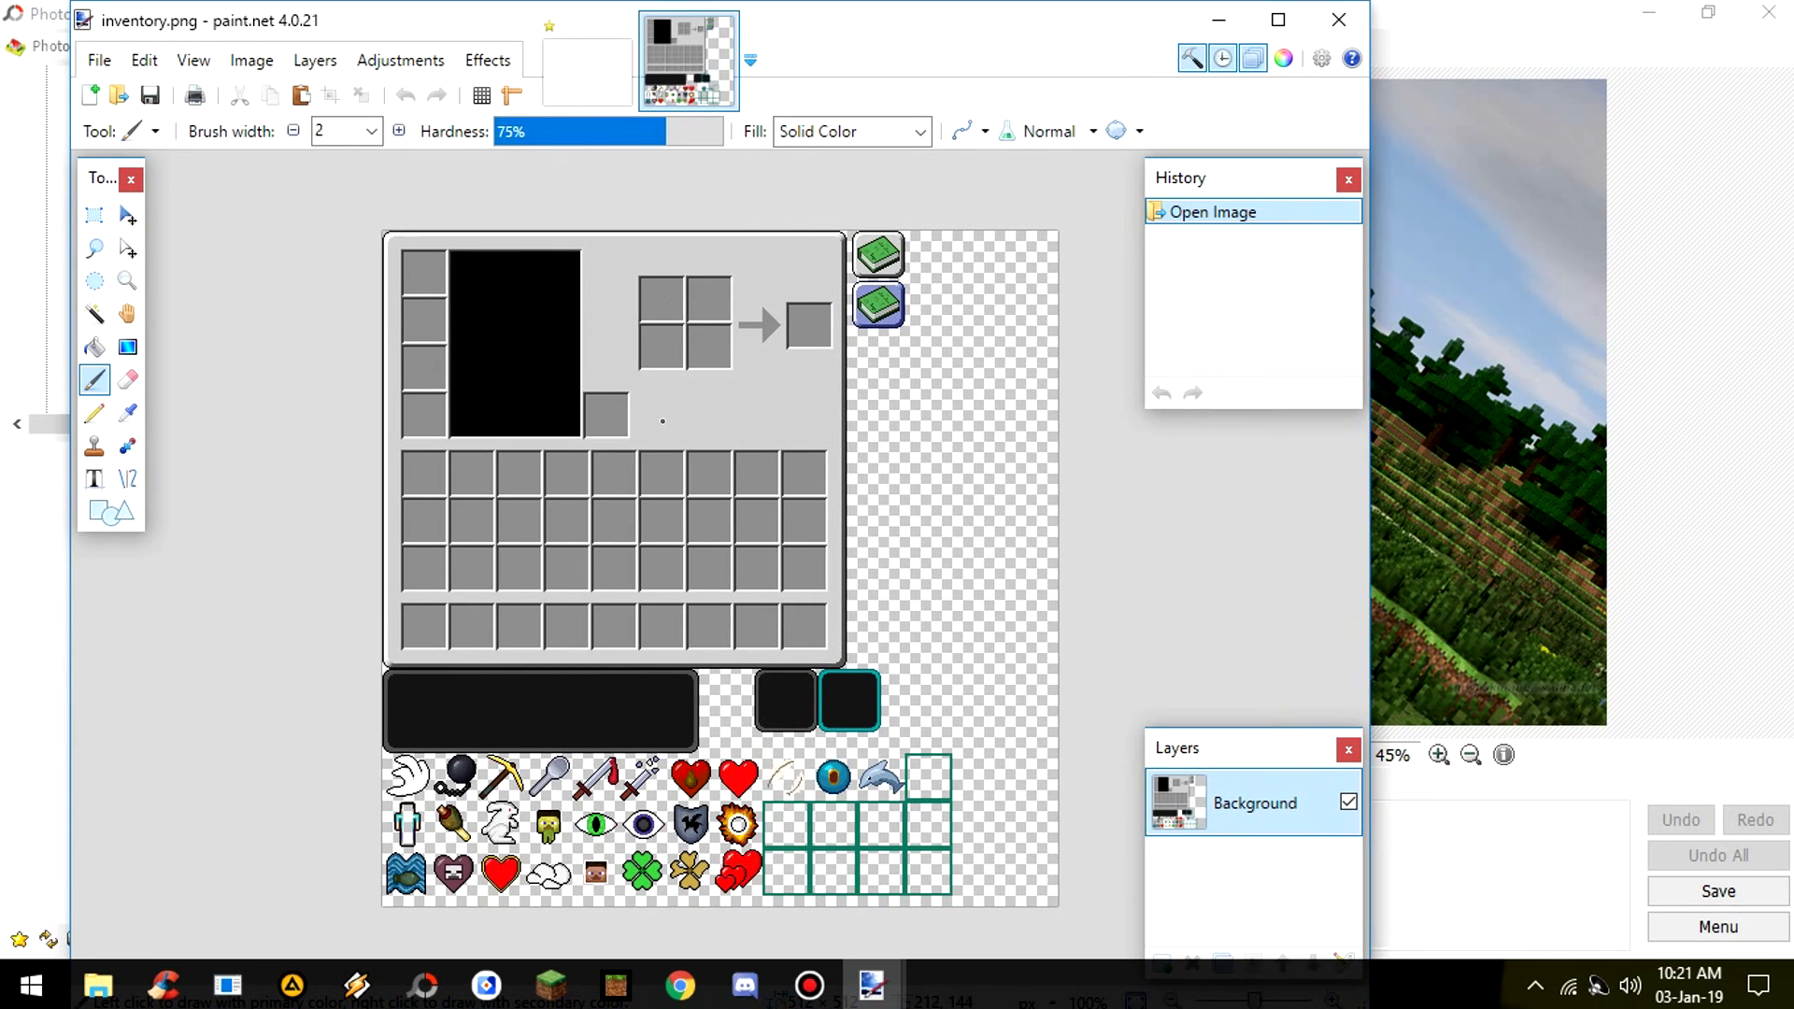
pyautogui.moveTo(734, 424)
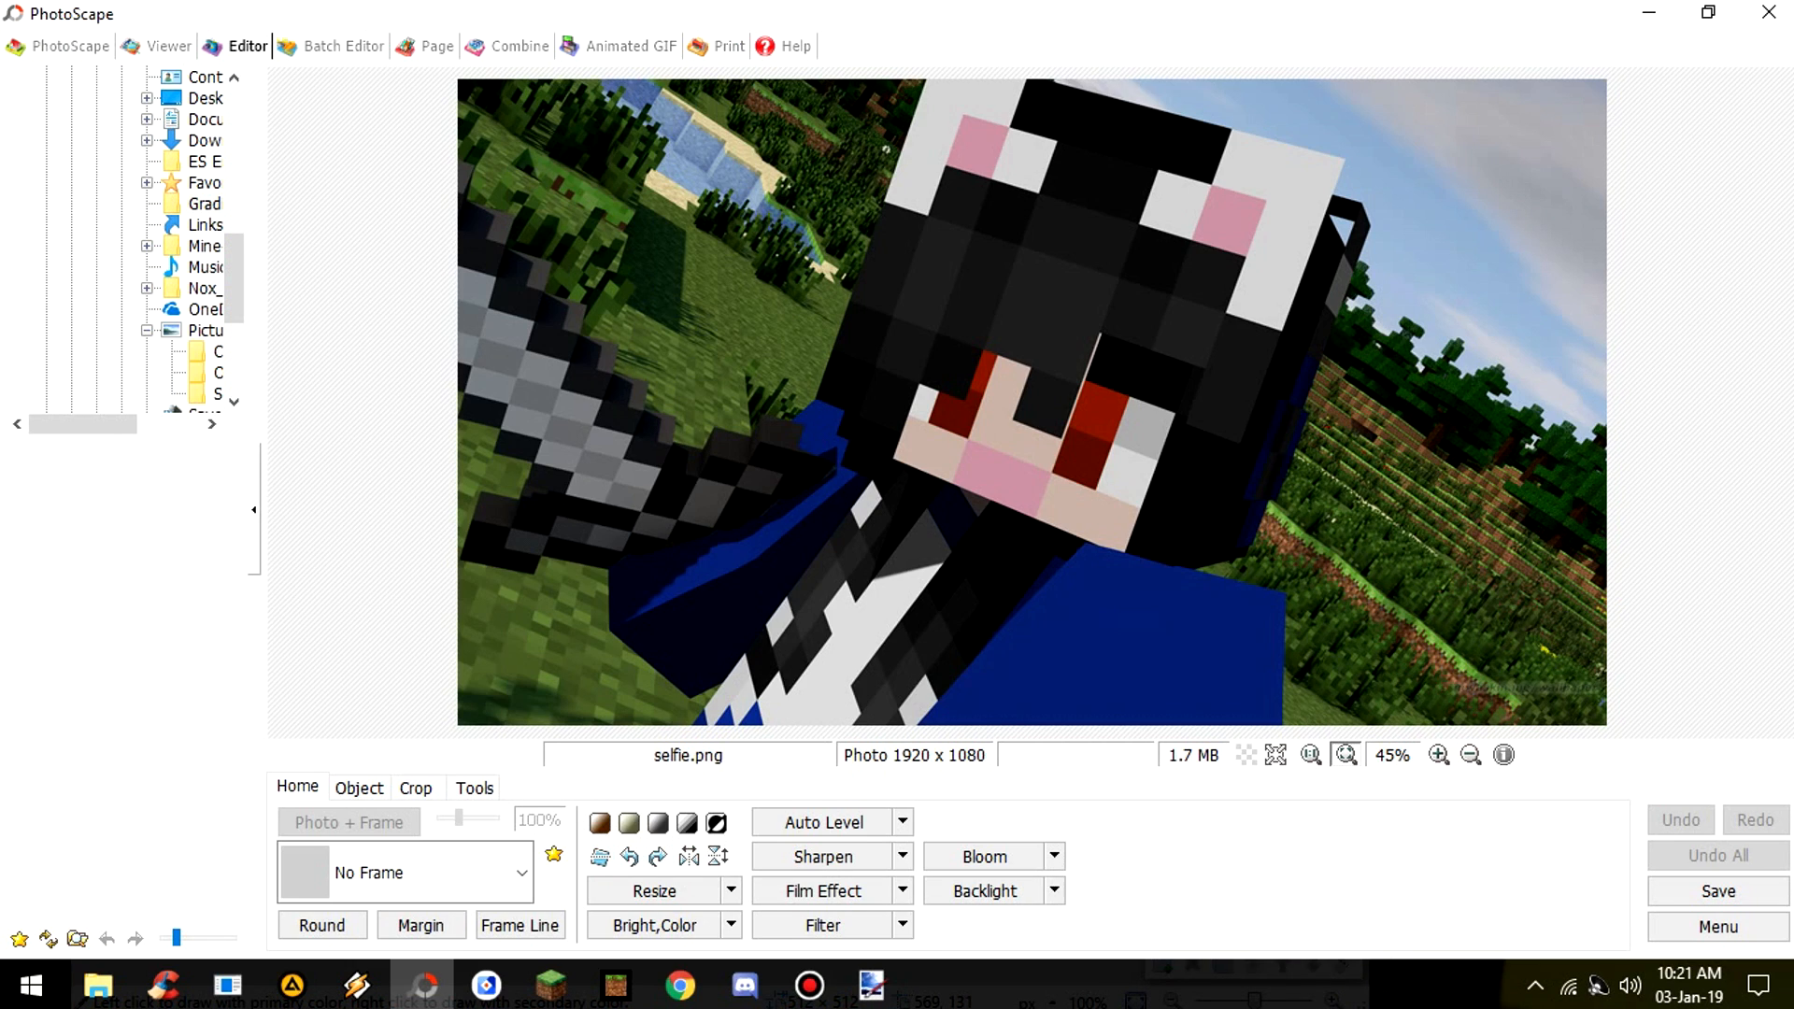
# - Crop the selfie to a 1:1 square of 1080 x 1080 centred on the character
pyautogui.click(415, 786)
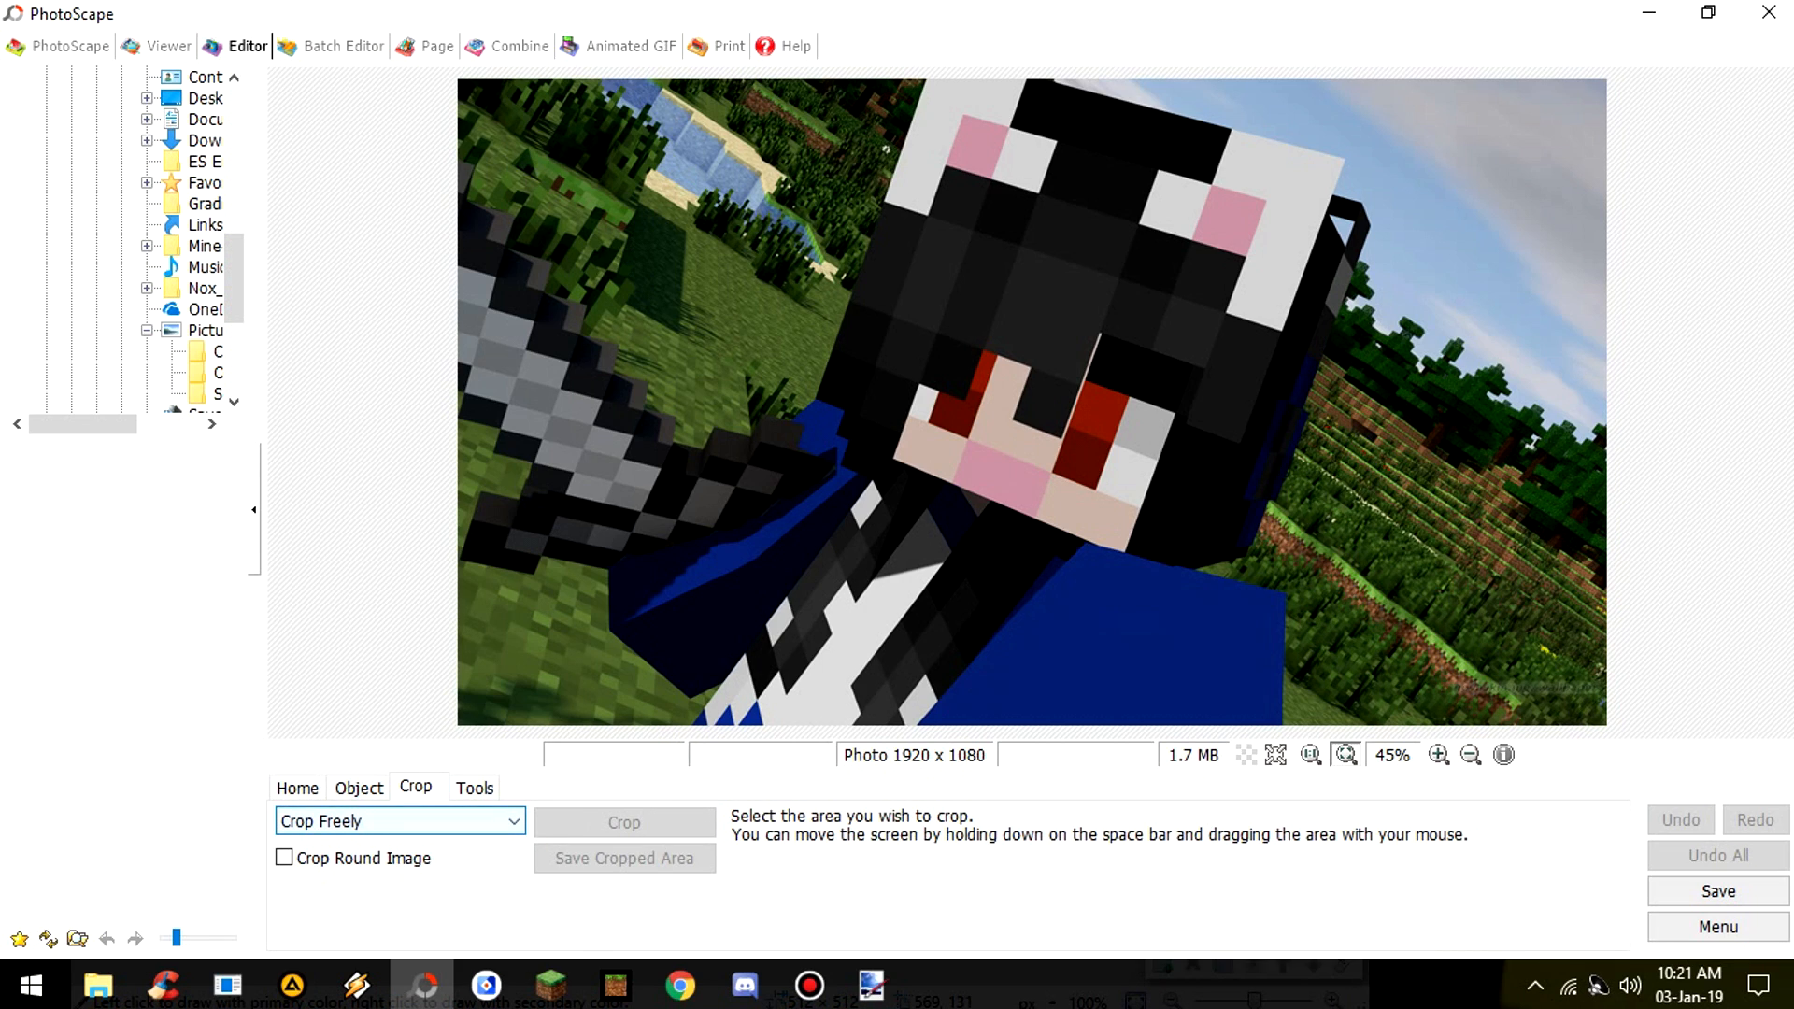
pyautogui.click(399, 821)
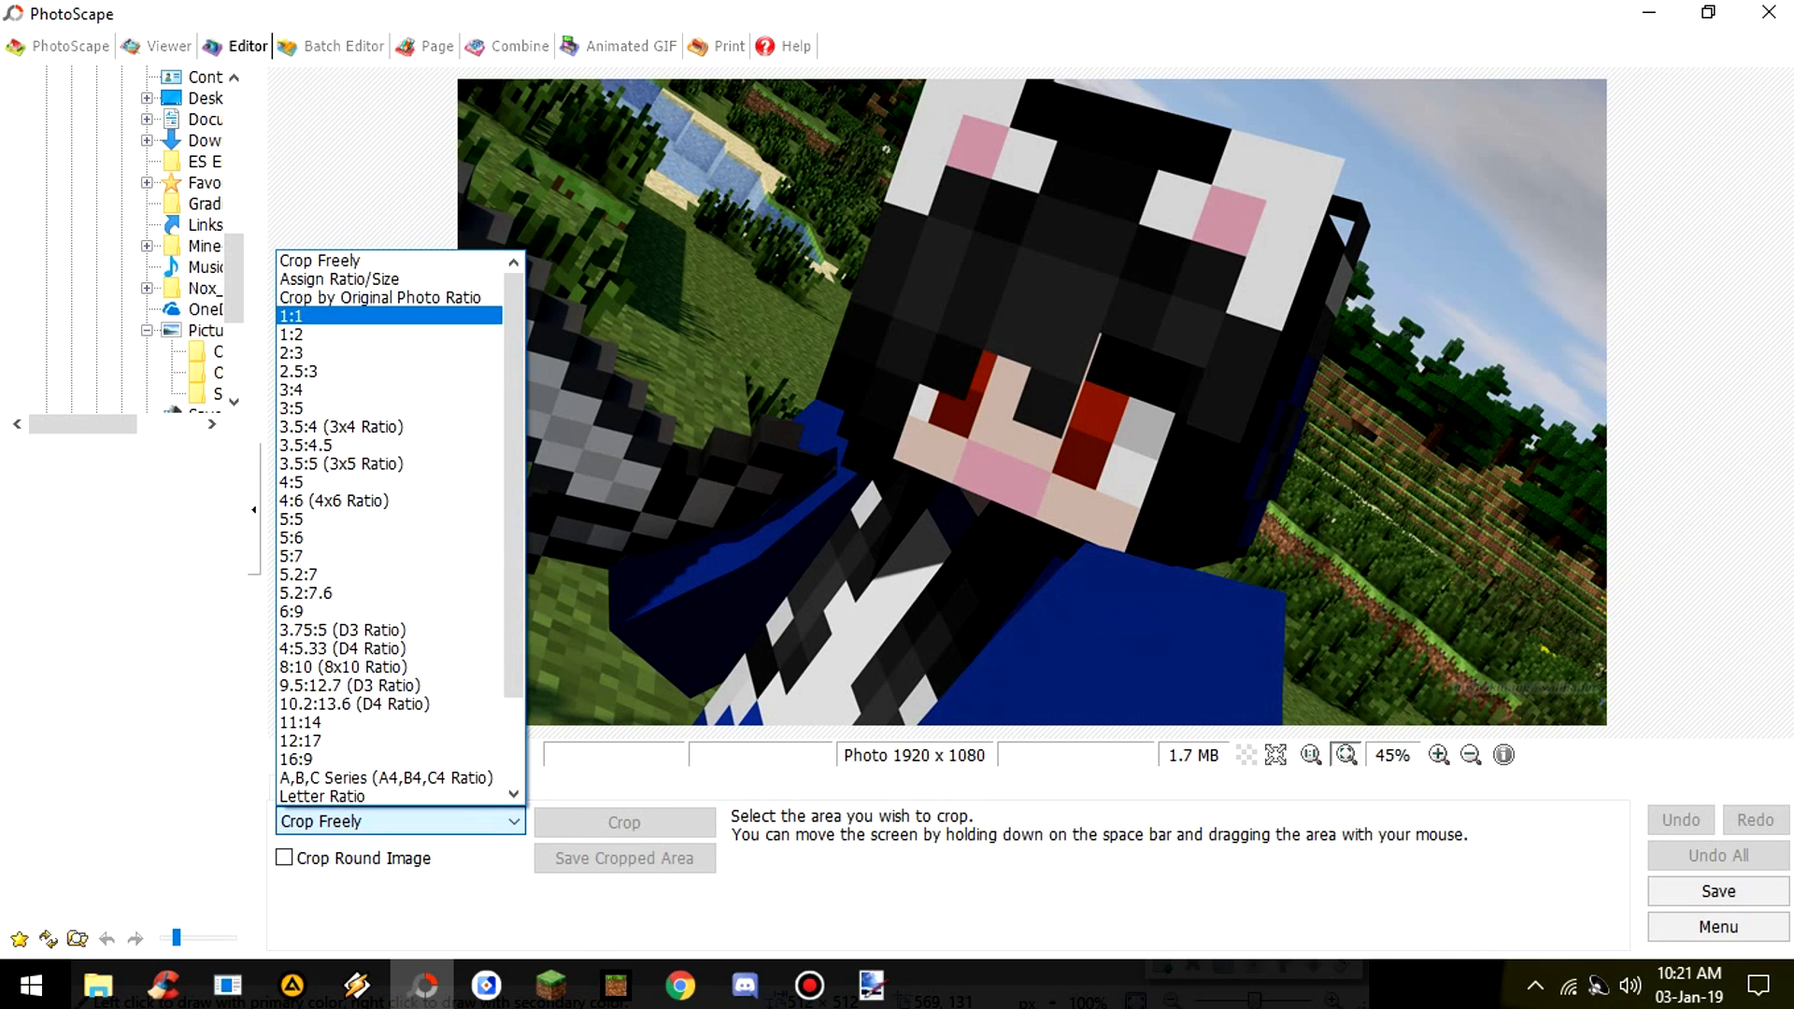
pyautogui.click(292, 314)
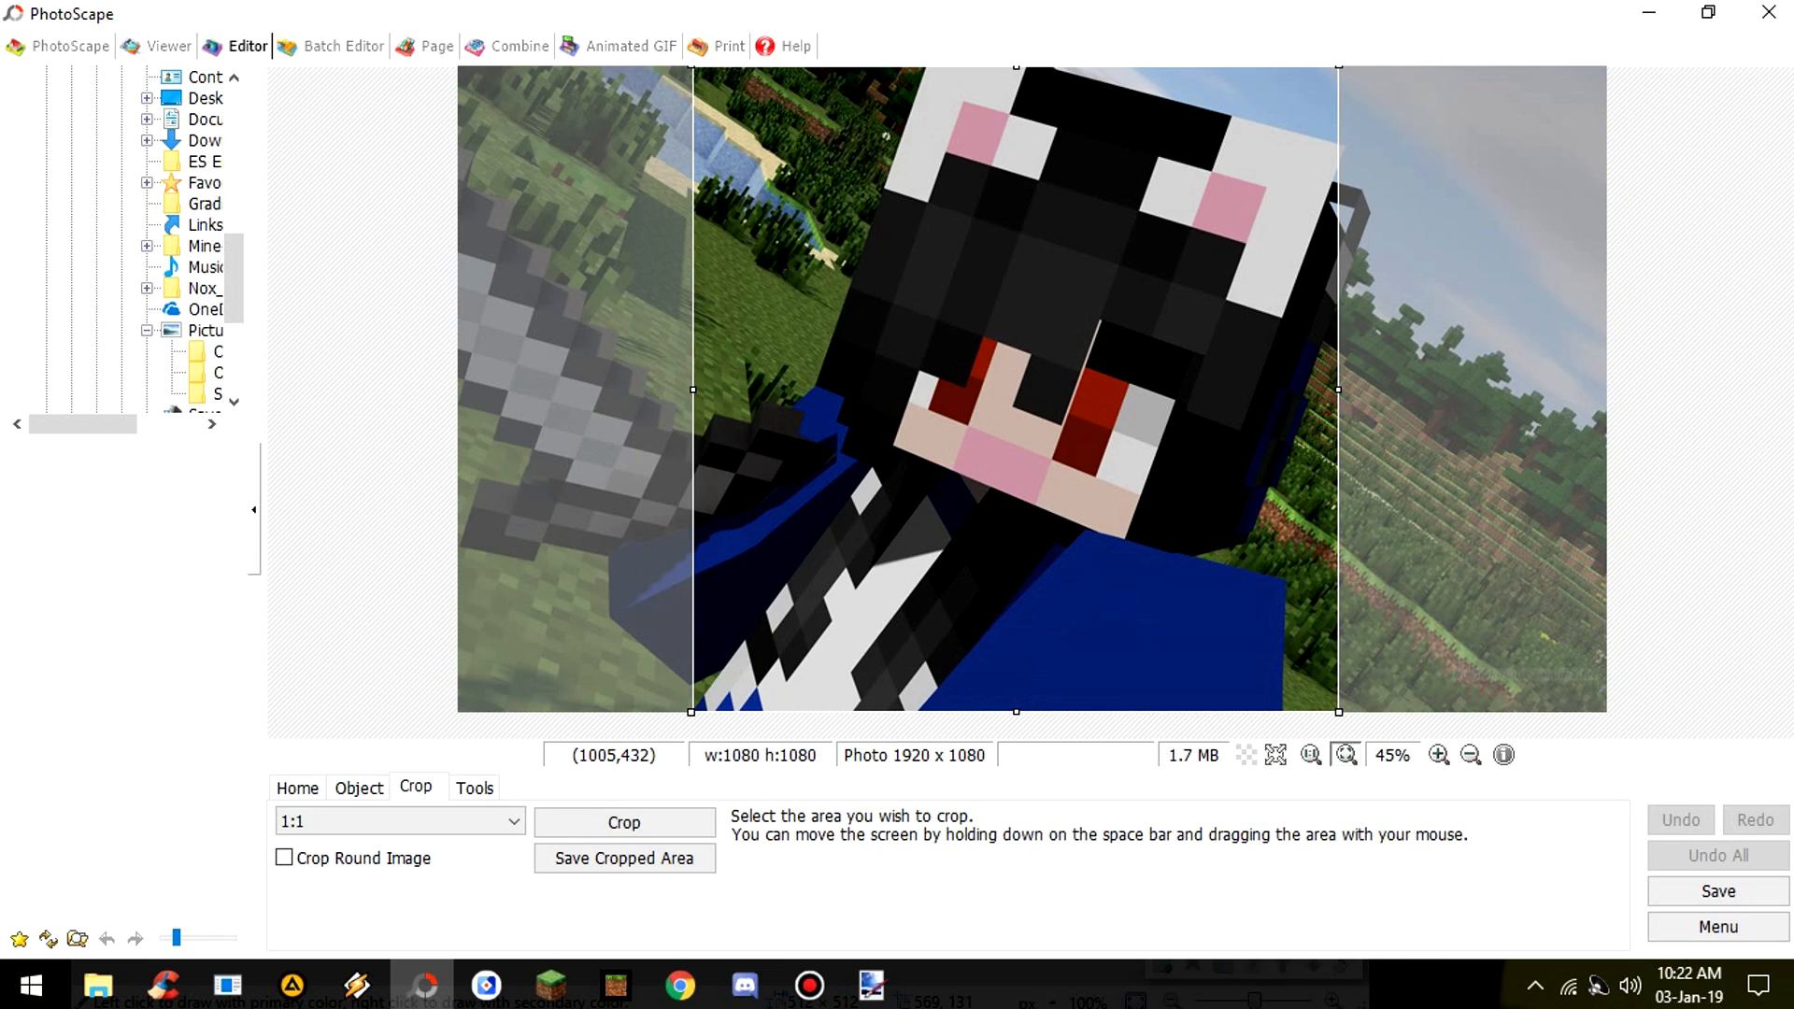
pyautogui.click(623, 822)
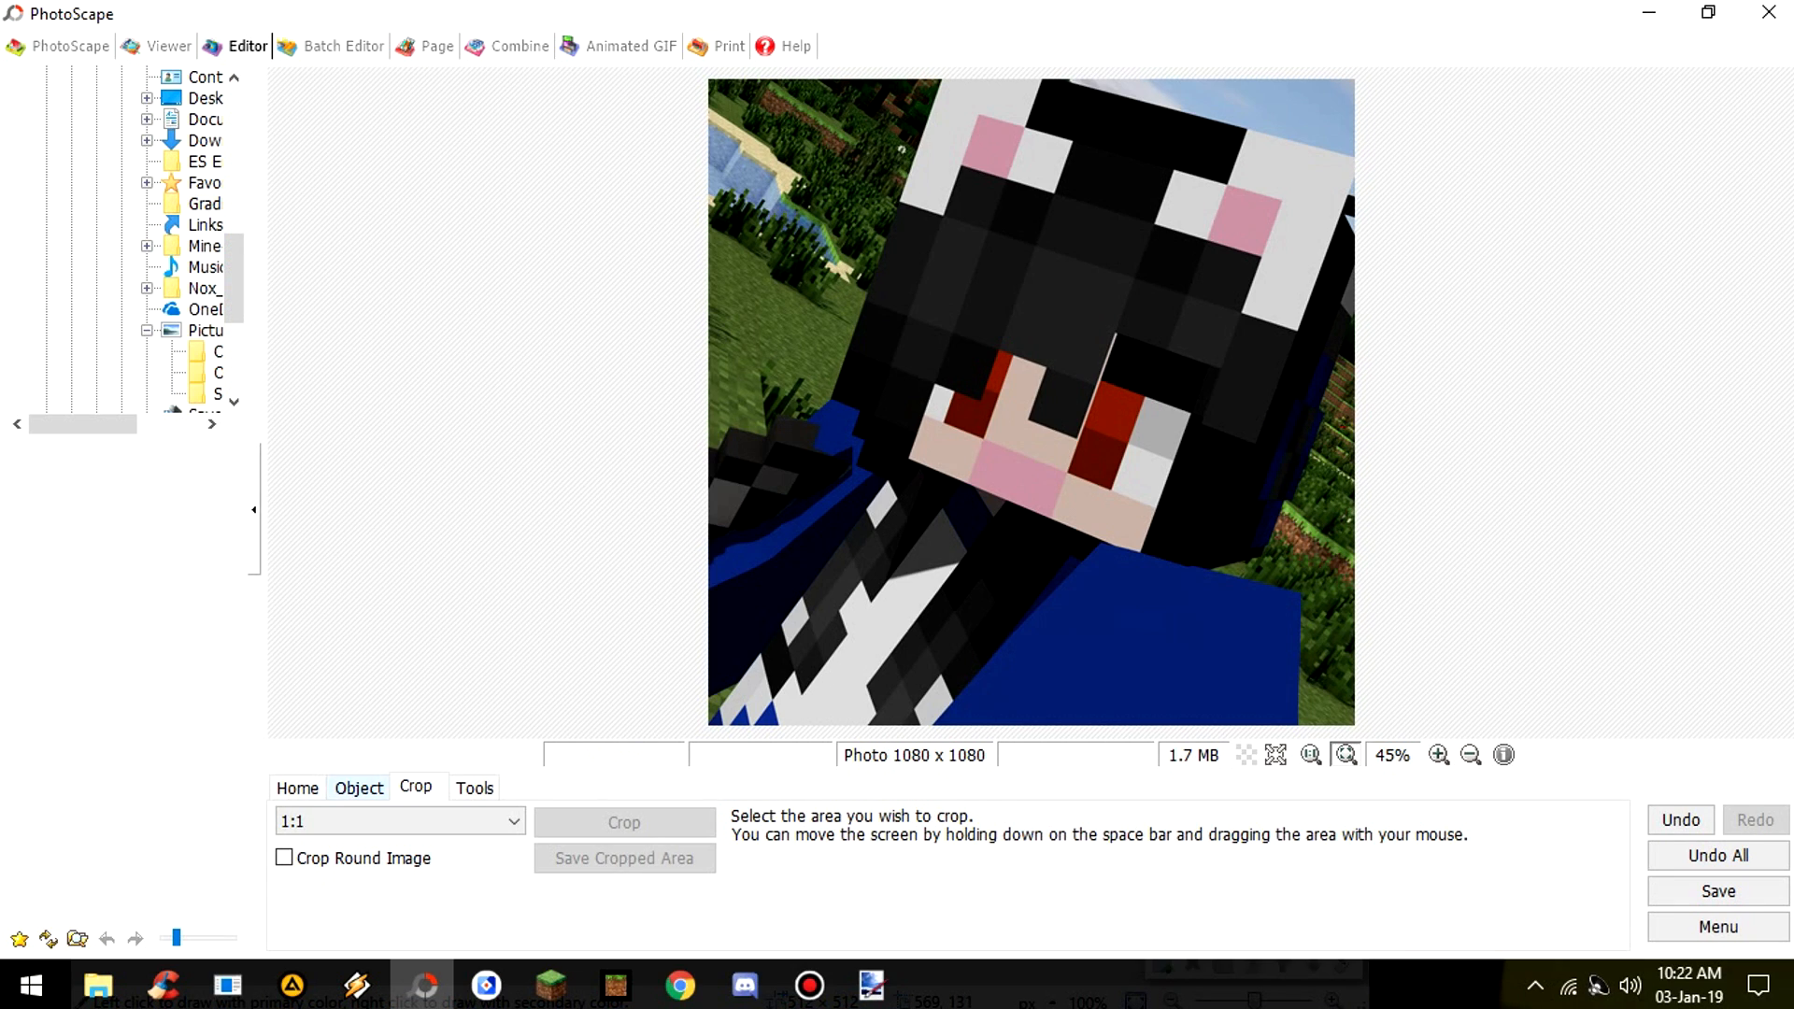
pyautogui.click(296, 787)
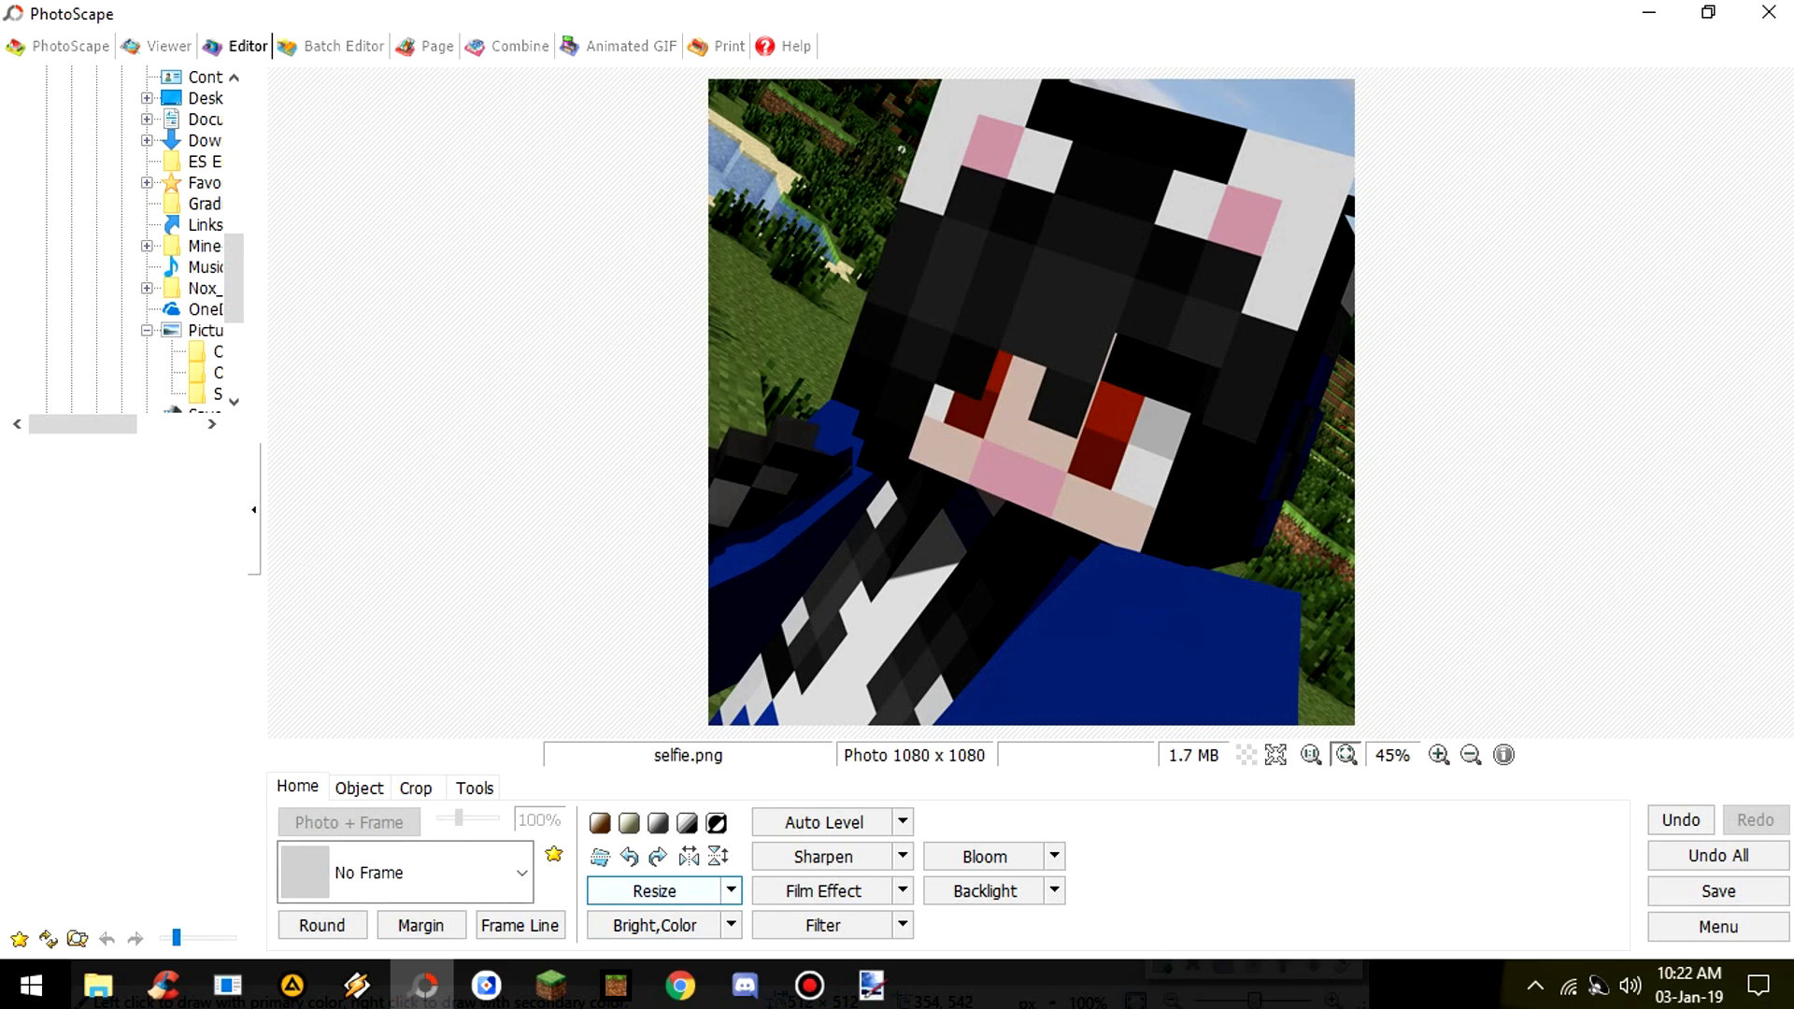
# - Resize the square selfie to 300 x 300 pixels and bring up the save options
pyautogui.click(654, 891)
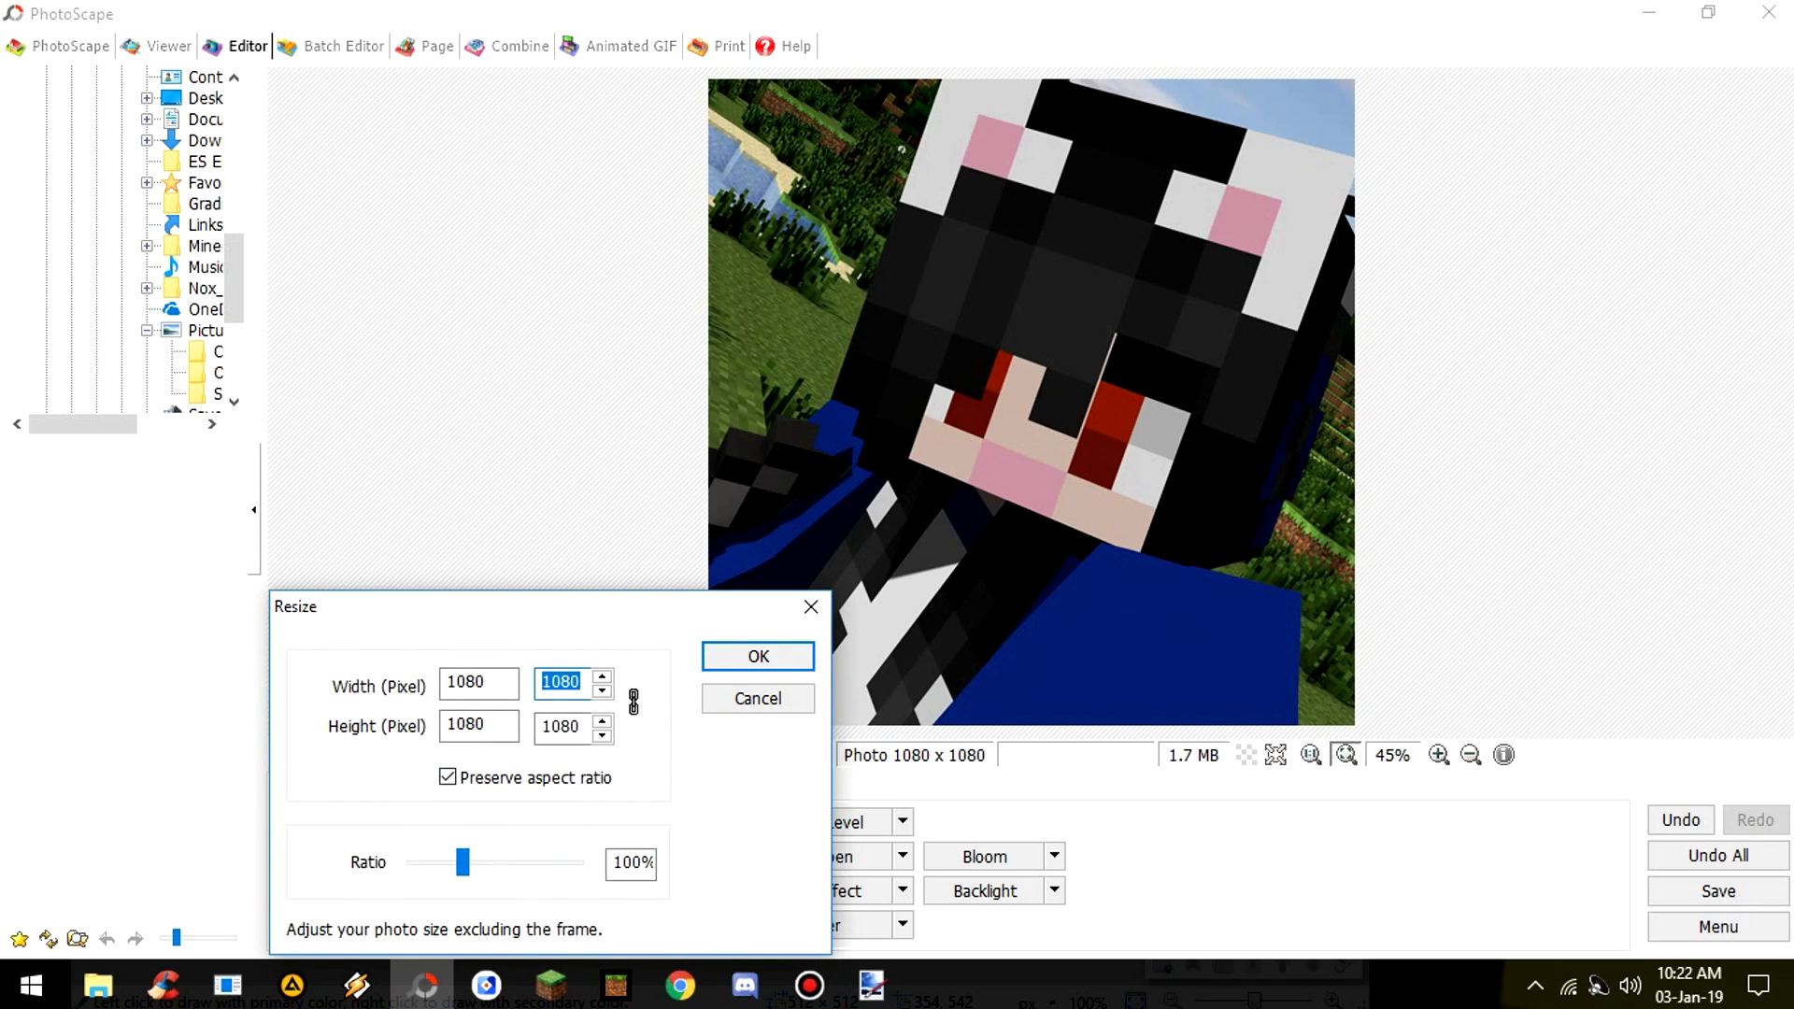
pyautogui.write('300')
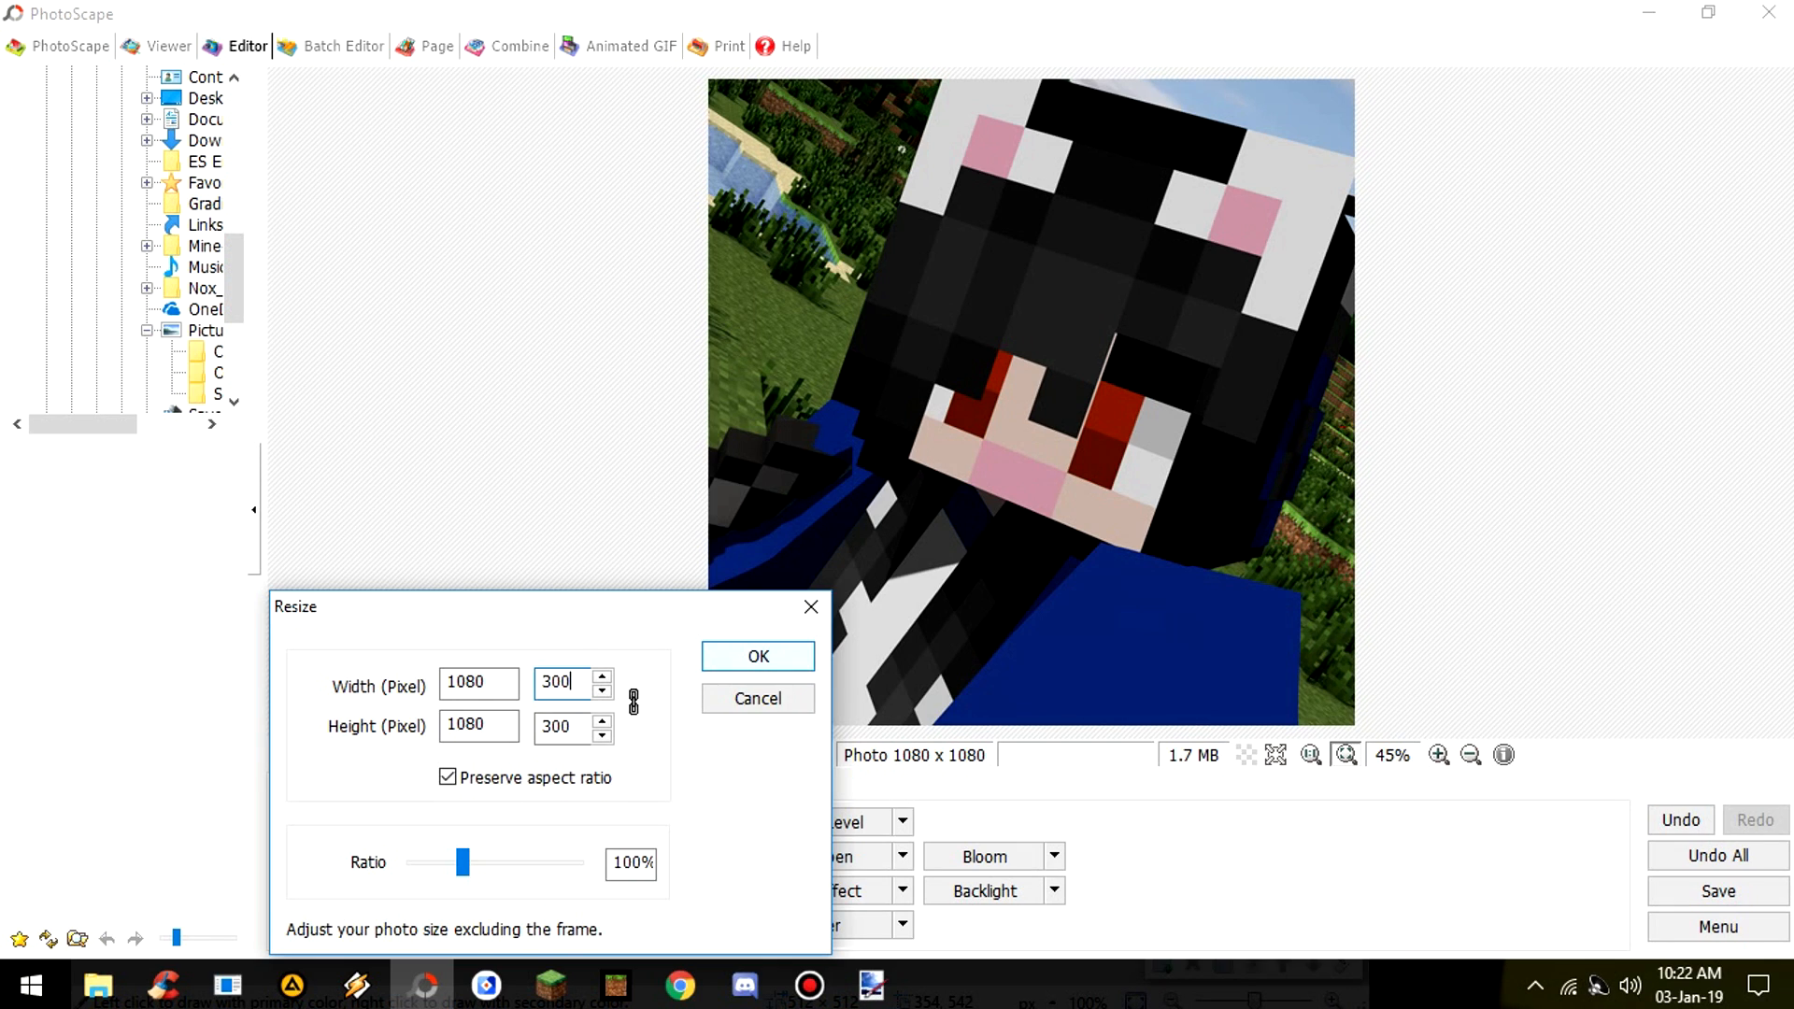
pyautogui.click(756, 656)
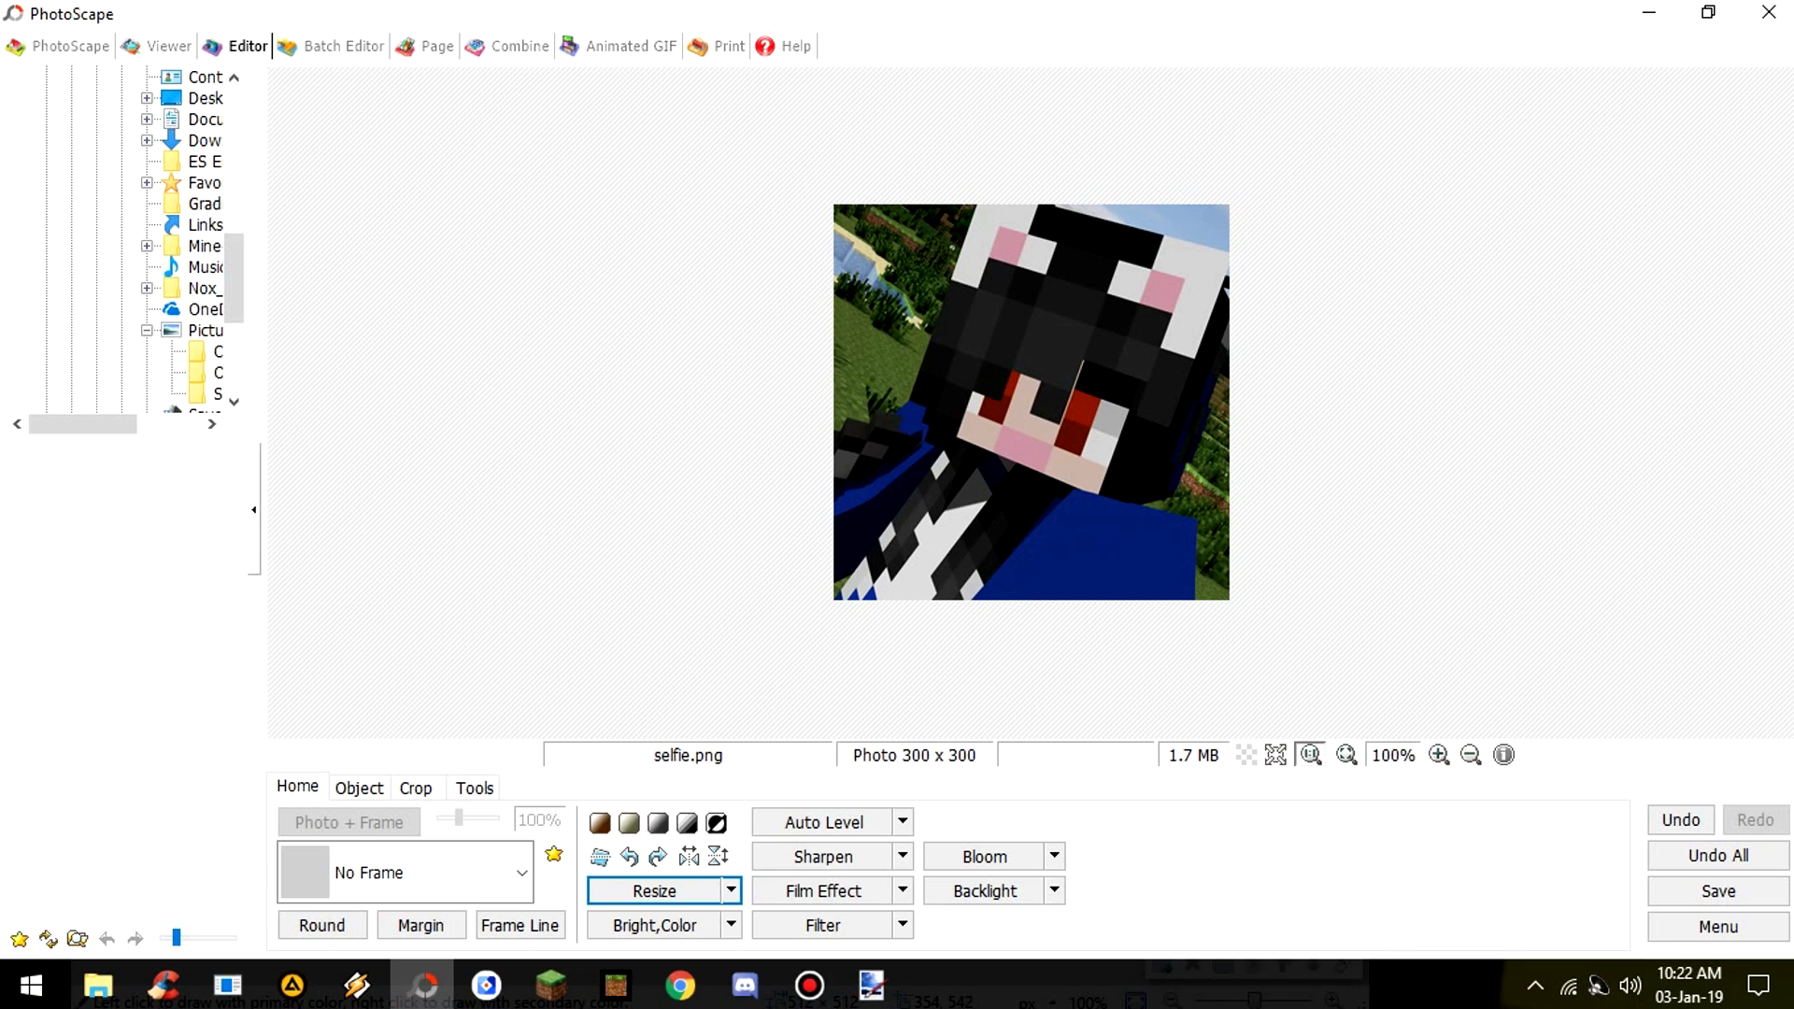
pyautogui.click(1716, 891)
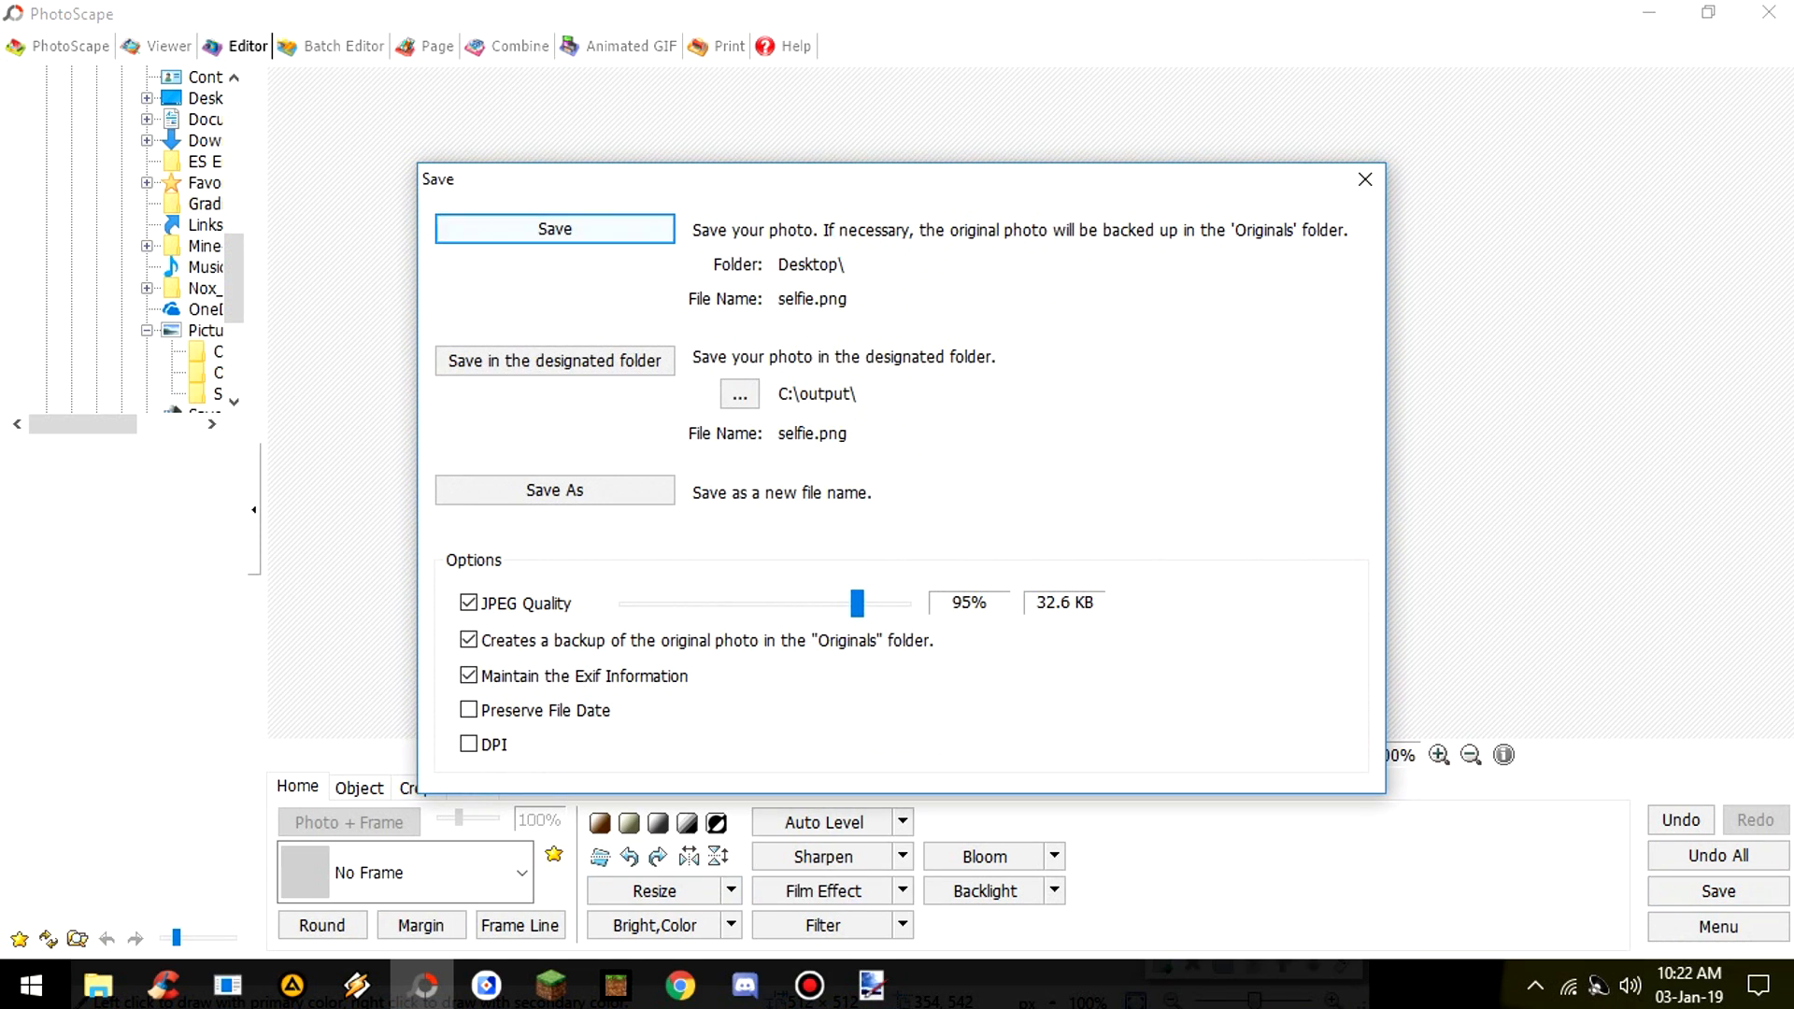
# - Save the resized selfie over the original and check selfie.png in the Originals backup folder
pyautogui.click(554, 229)
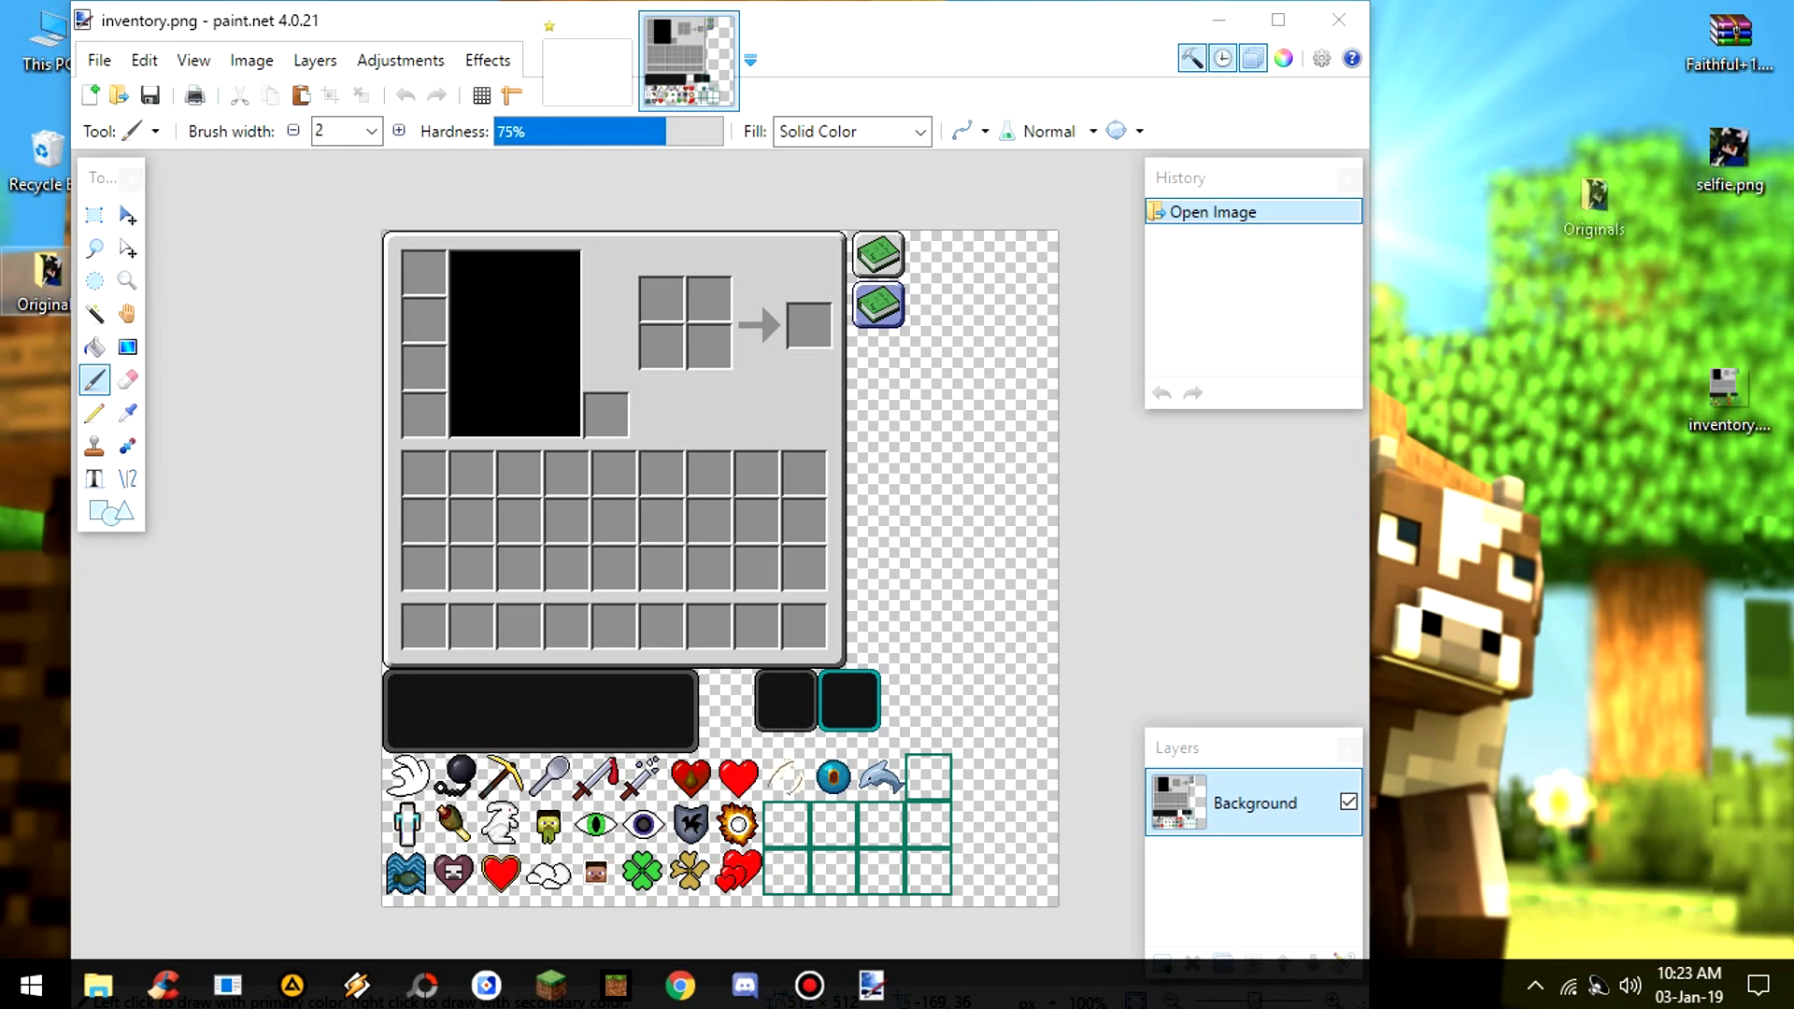
pyautogui.doubleClick(1591, 195)
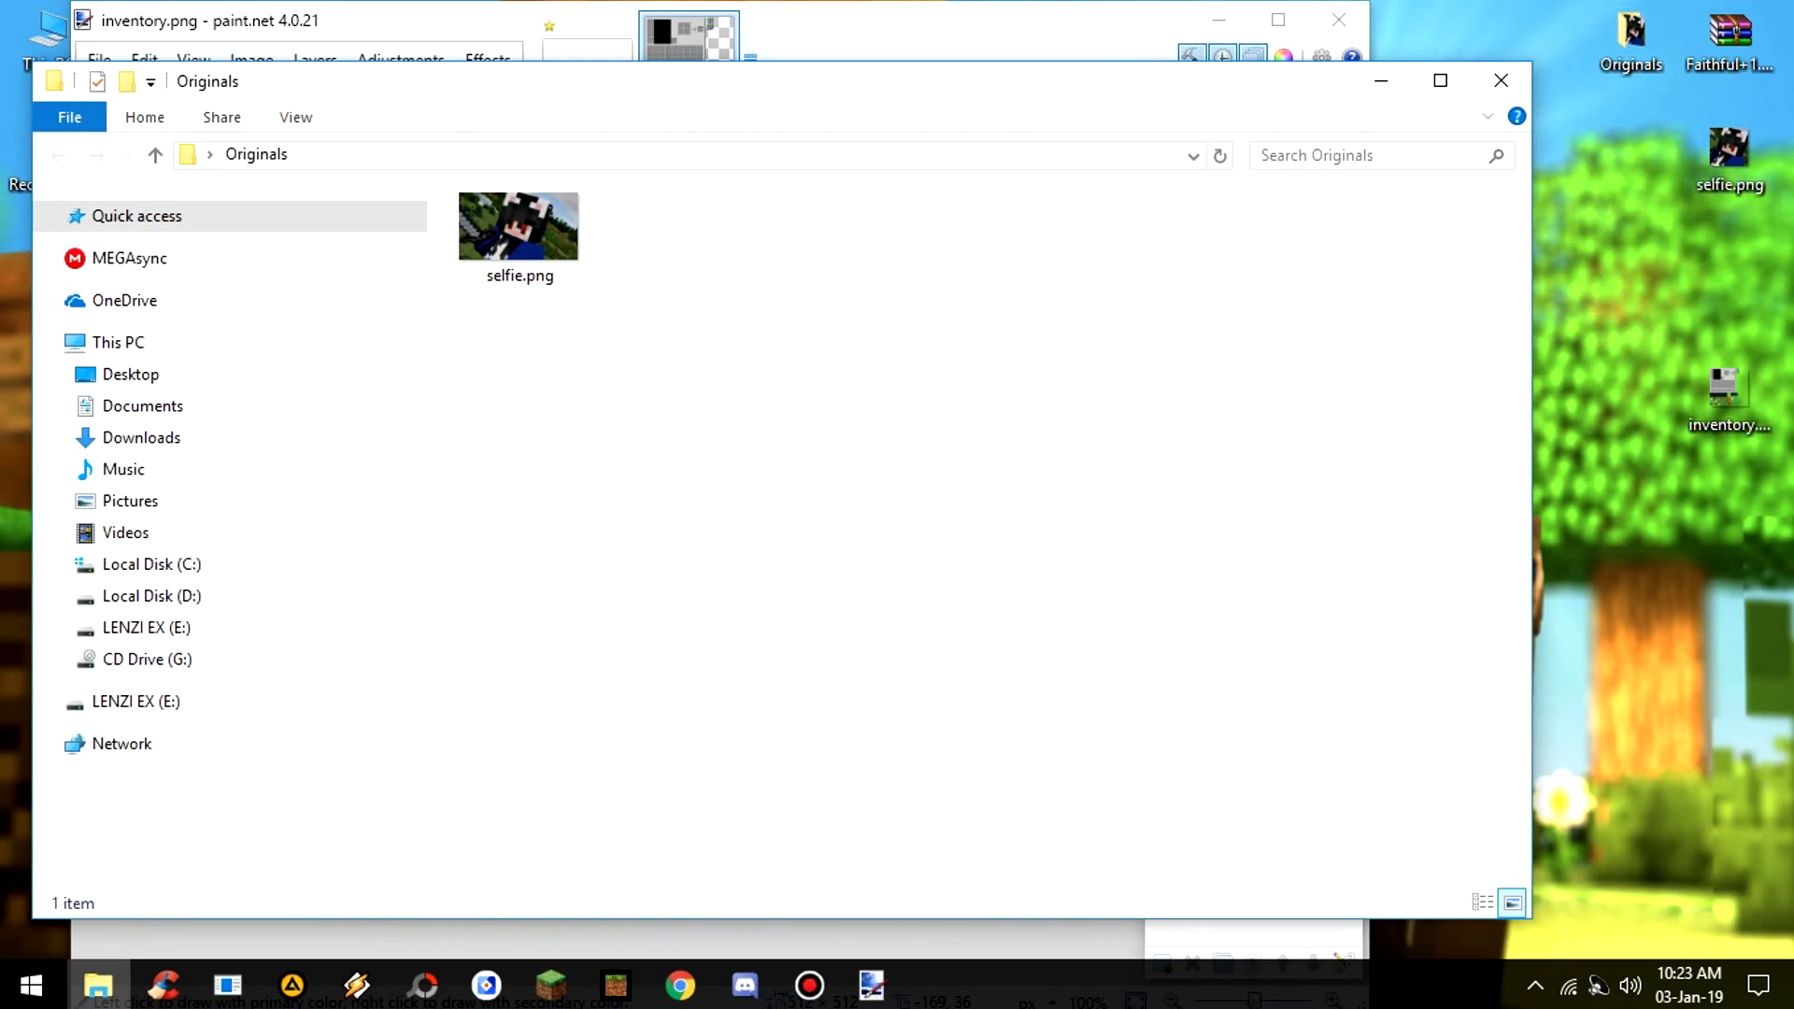
pyautogui.doubleClick(519, 226)
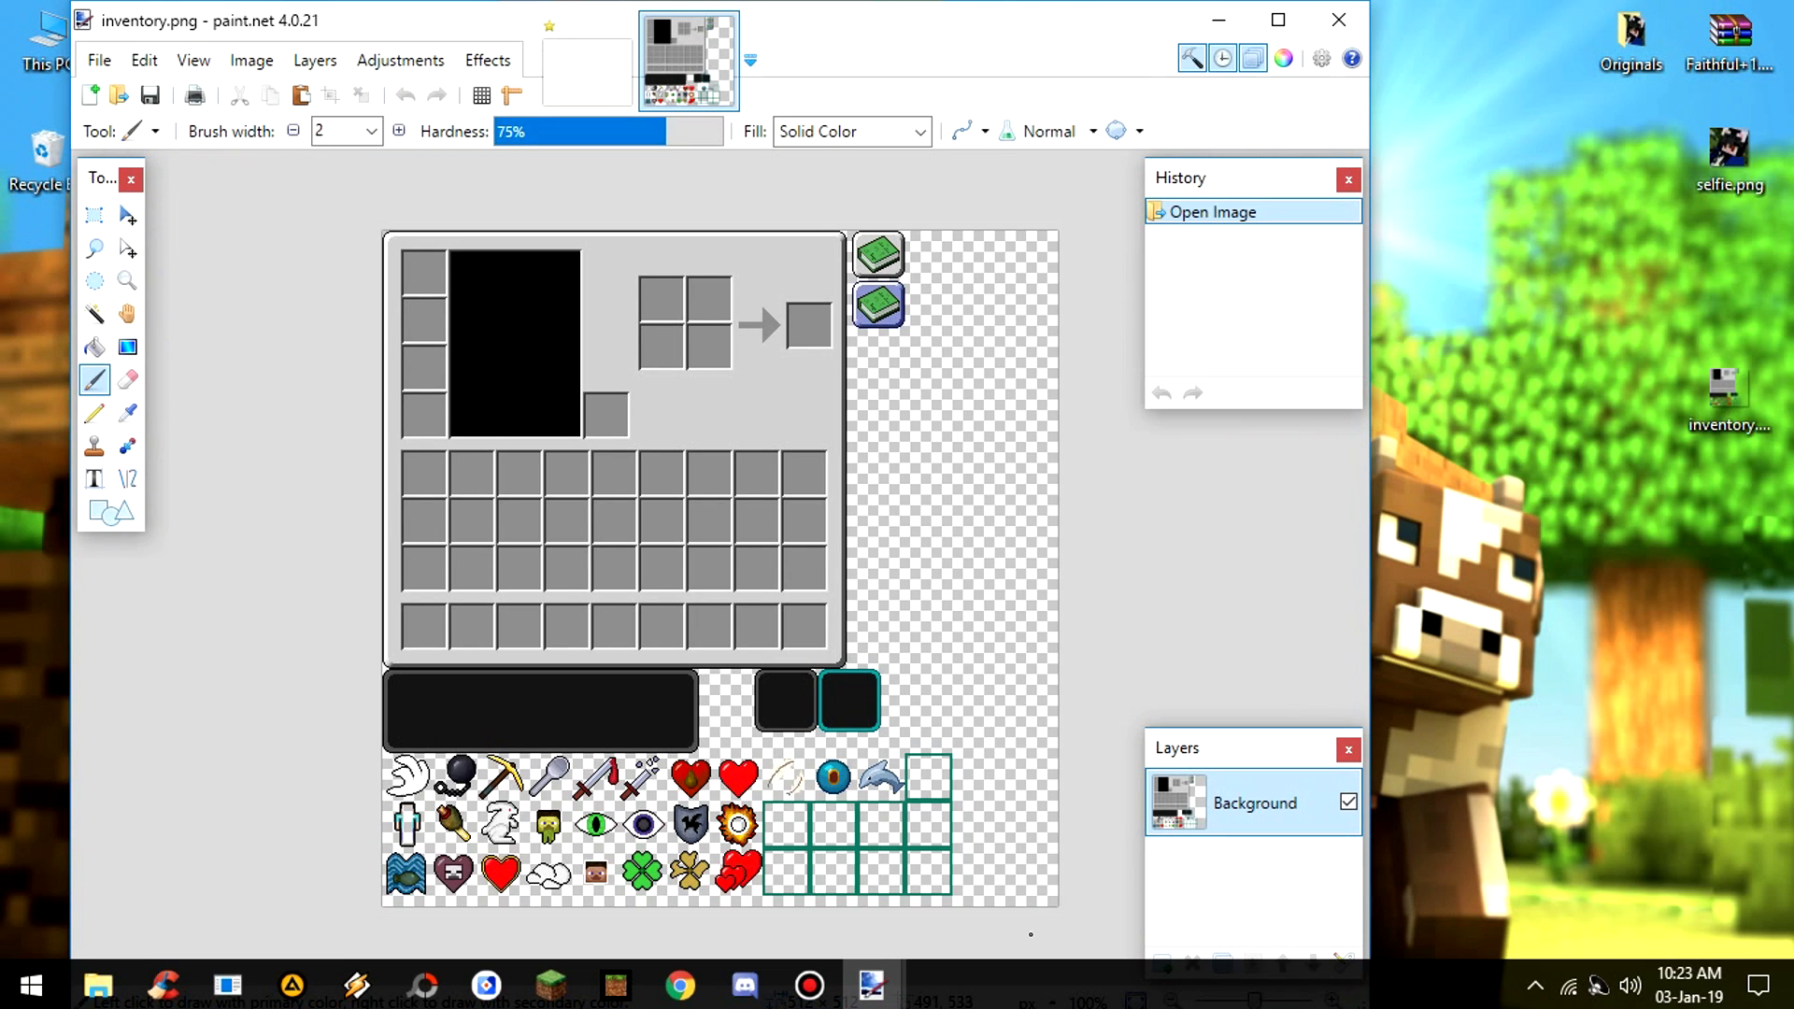
# - Import selfie.png into inventory.png as a new layer
pyautogui.doubleClick(1728, 154)
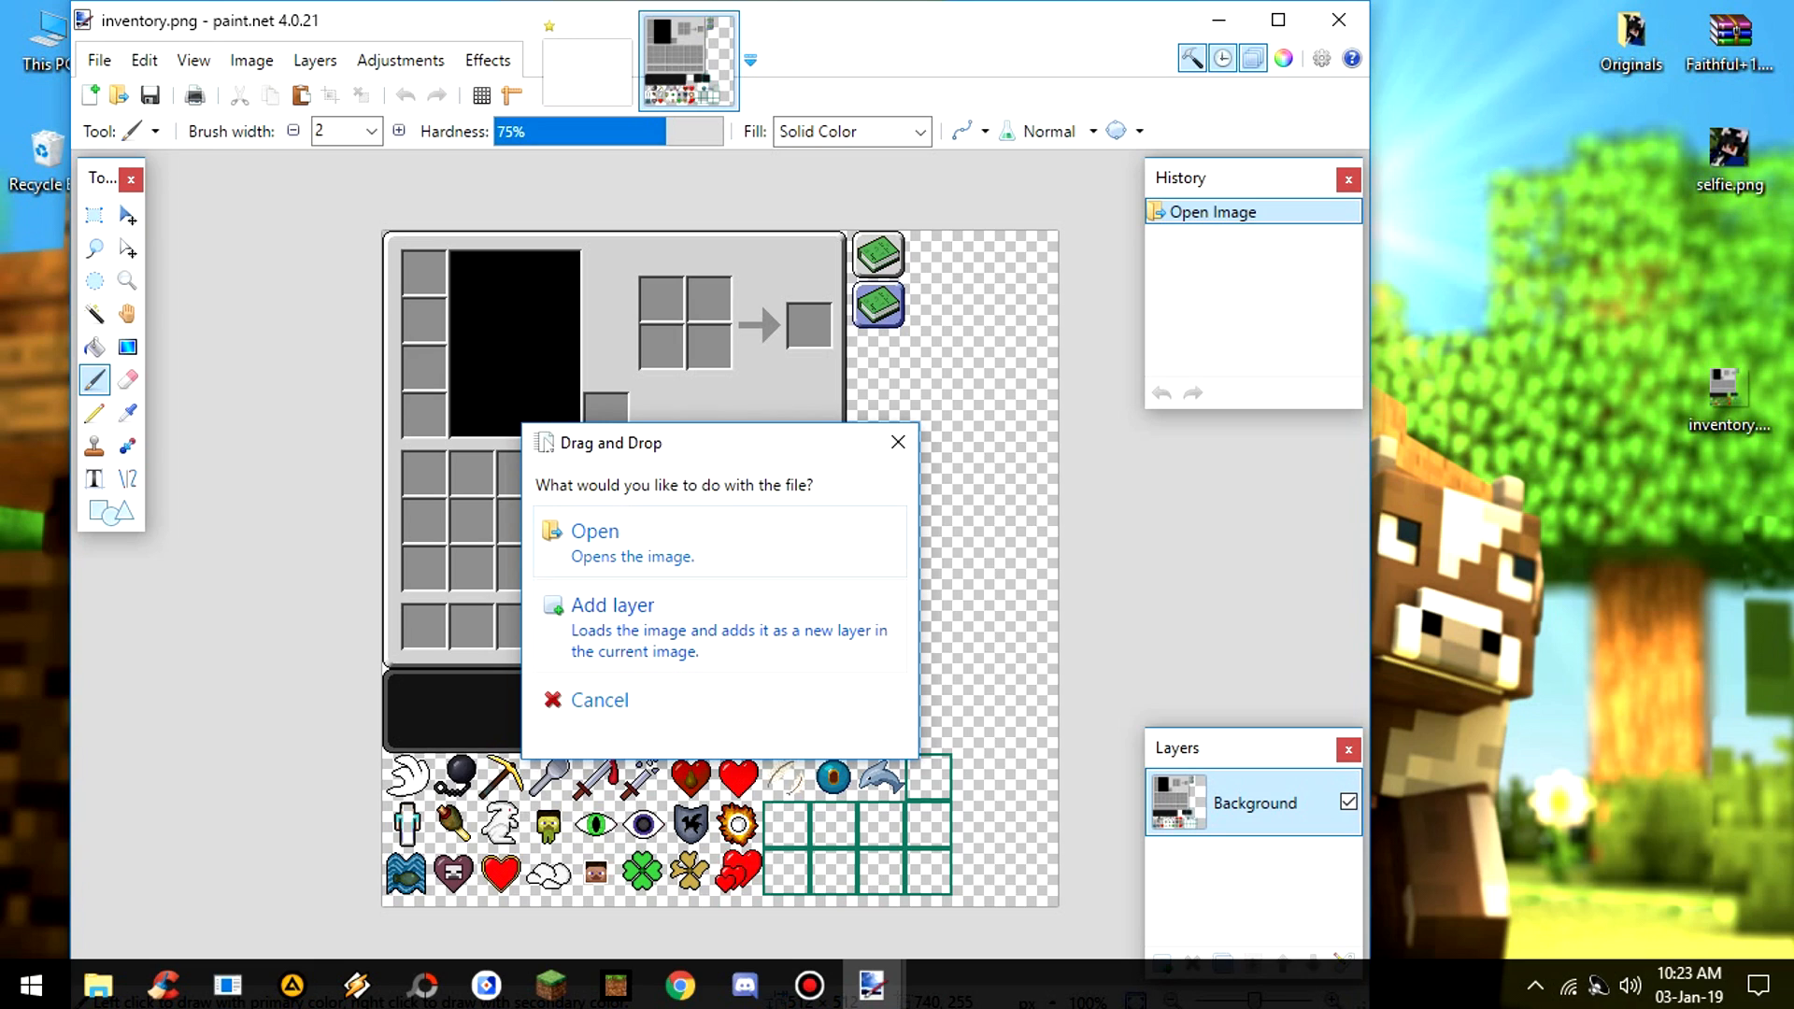
pyautogui.click(612, 604)
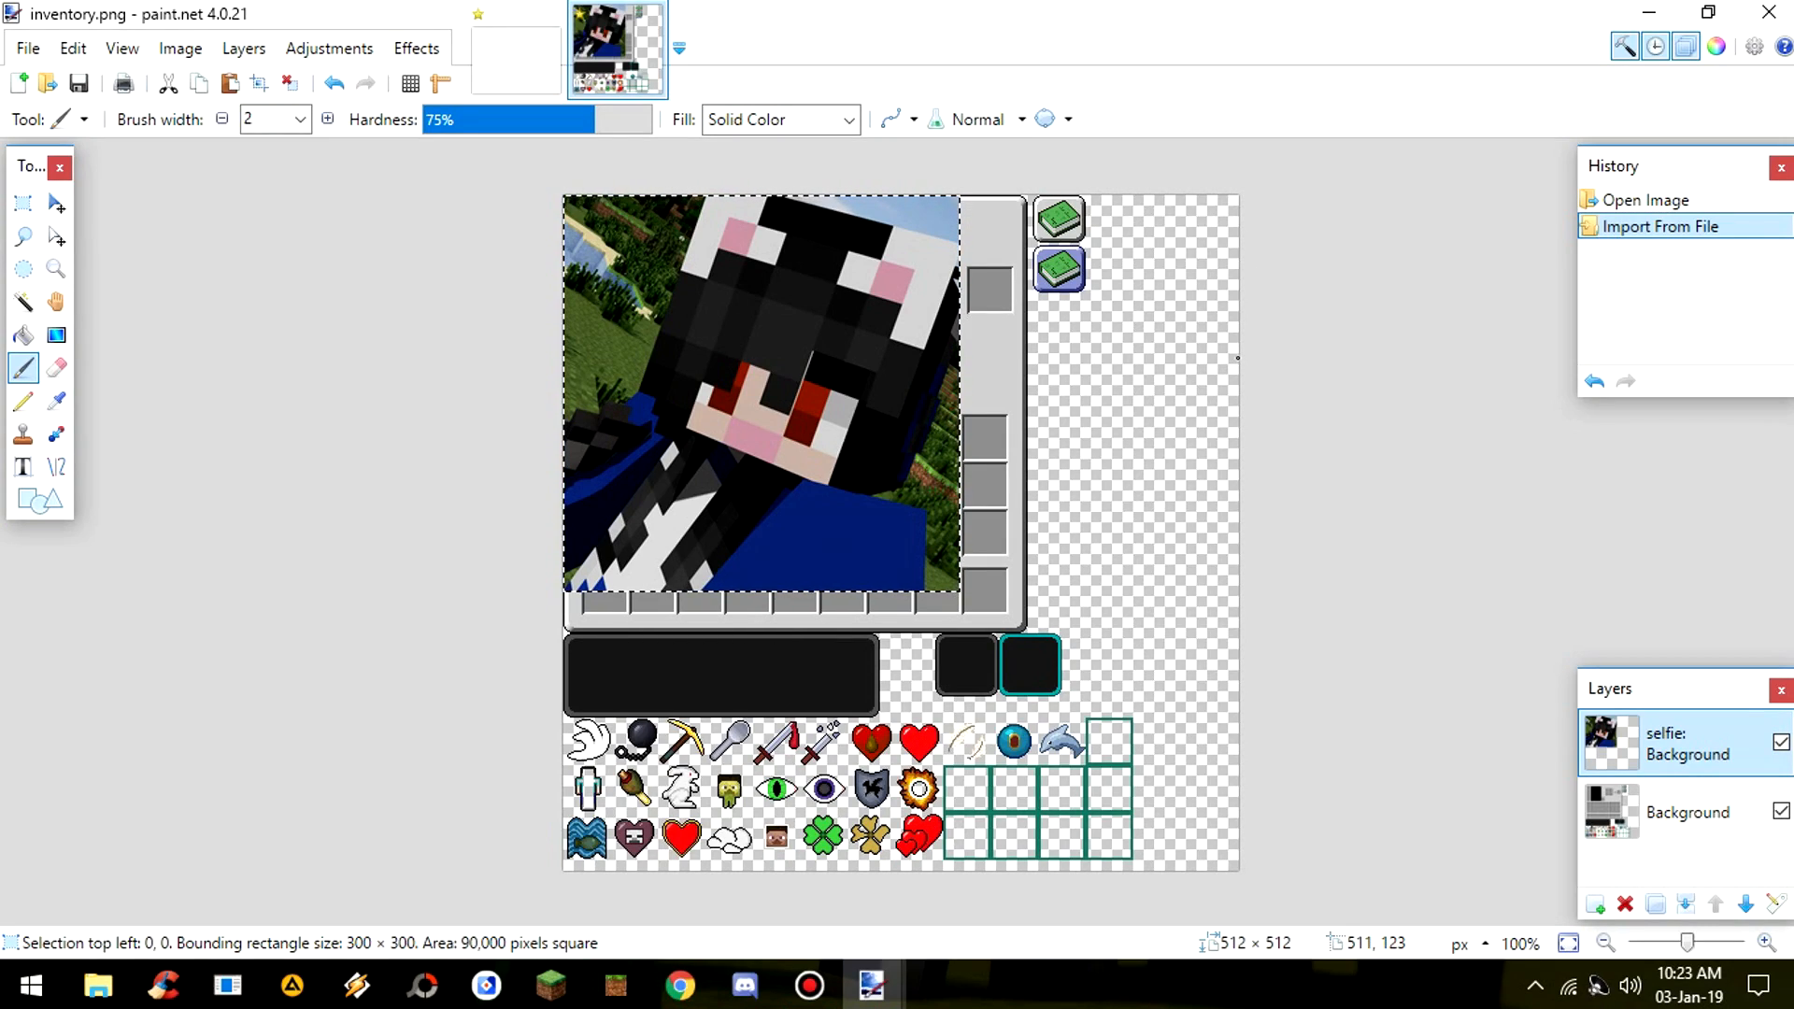
pyautogui.moveTo(870, 598)
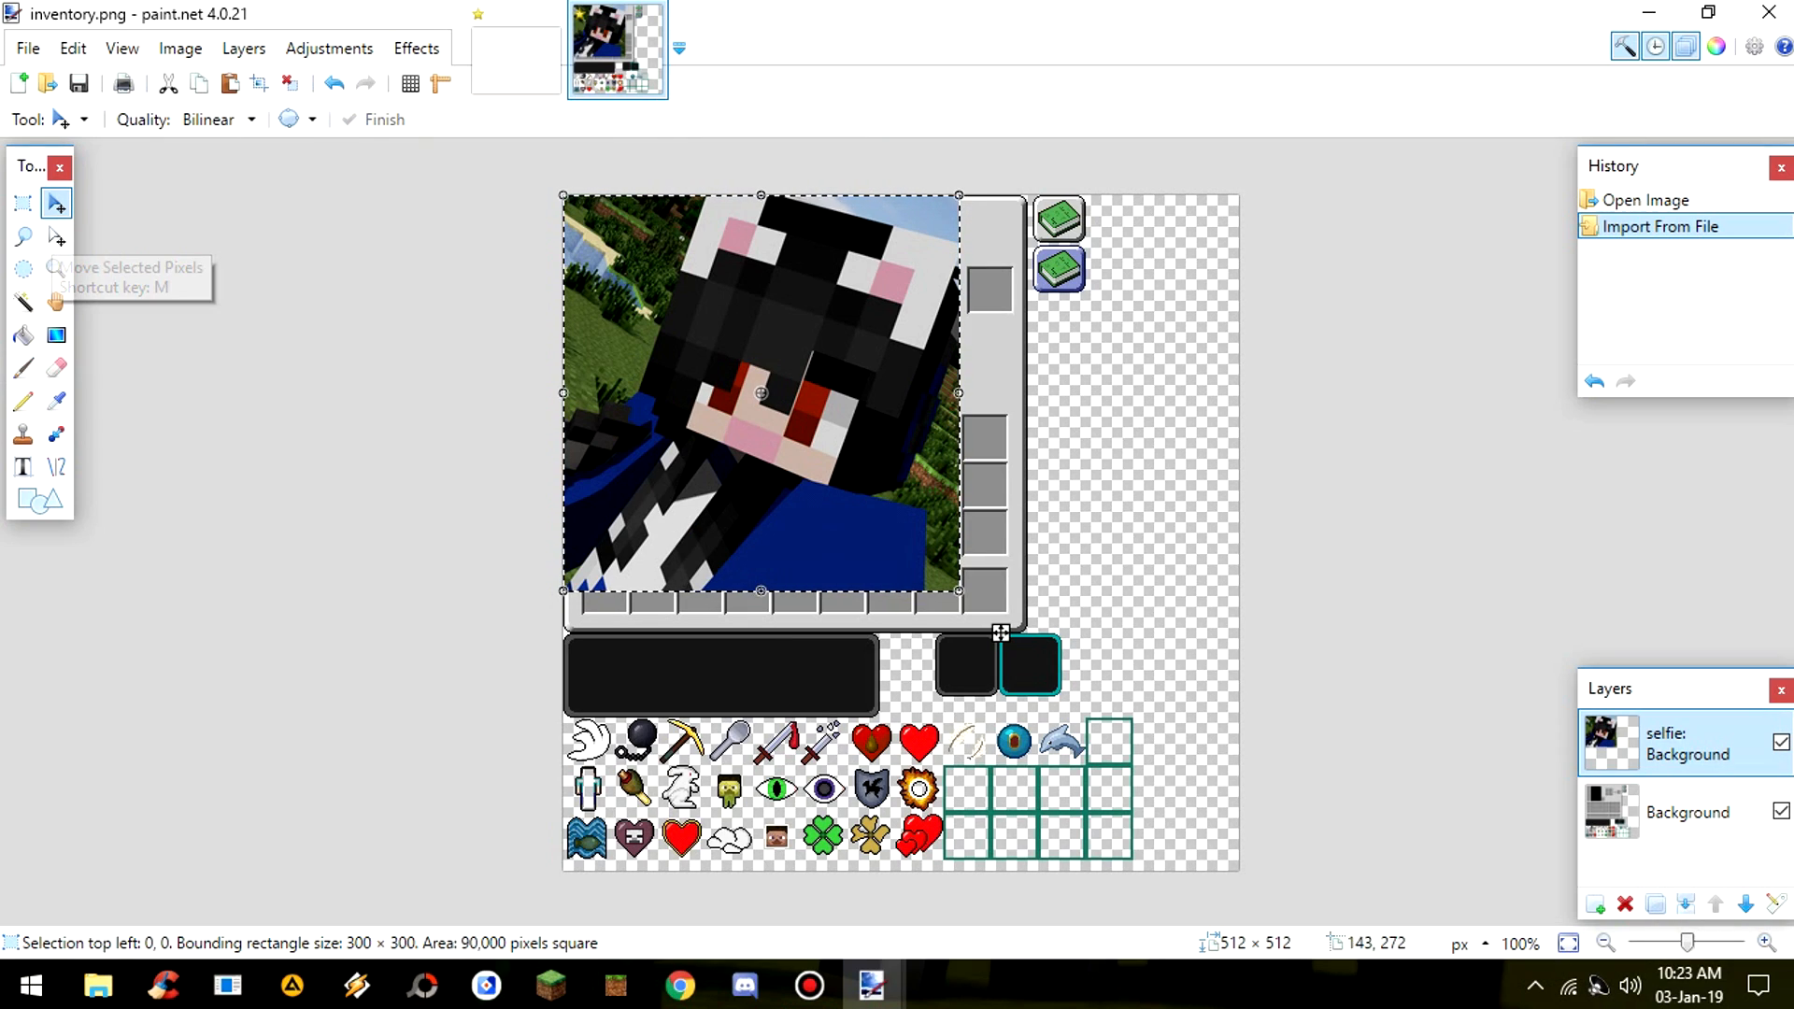
pyautogui.moveTo(1000, 632)
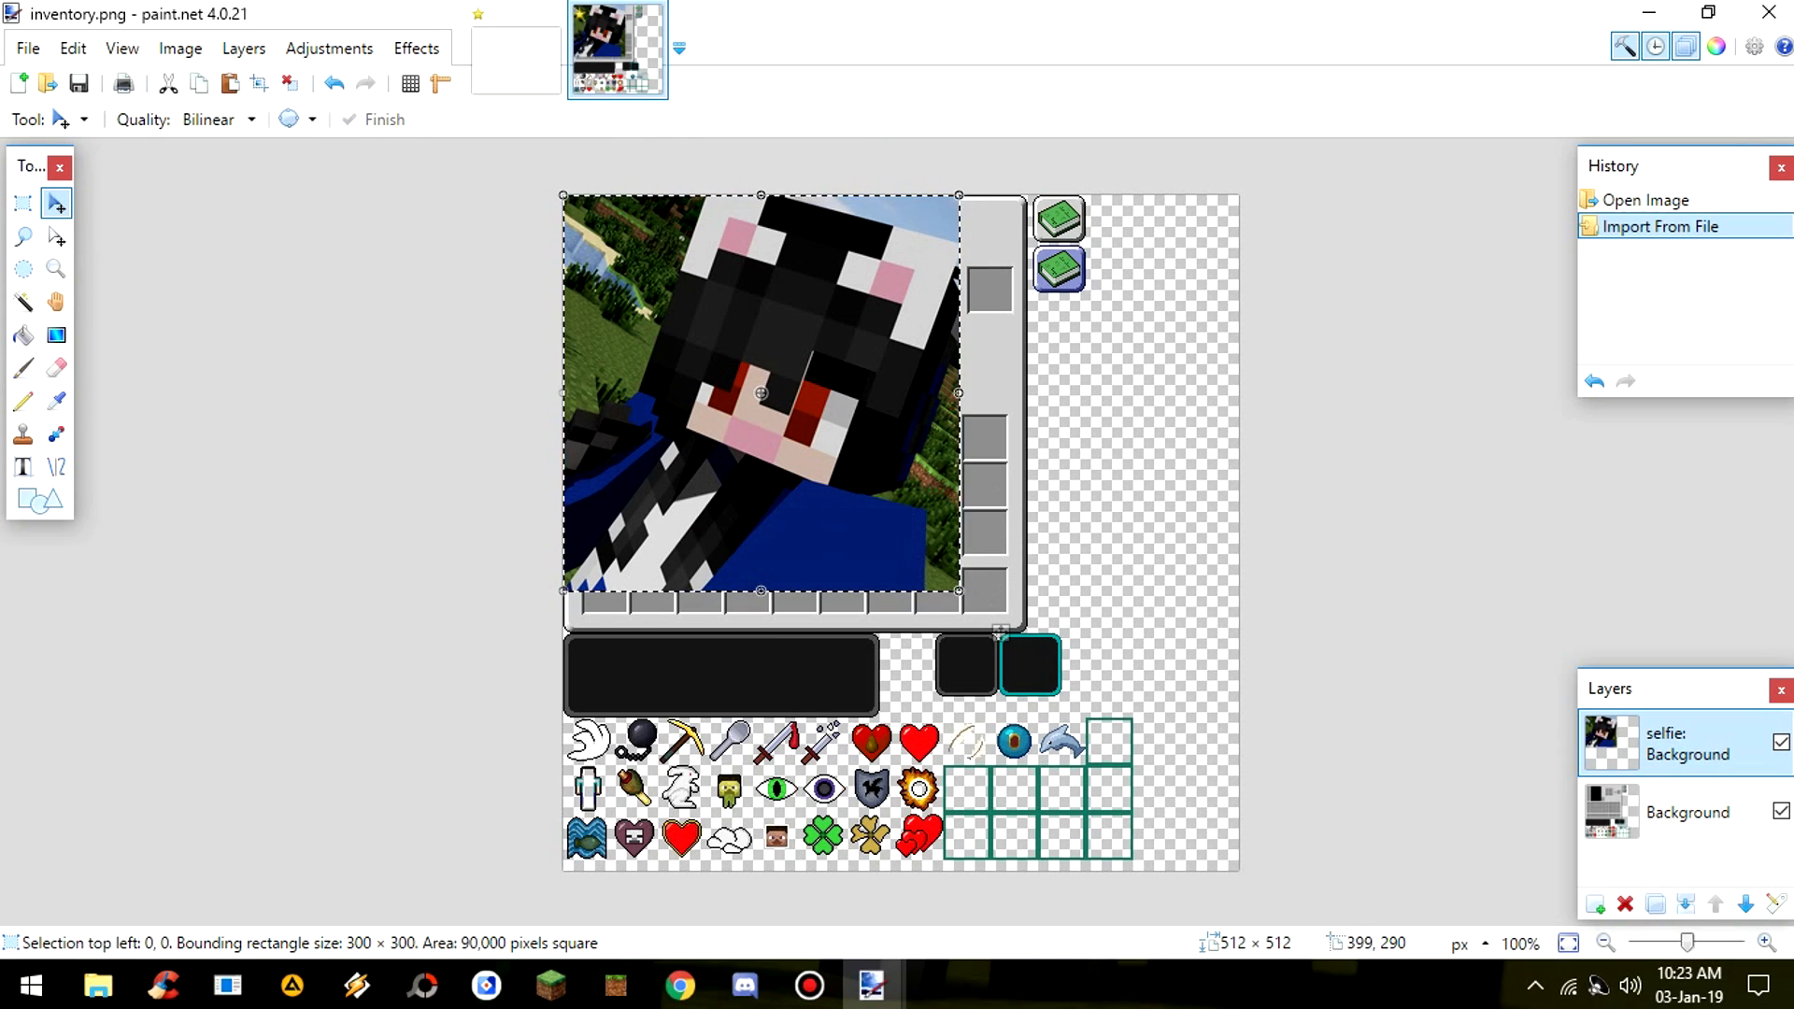
pyautogui.moveTo(760, 392)
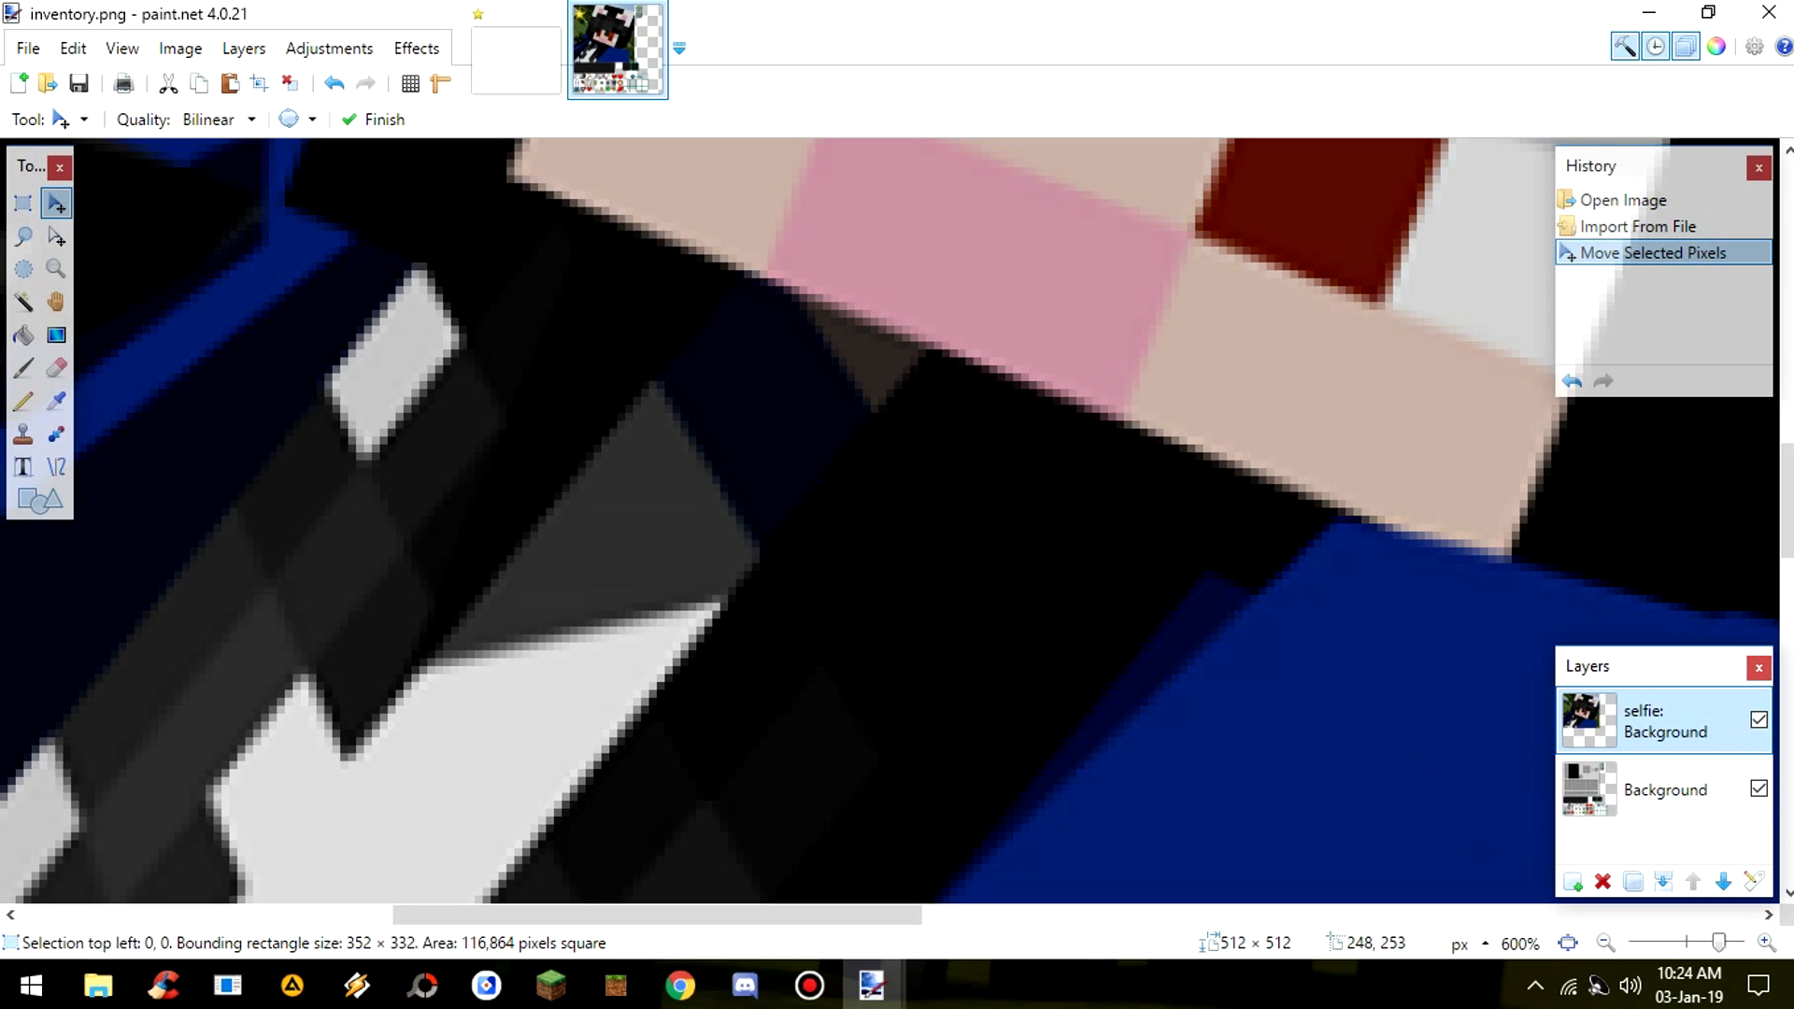
# - Set the selfie layer's blending mode to Overlay and view the whole image again
pyautogui.doubleClick(1665, 720)
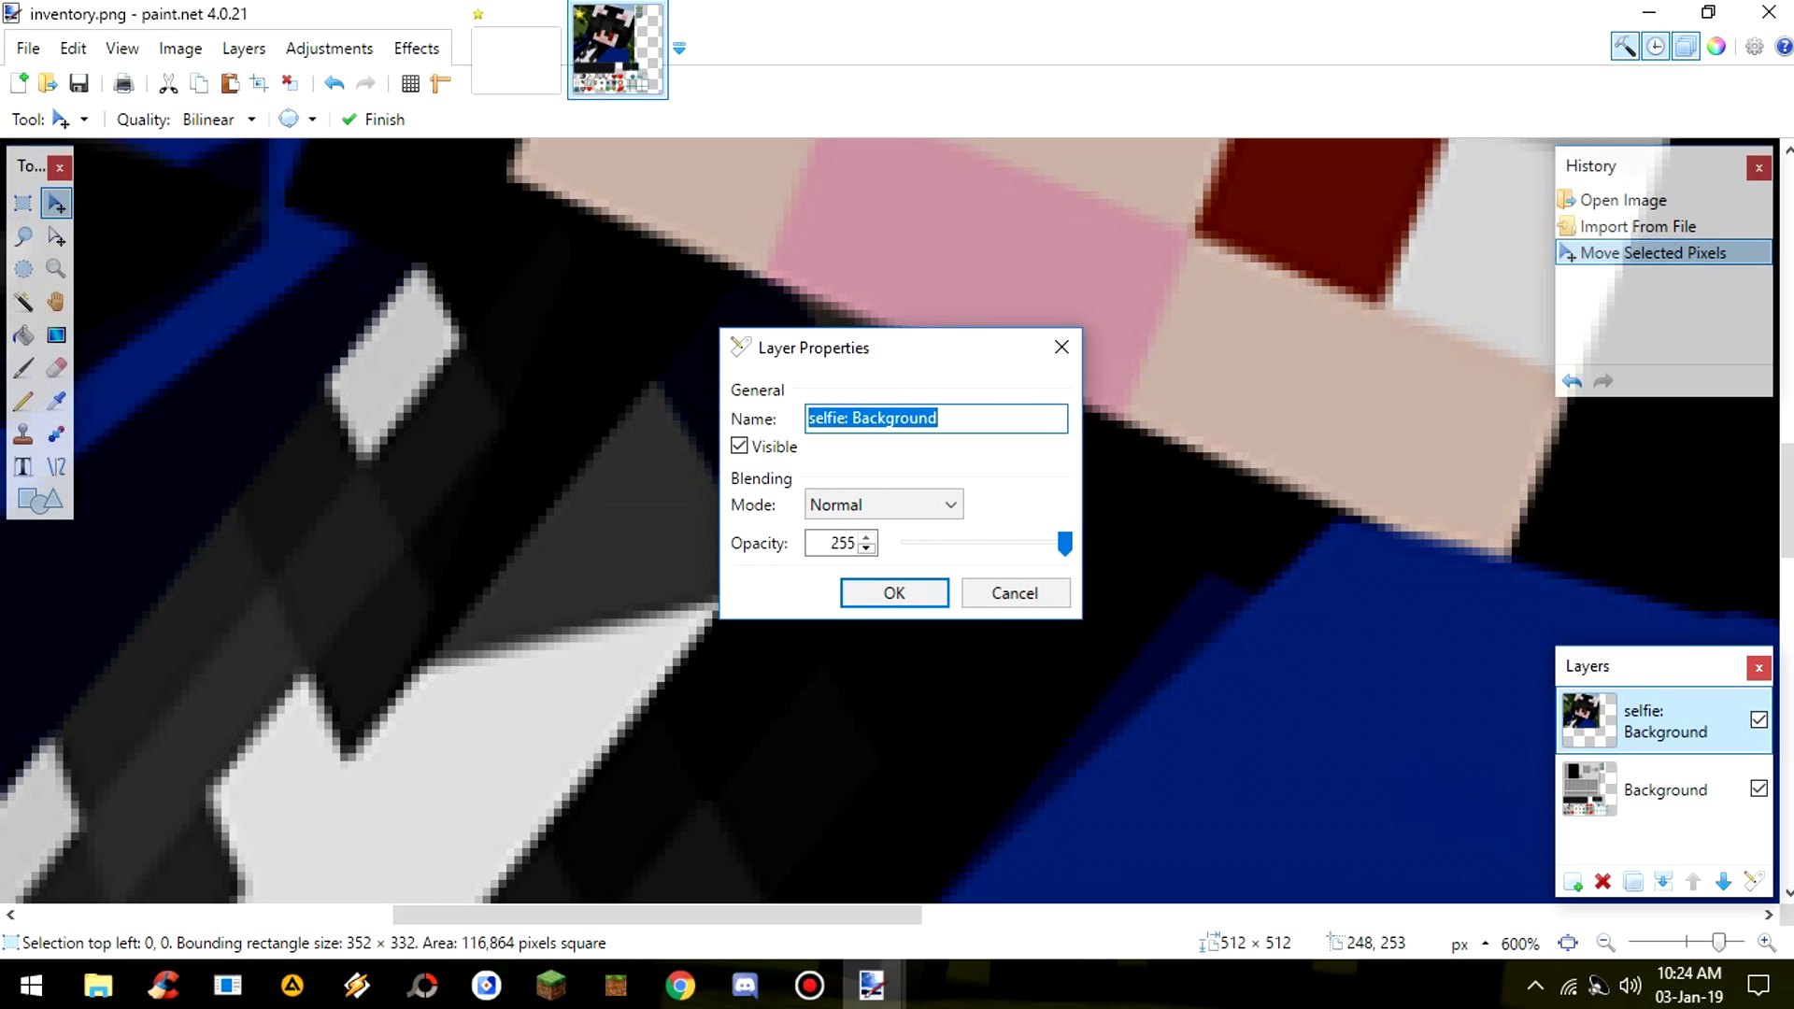
pyautogui.click(881, 505)
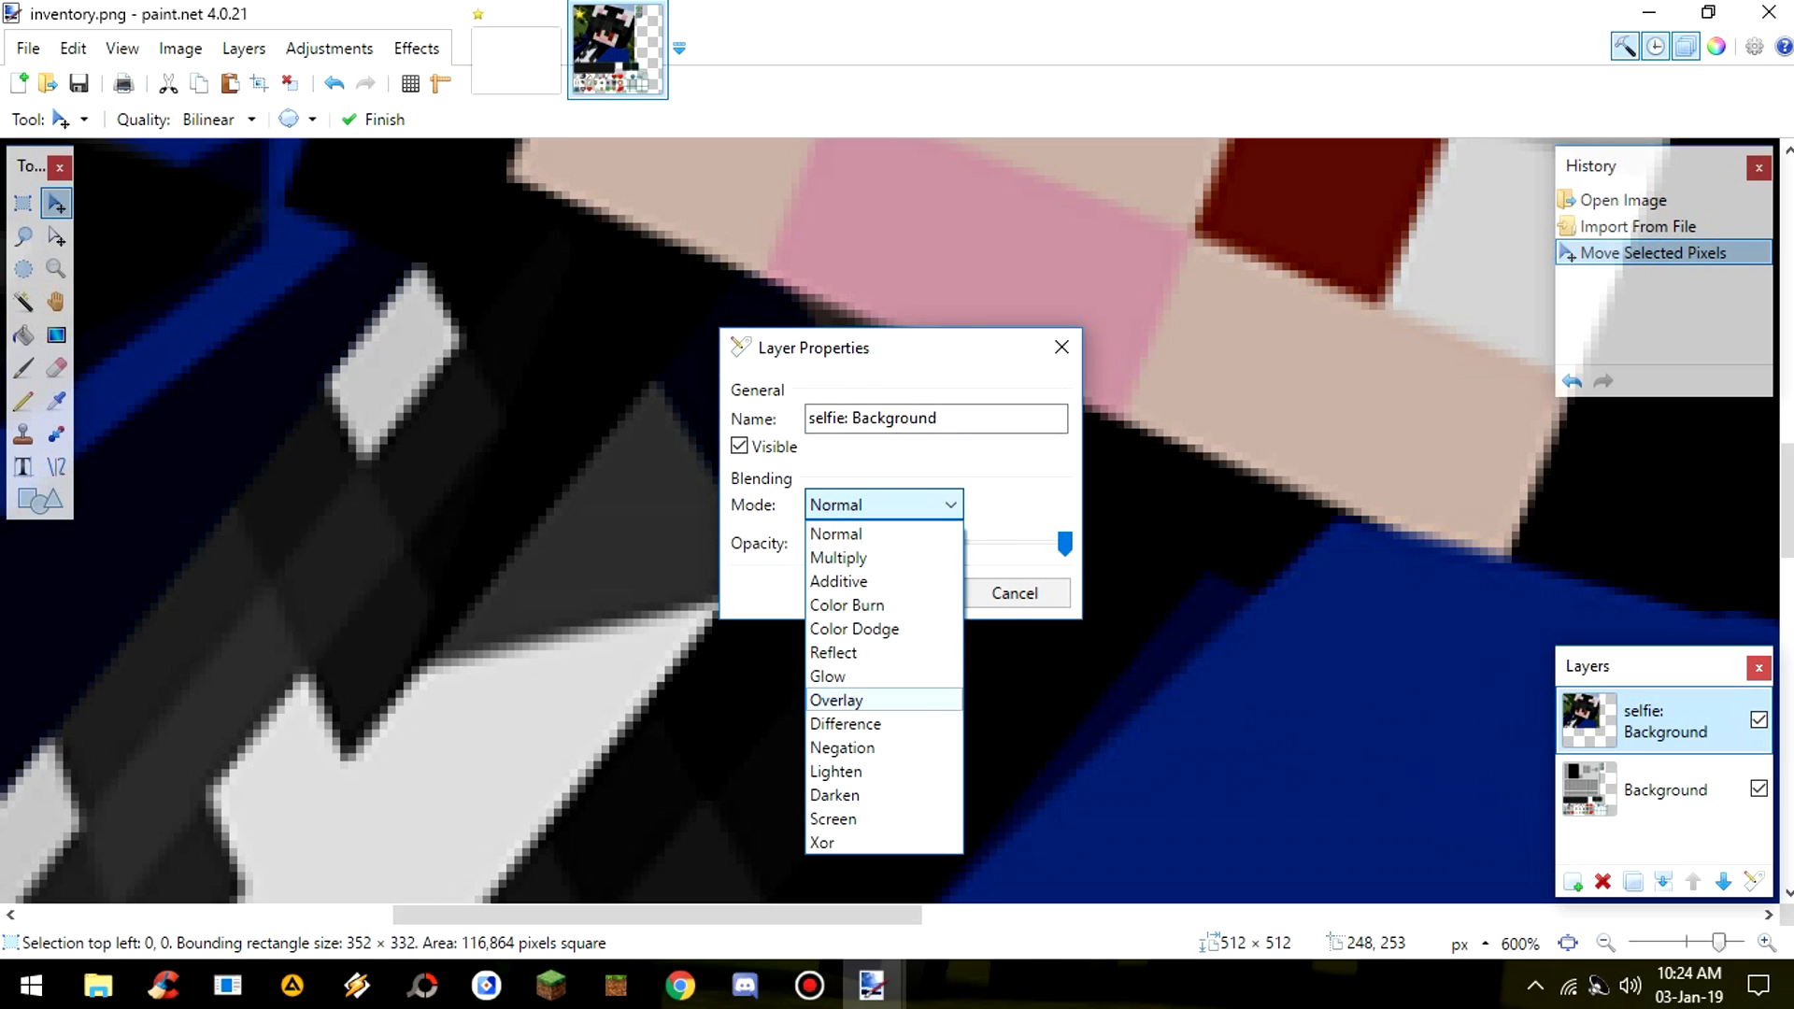
pyautogui.click(836, 700)
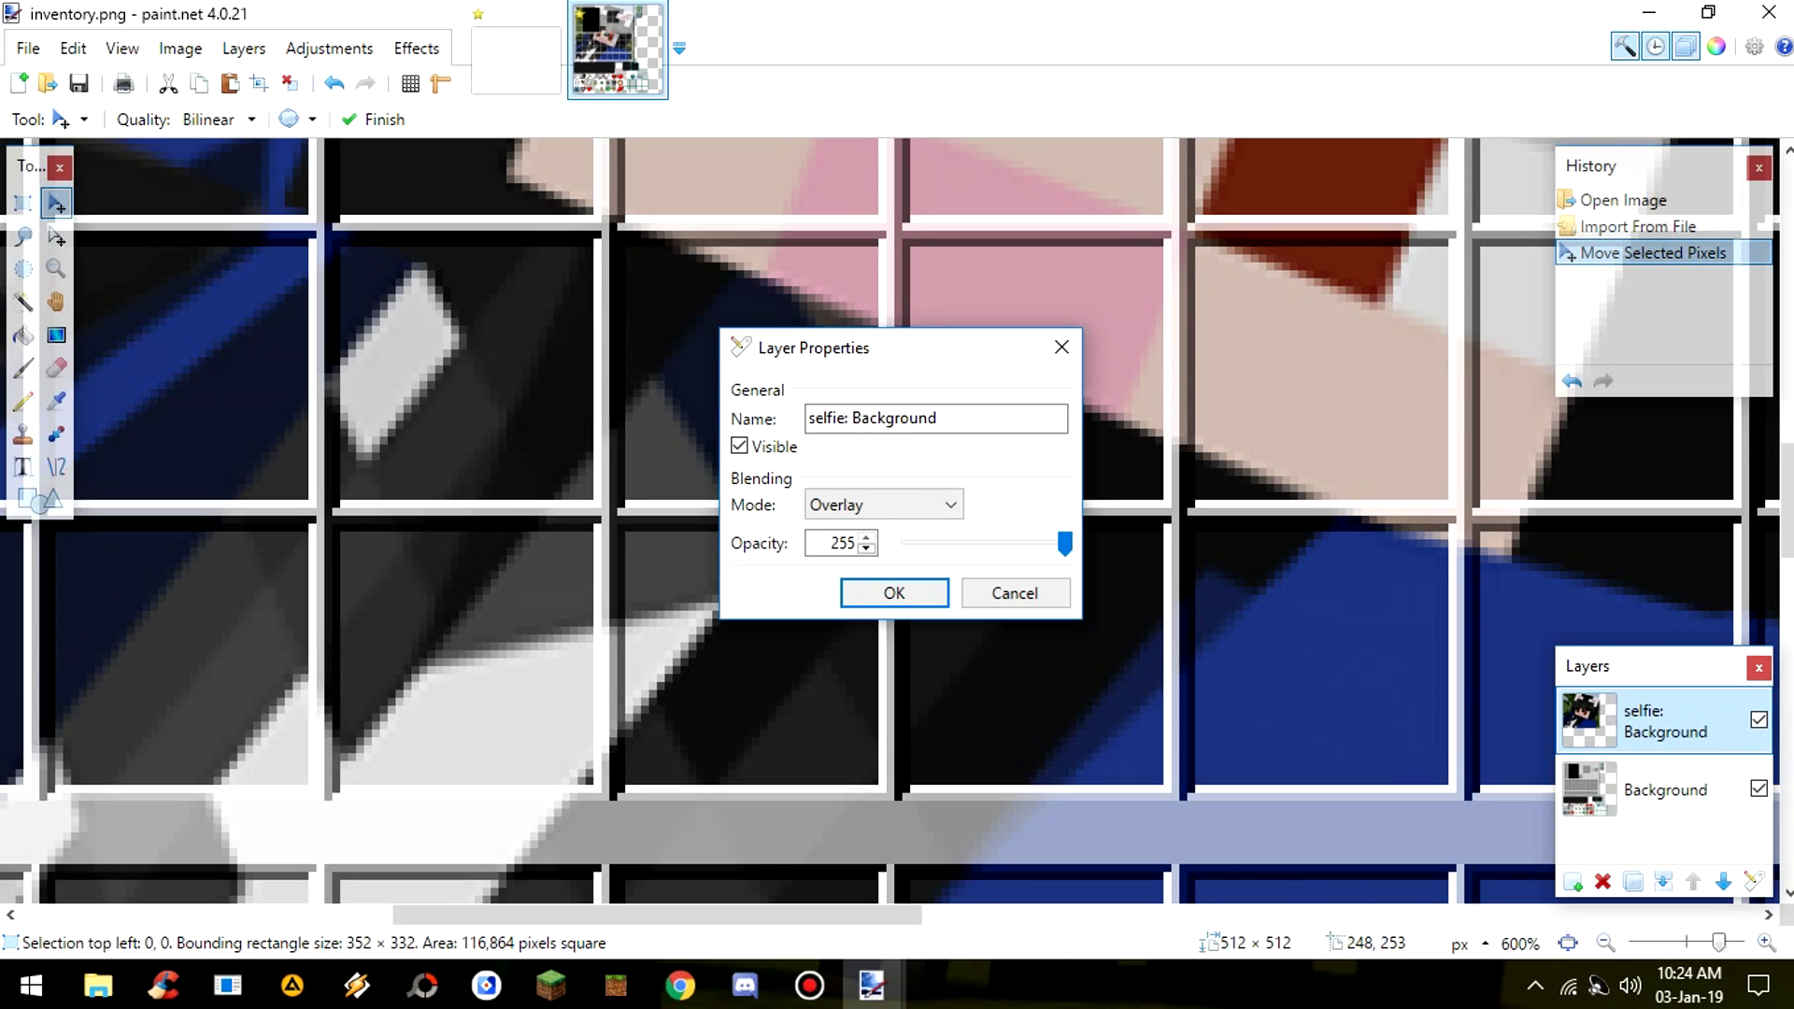
pyautogui.click(893, 592)
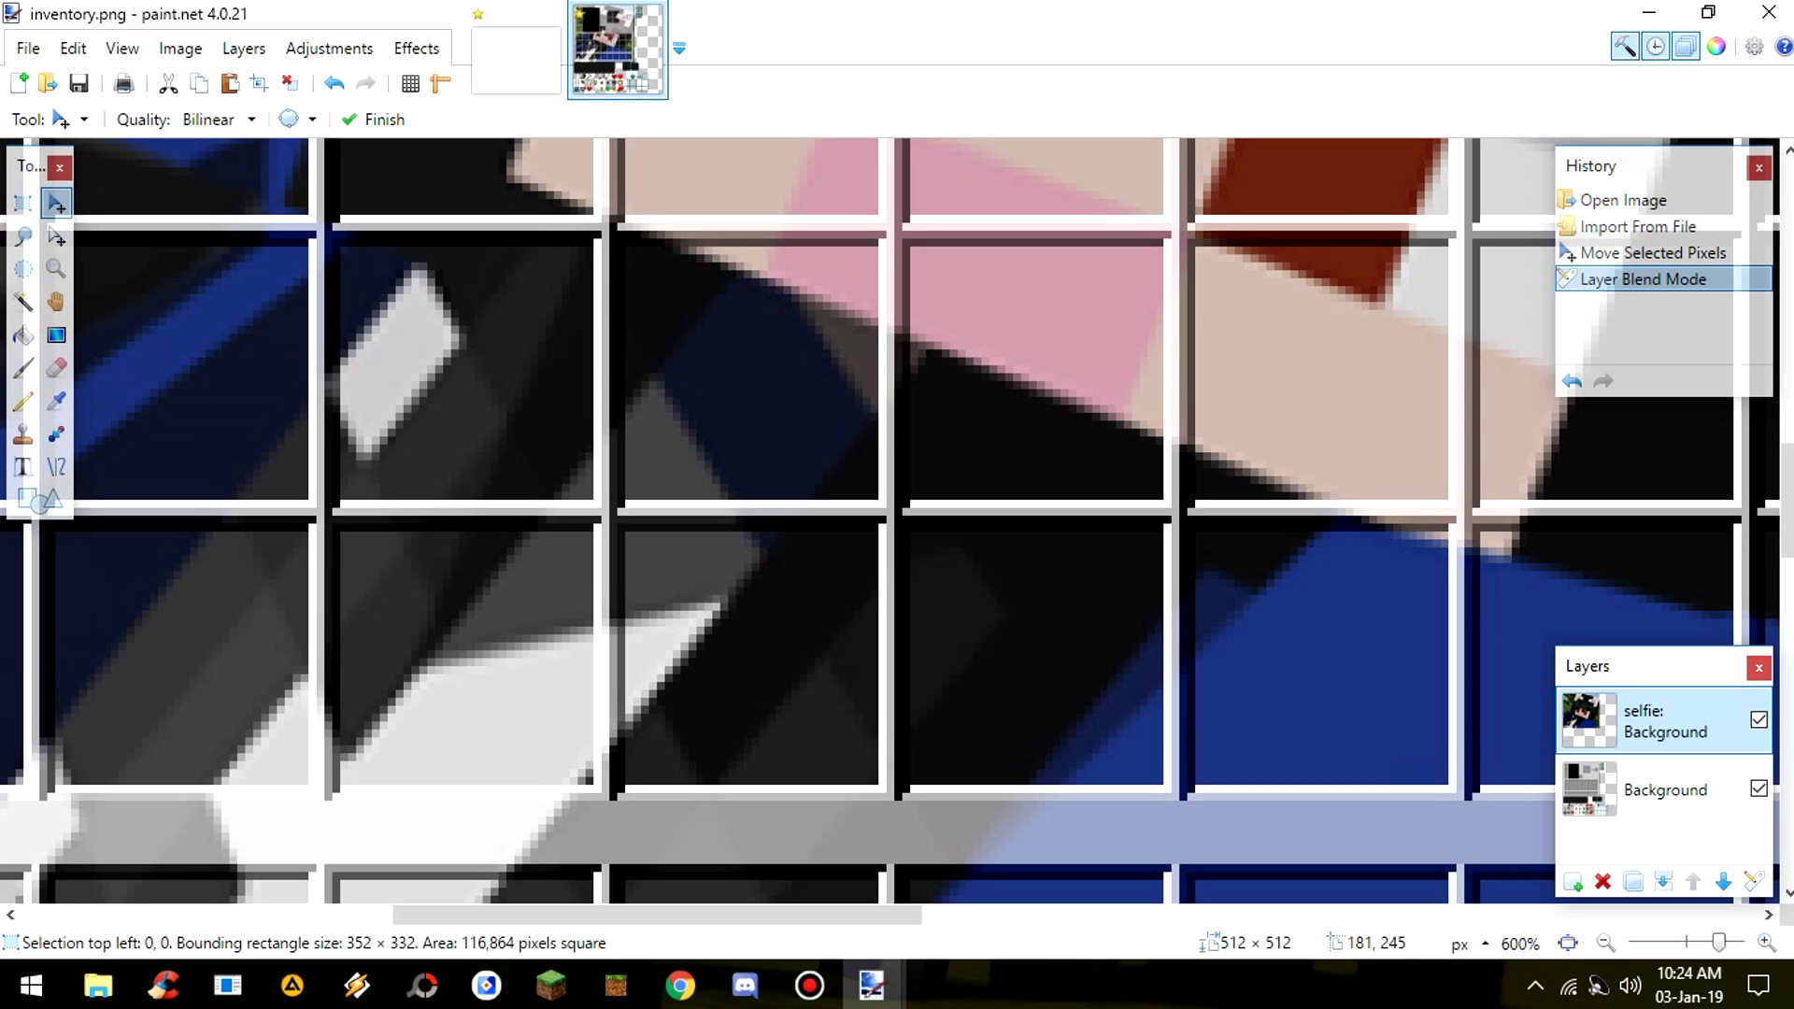
pyautogui.click(1606, 943)
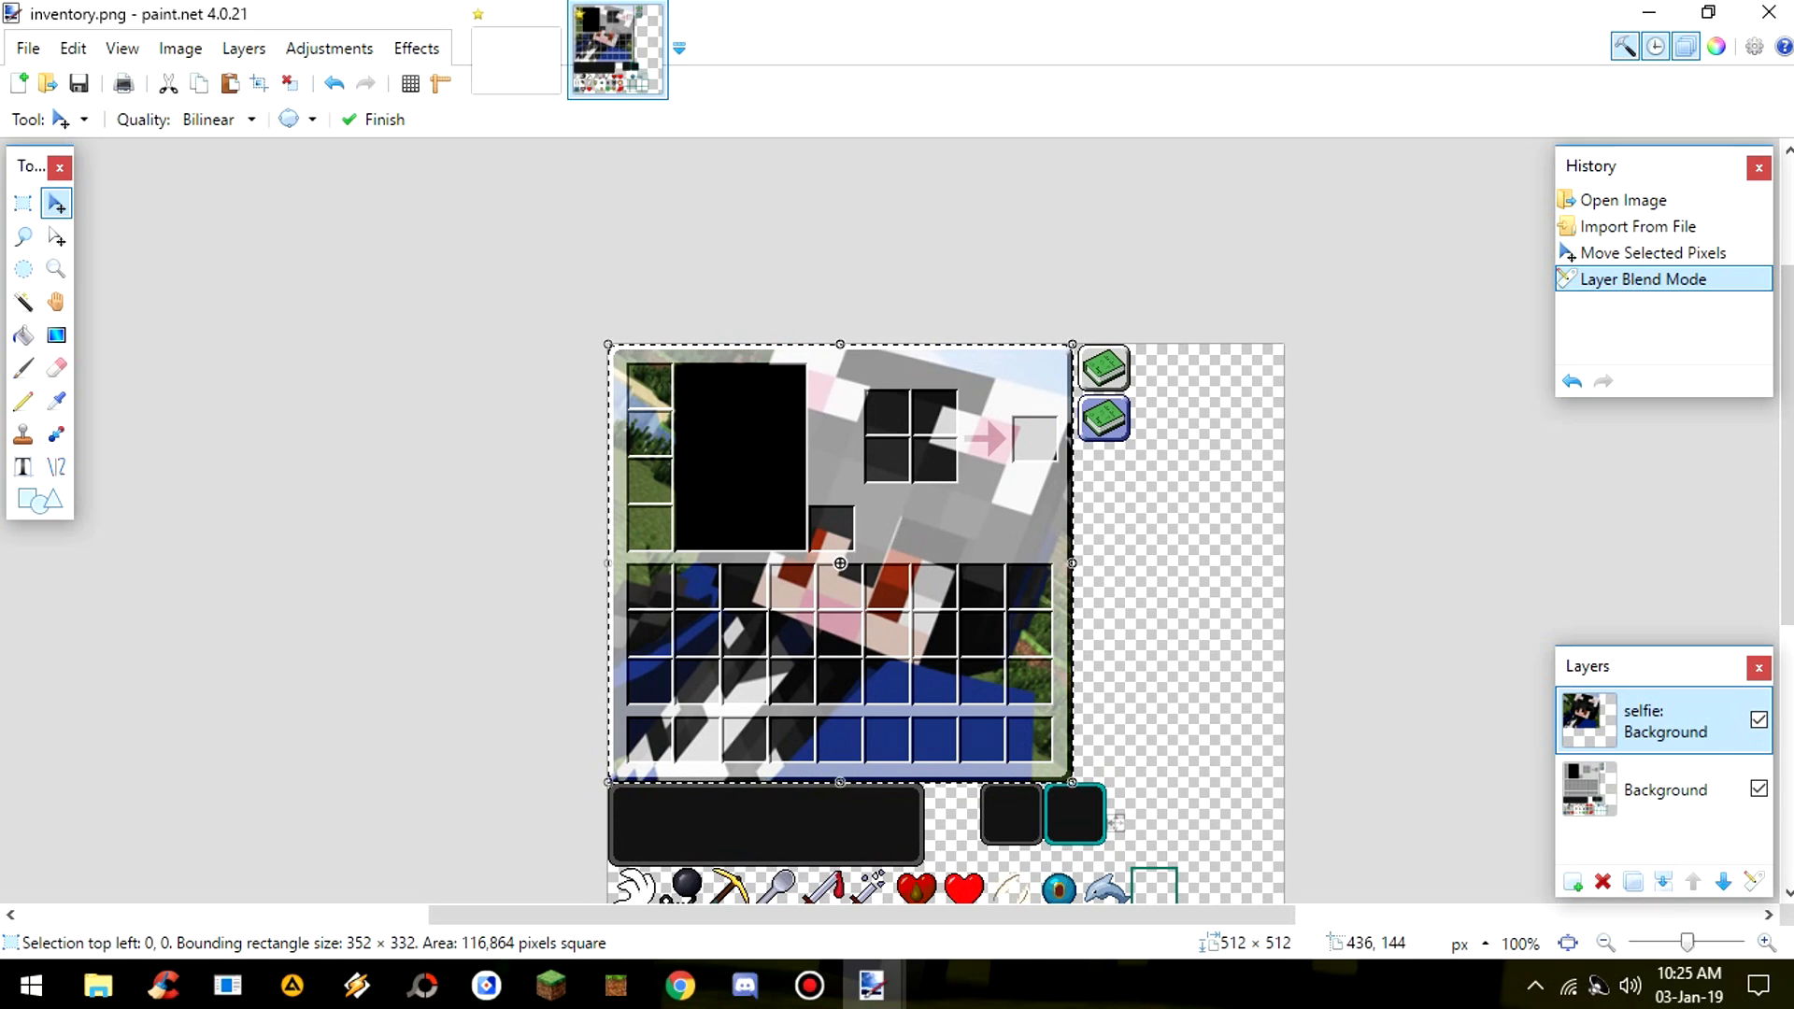
pyautogui.moveTo(841, 563)
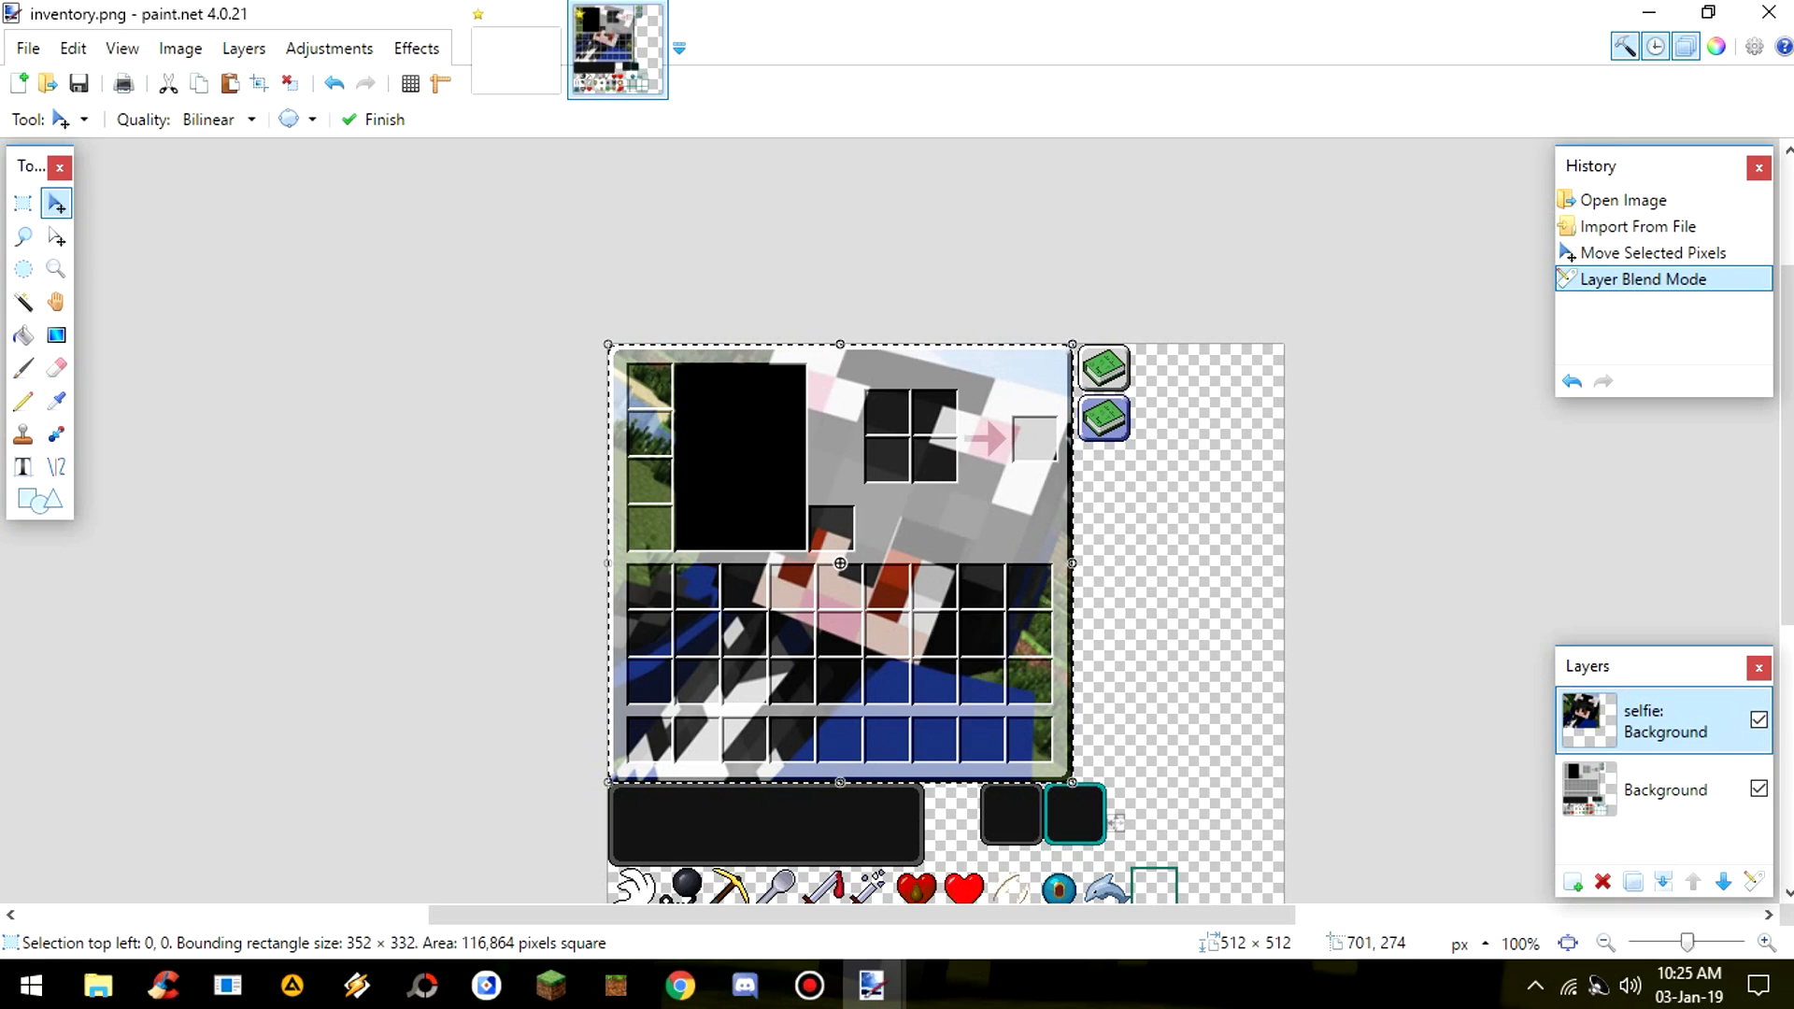
# - Adjust the selfie layer's opacity slider to 190 while keeping Overlay blending and confirm
pyautogui.doubleClick(1645, 720)
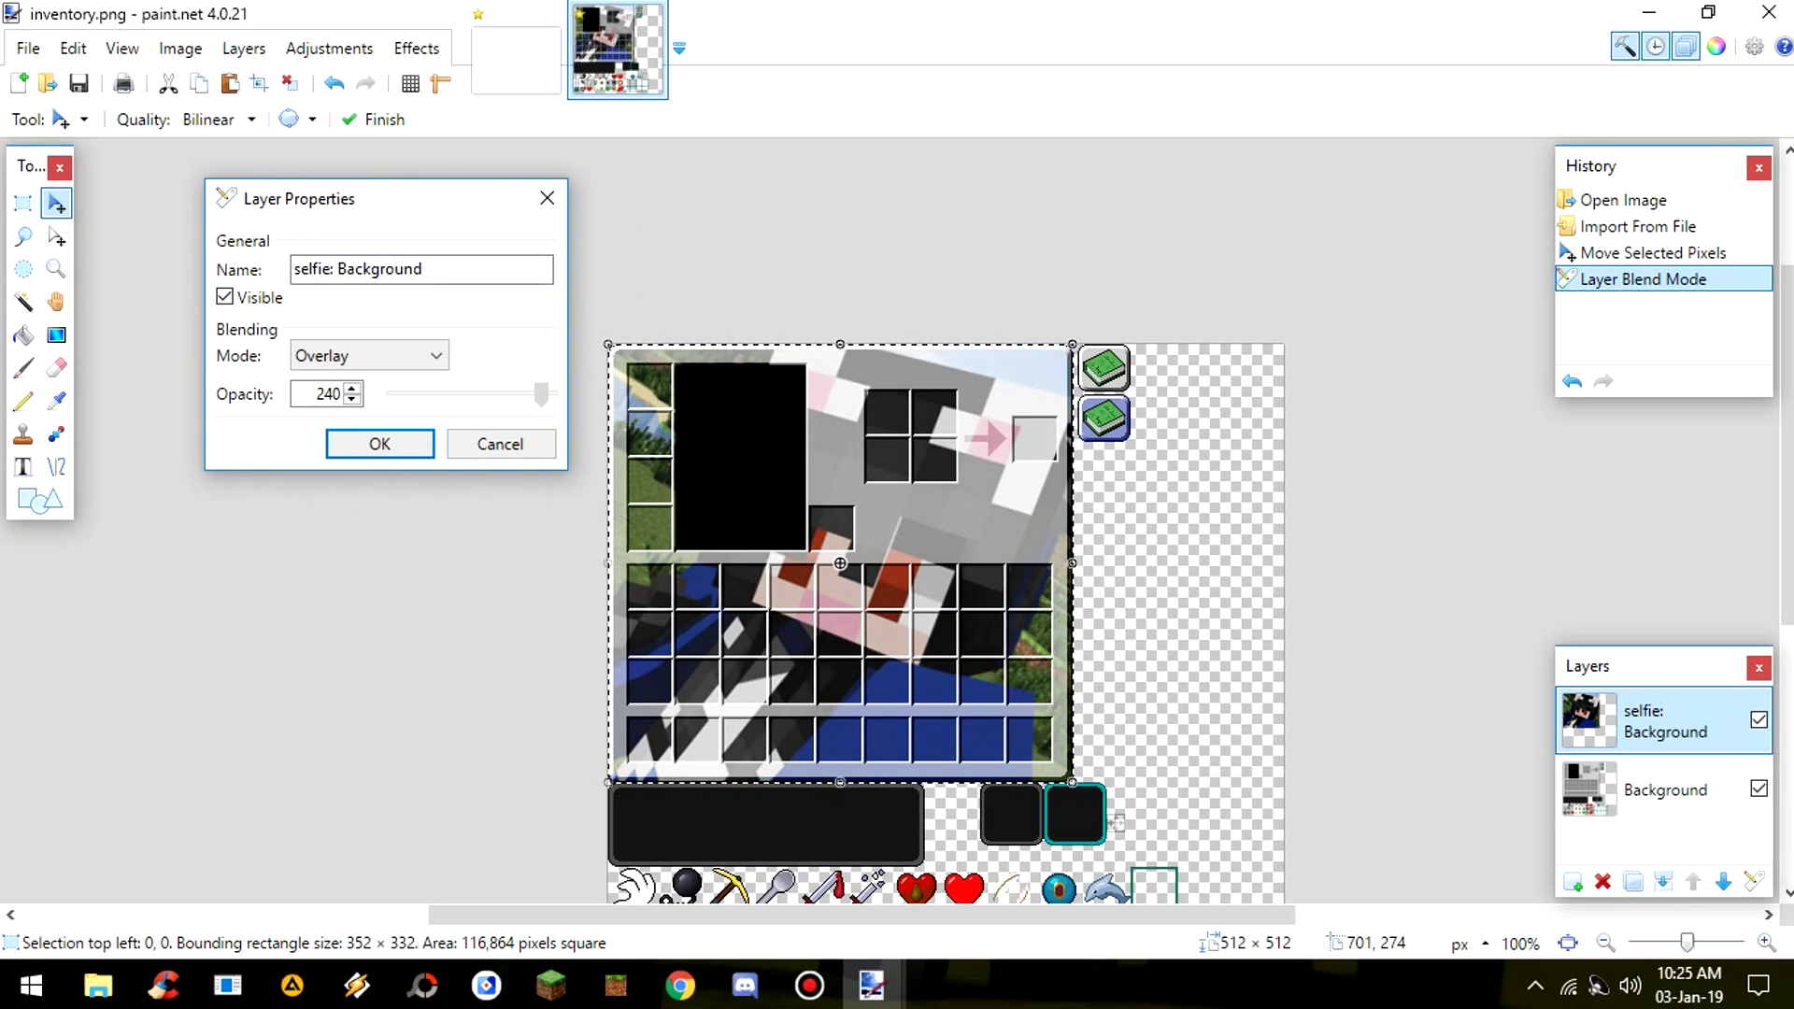
pyautogui.moveTo(538, 393); pyautogui.dragTo(432, 393)
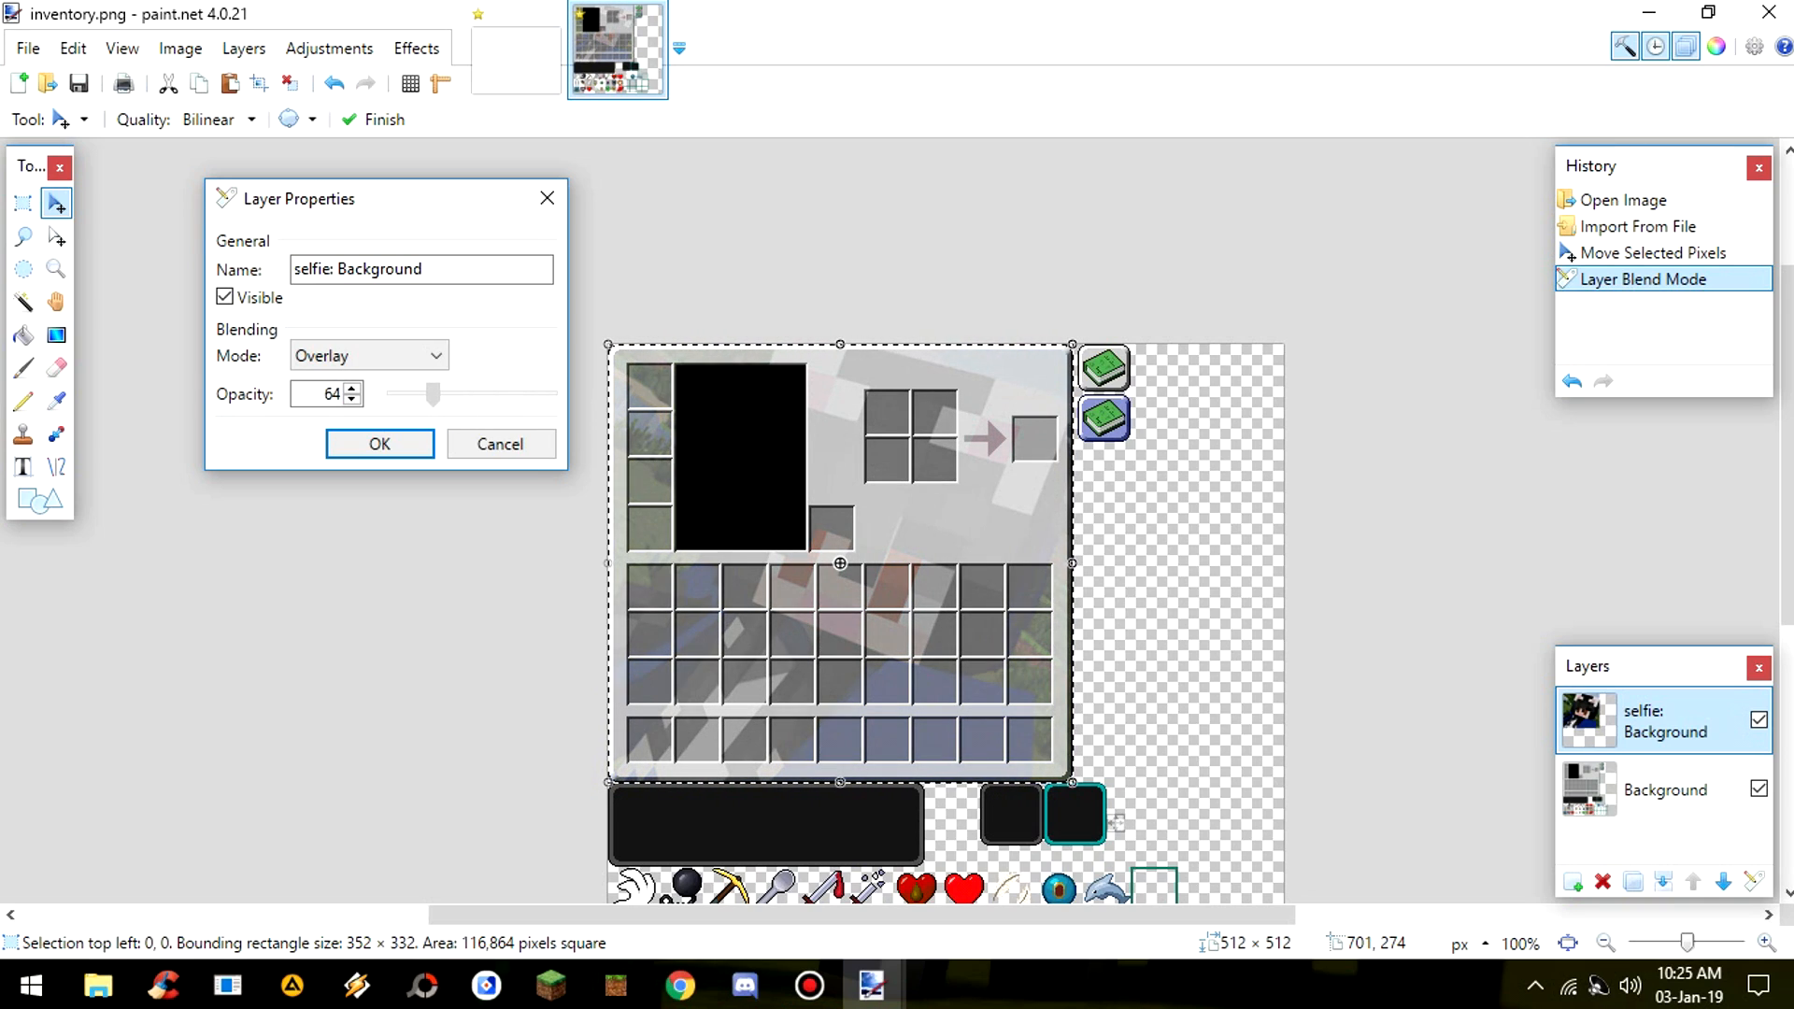
pyautogui.moveTo(434, 394); pyautogui.dragTo(490, 394)
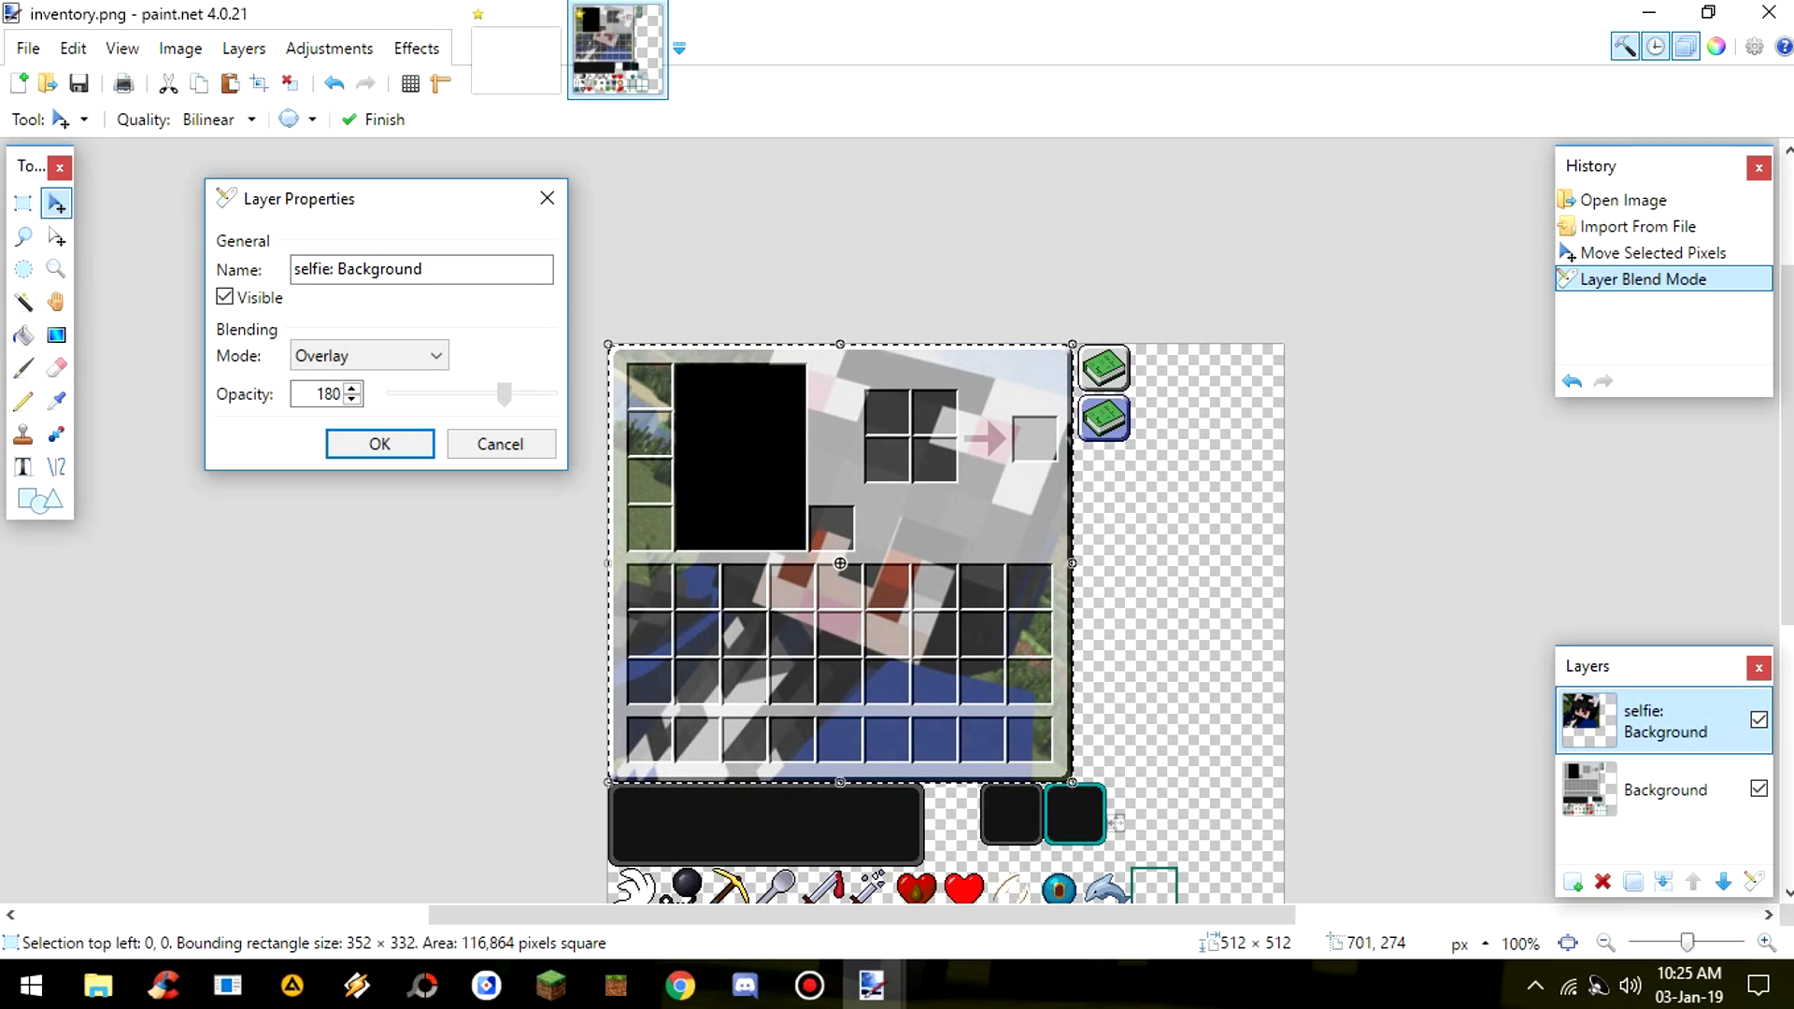
pyautogui.moveTo(504, 393); pyautogui.dragTo(511, 394)
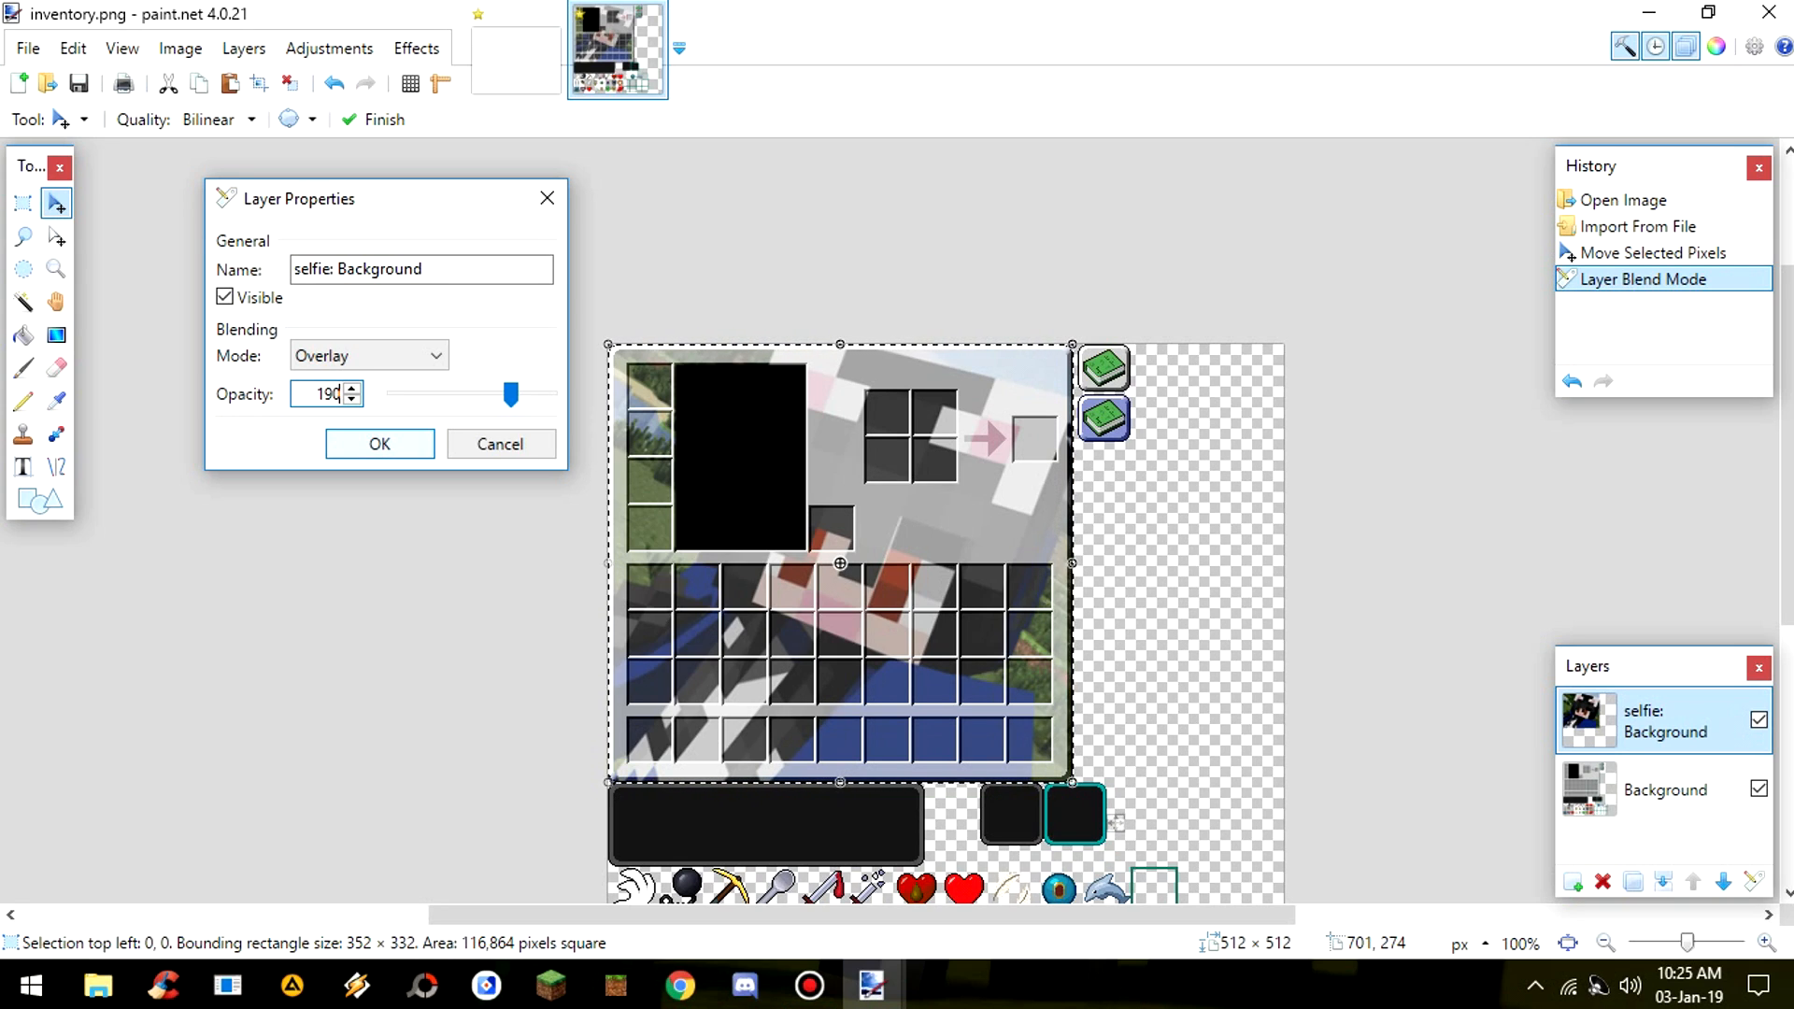
pyautogui.click(378, 443)
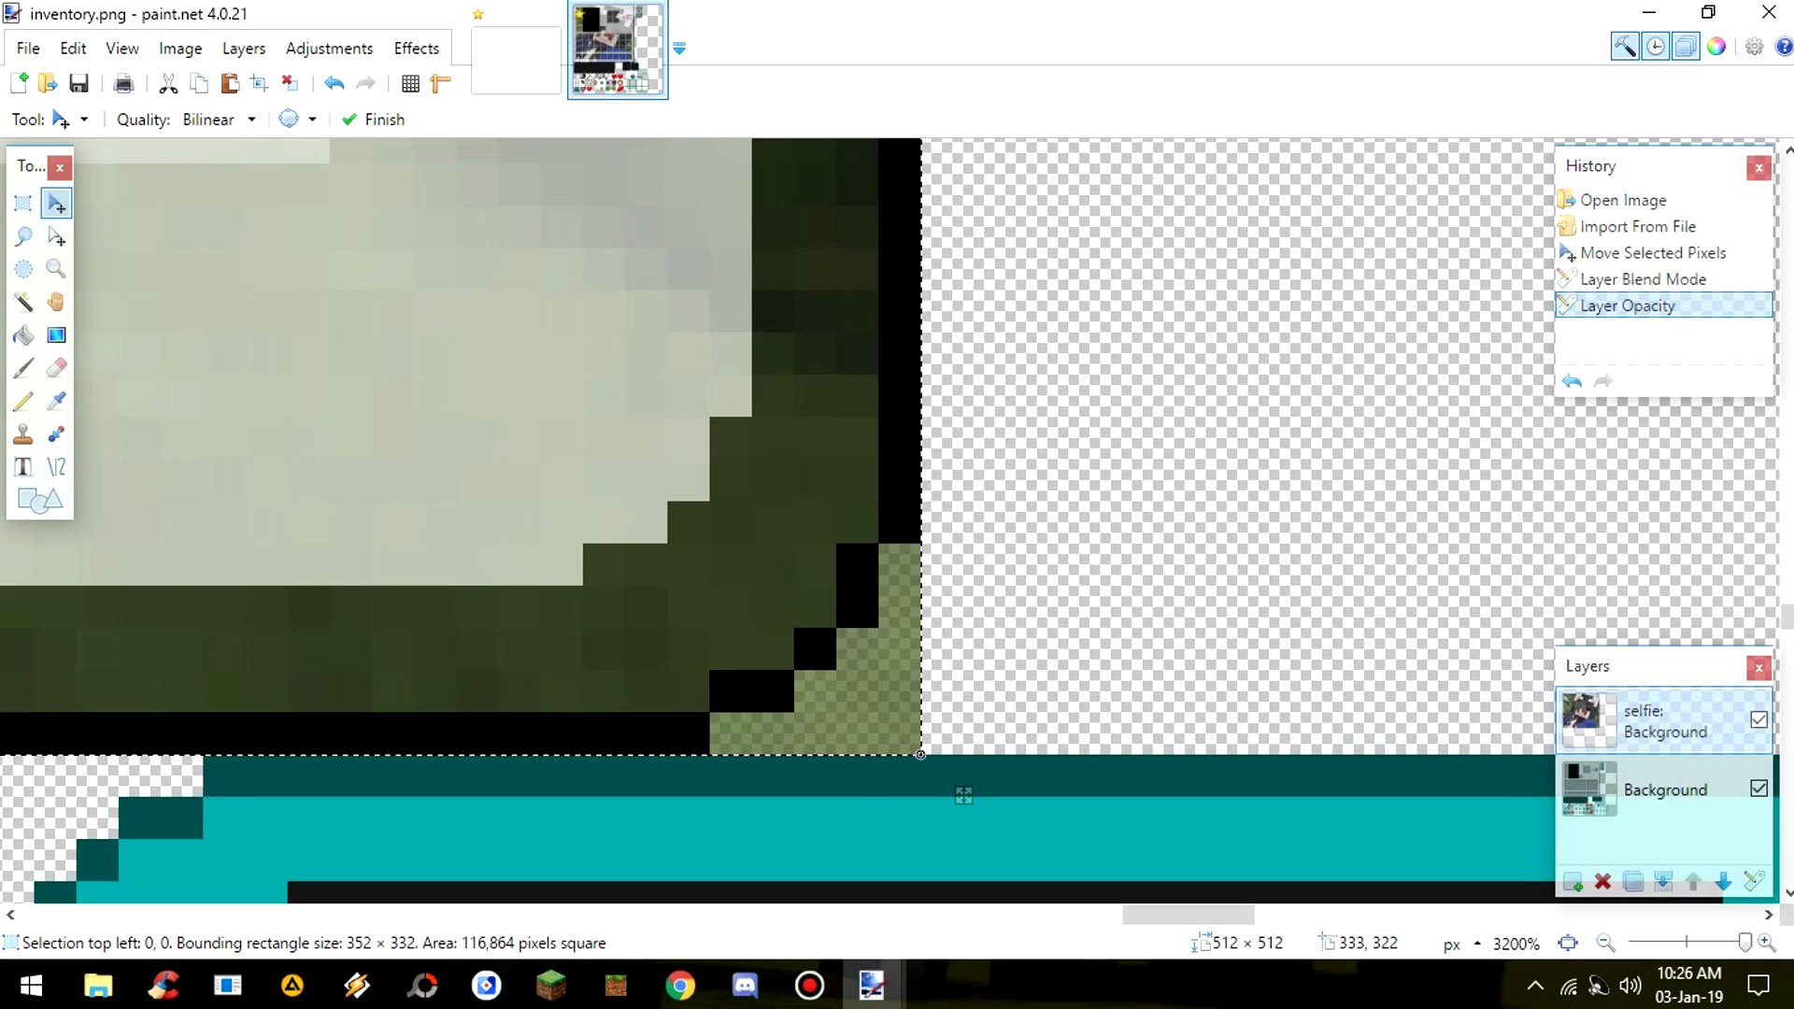
pyautogui.moveTo(55, 368)
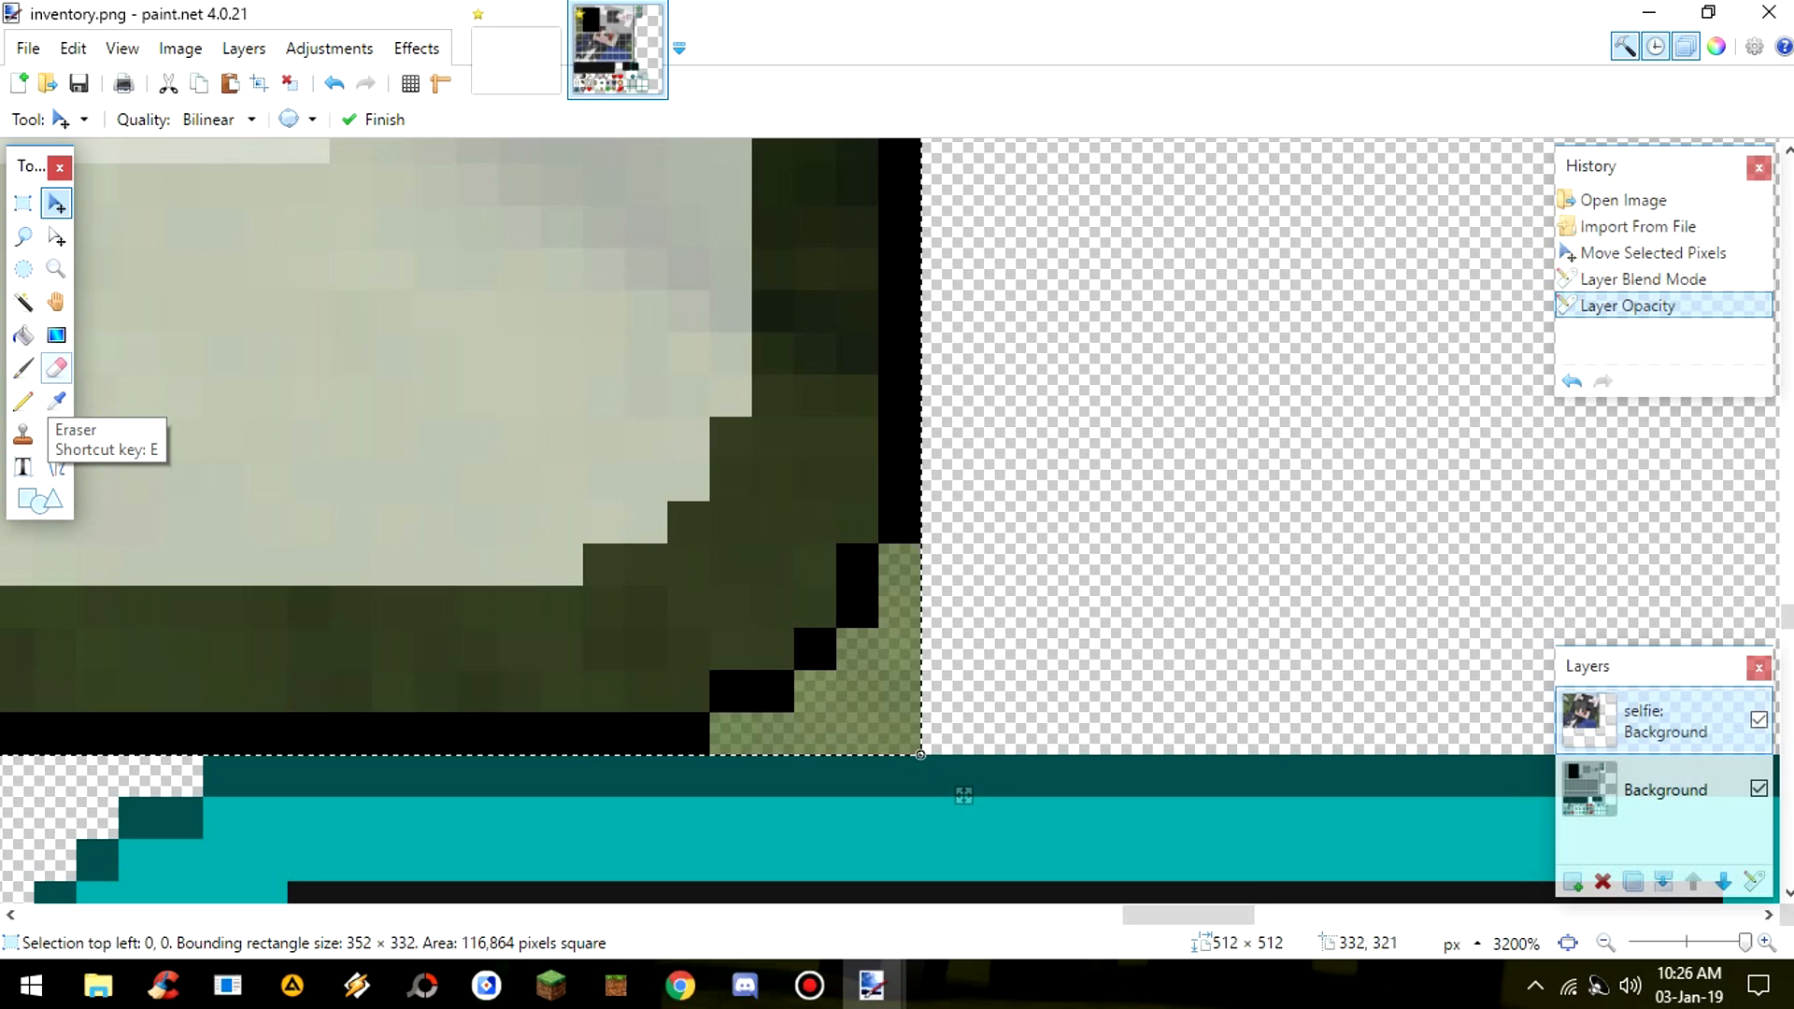
# - Use a 1-pixel Eraser to remove selfie pixels spilling past the inventory panel border
pyautogui.click(55, 367)
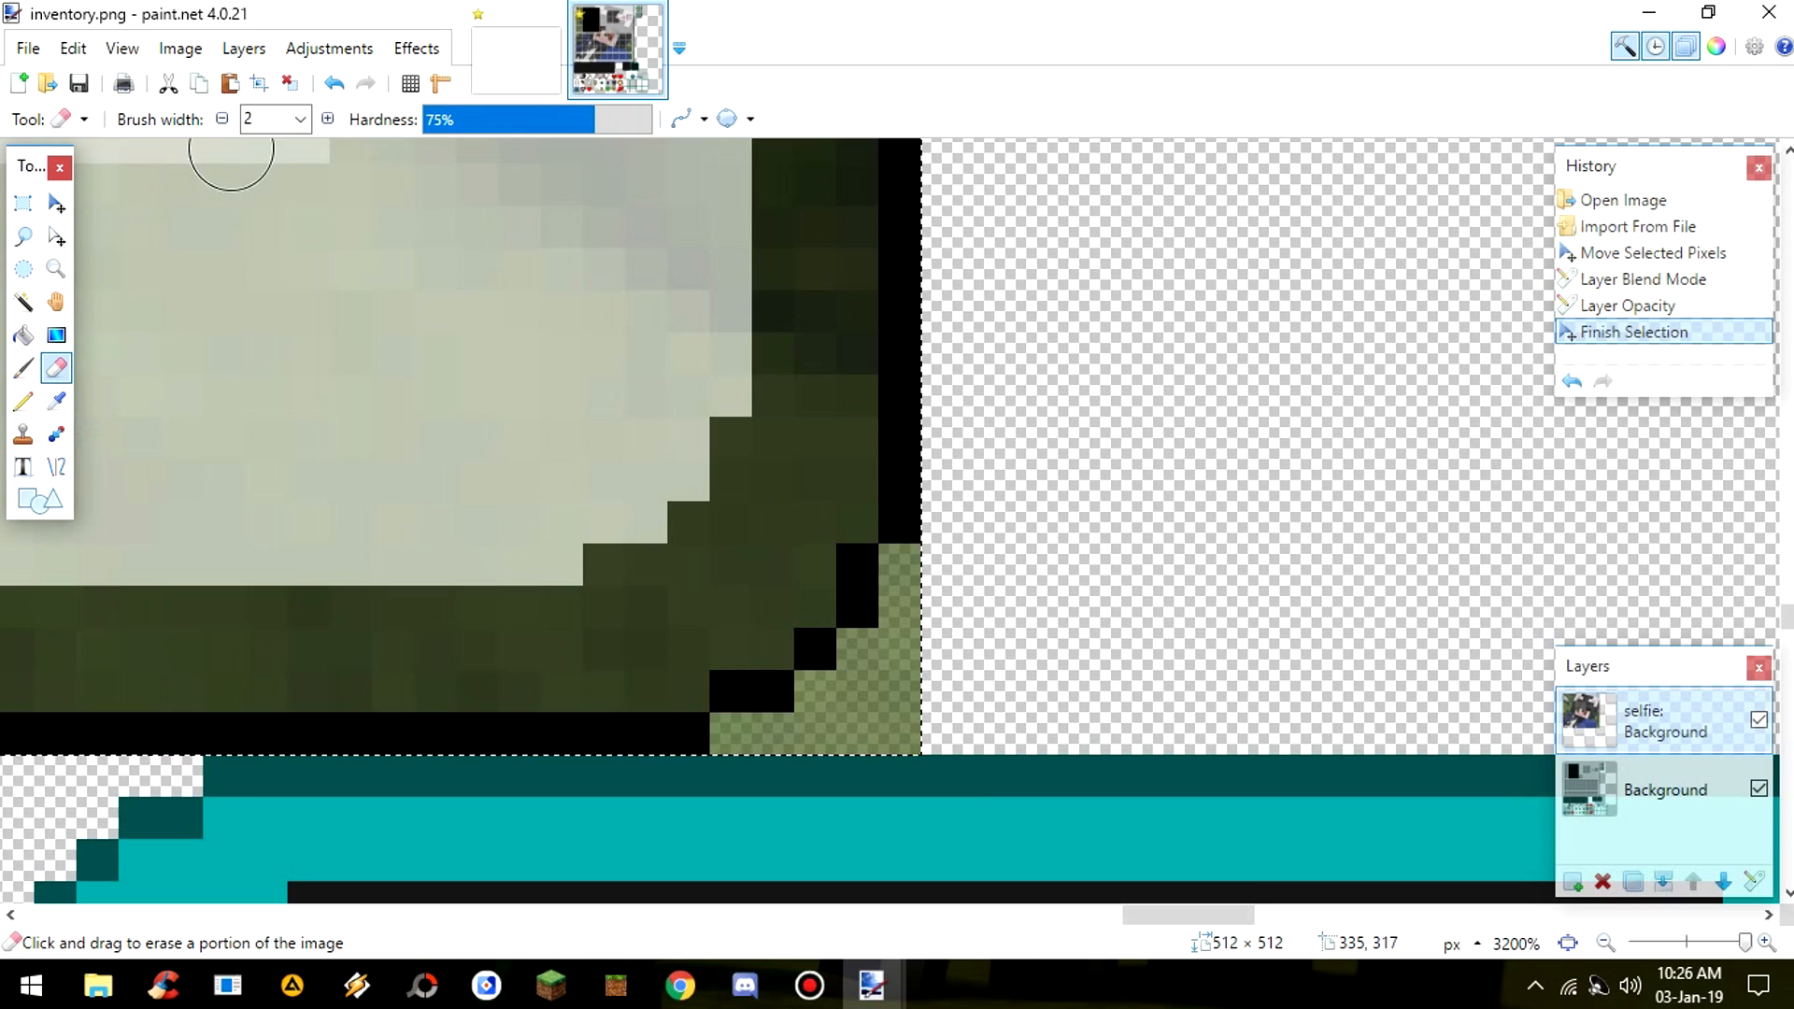
pyautogui.click(297, 118)
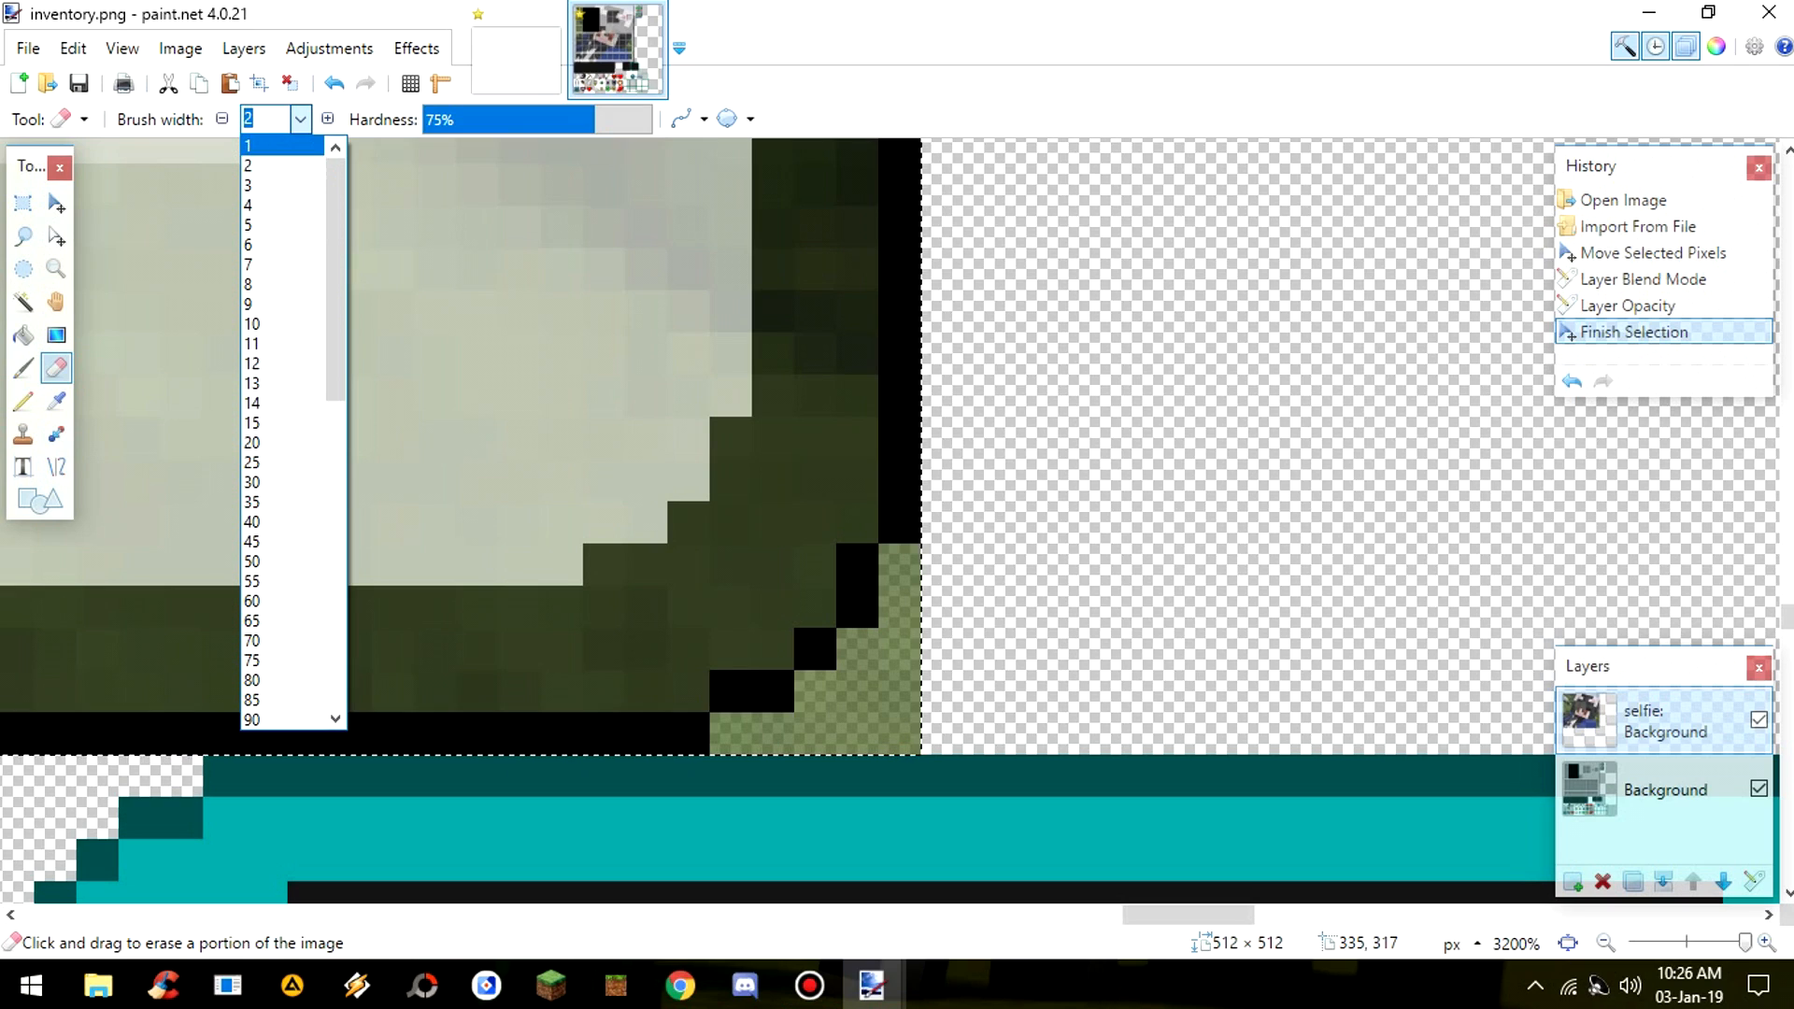
pyautogui.click(247, 146)
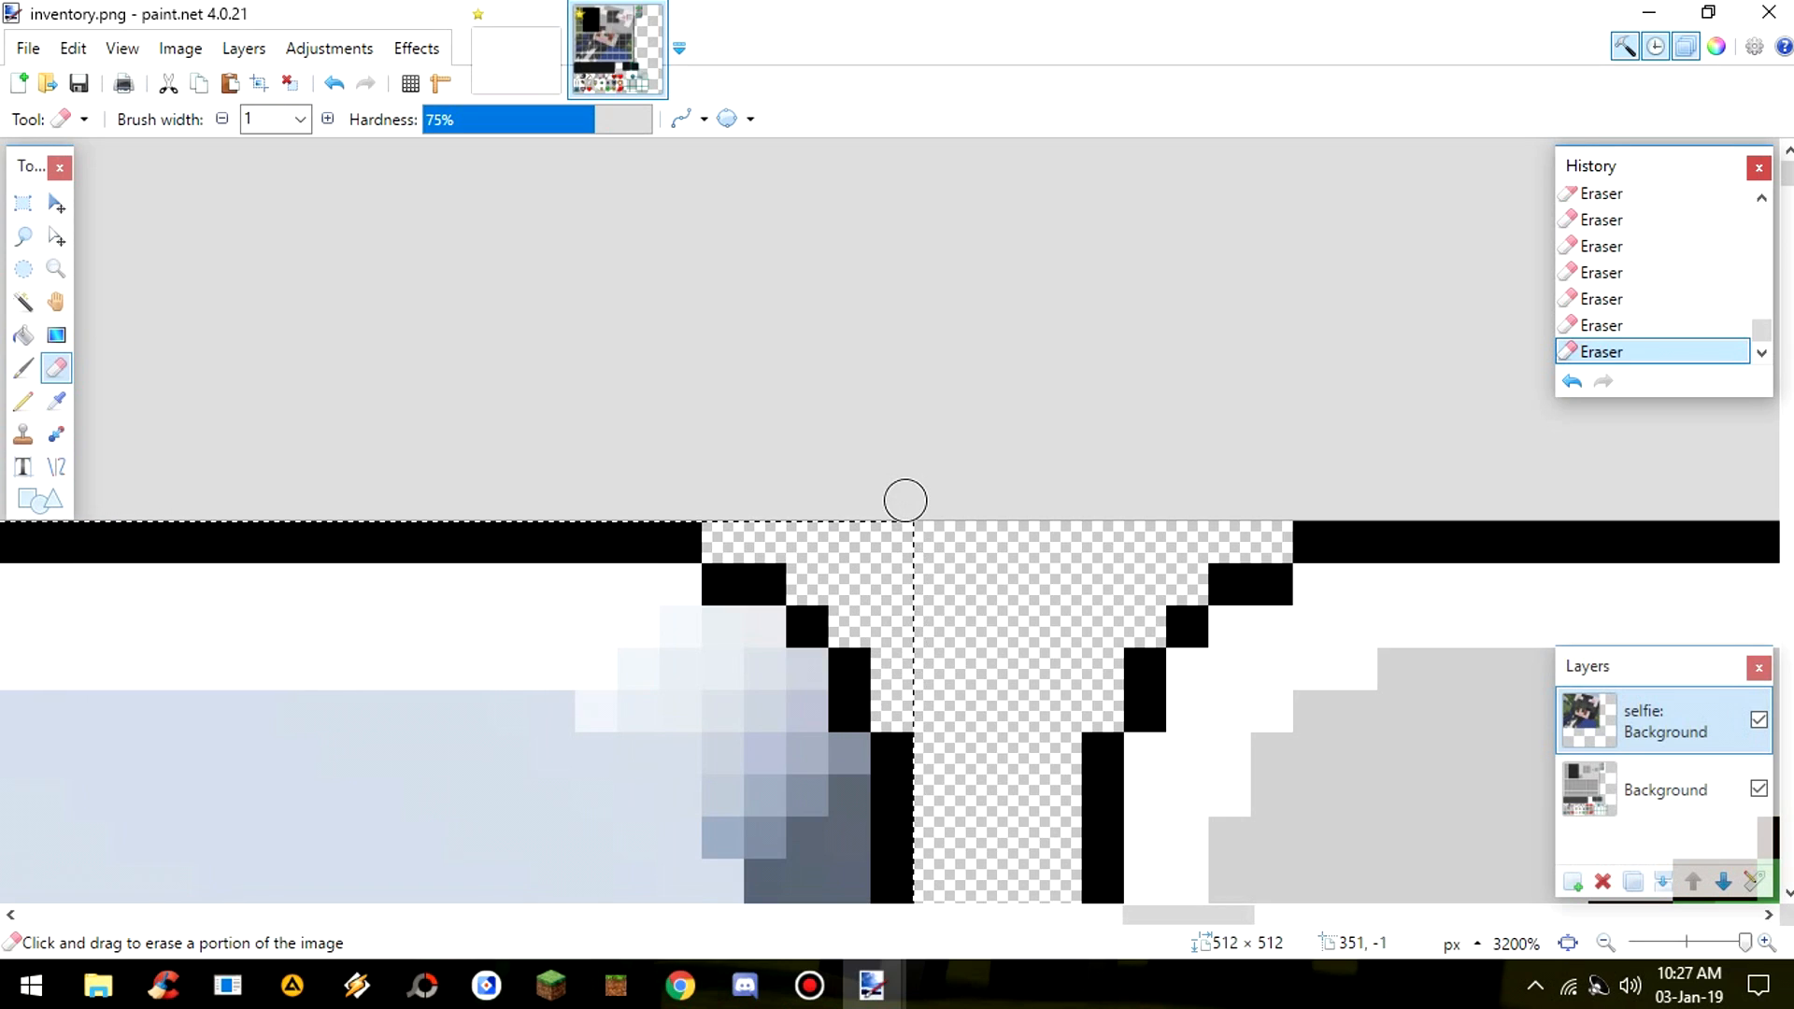
pyautogui.click(55, 203)
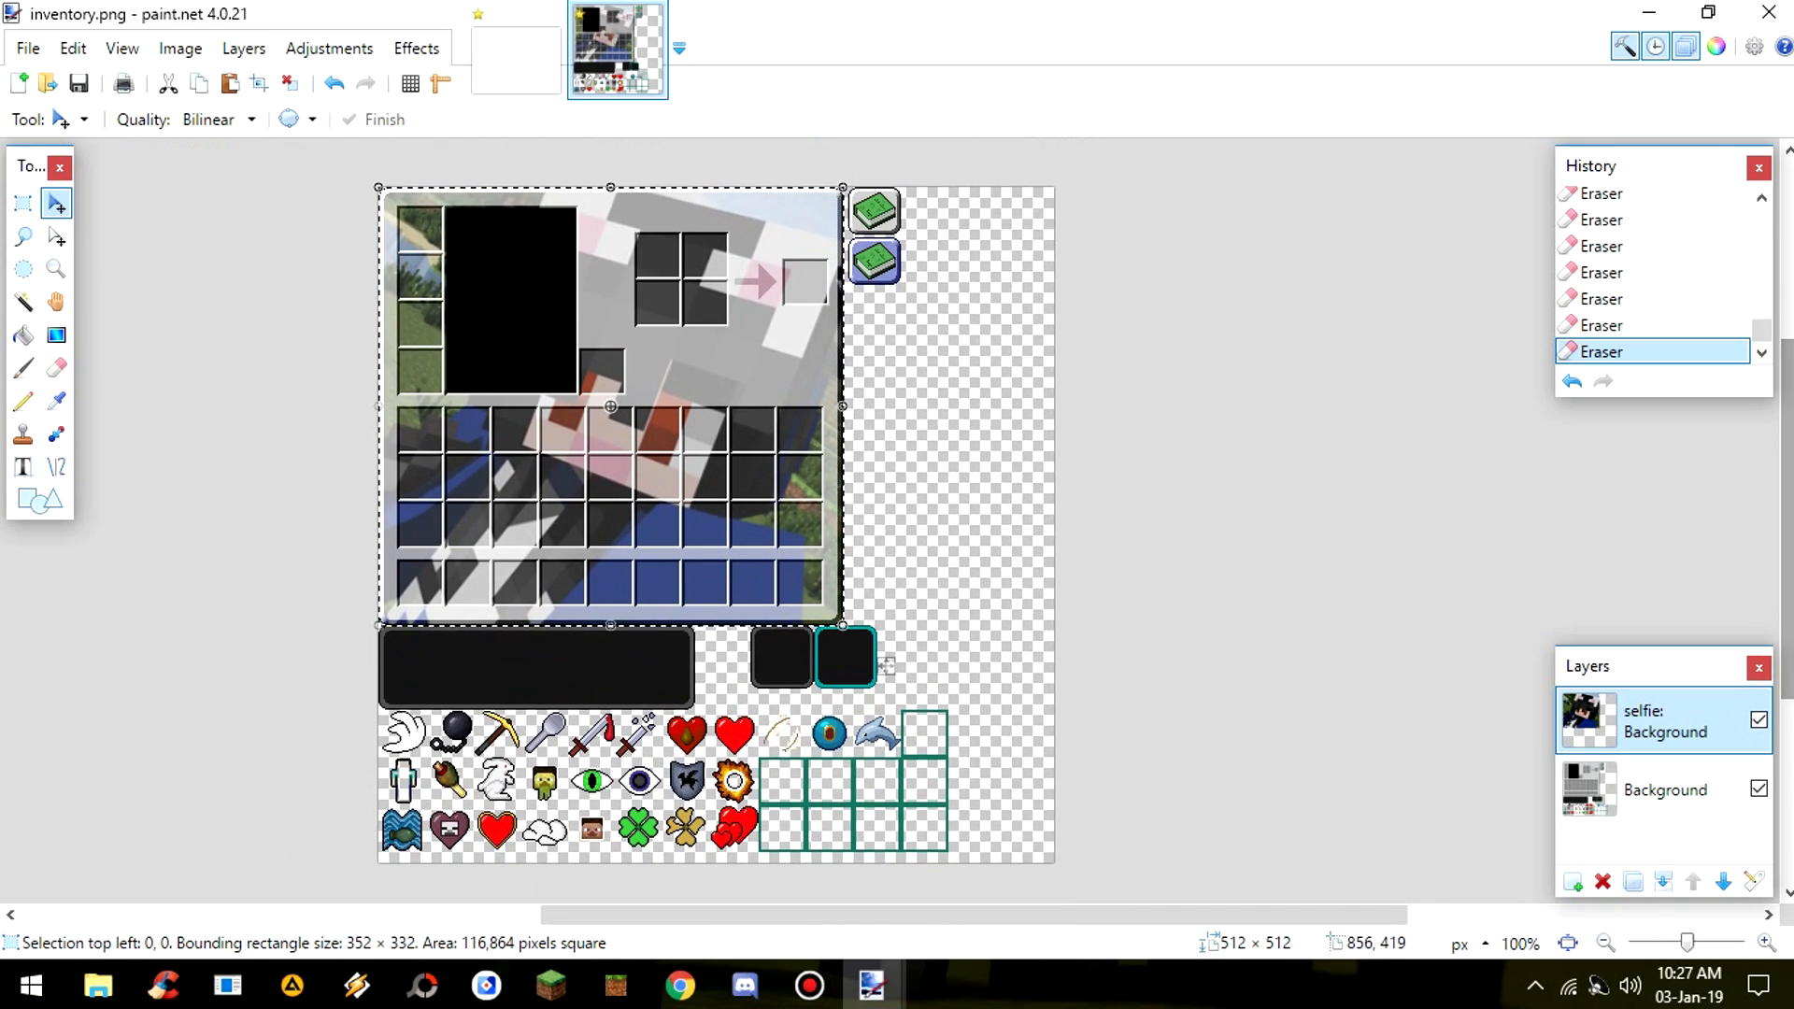
# - Start Save As with PNG format targeting the existing inventory.png on the desktop
pyautogui.click(26, 47)
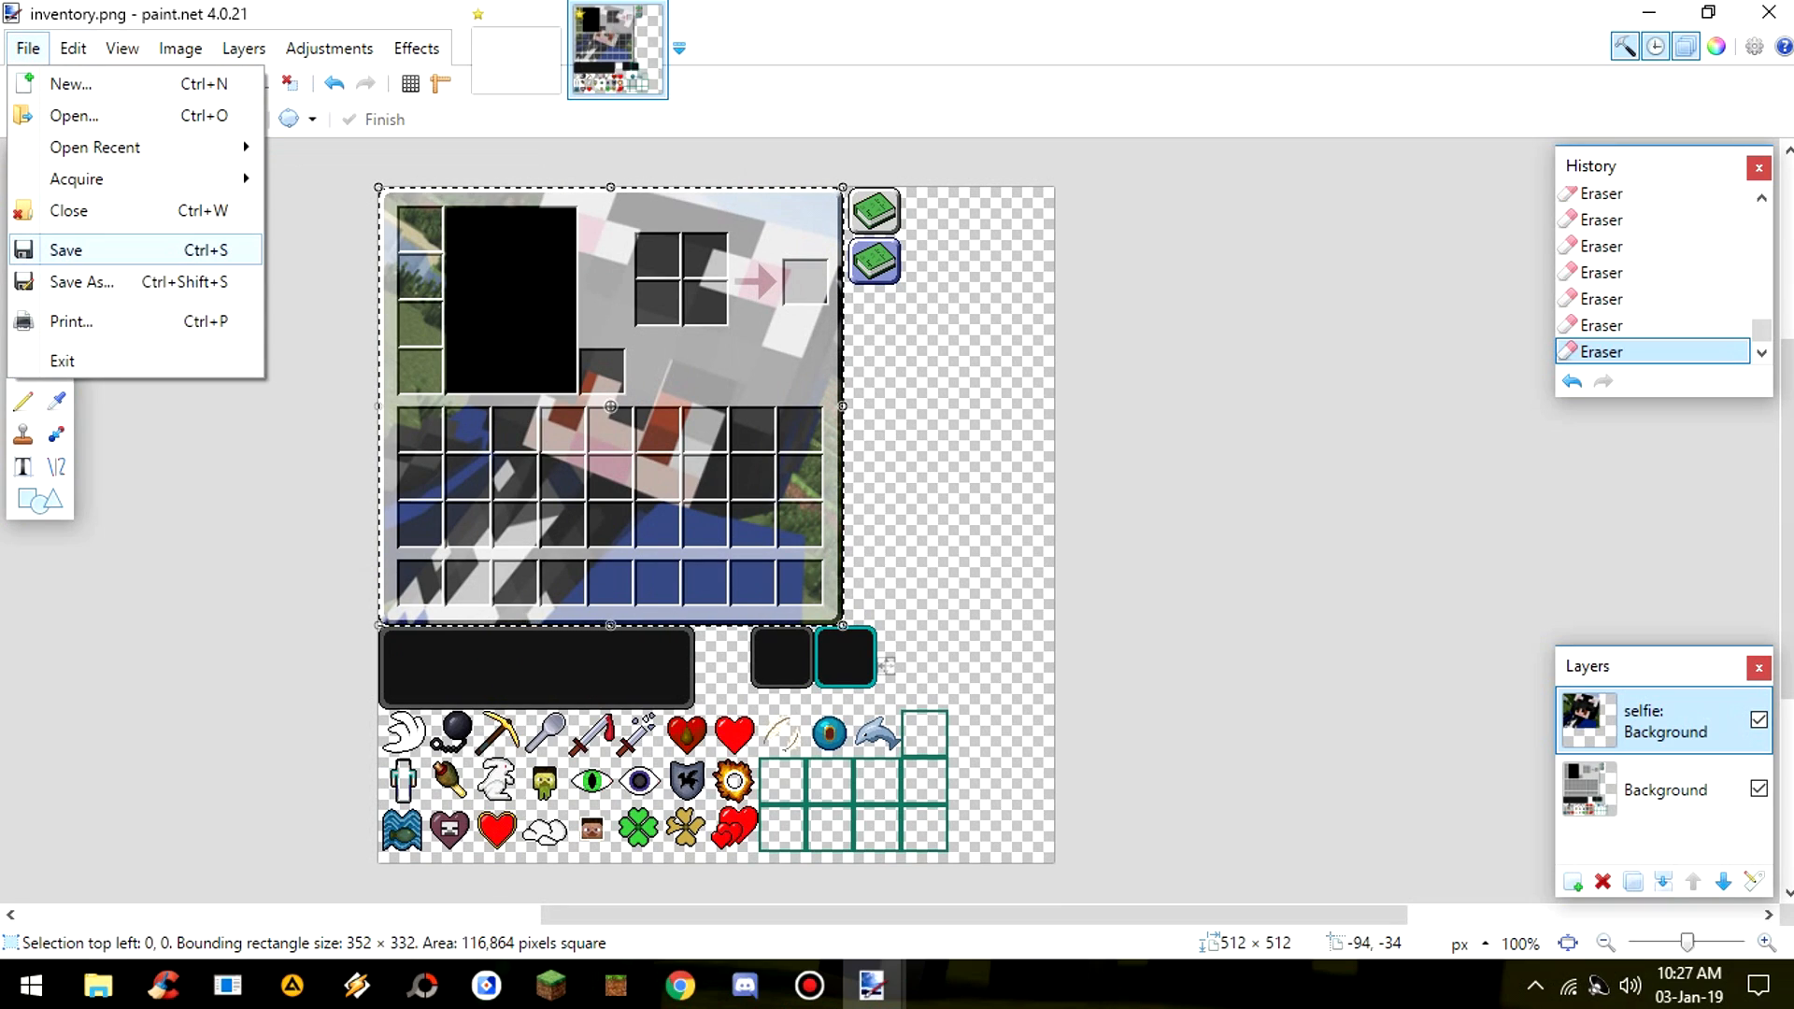
pyautogui.click(81, 282)
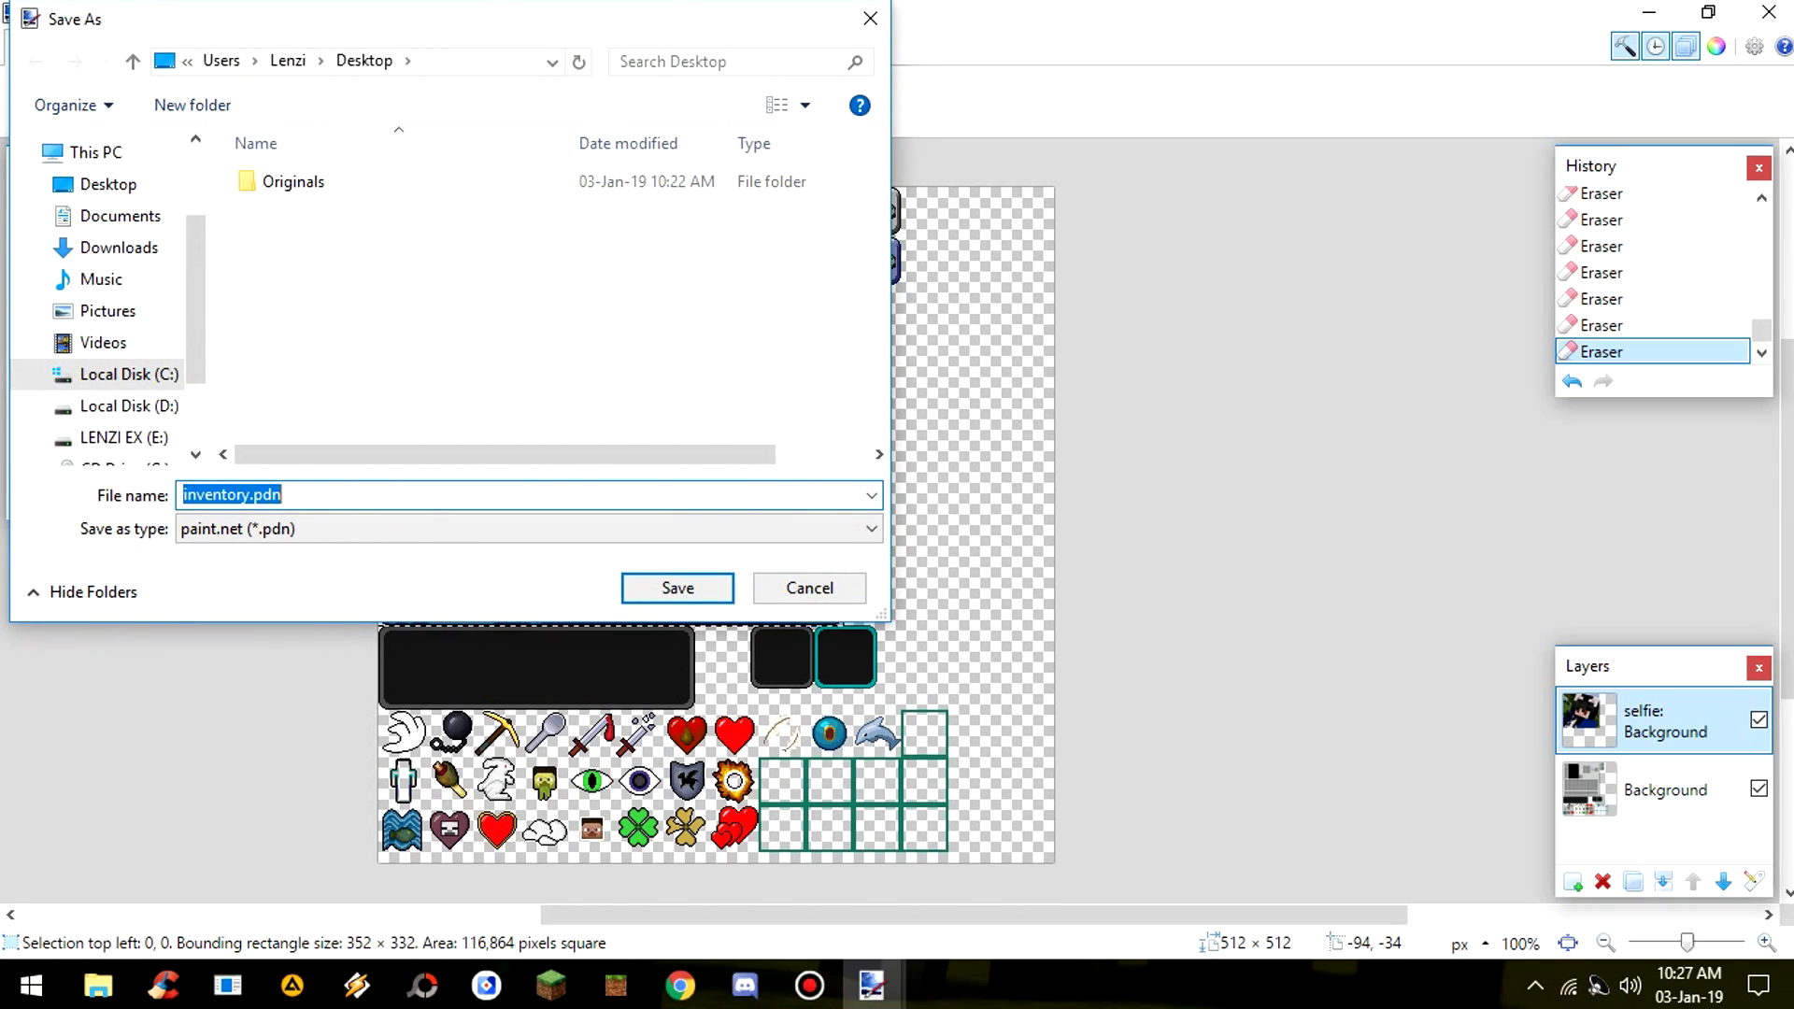
pyautogui.click(526, 527)
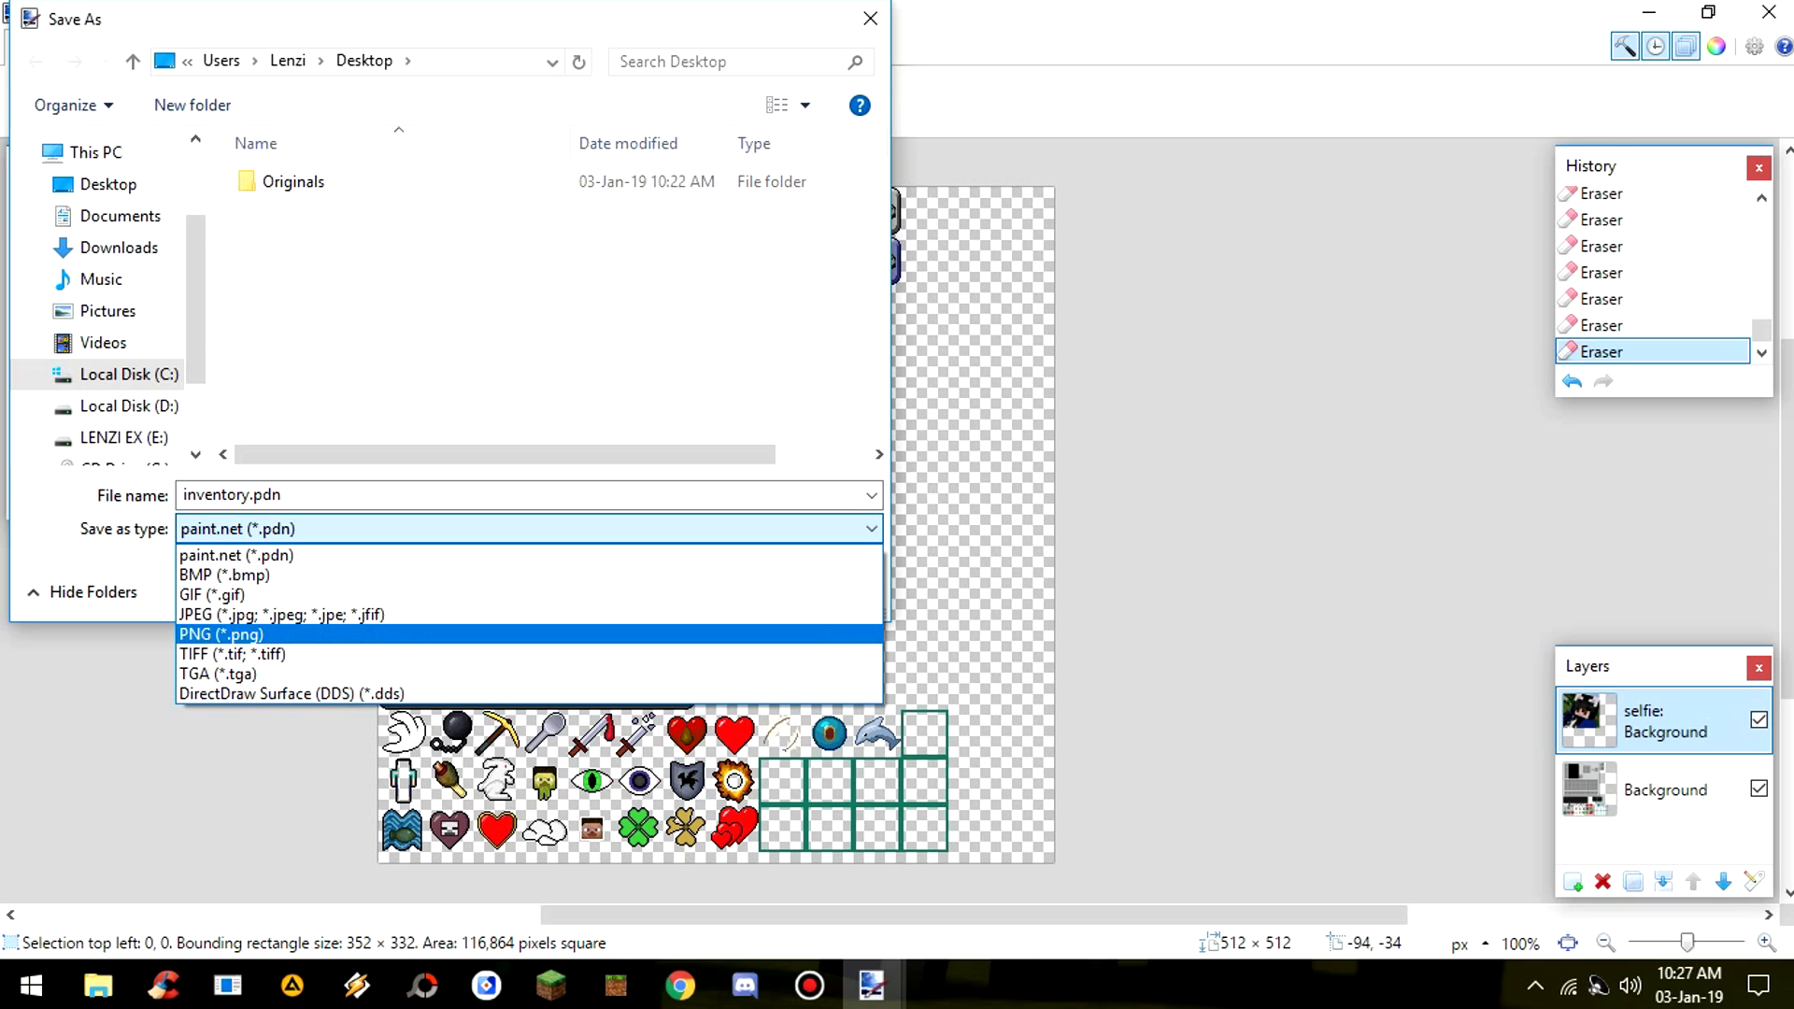
pyautogui.click(220, 633)
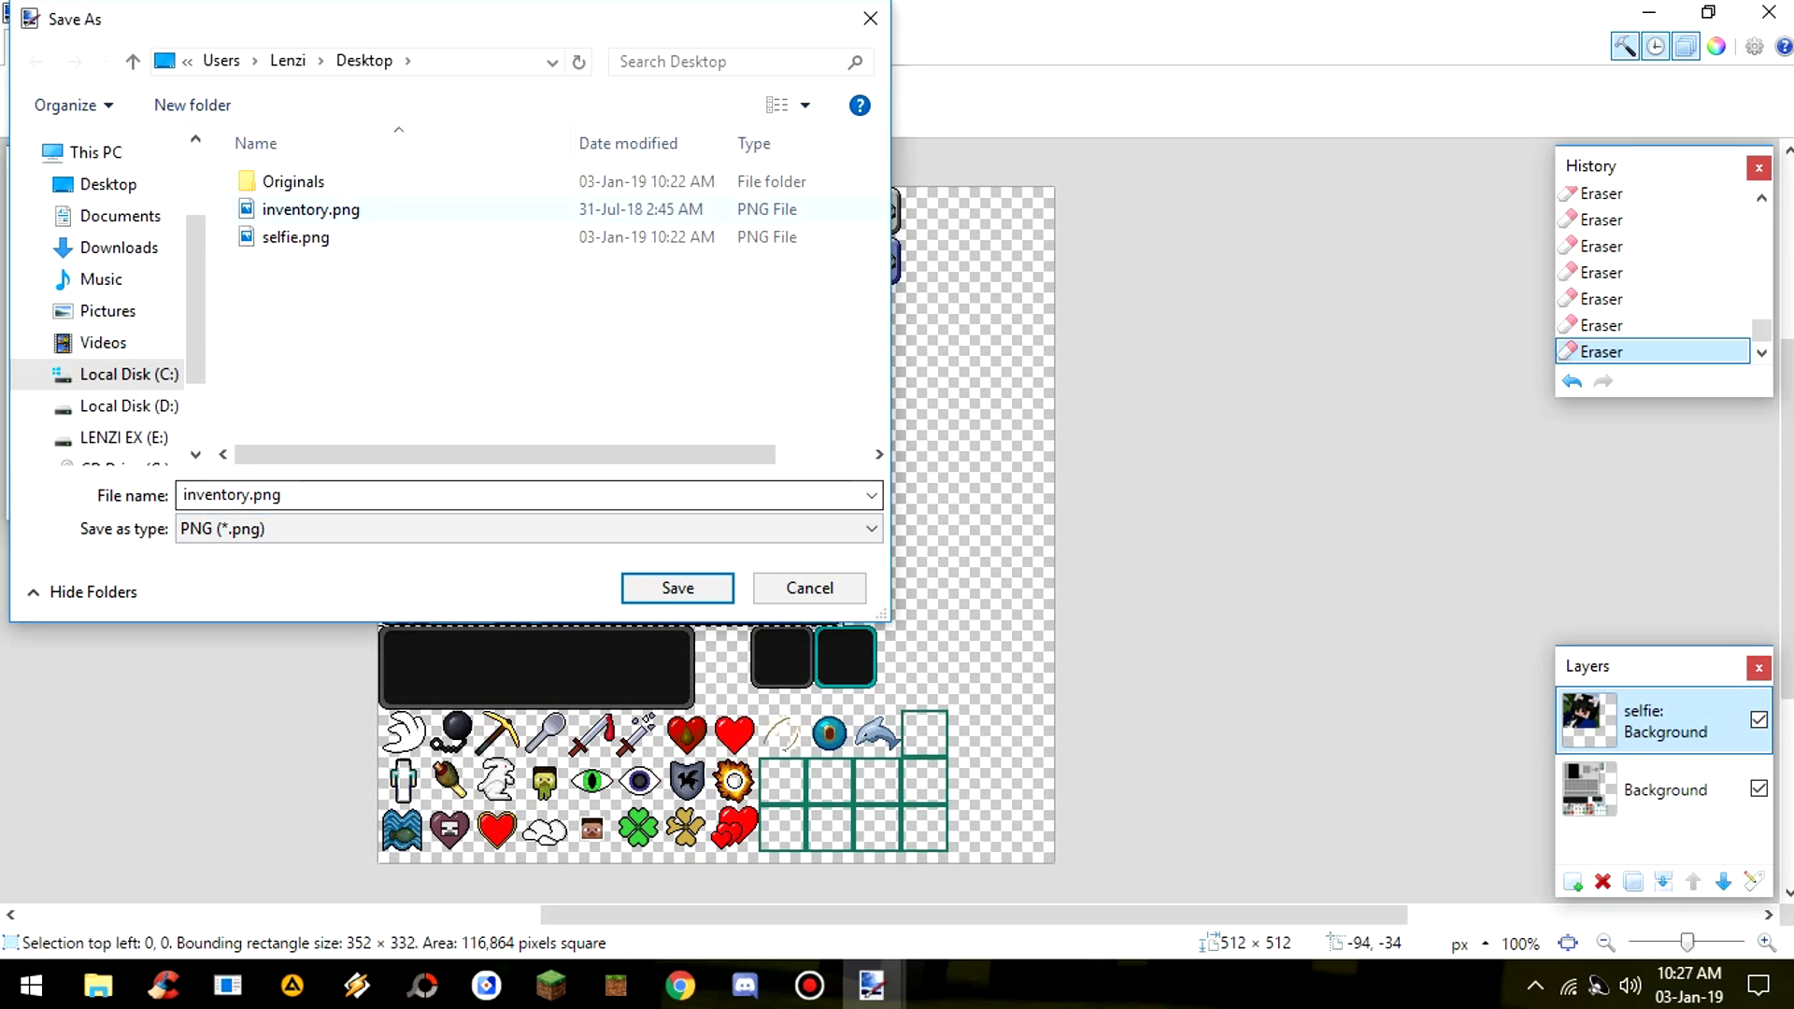
pyautogui.click(309, 209)
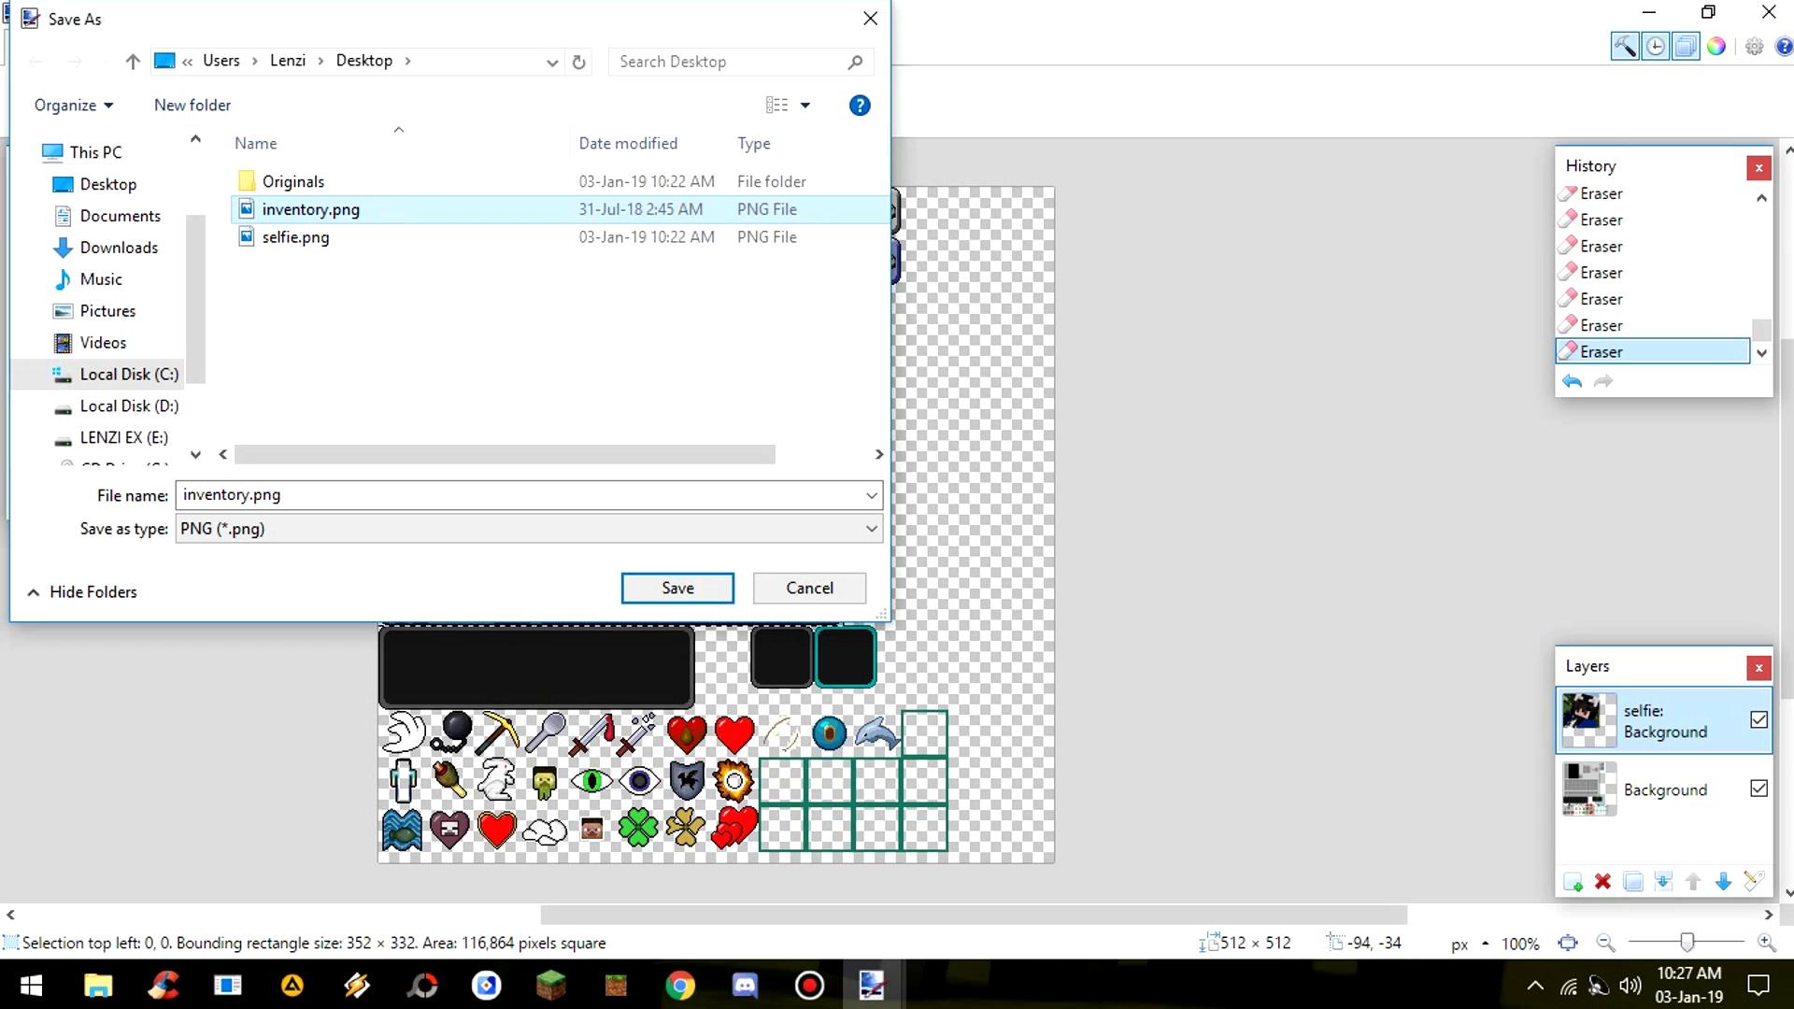
# - Overwrite inventory.png, accept the PNG settings, flatten the layers and close the image
pyautogui.click(676, 587)
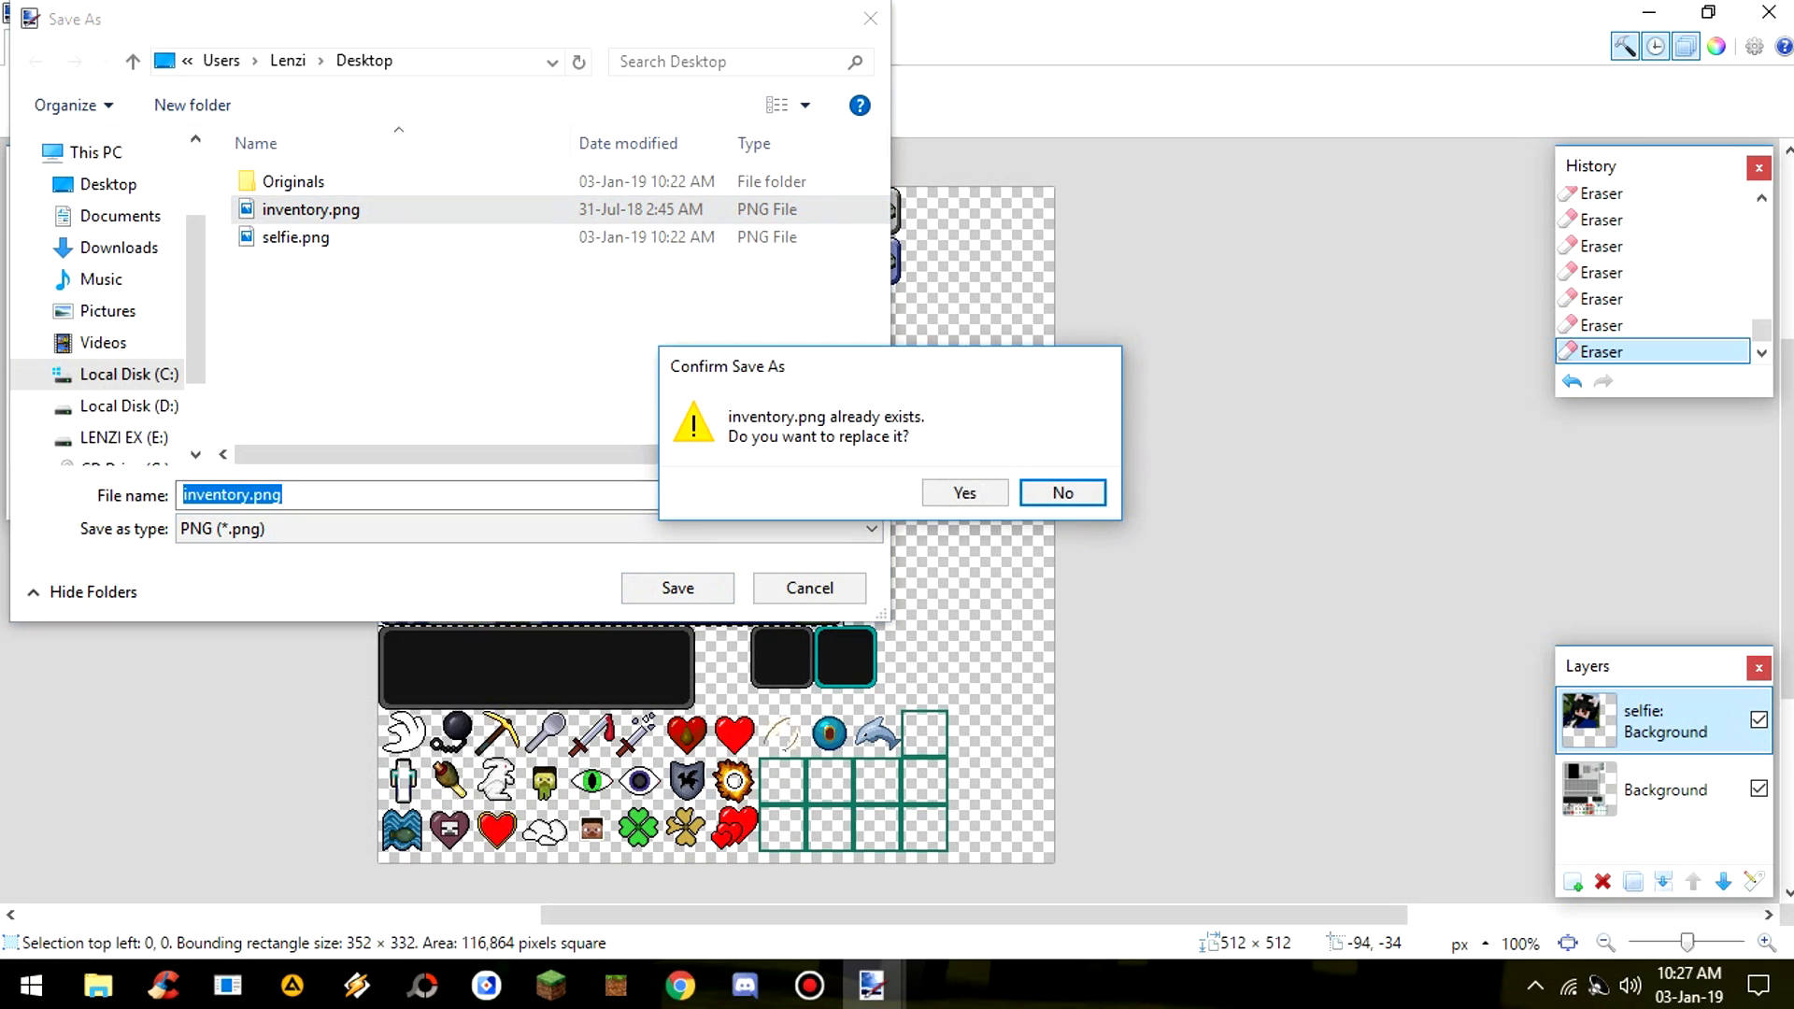
pyautogui.click(962, 493)
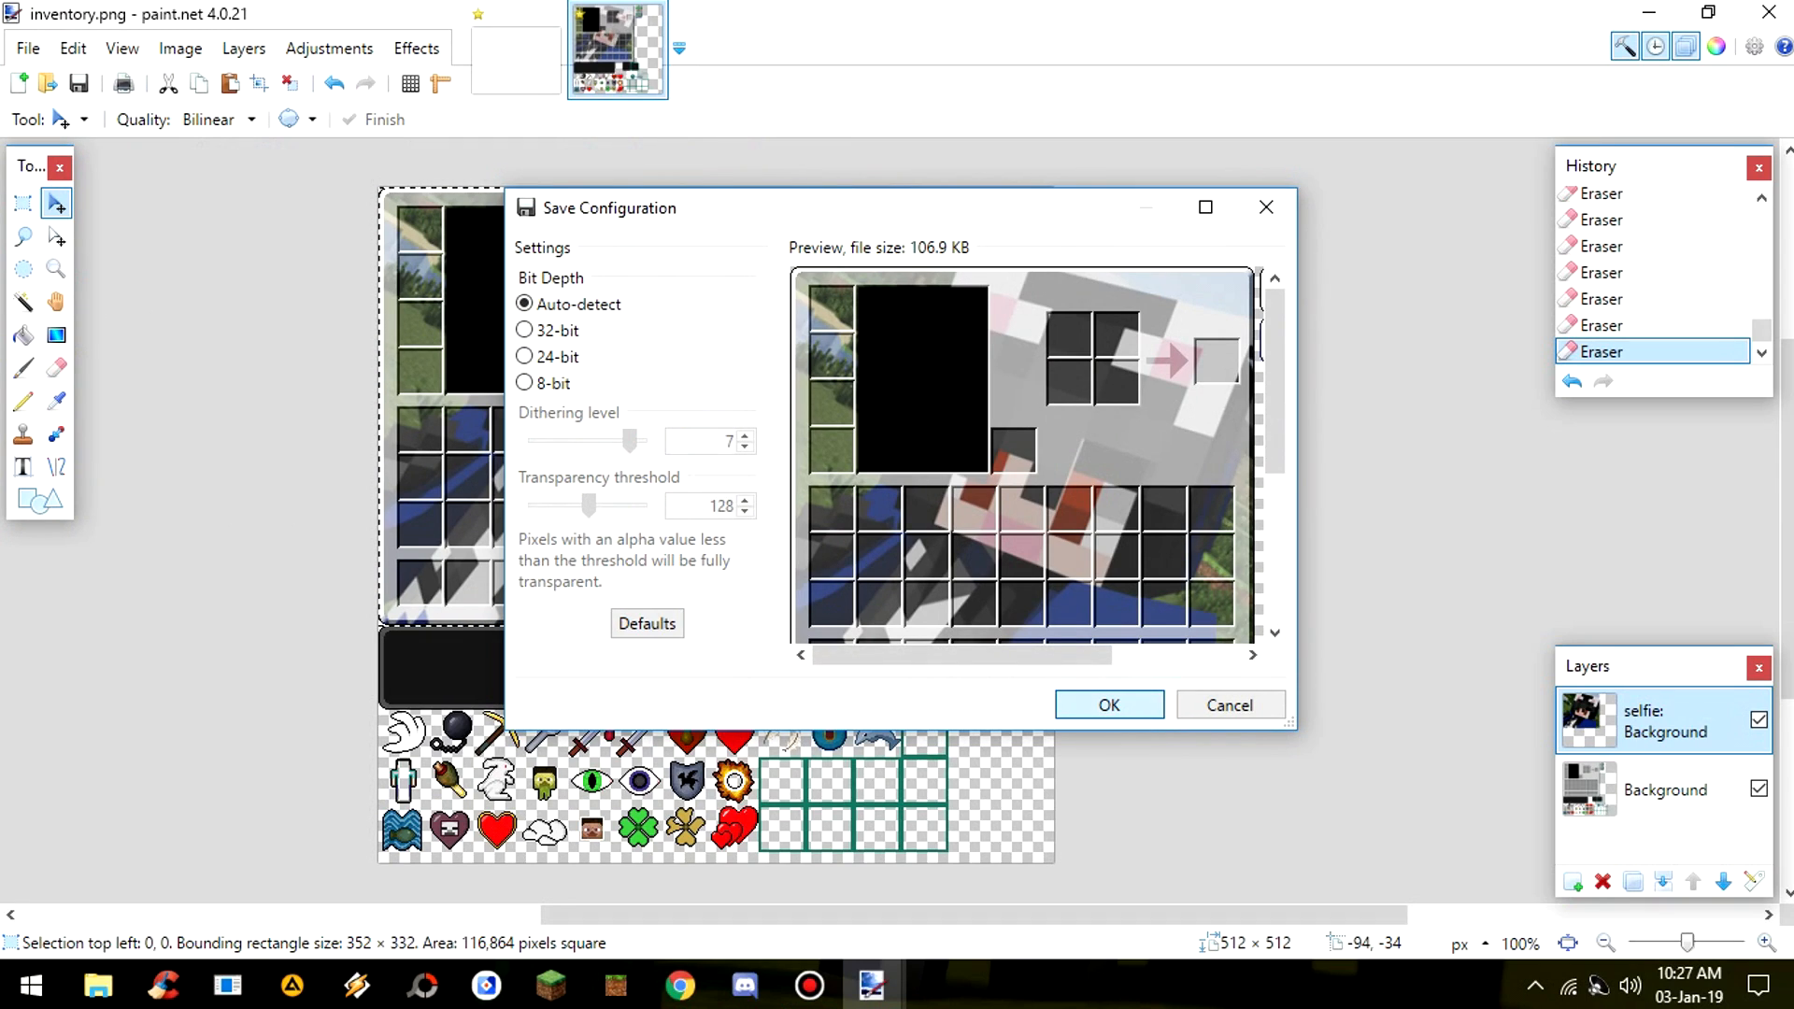
pyautogui.click(1105, 705)
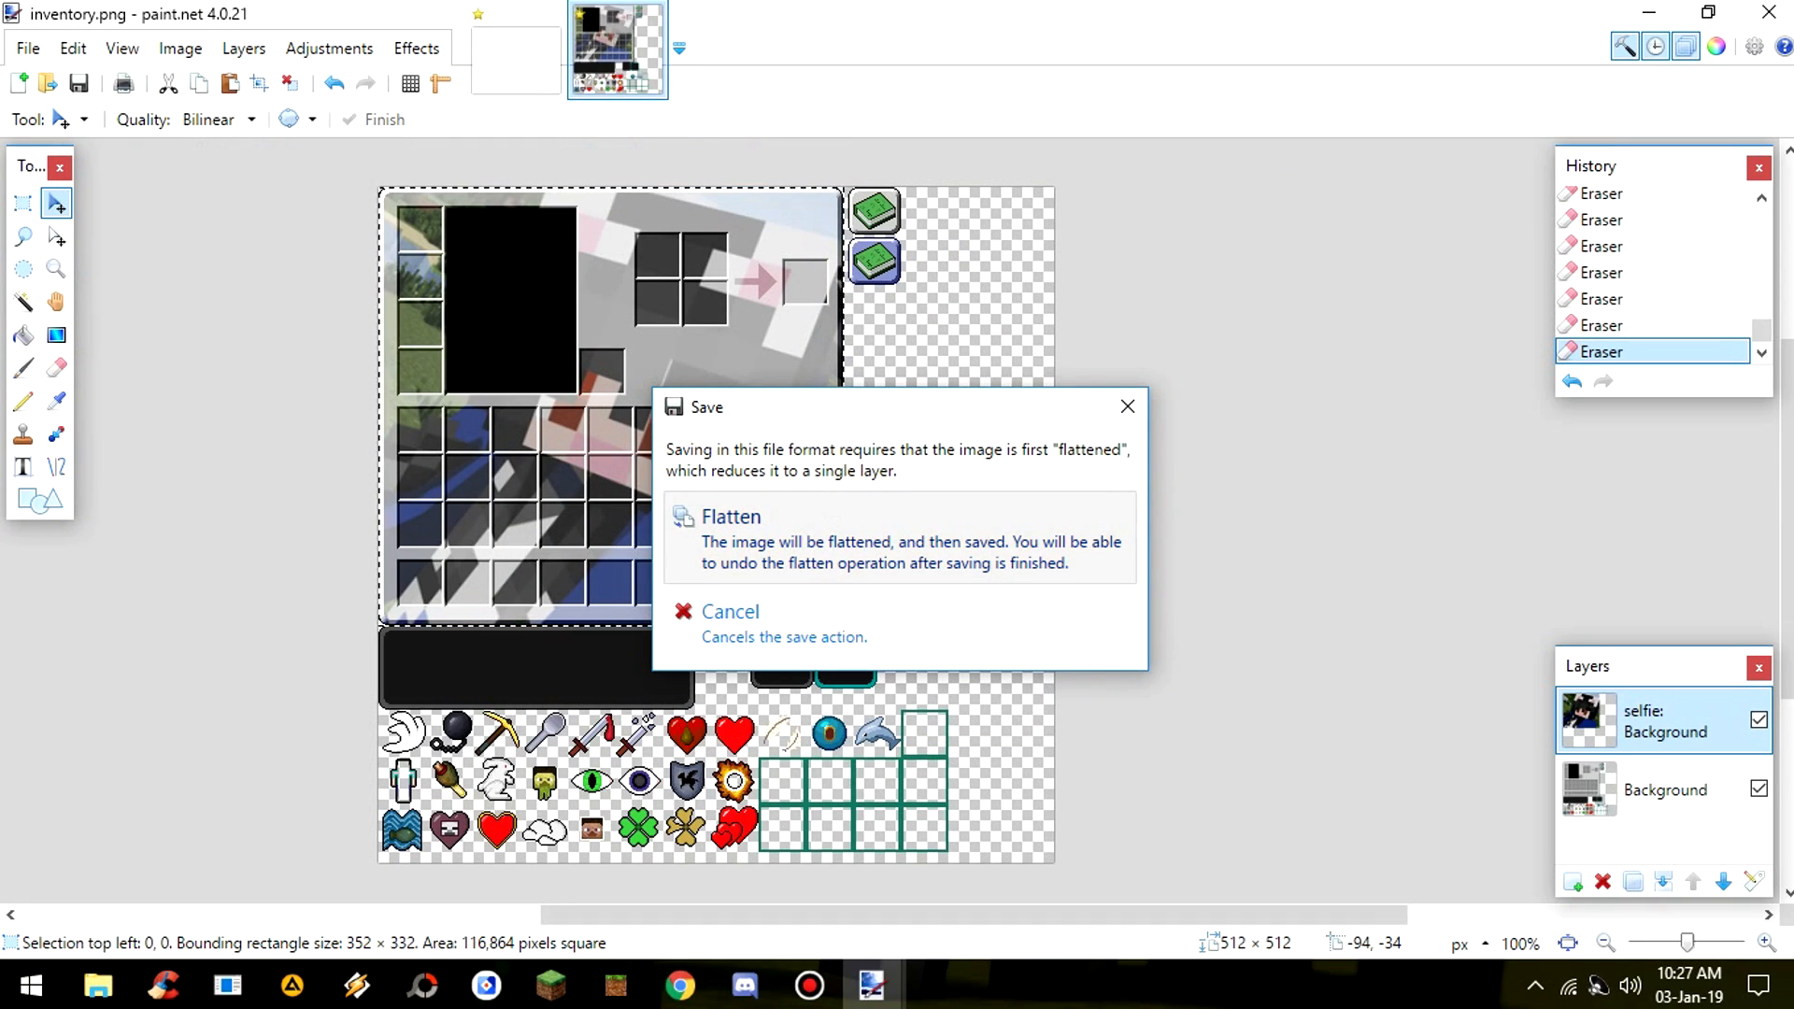
pyautogui.click(730, 516)
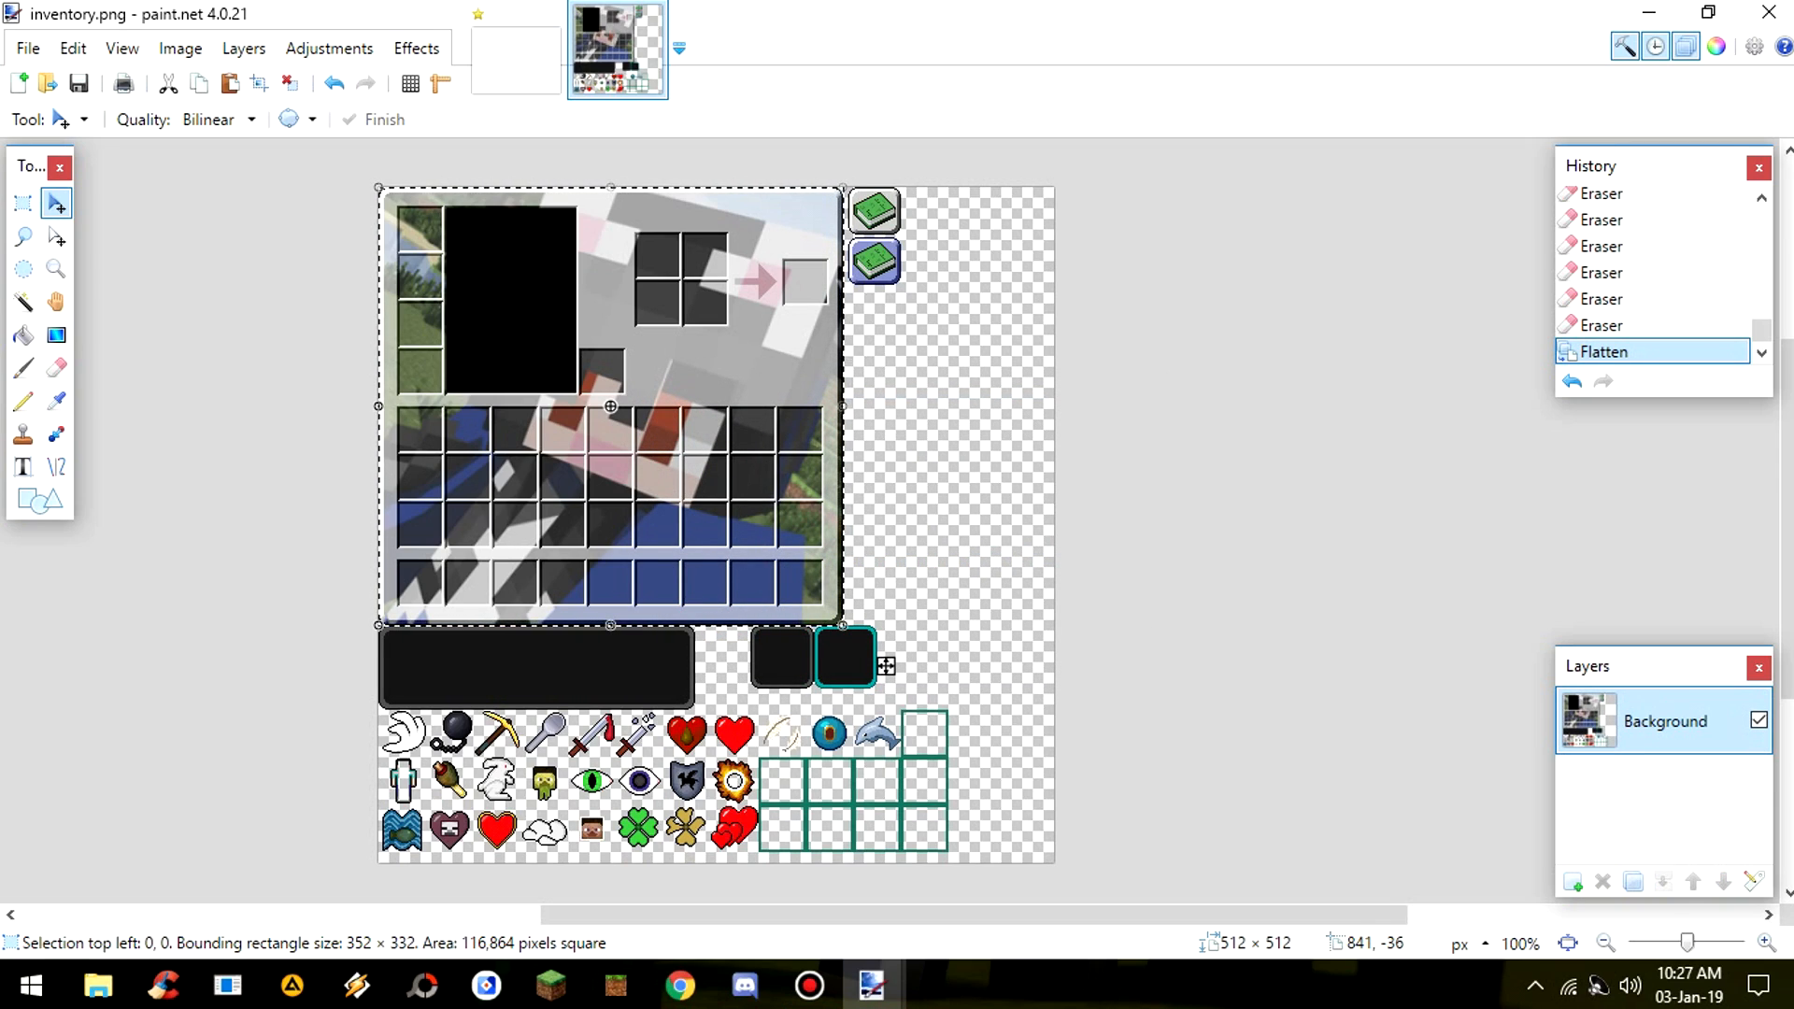
pyautogui.click(1707, 12)
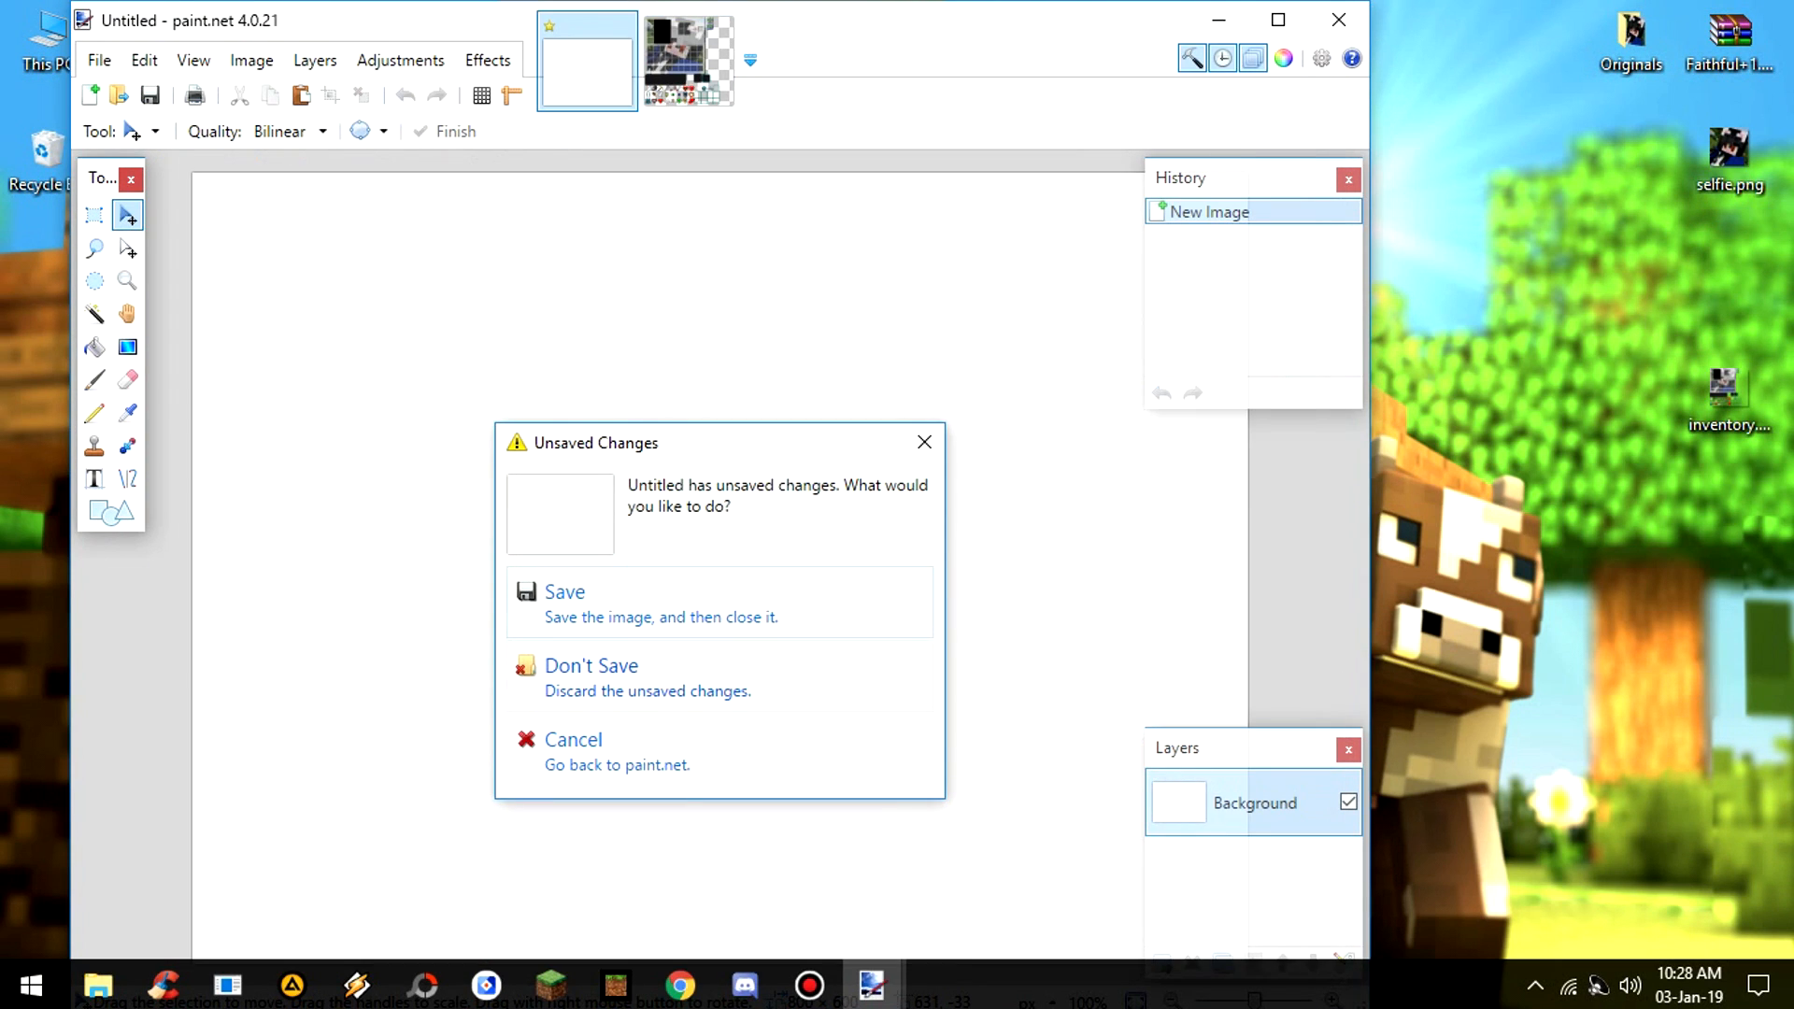
# - Discard the blank untitled image and preview the saved inventory.png in Windows Photos
pyautogui.click(591, 675)
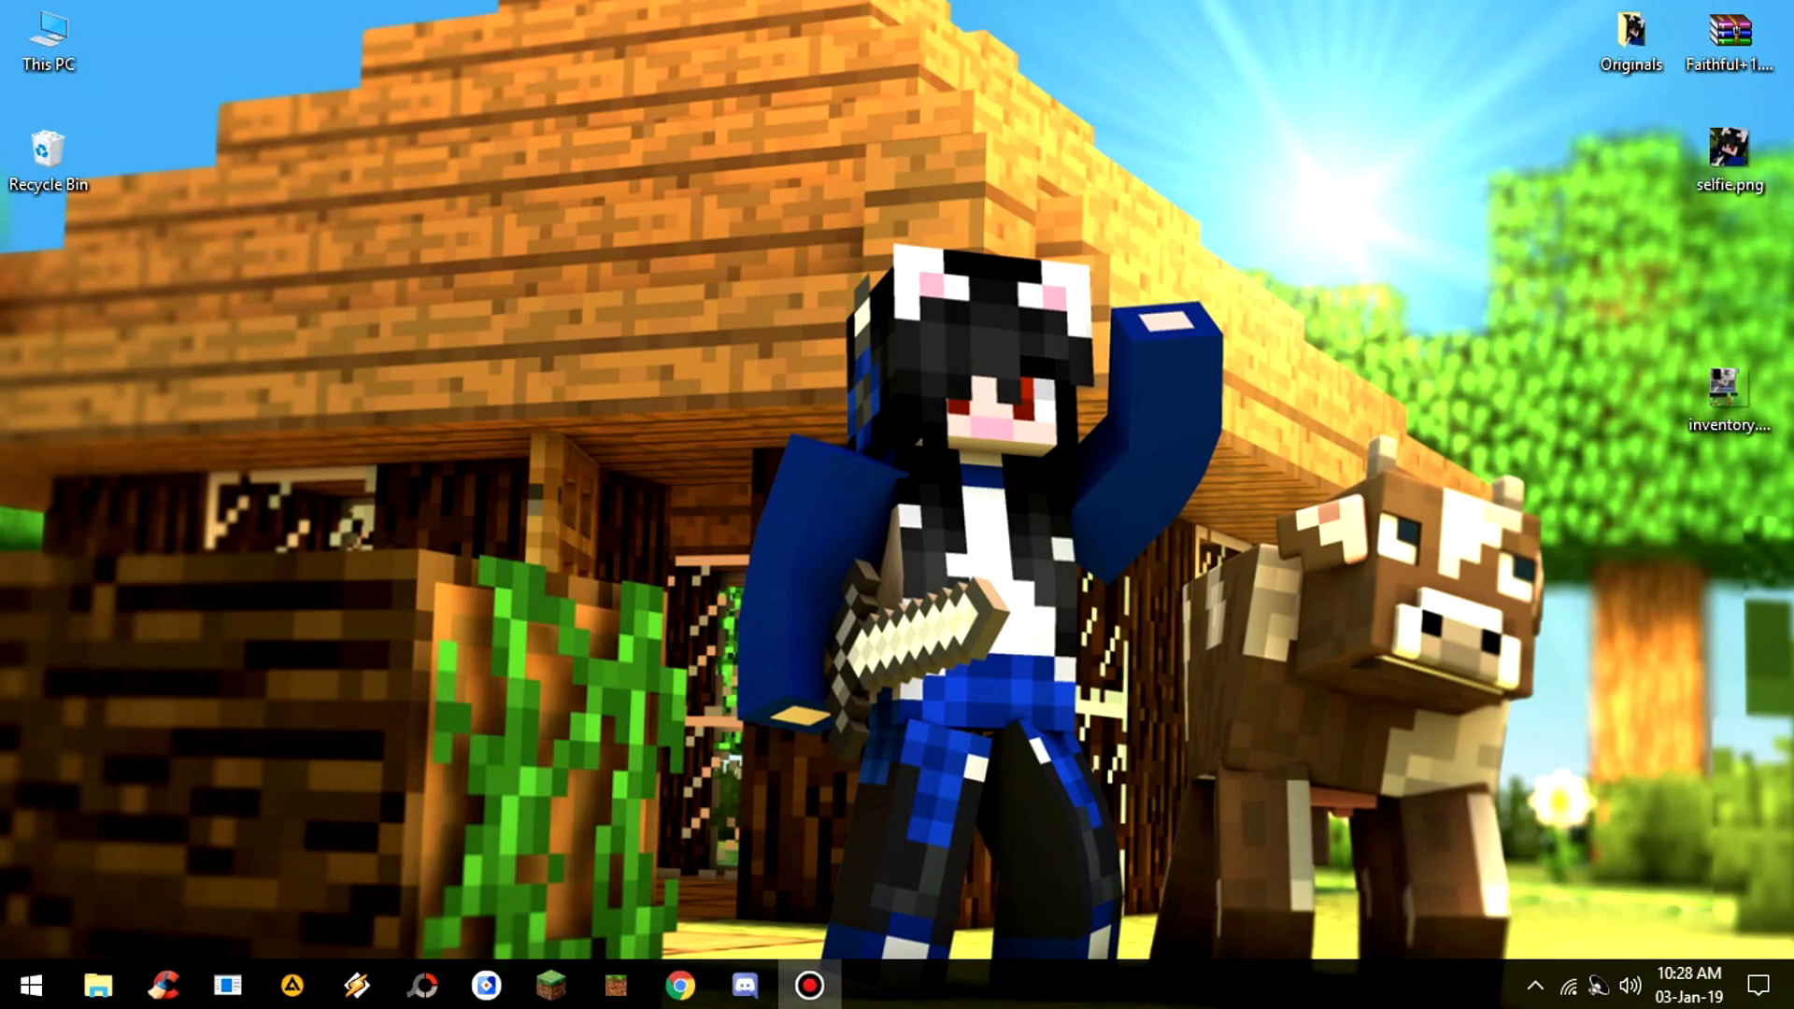
pyautogui.doubleClick(1728, 389)
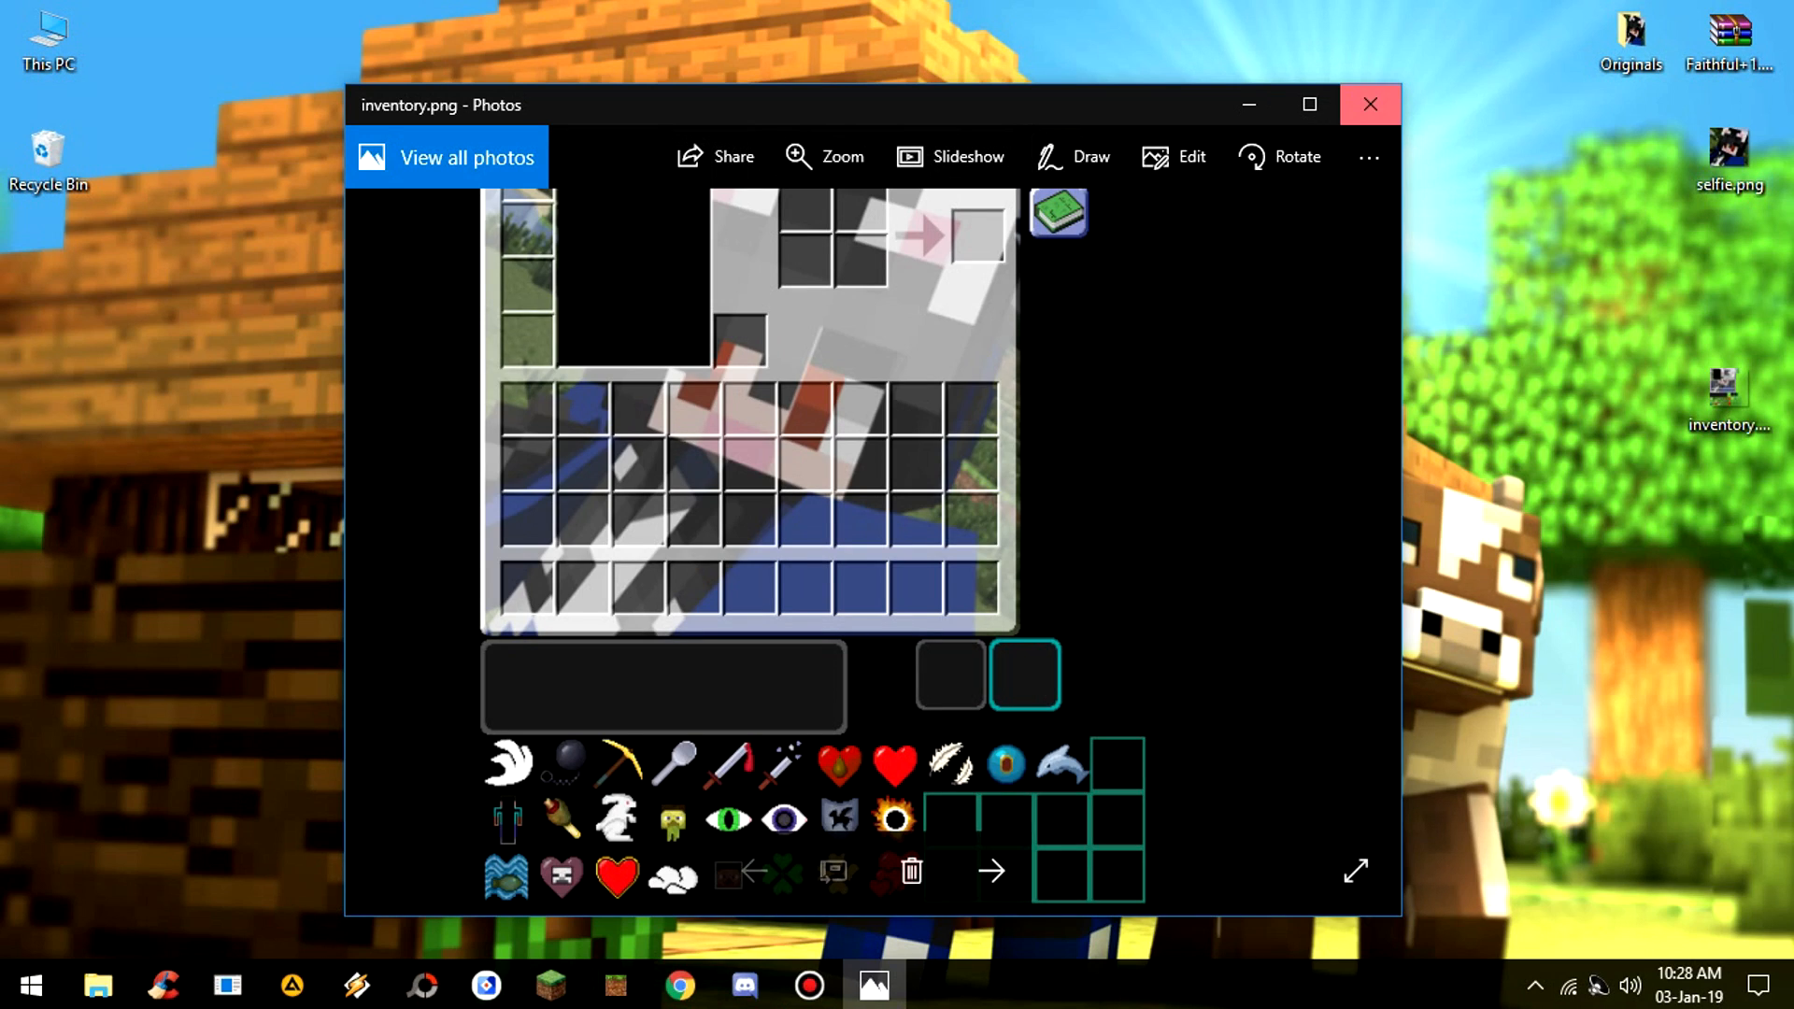
pyautogui.click(1369, 103)
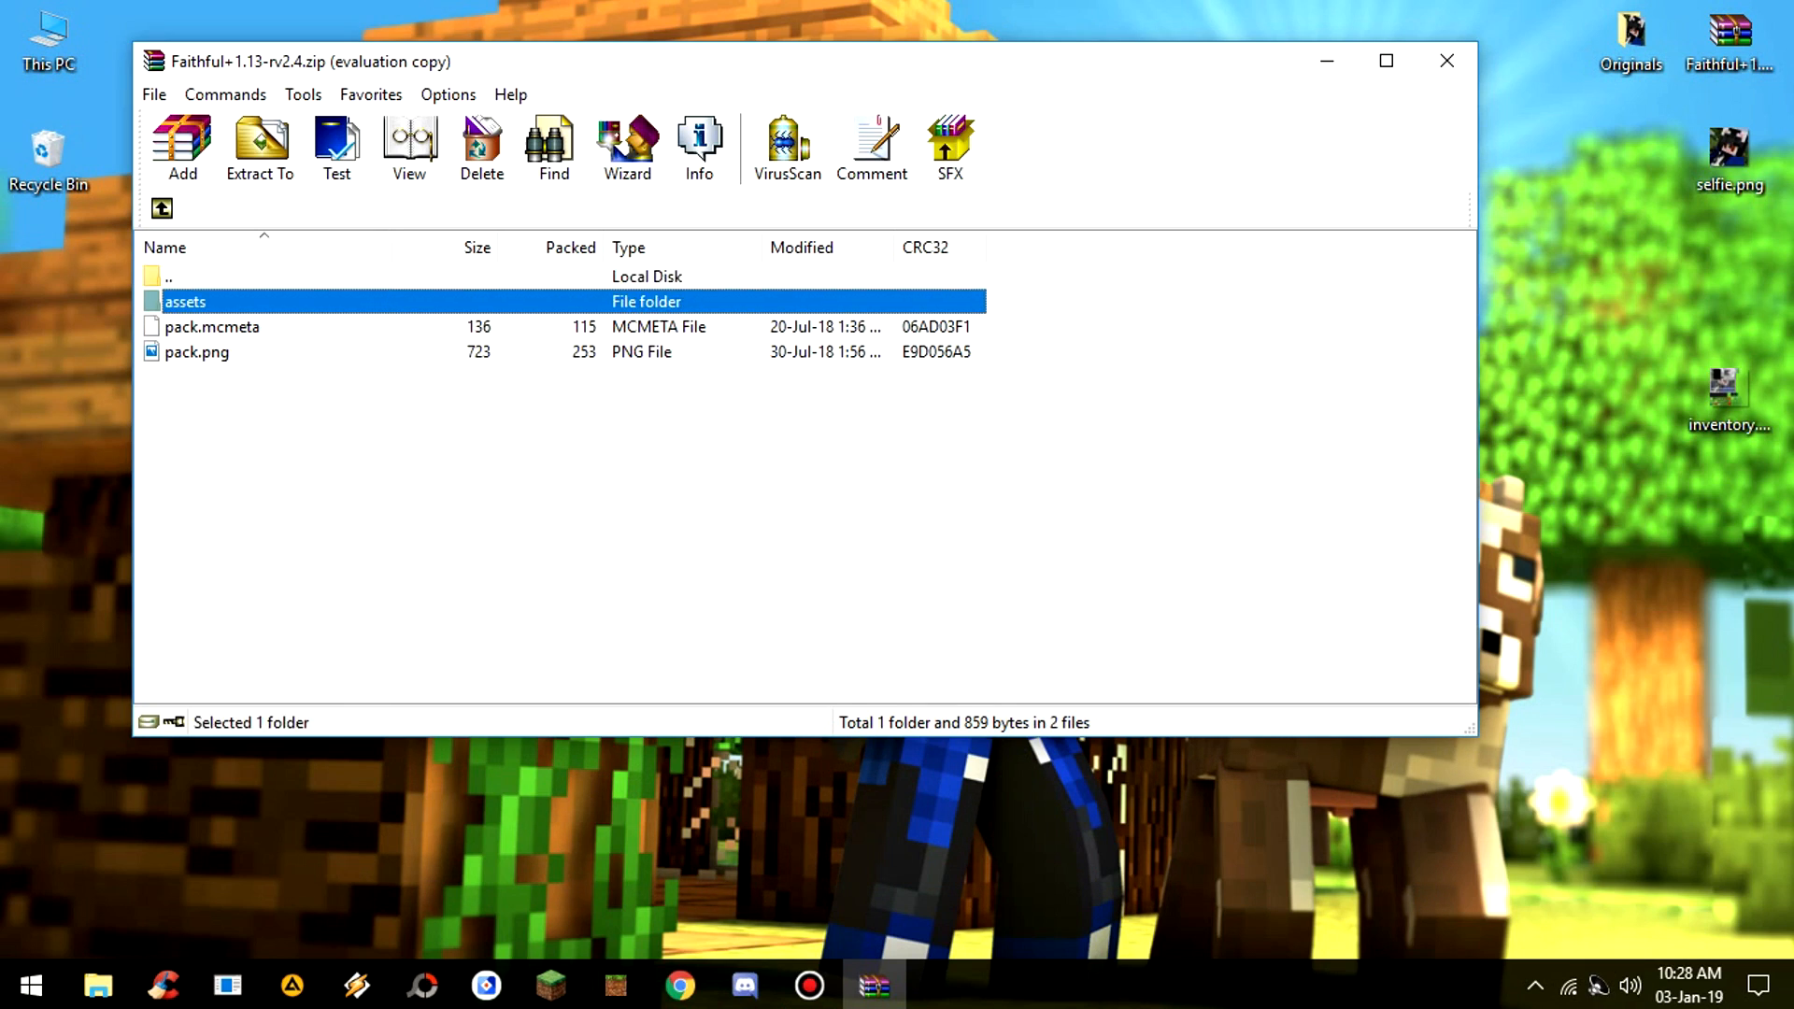
# - Add the edited inventory.png from the desktop into the archive's gui textures folder
pyautogui.doubleClick(184, 301)
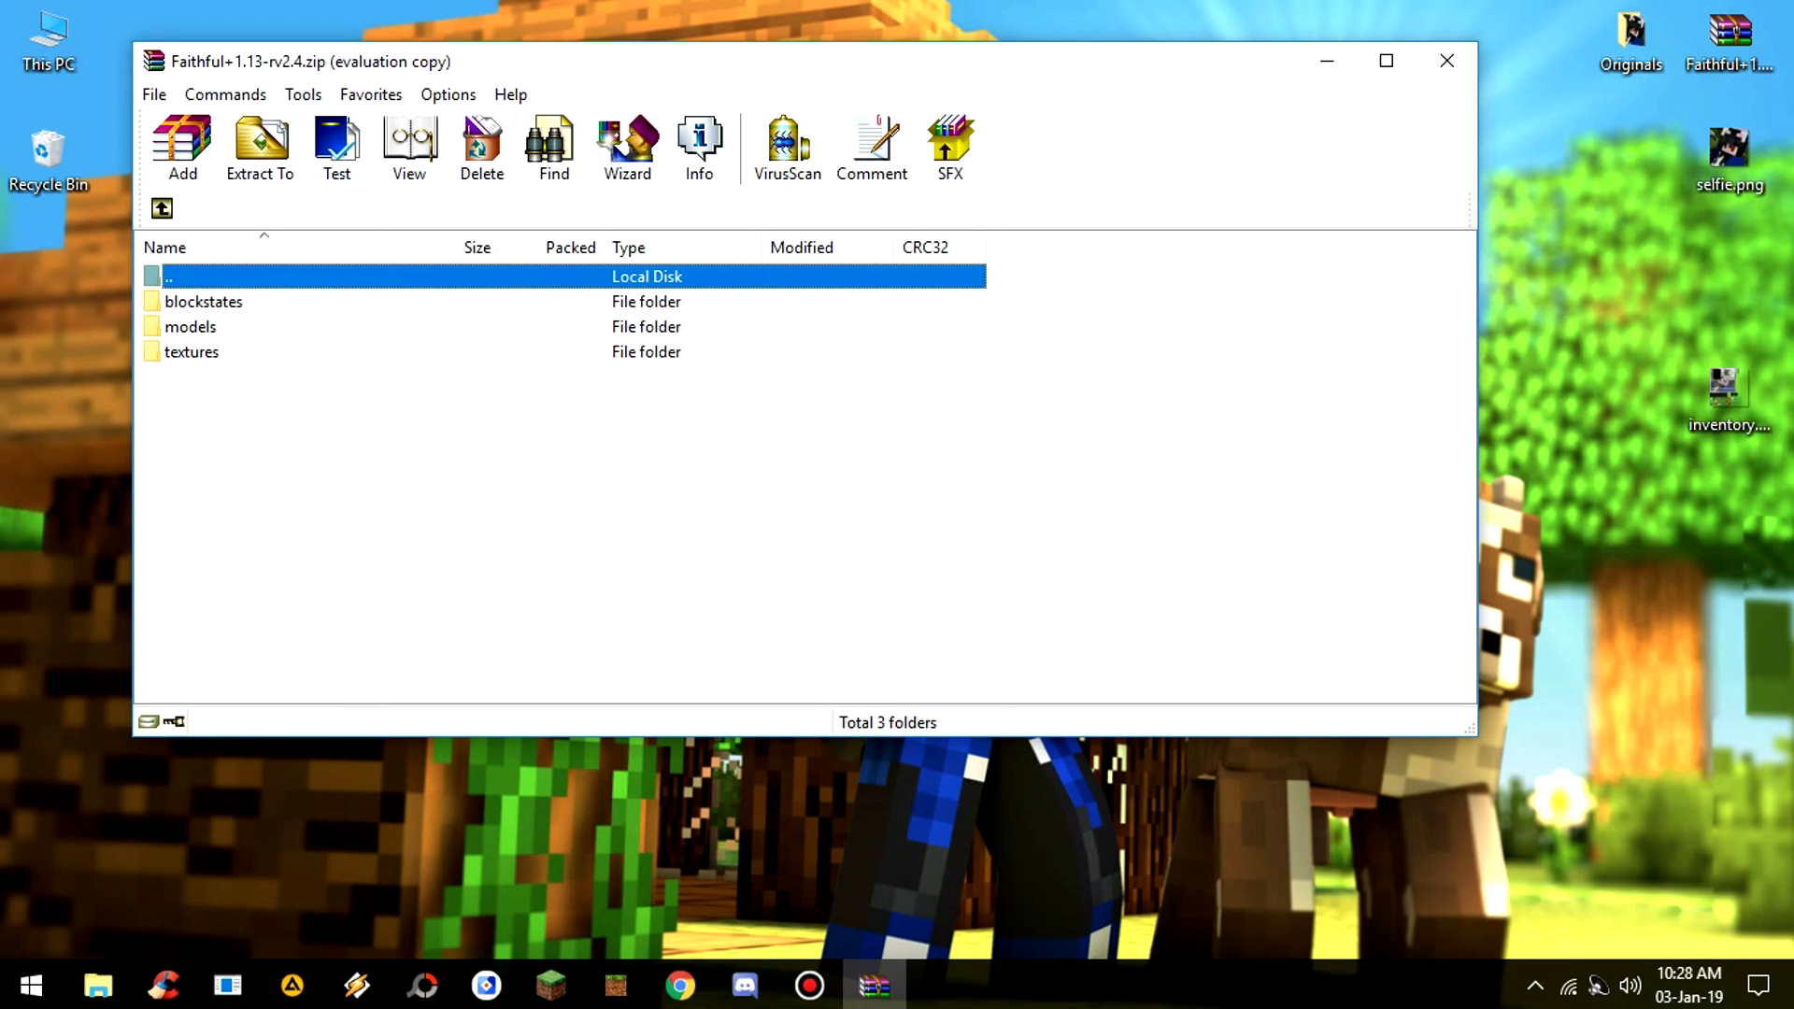
pyautogui.doubleClick(191, 352)
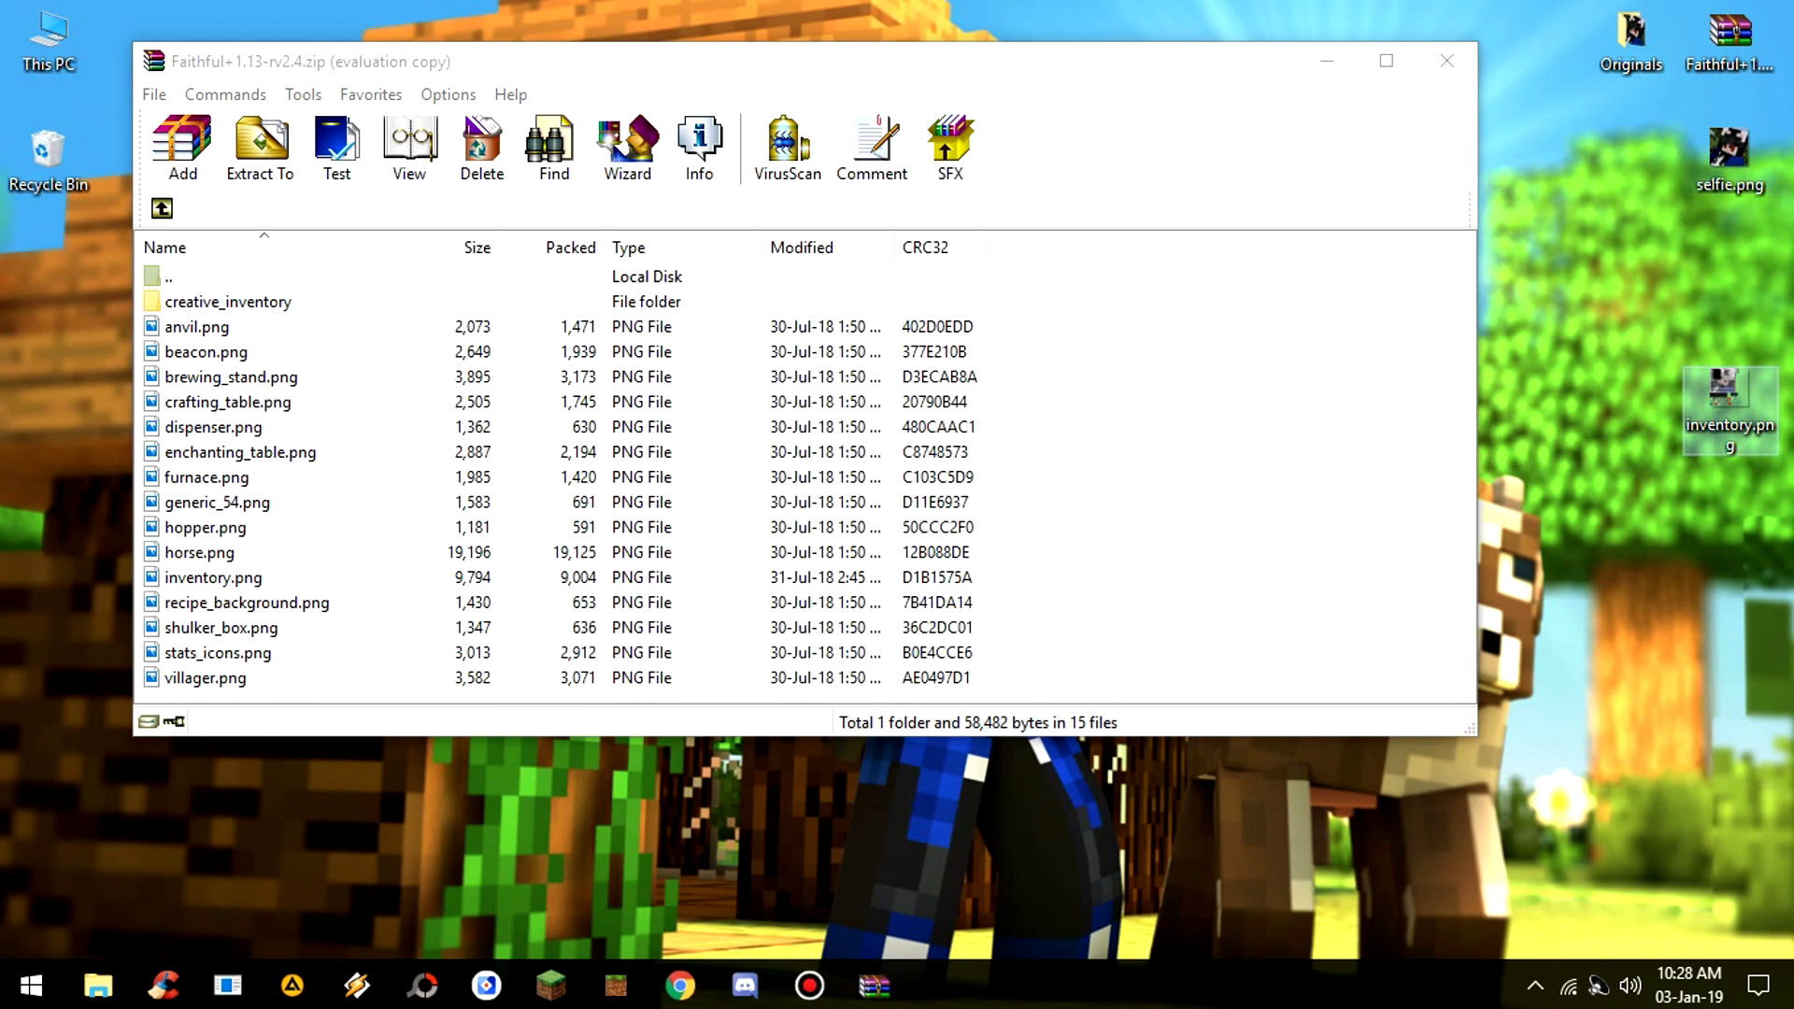
pyautogui.click(180, 146)
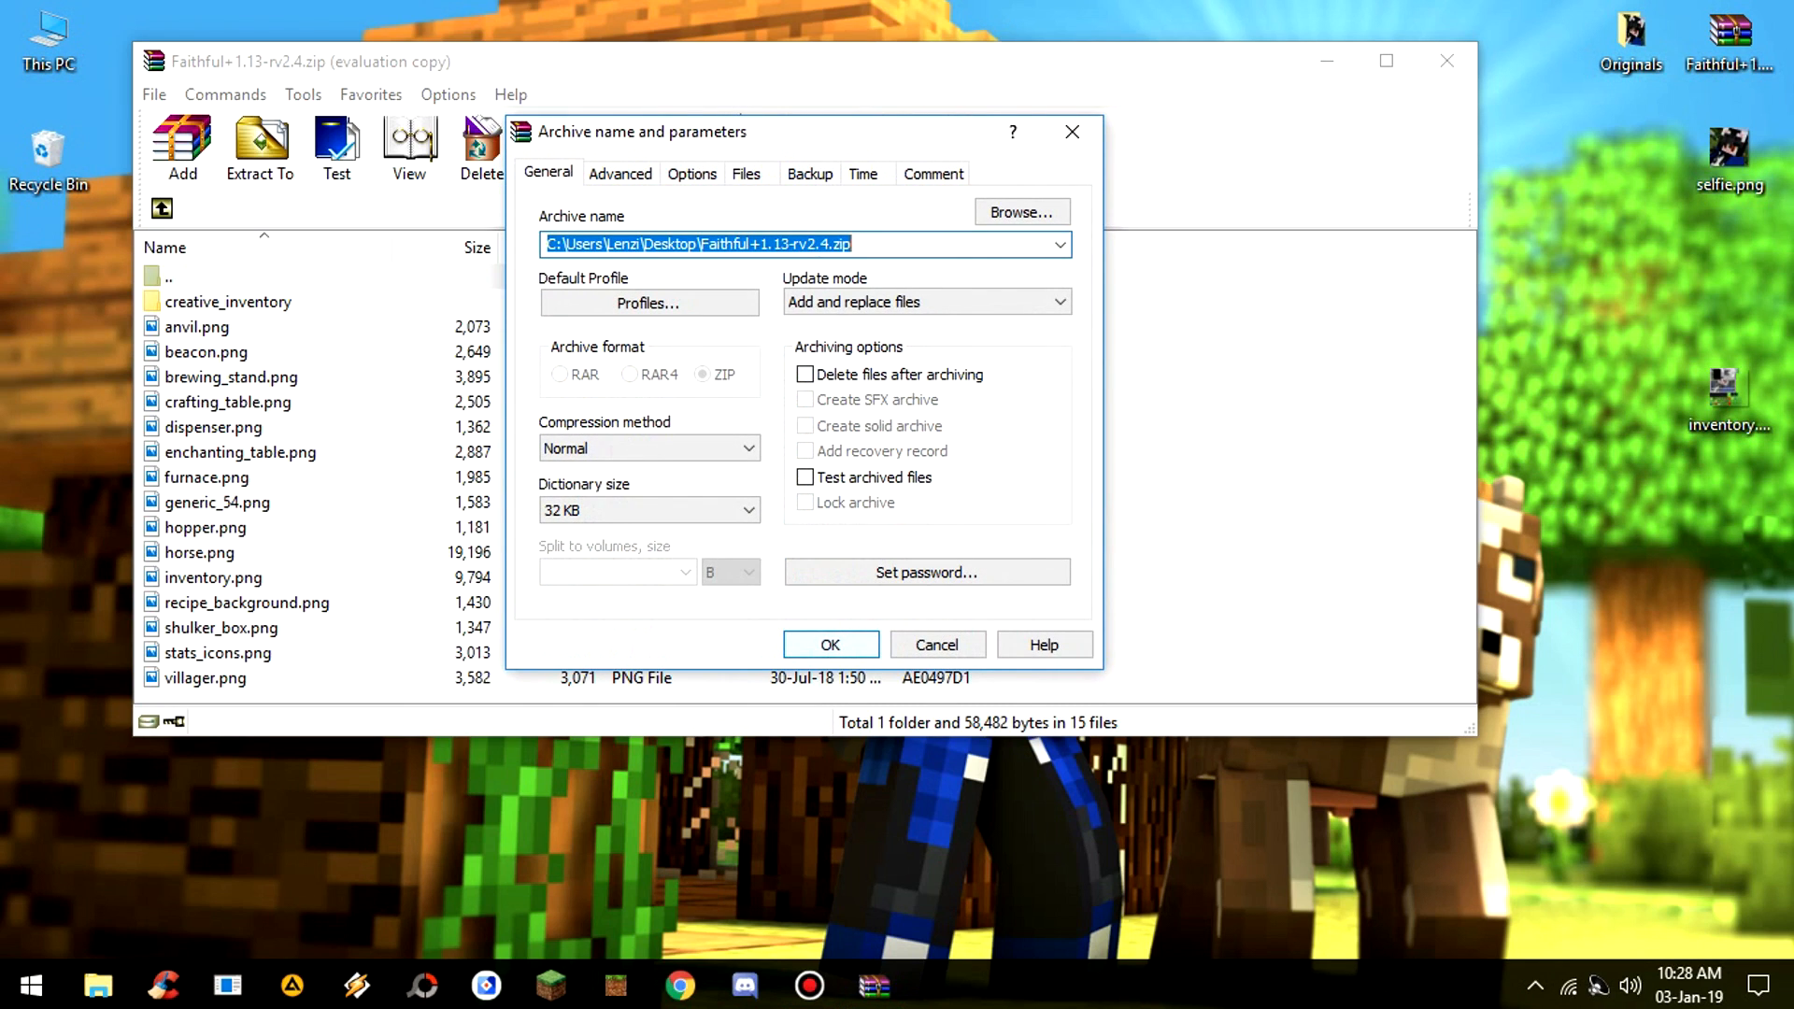
pyautogui.click(830, 644)
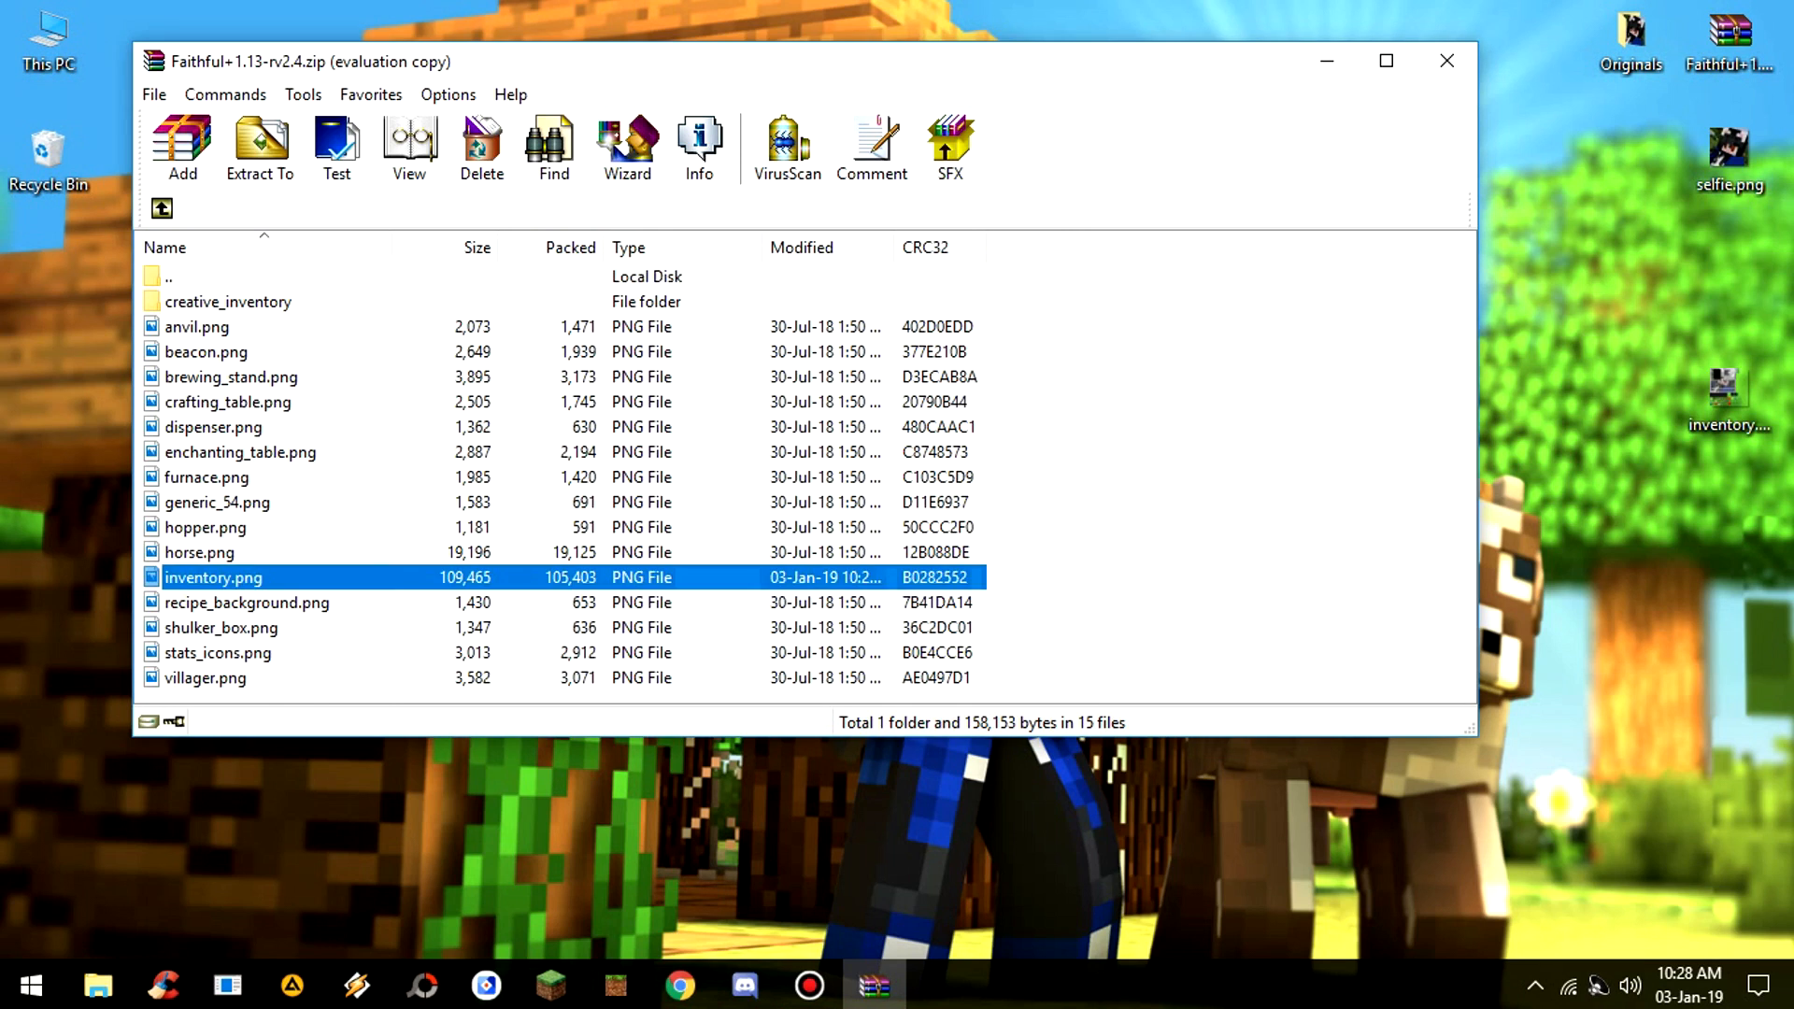
# - Preview the replaced 109,465-byte inventory.png entry and browse the archive folders
pyautogui.doubleClick(213, 577)
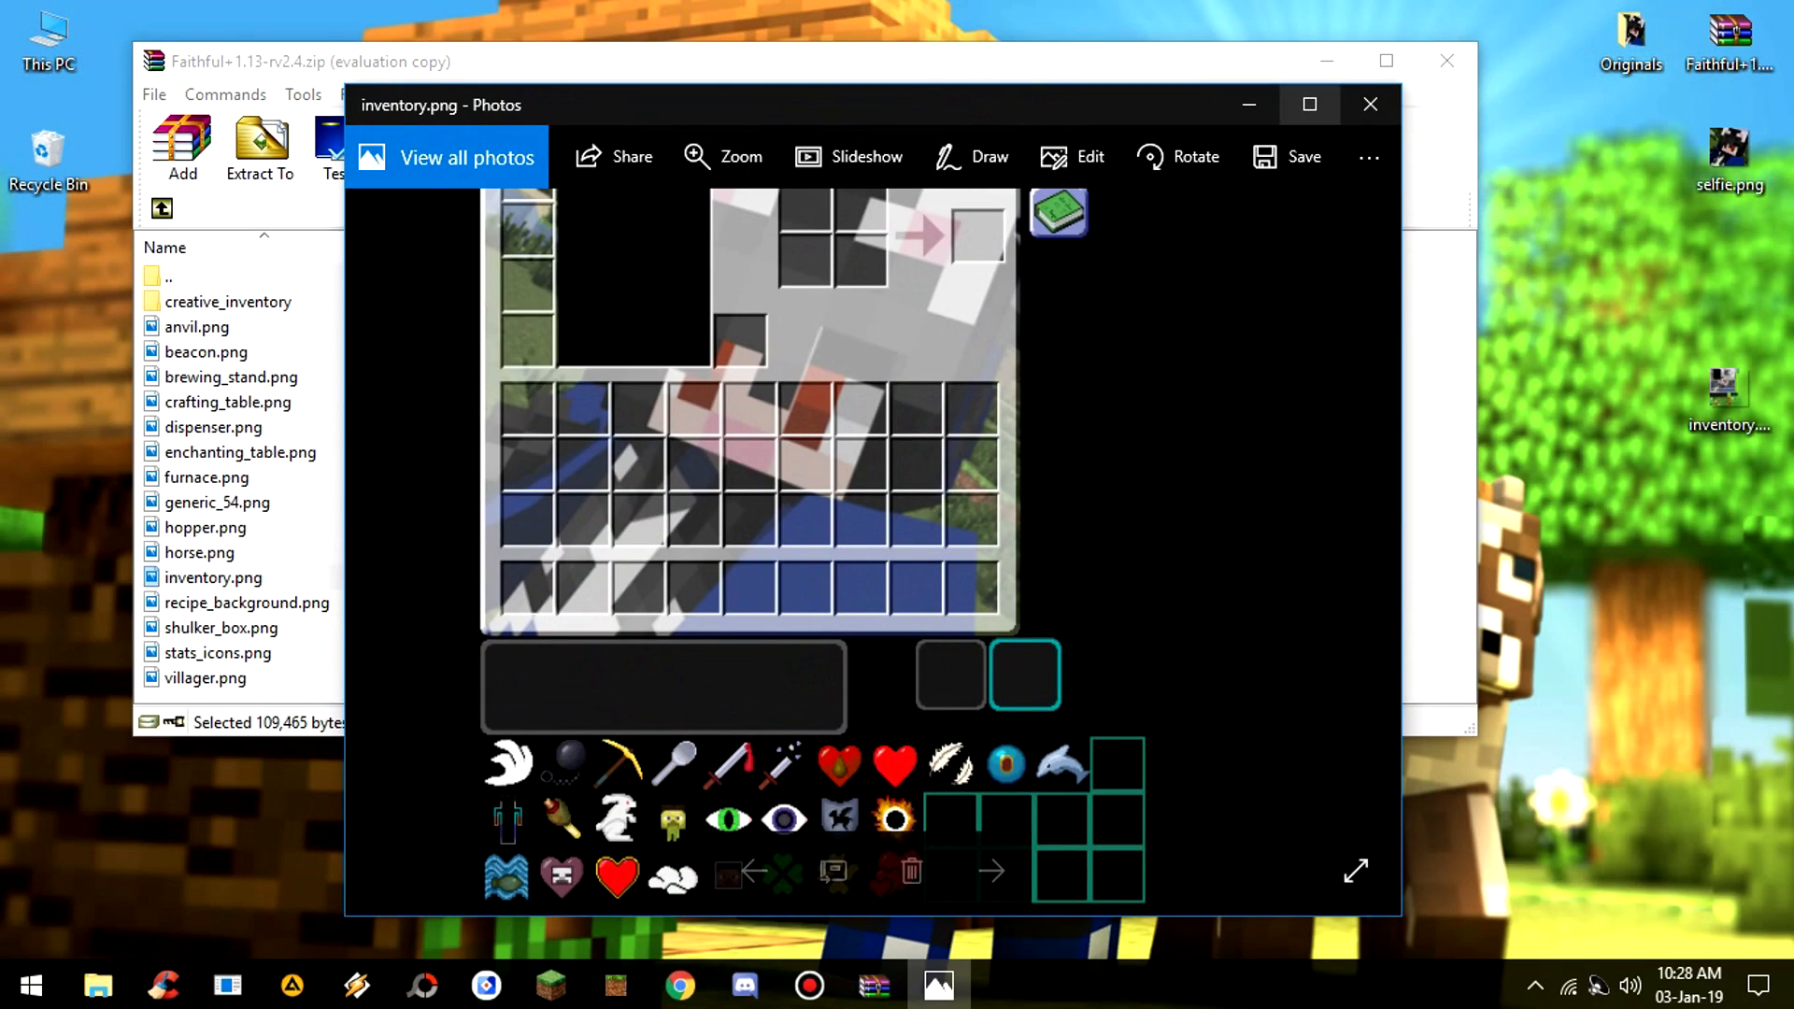
pyautogui.click(1369, 104)
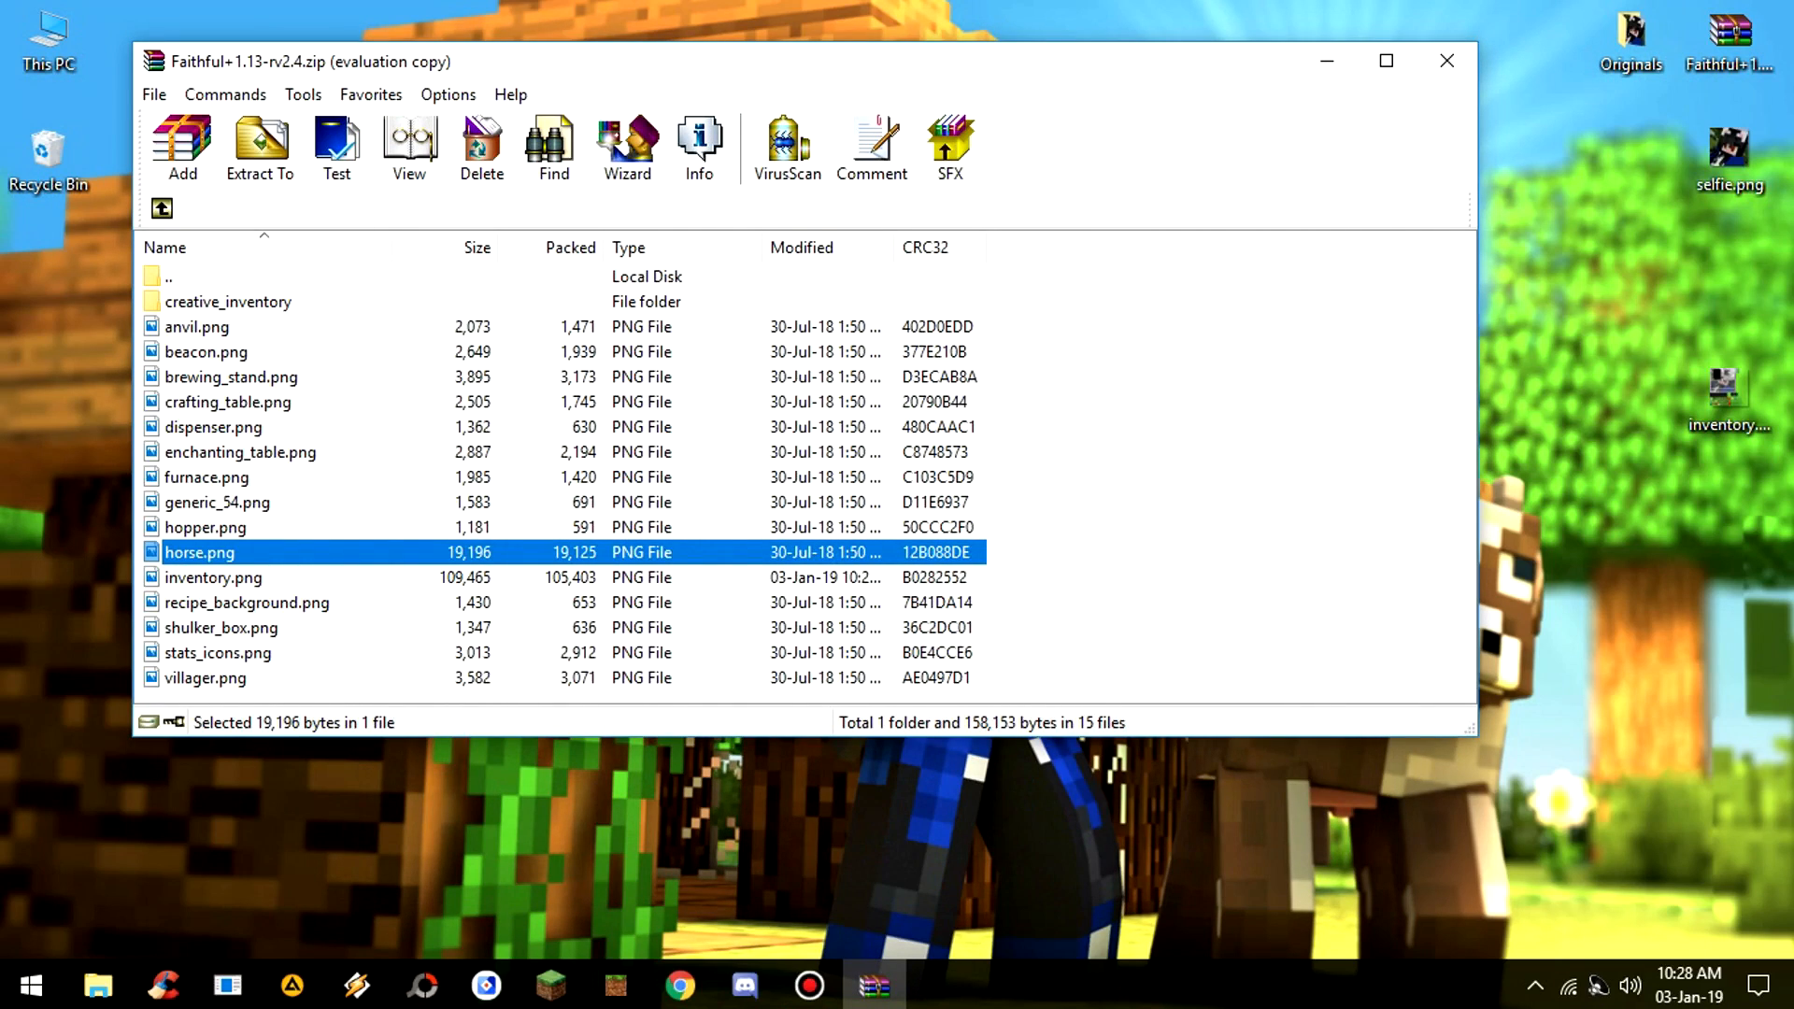
pyautogui.click(213, 577)
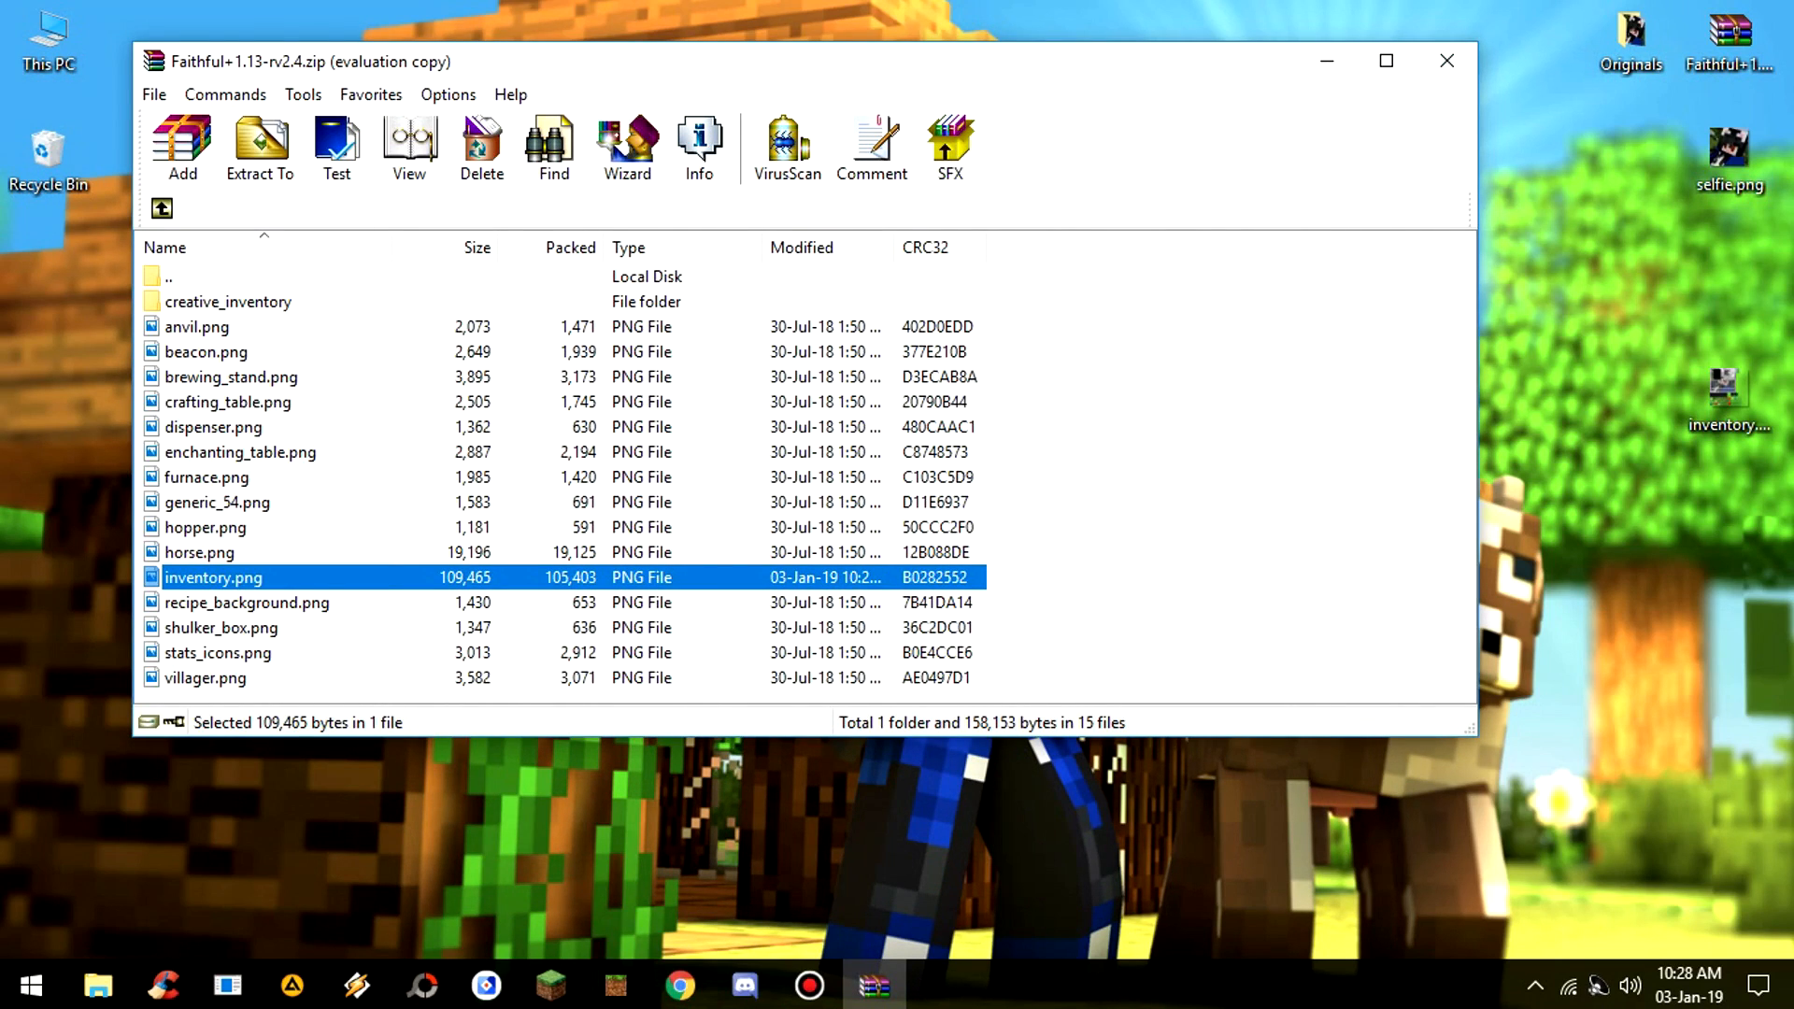
pyautogui.click(195, 326)
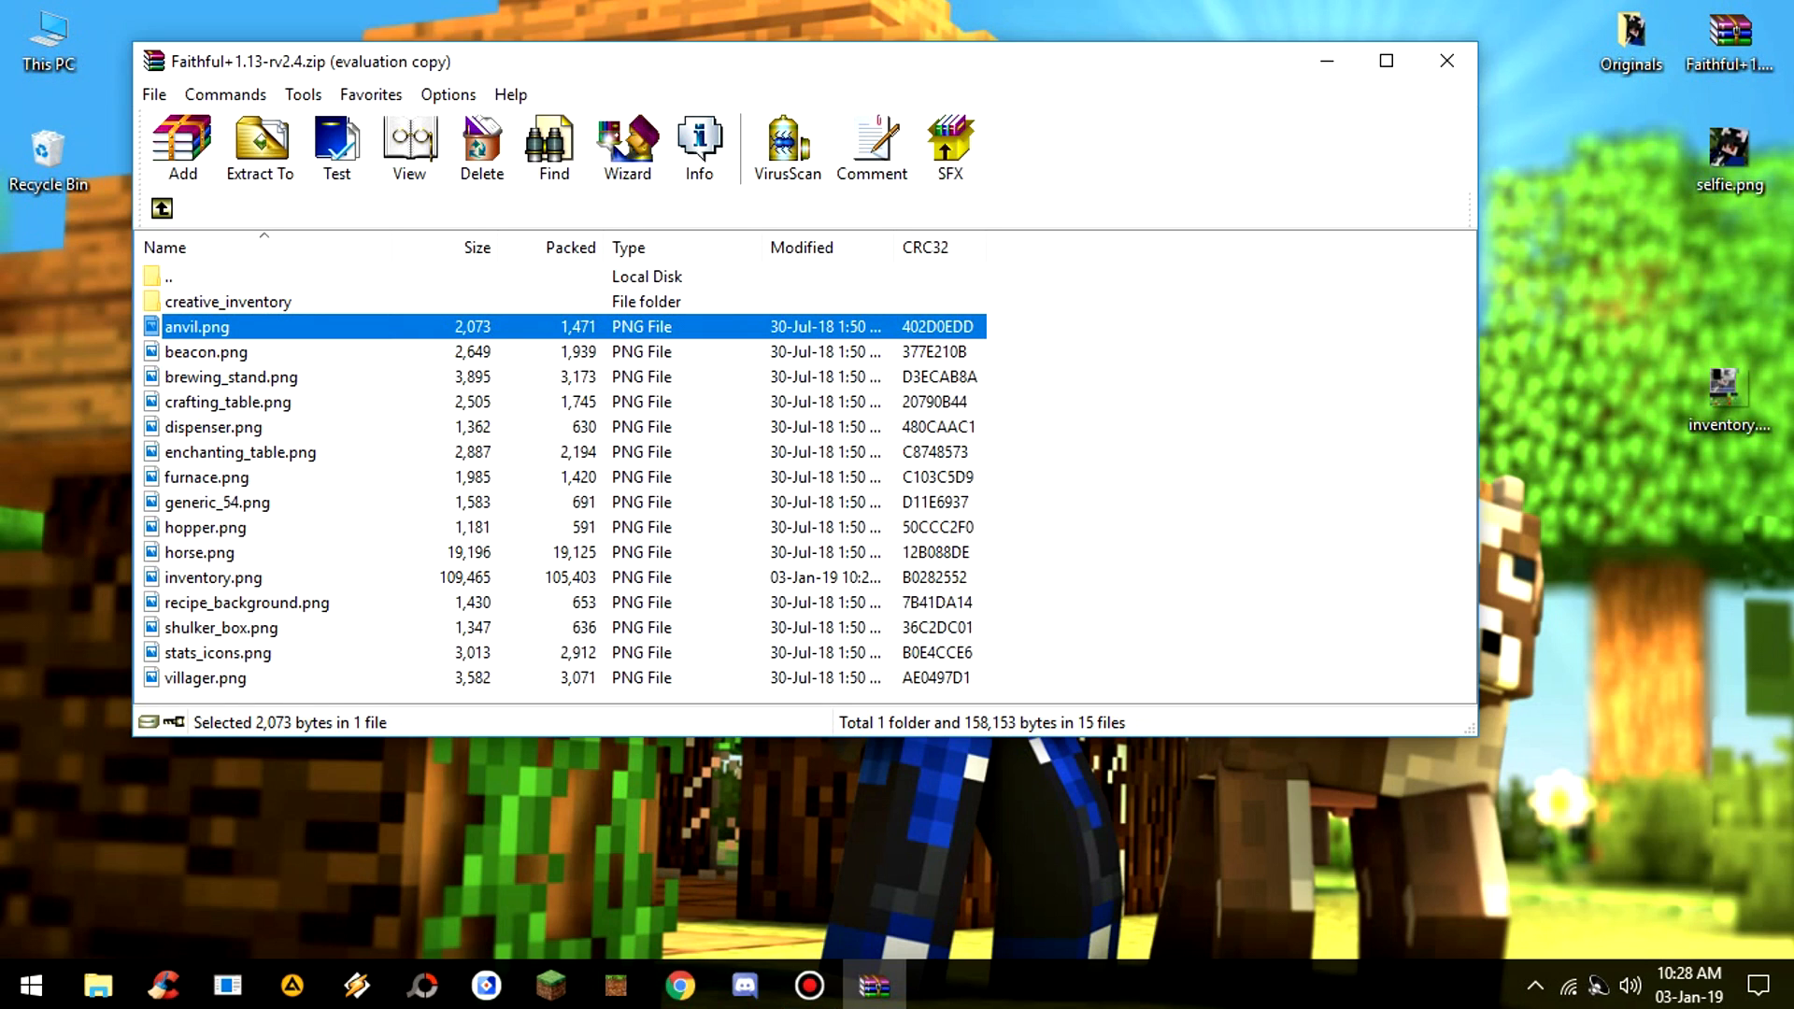
pyautogui.doubleClick(195, 326)
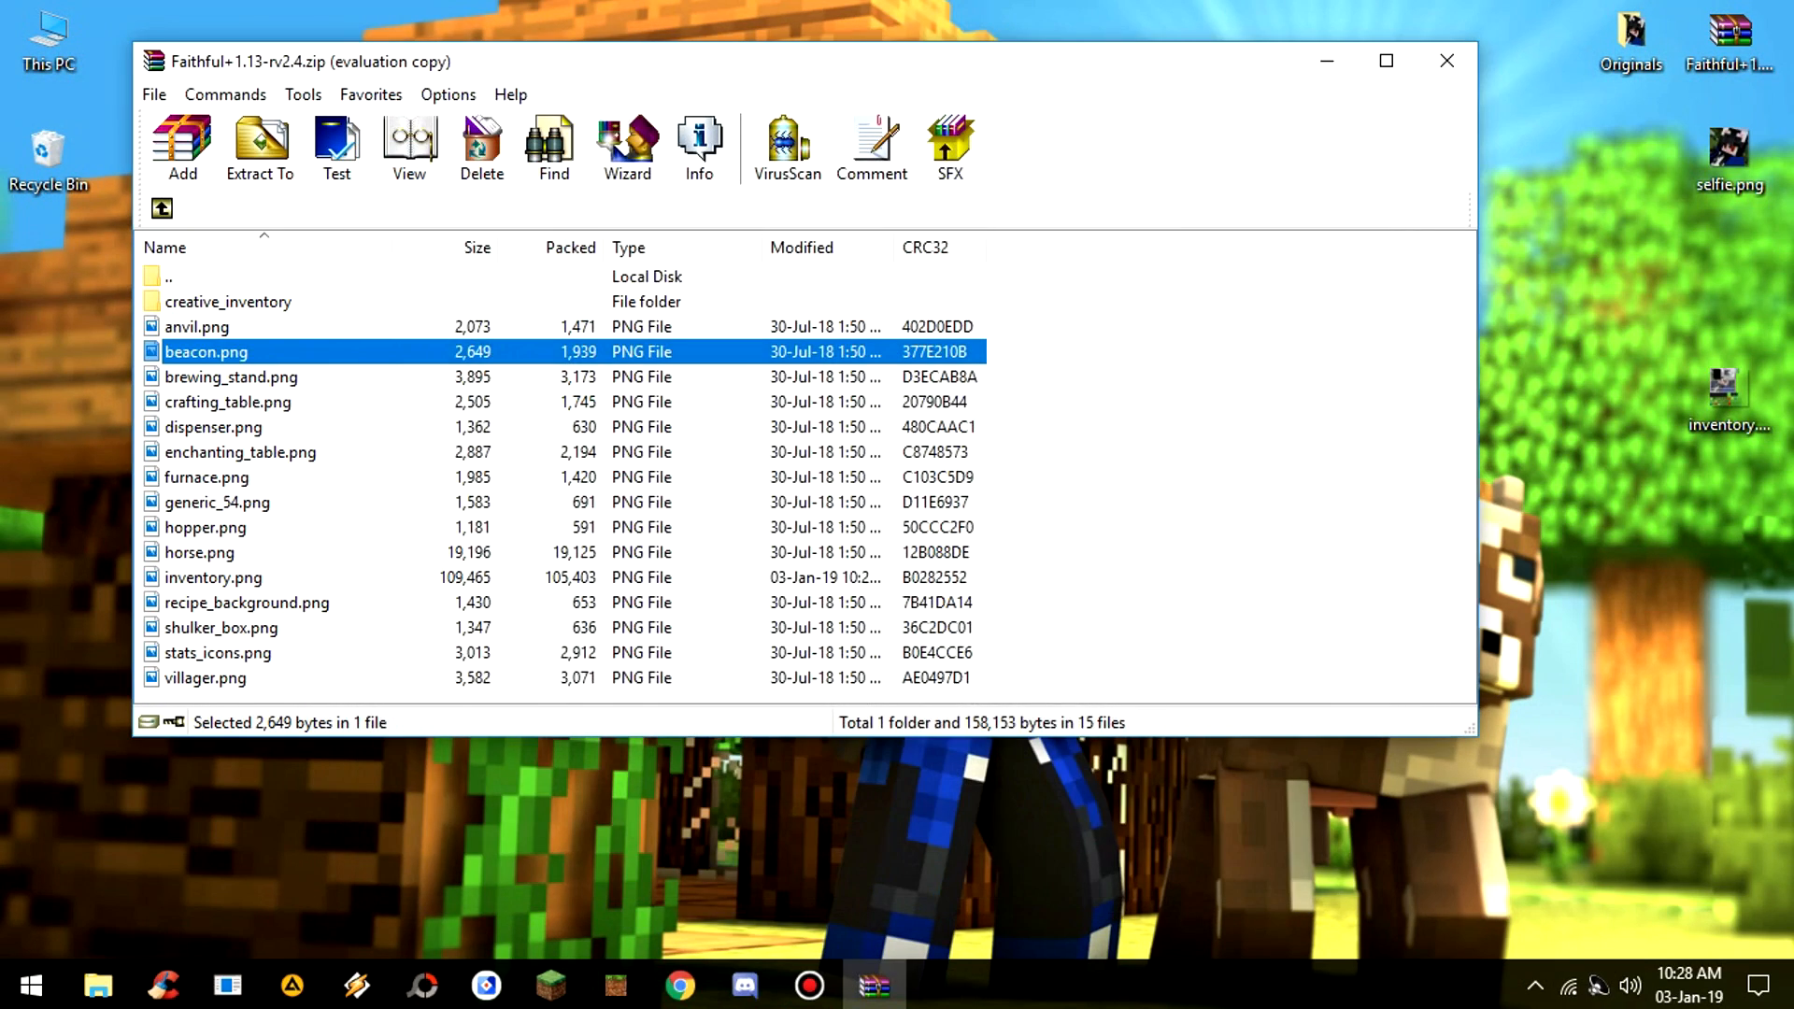
pyautogui.doubleClick(230, 377)
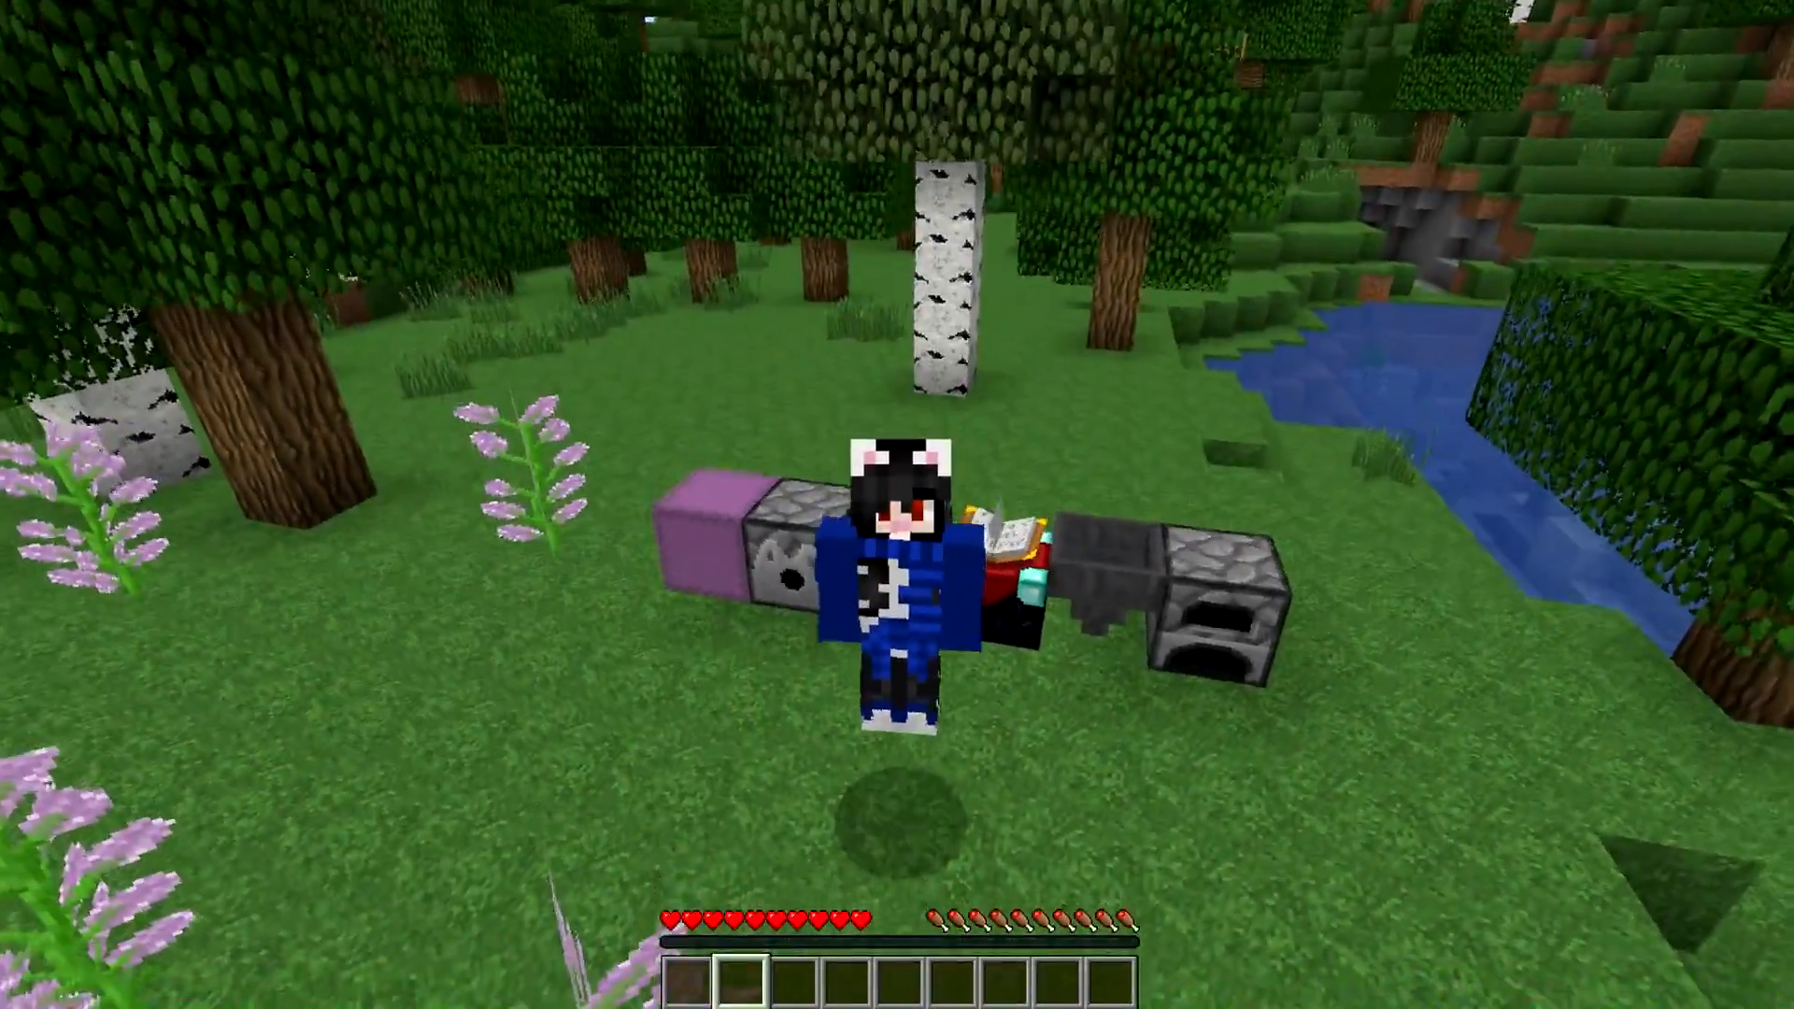
pyautogui.moveTo(897, 505)
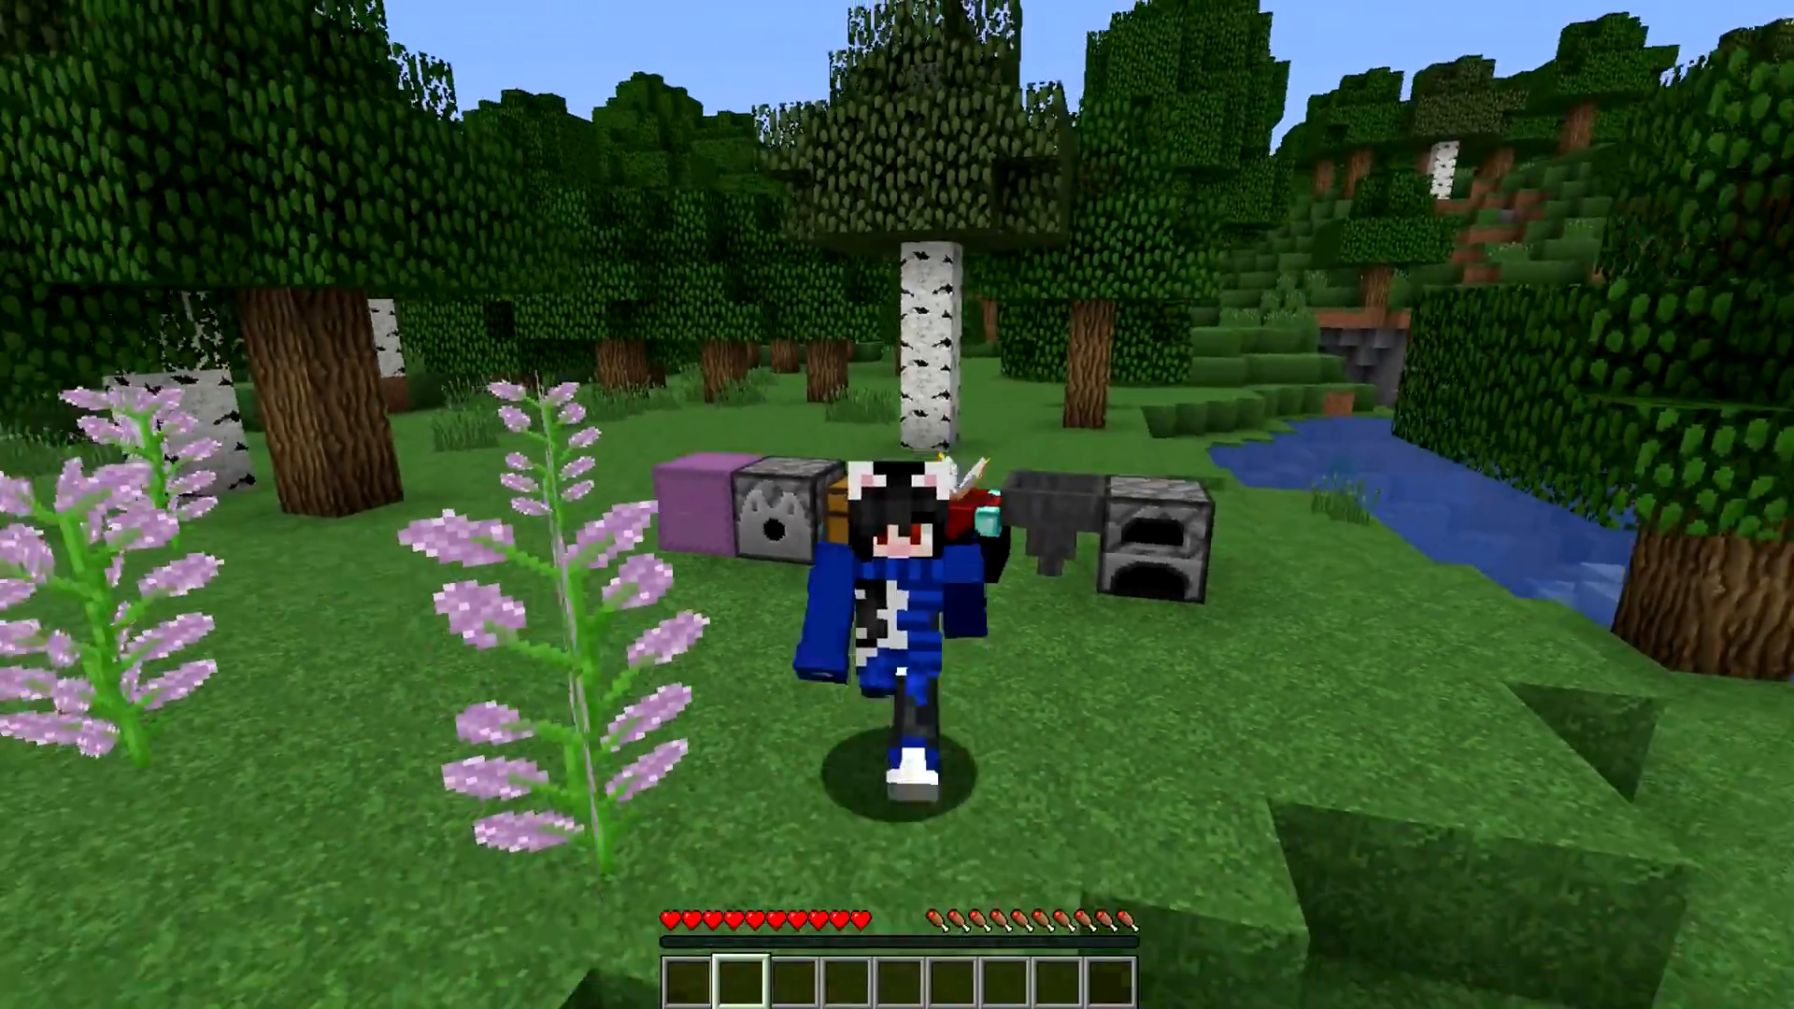
pyautogui.moveTo(897, 505)
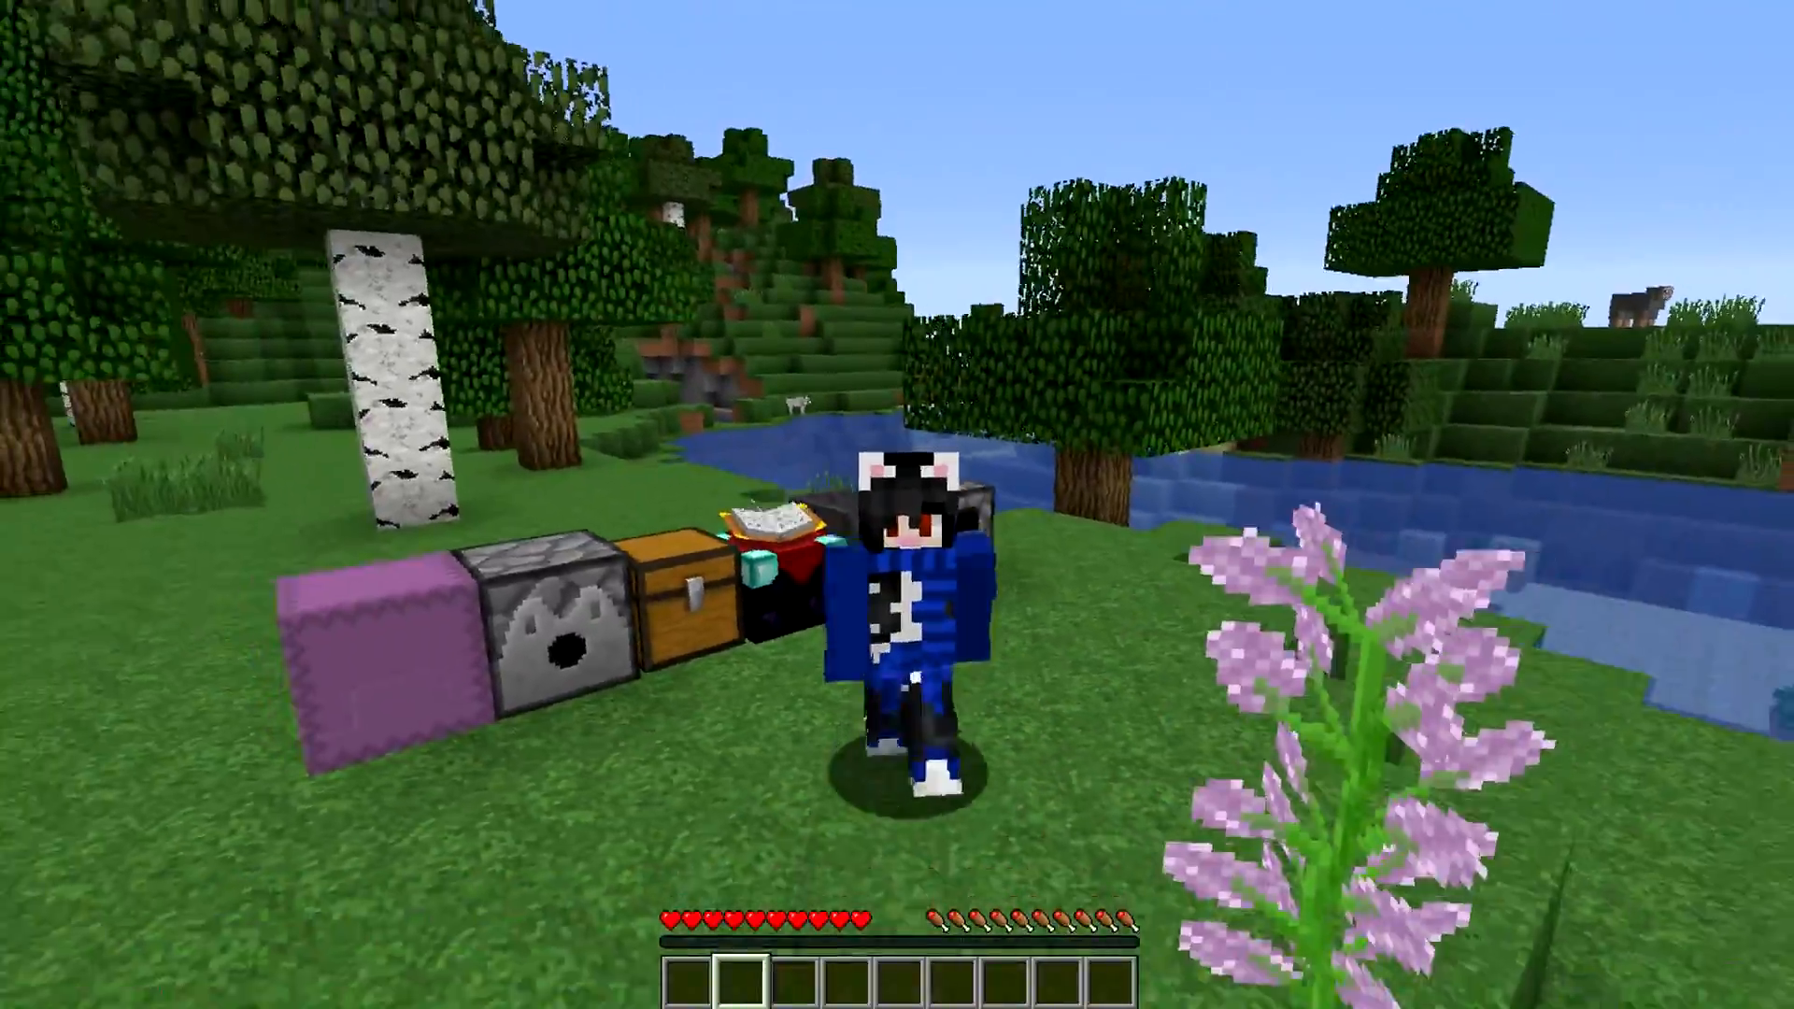